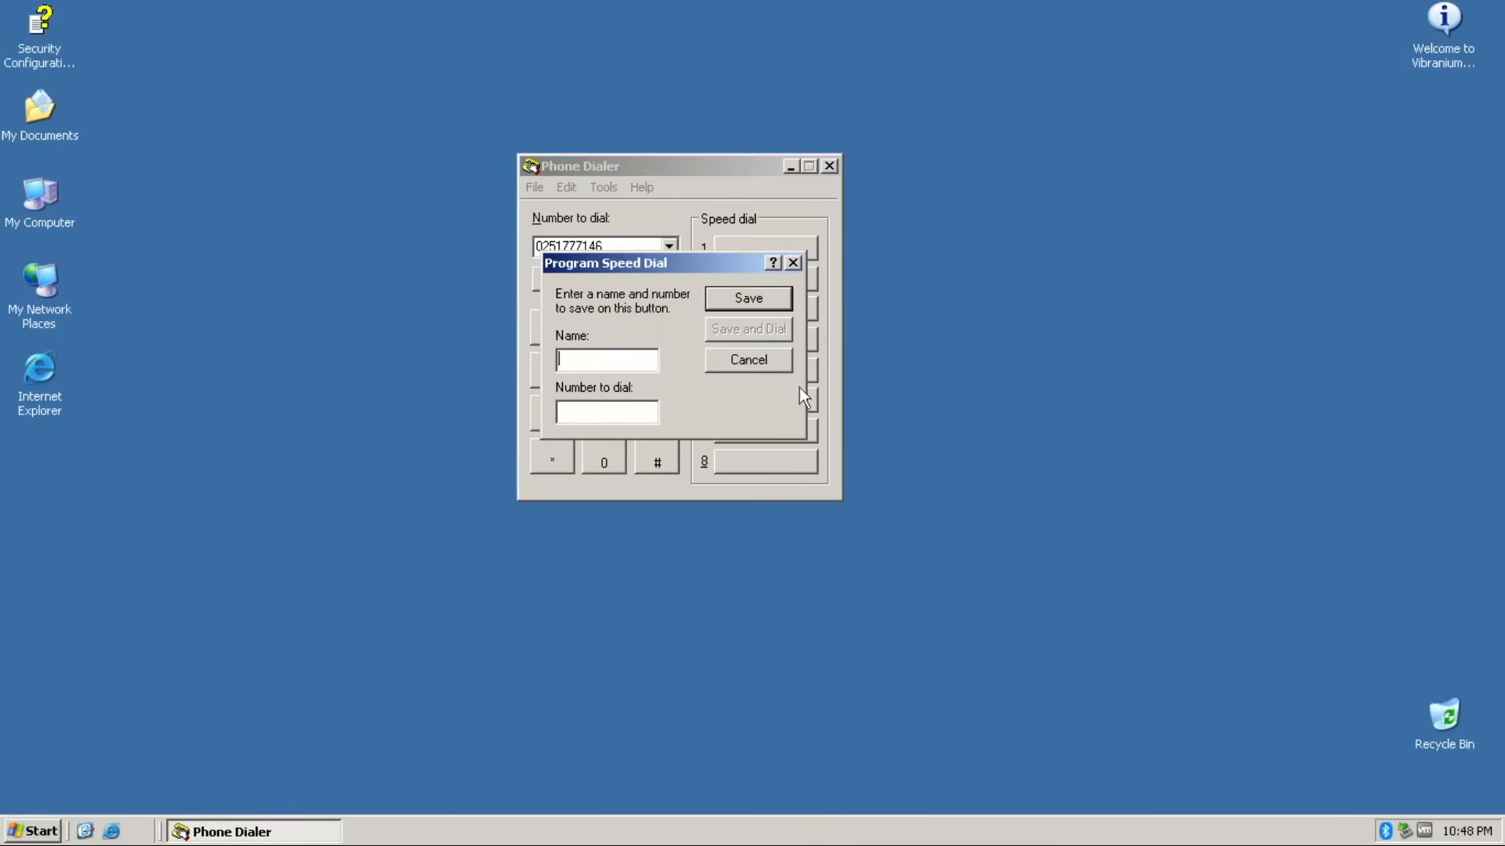
- Restart from the finished Panther2K installation and log on to Windows Server 2003
left_click(748, 359)
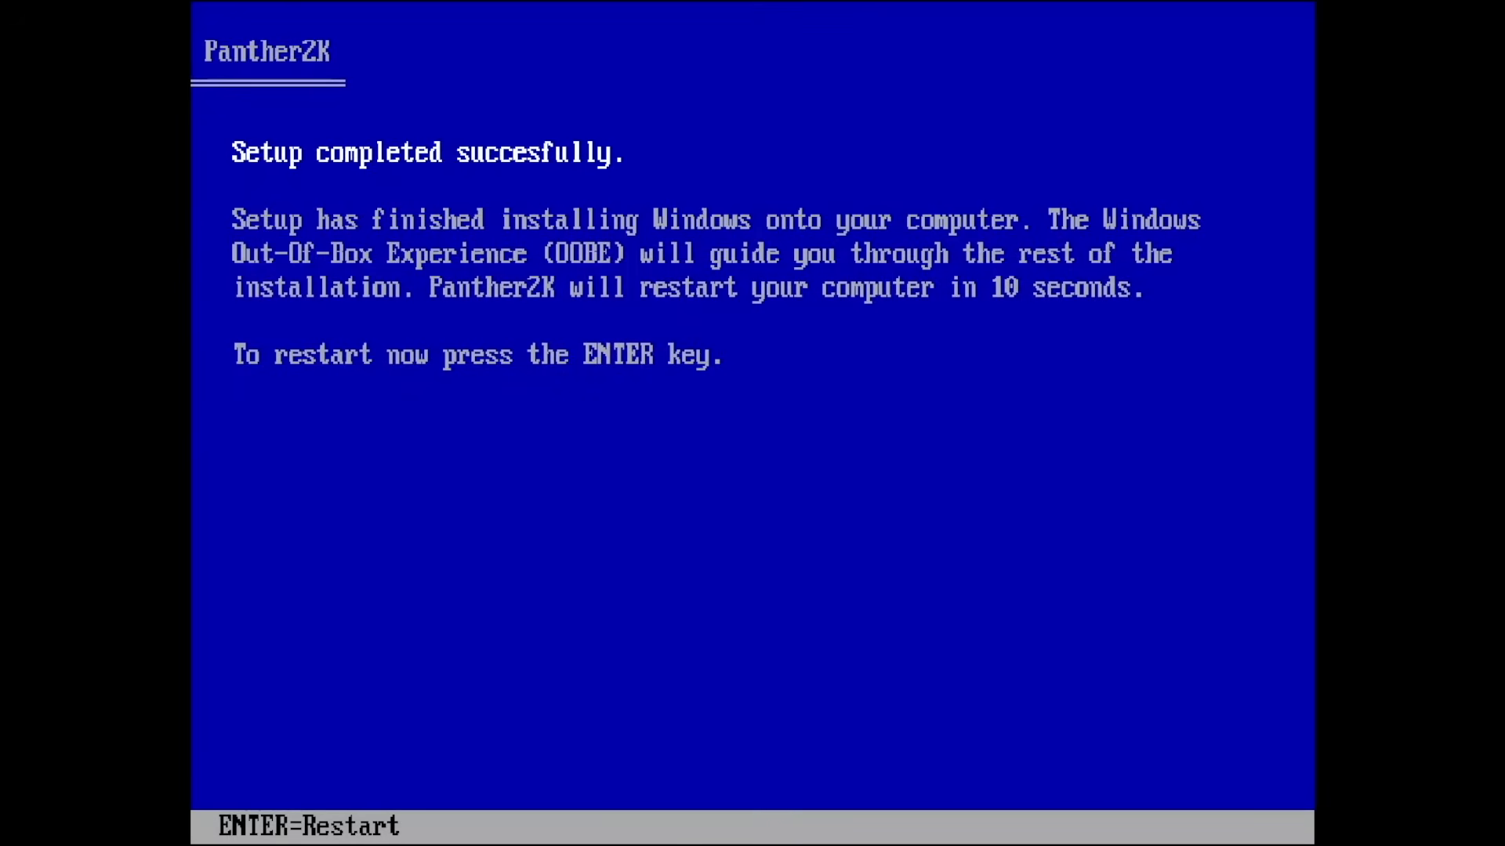
key("enter")
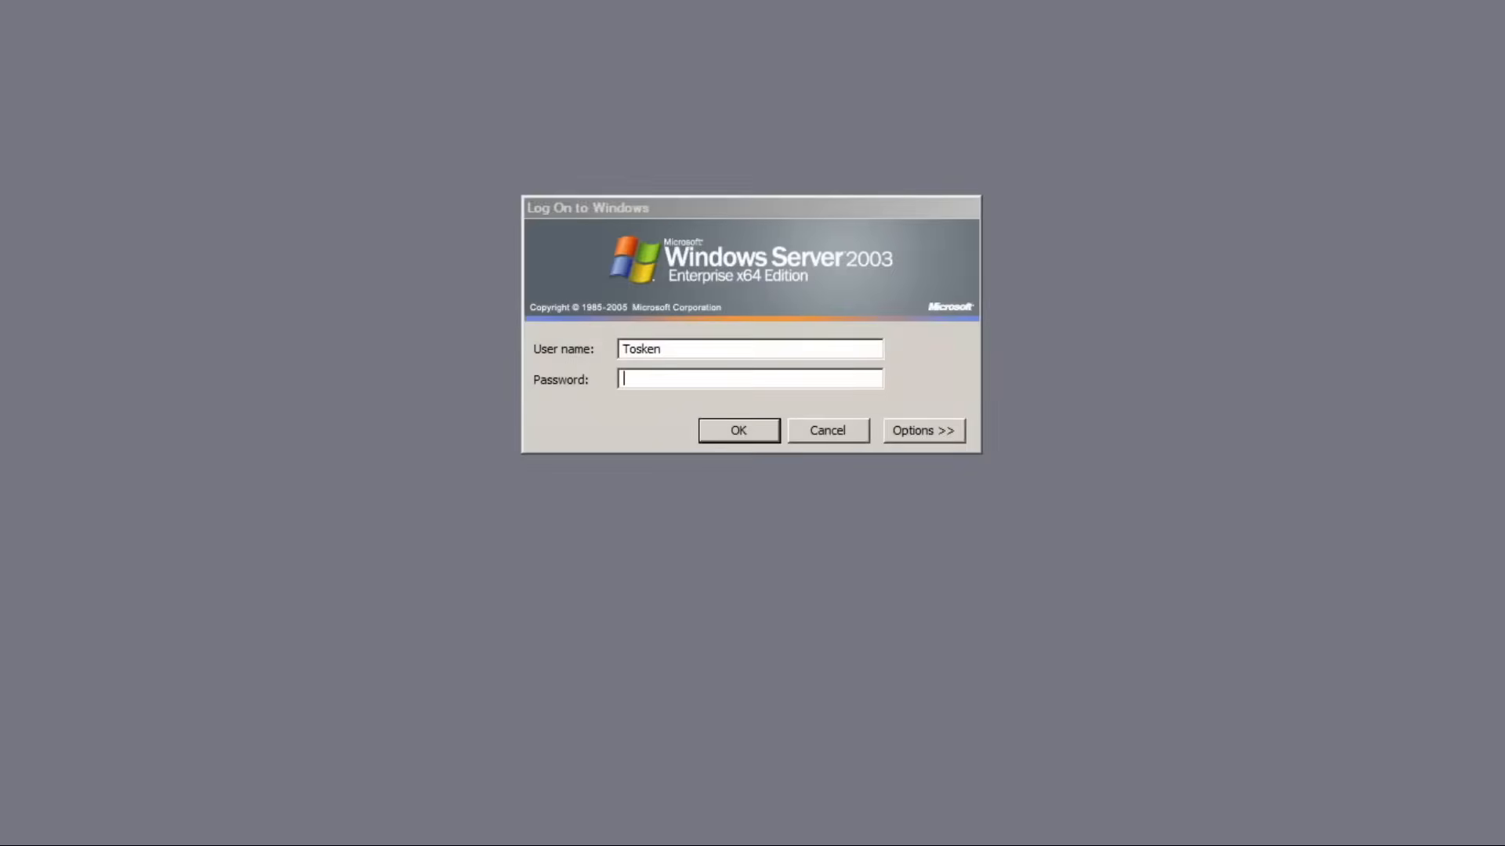
left_click(738, 430)
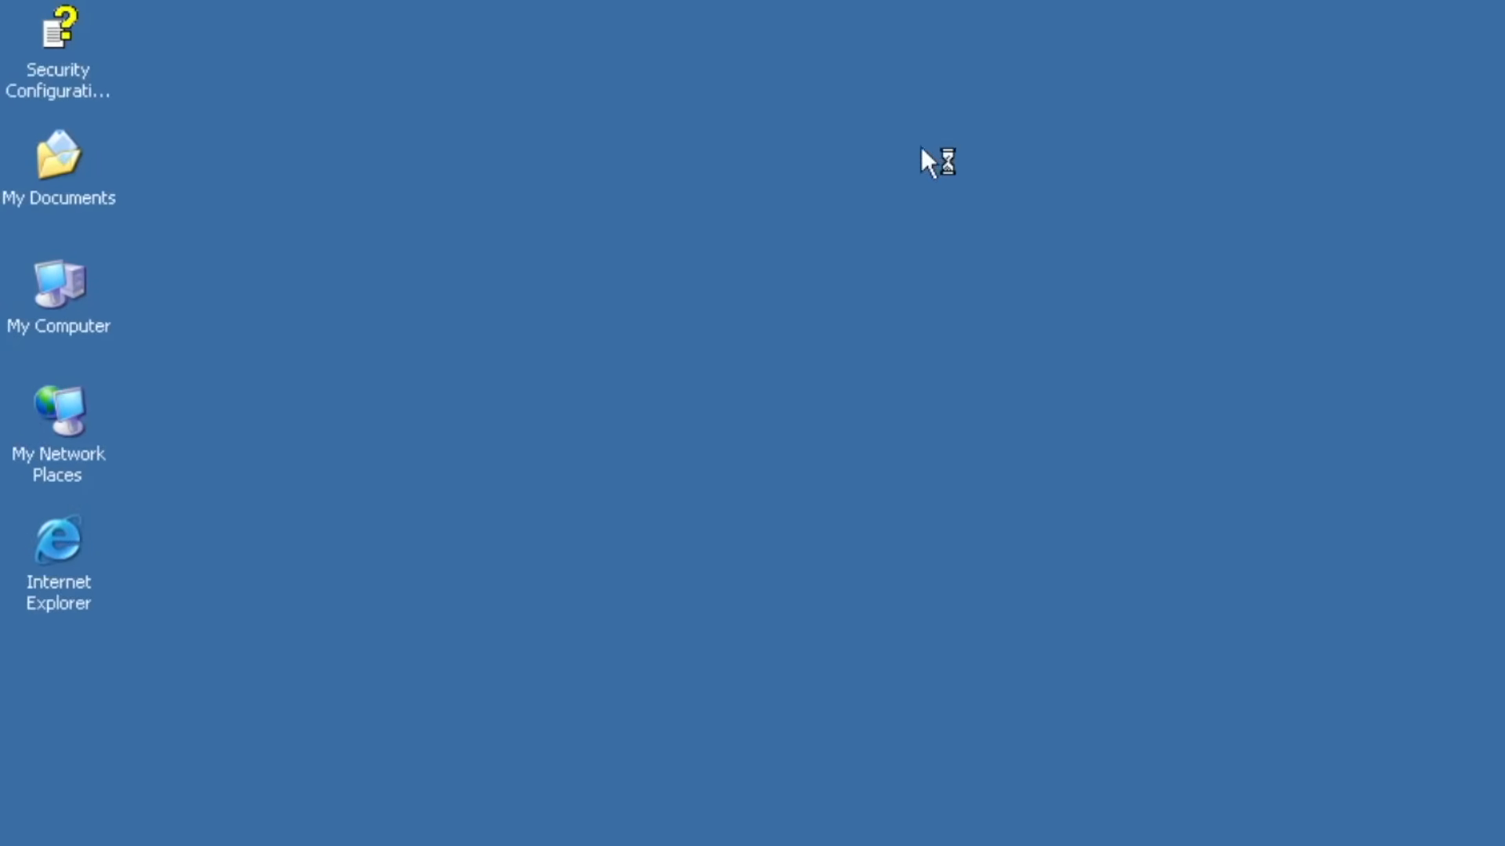
mouse_move(1091, 632)
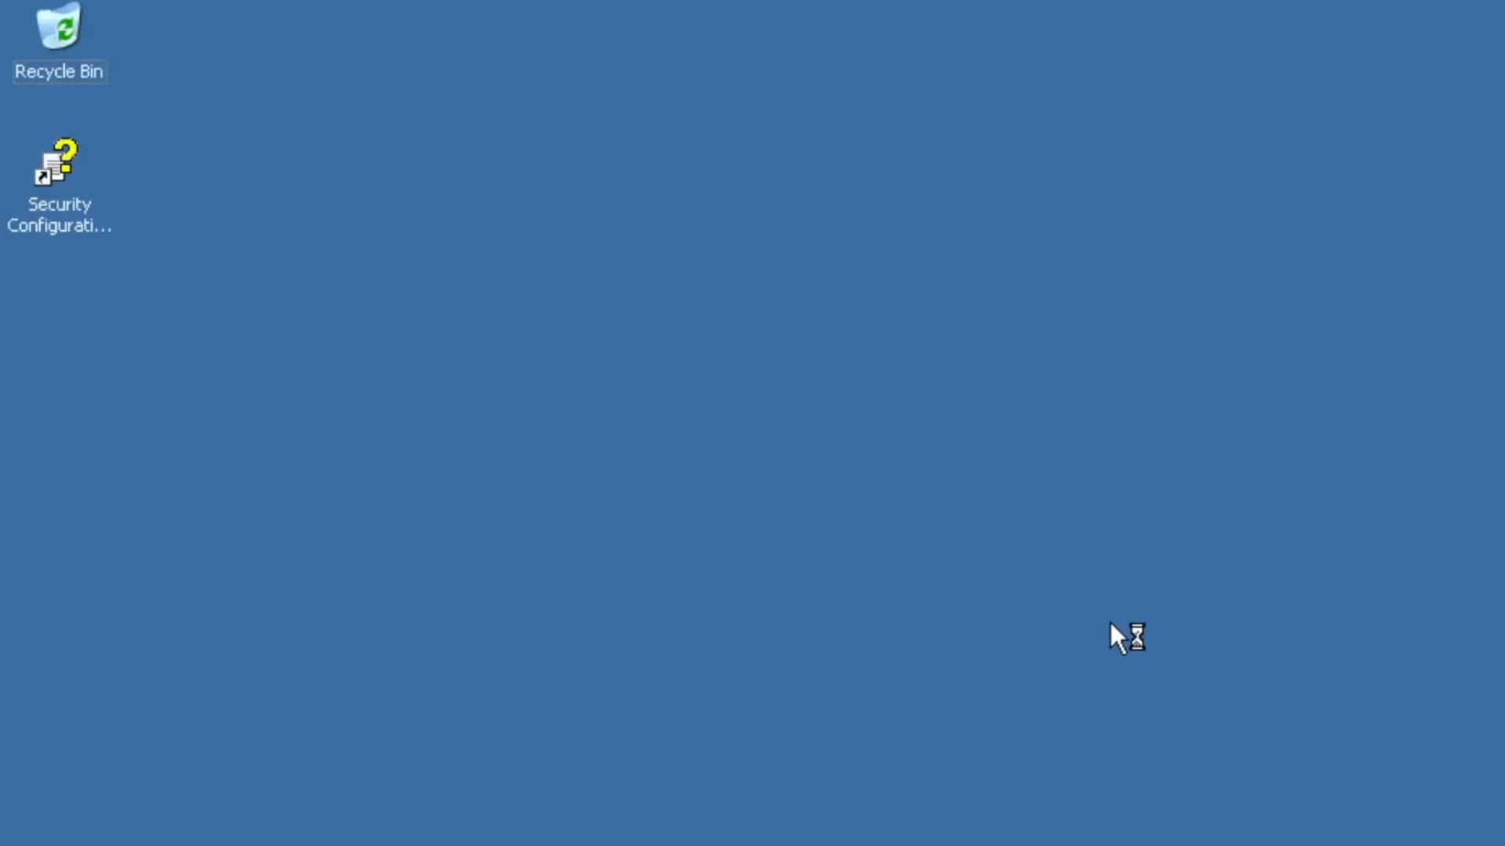
- Once the desktop loads, launch Security Configuration Wizard help from its desktop icon
left_click(53, 157)
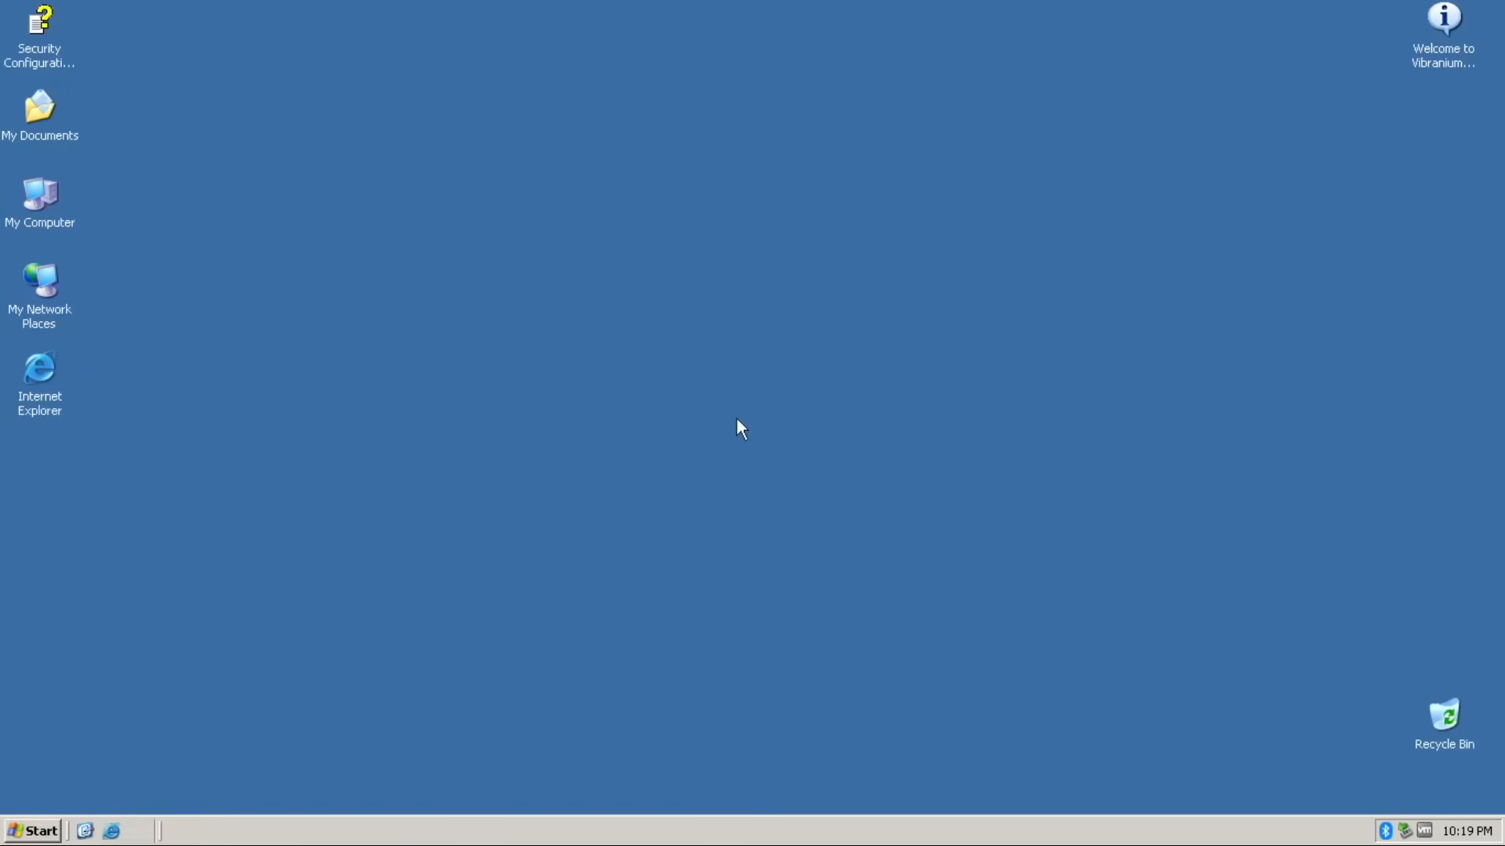
double_click(40, 20)
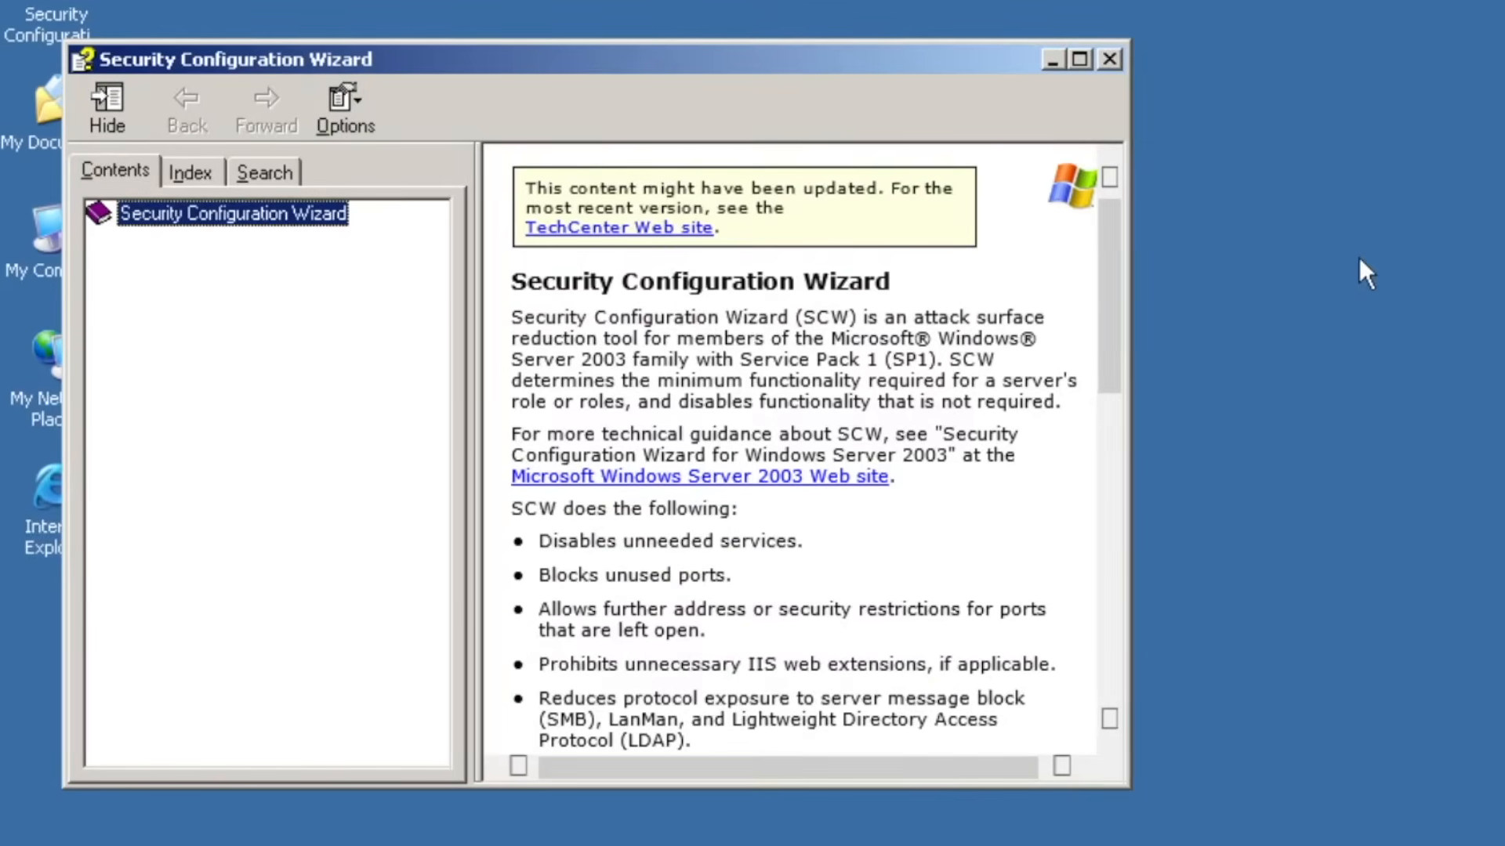
- Browse the help's Contents topics, Index and a 'server' search, then close the help
scroll("down", 3)
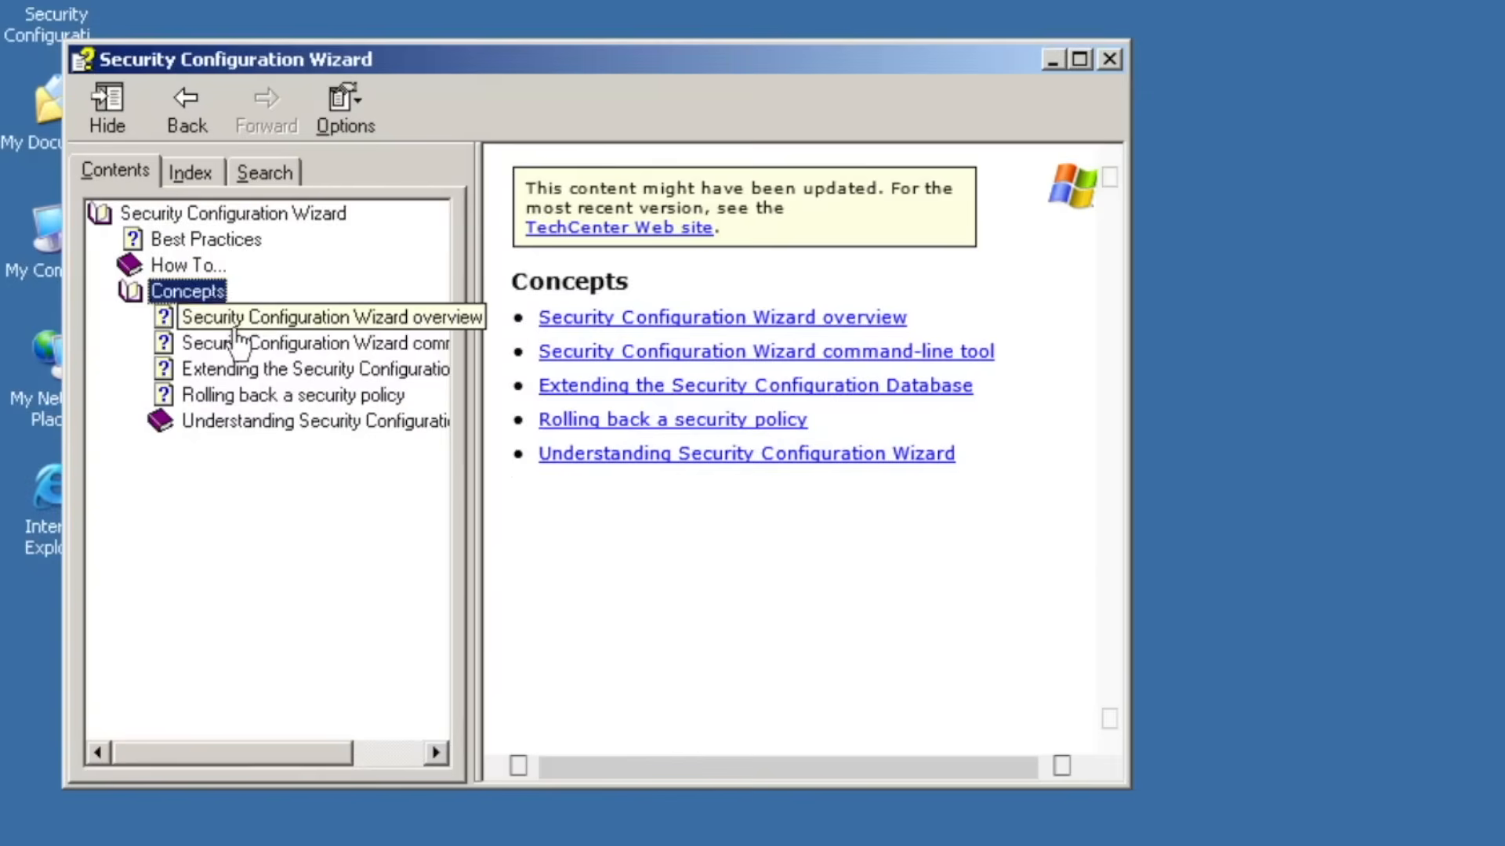
left_click(331, 680)
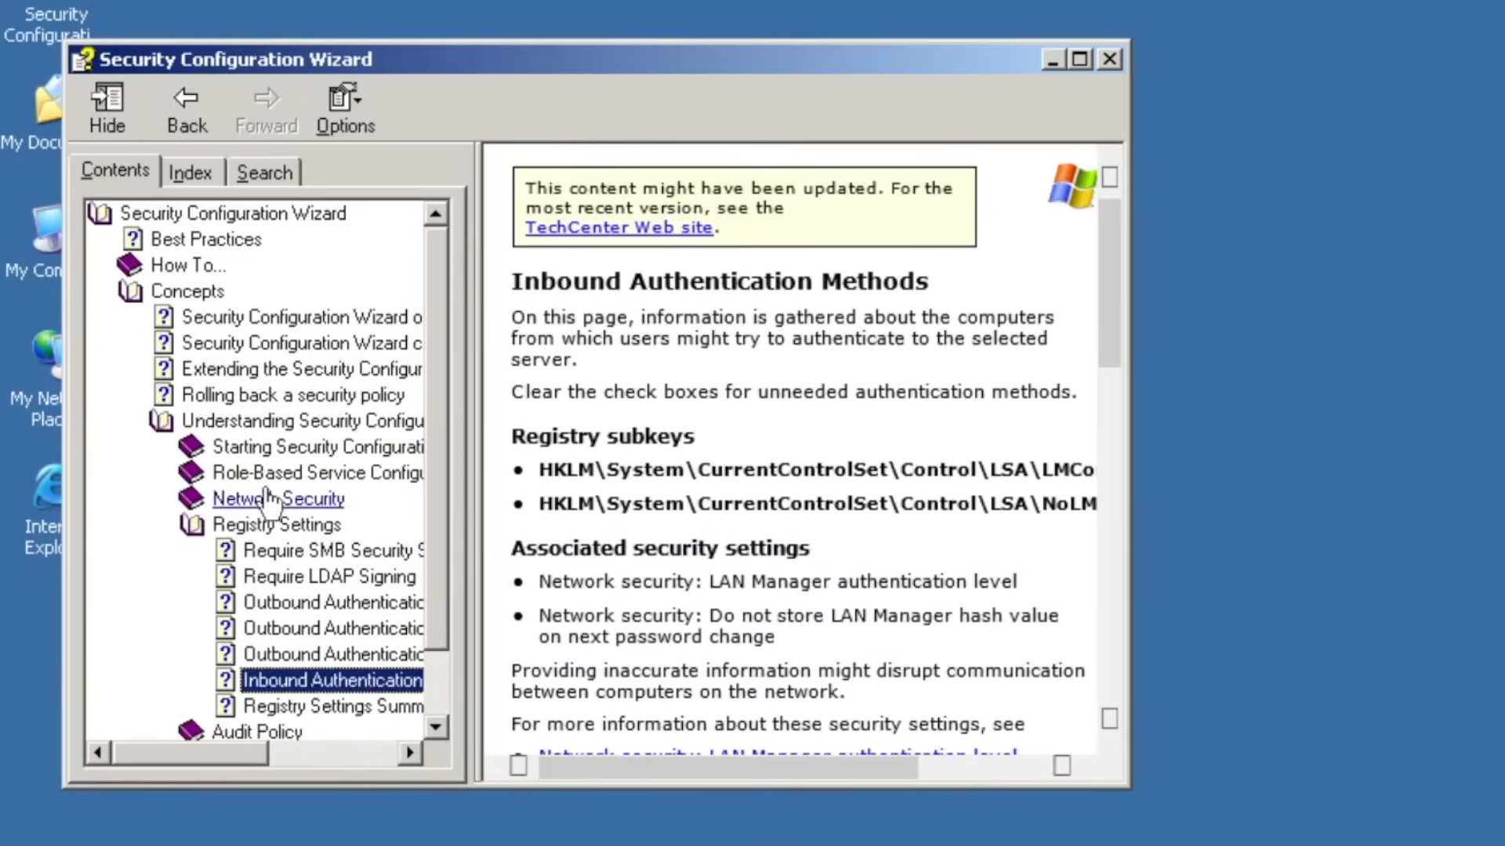
left_click(318, 627)
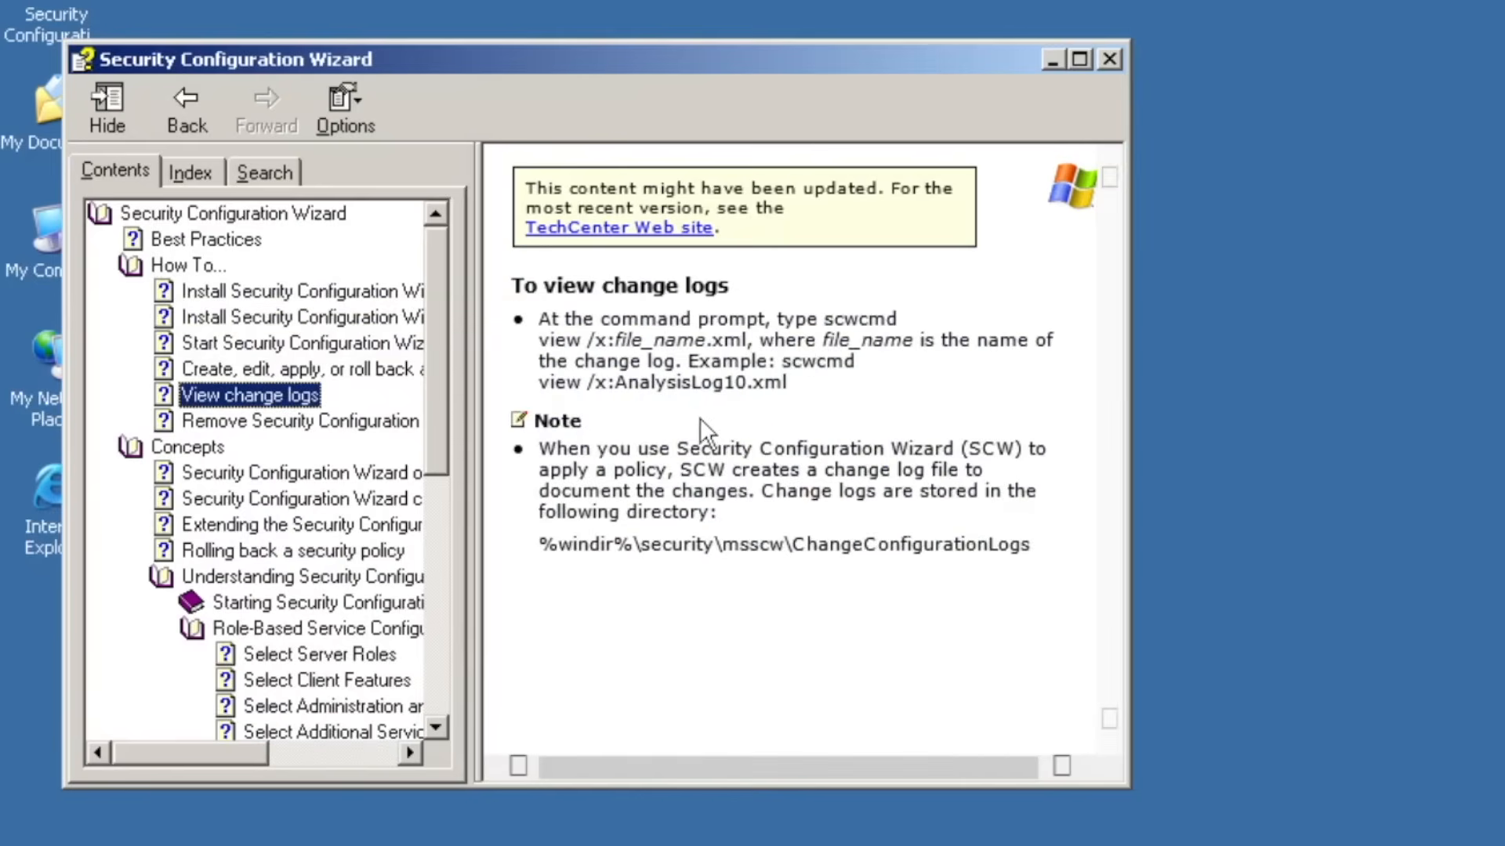
left_click(191, 172)
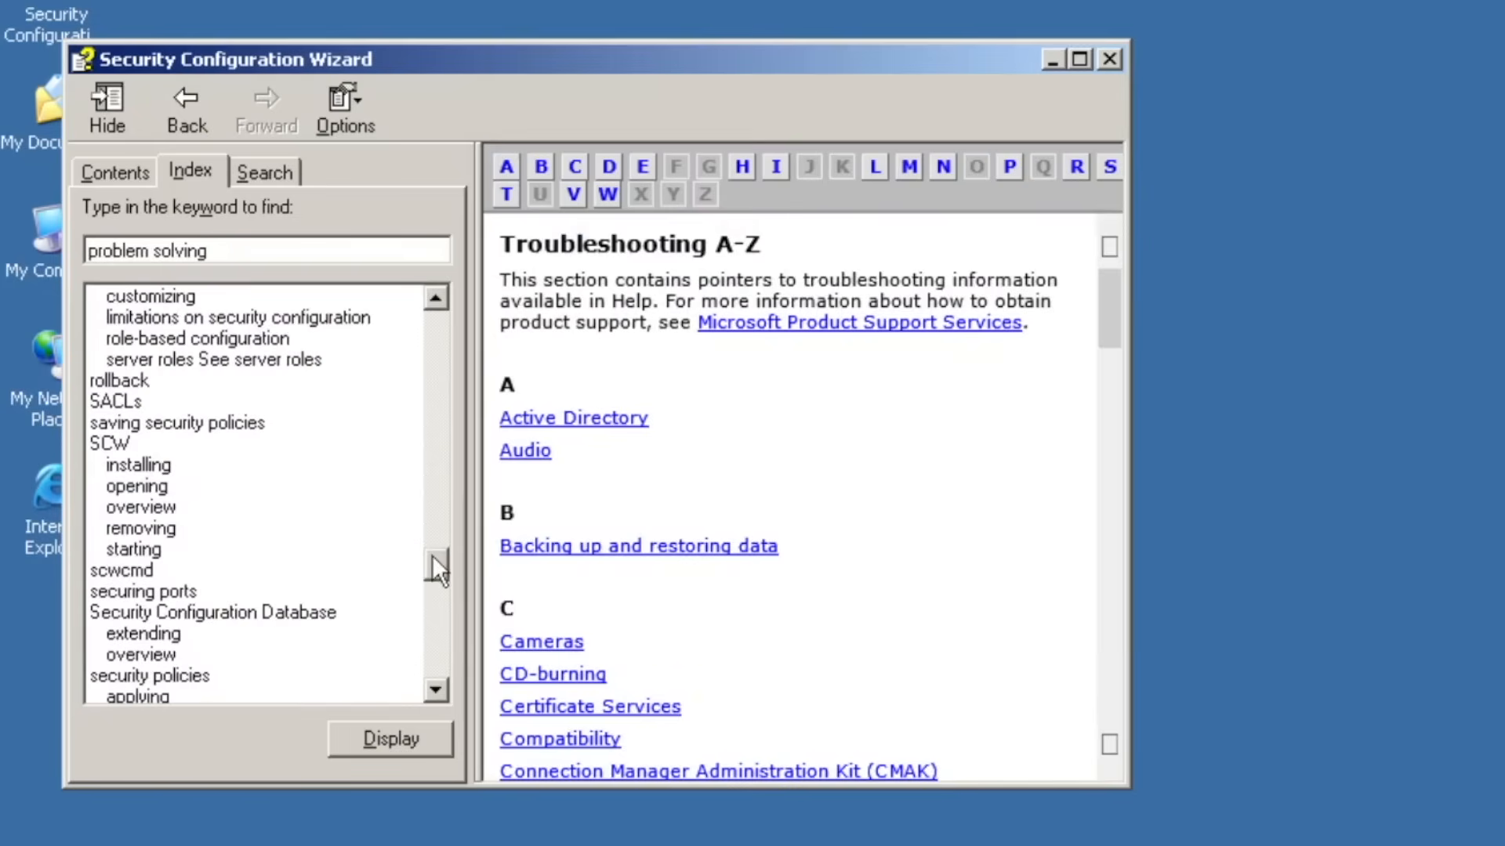
left_click(265, 171)
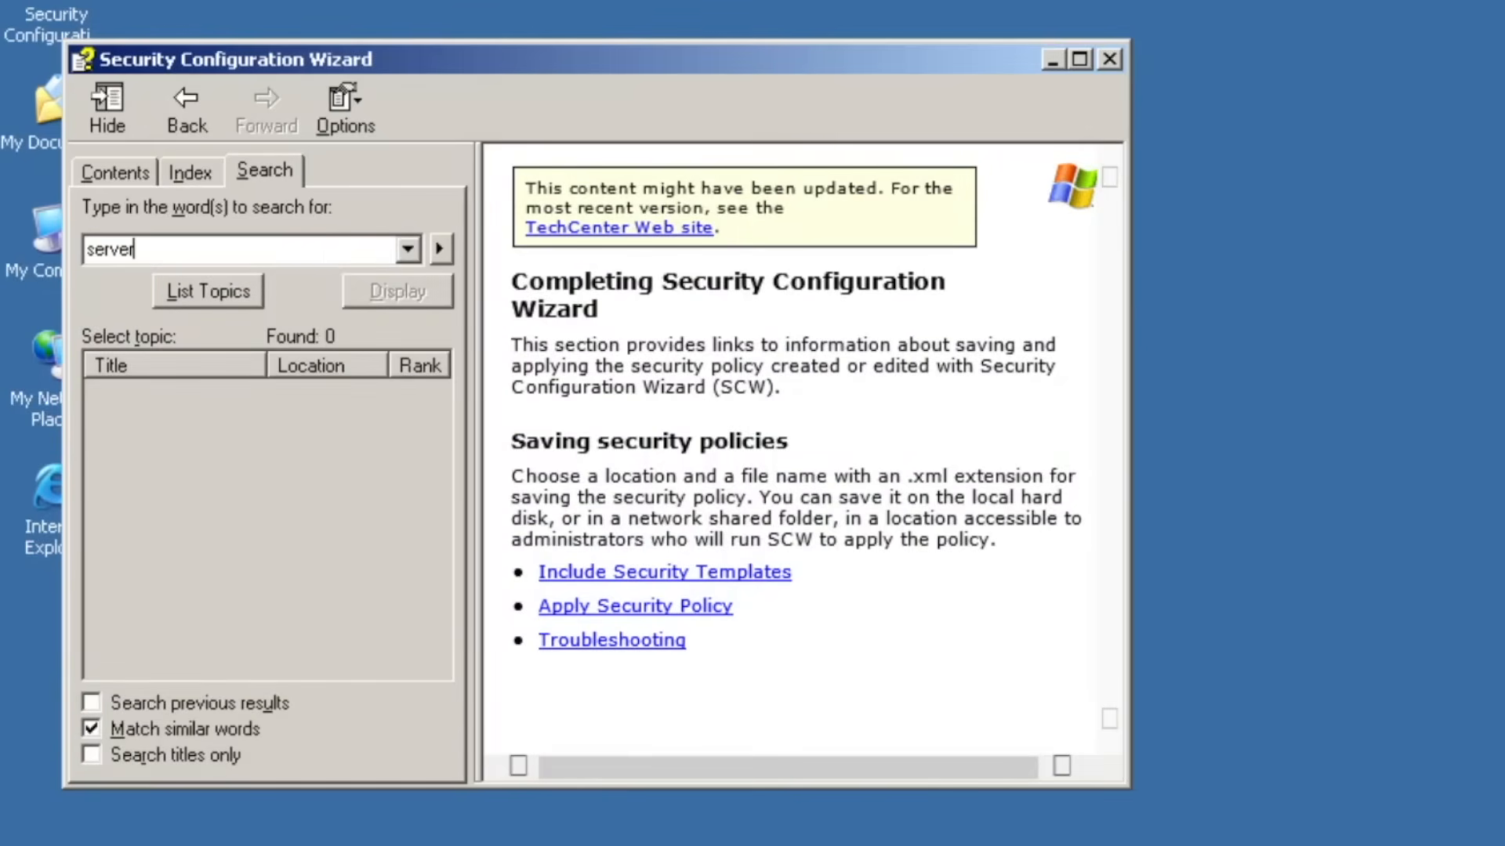
left_click(208, 291)
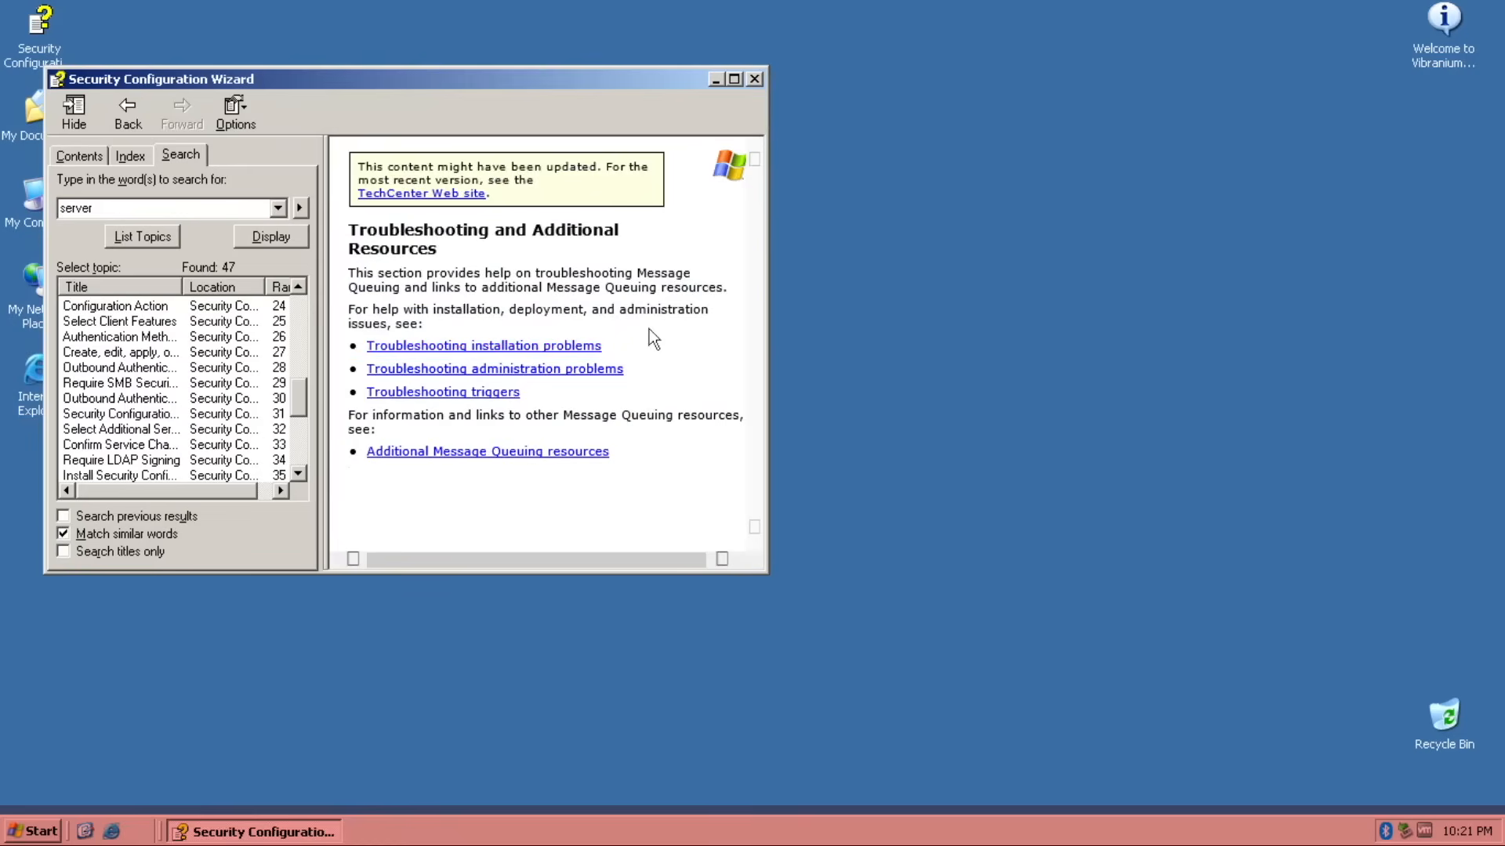
left_click(235, 112)
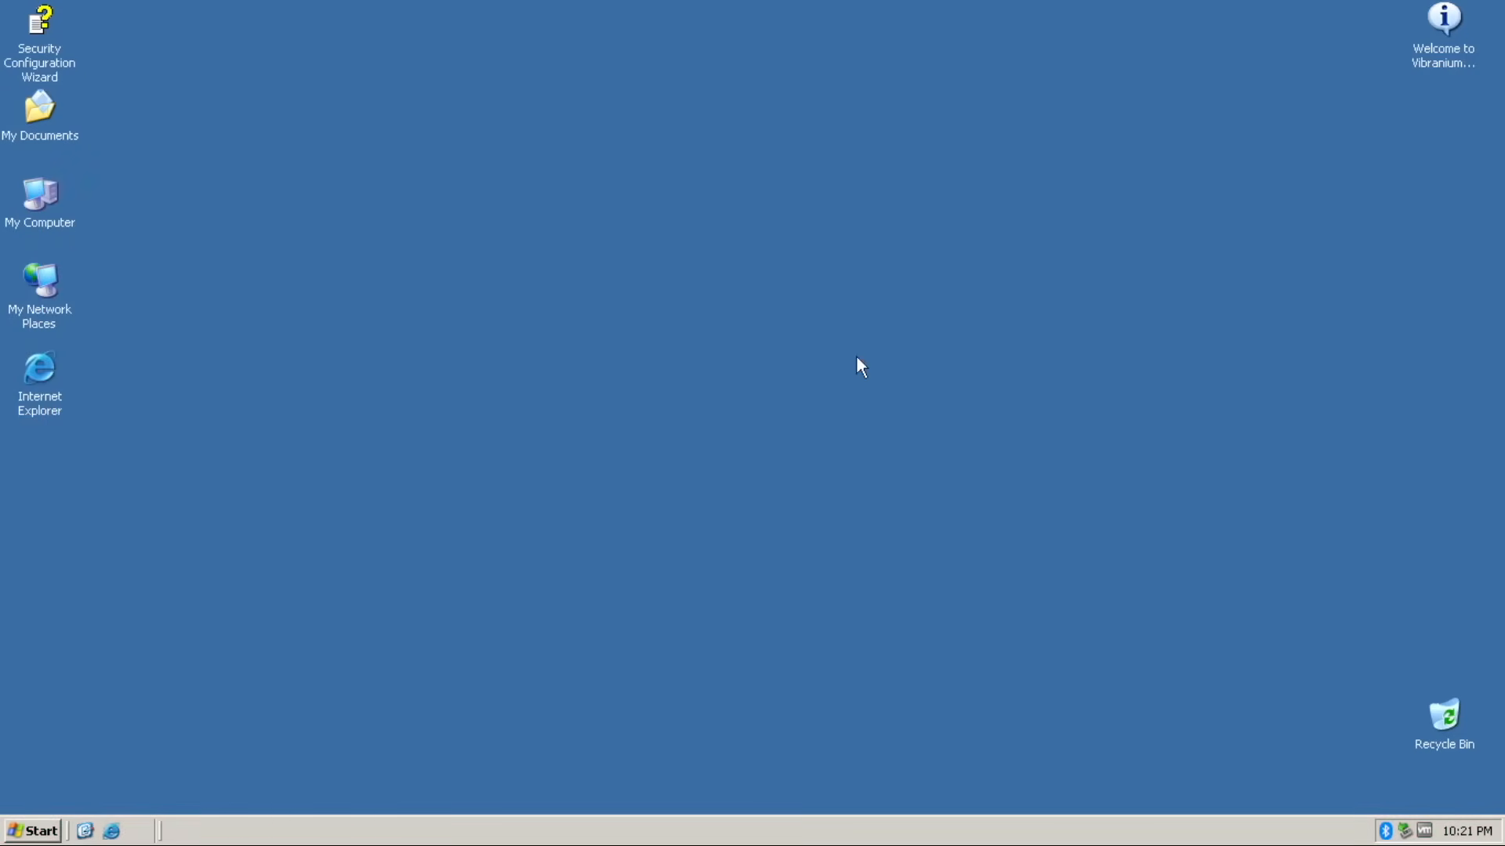
mouse_move(864, 374)
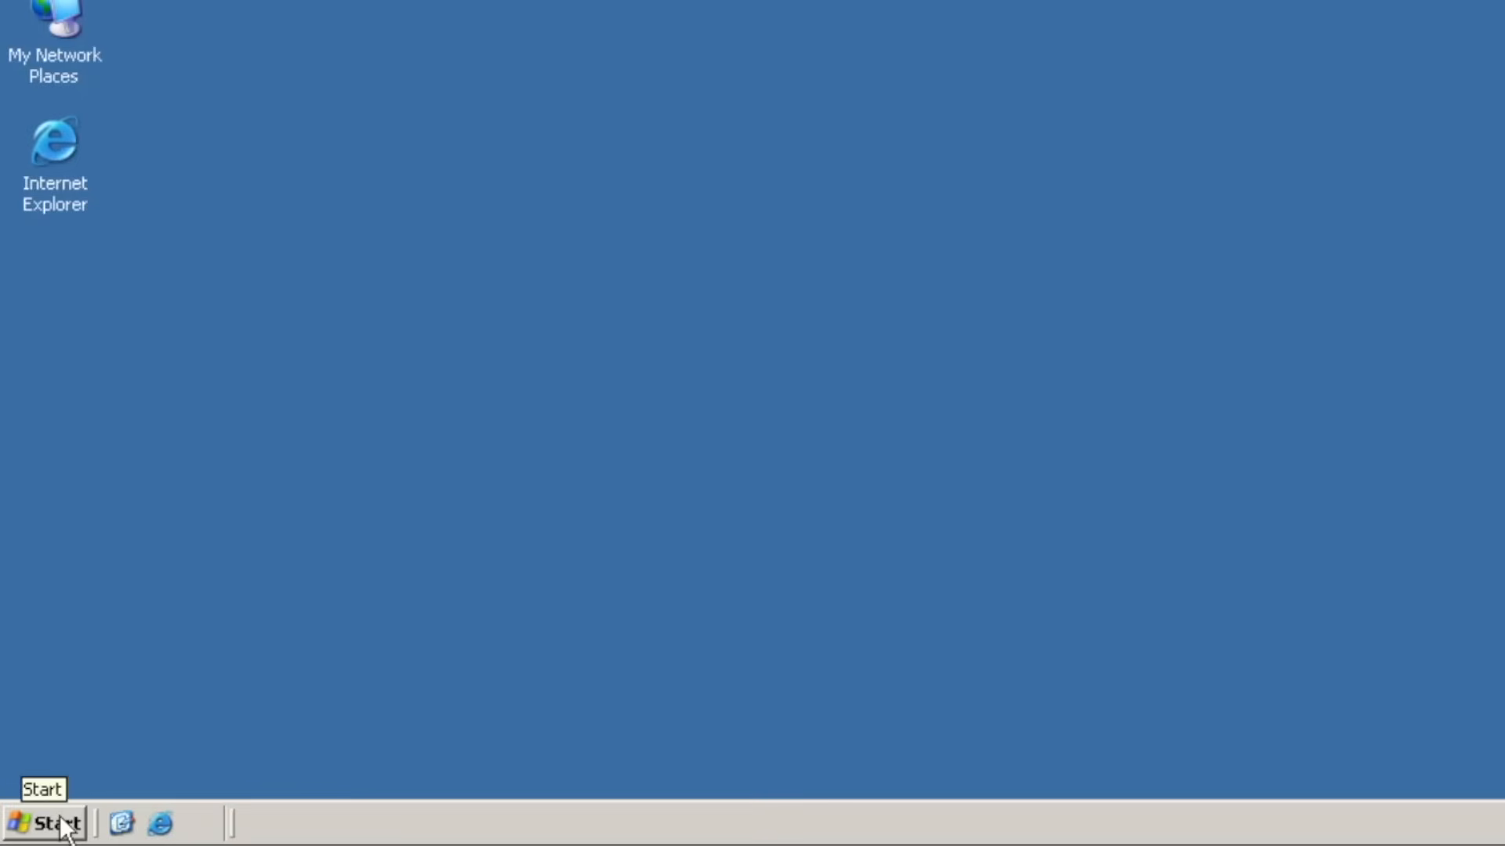
- Expand Start > Programs > Windows Accessories > Windows Ease of Access
left_click(43, 820)
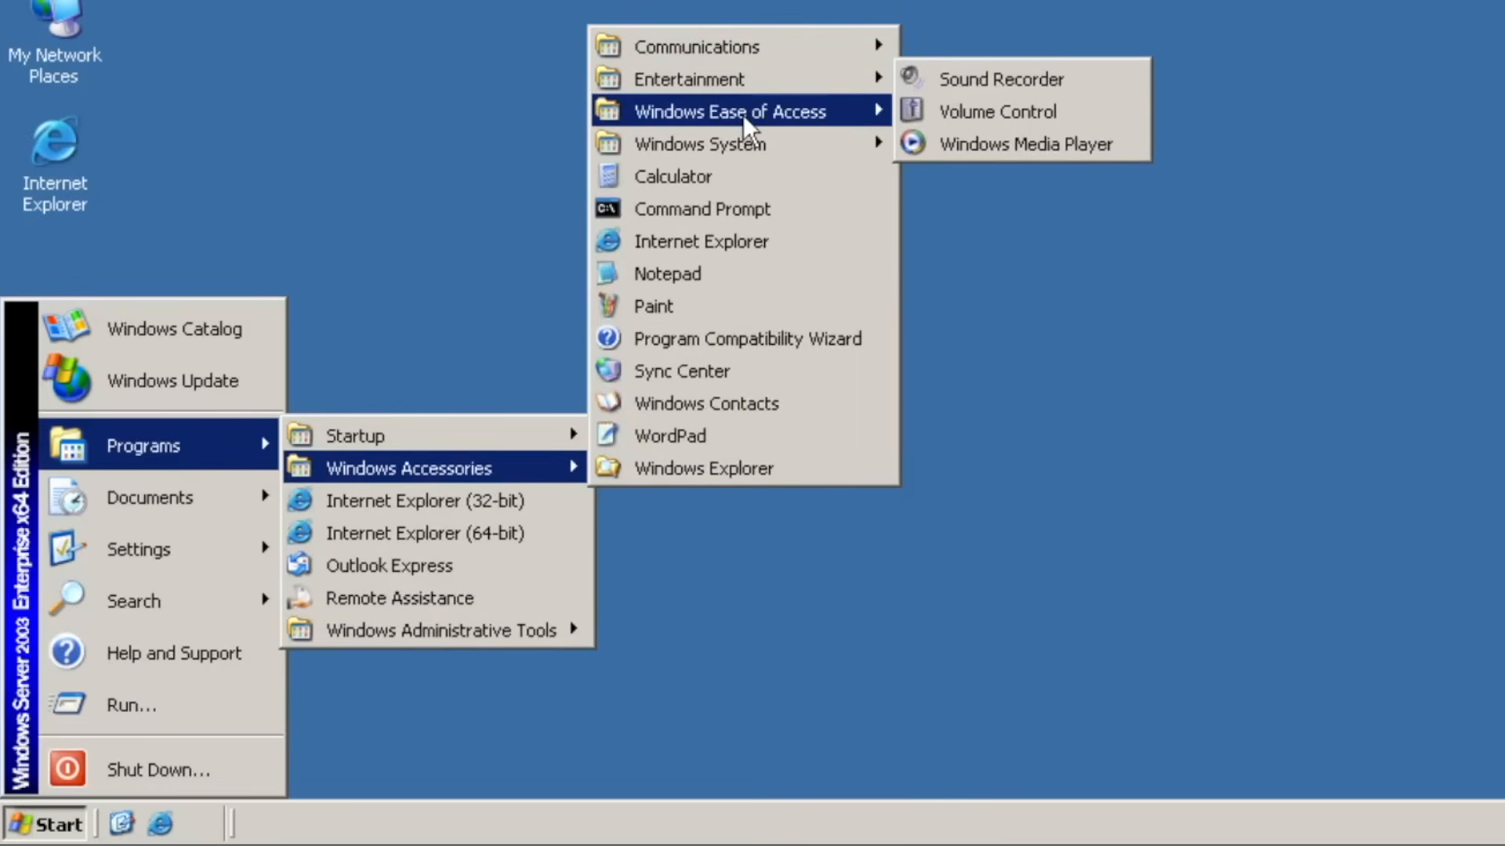
mouse_move(700, 143)
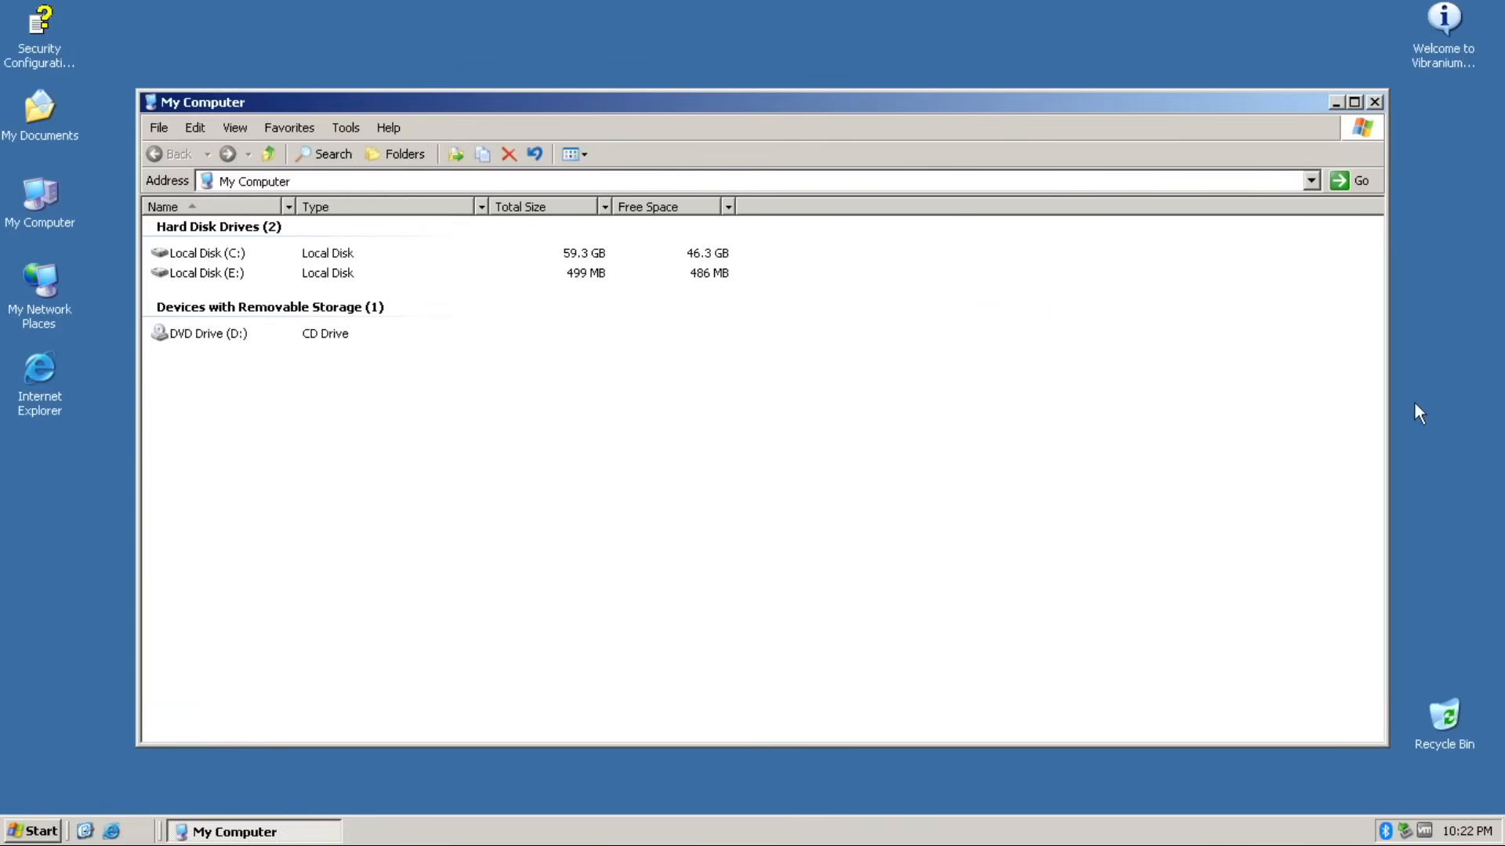
mouse_move(688, 167)
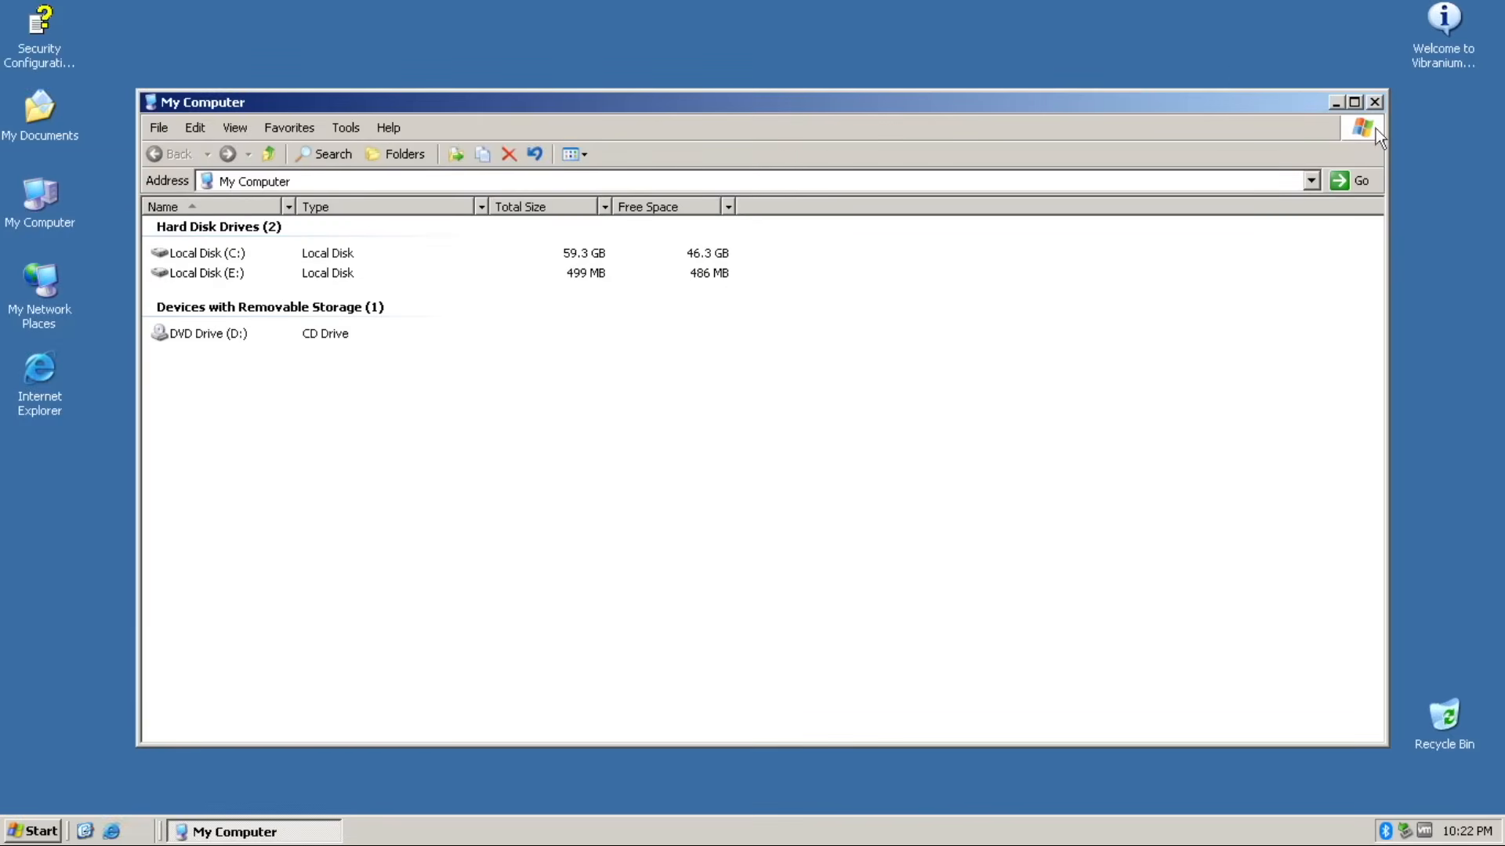
mouse_move(995, 59)
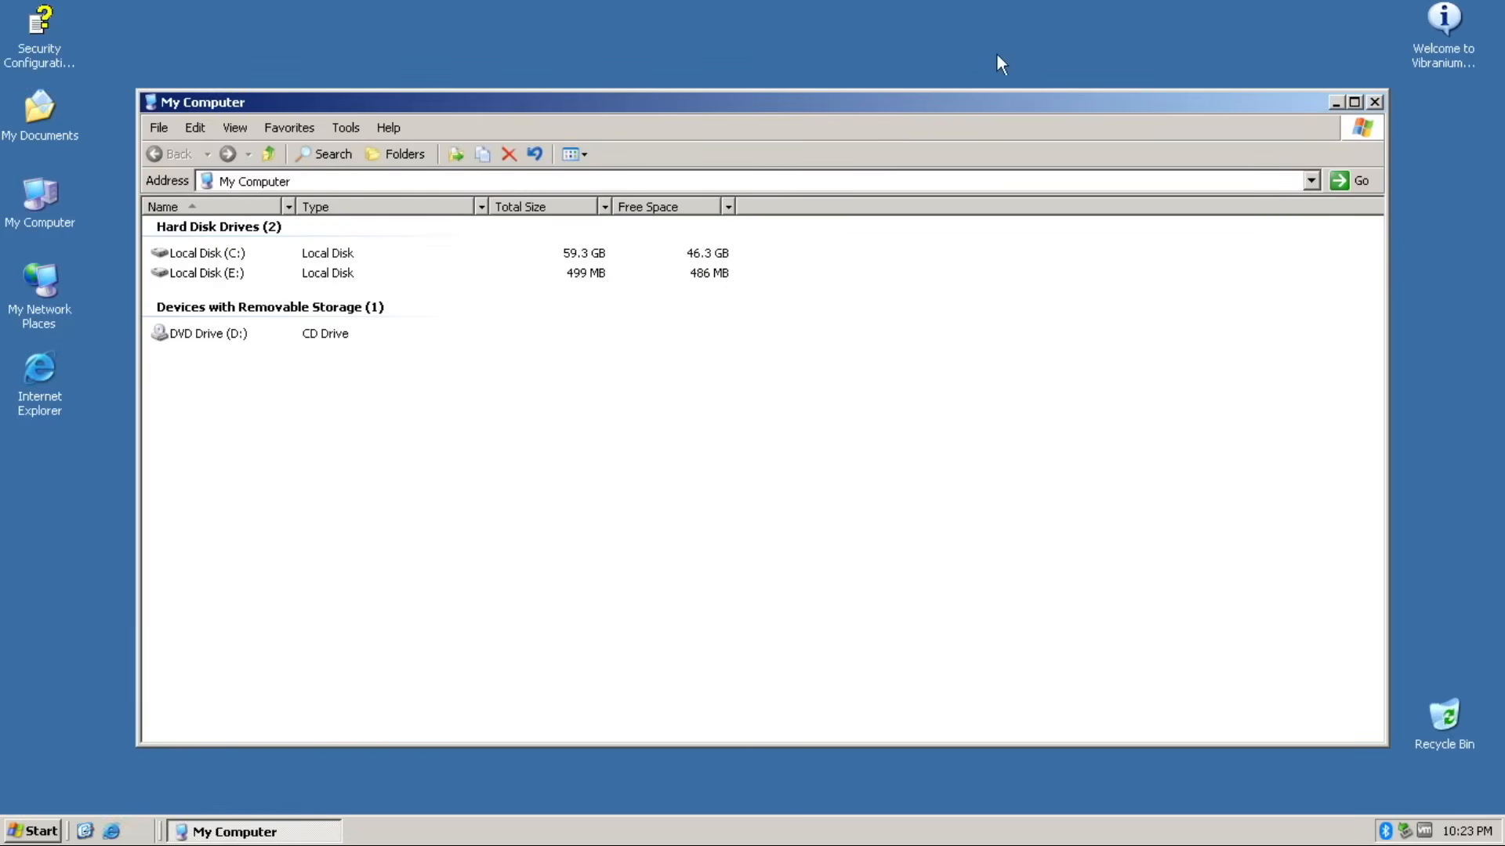
left_click(159, 127)
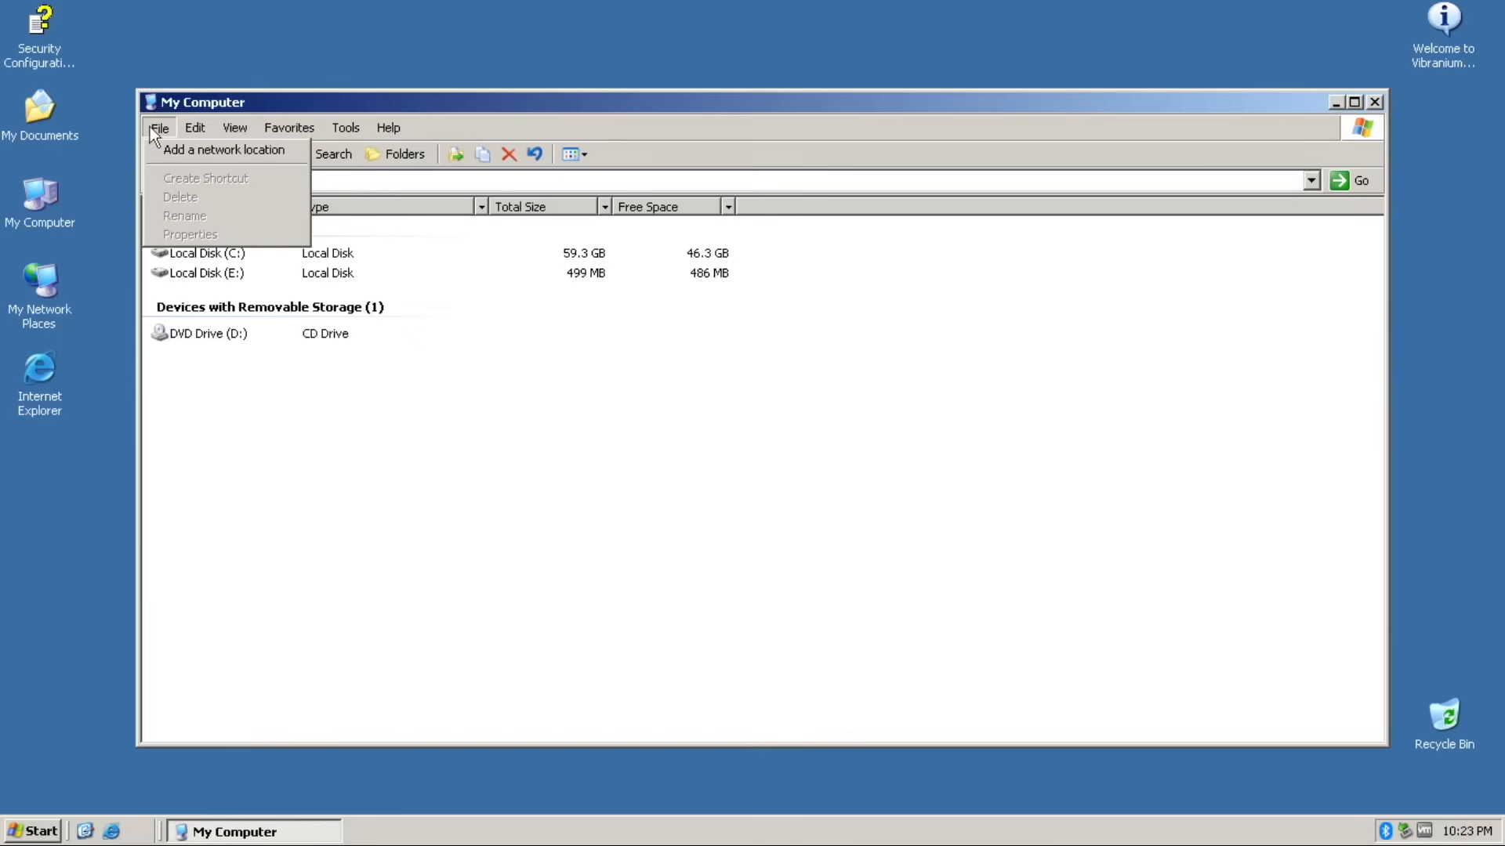
left_click(194, 128)
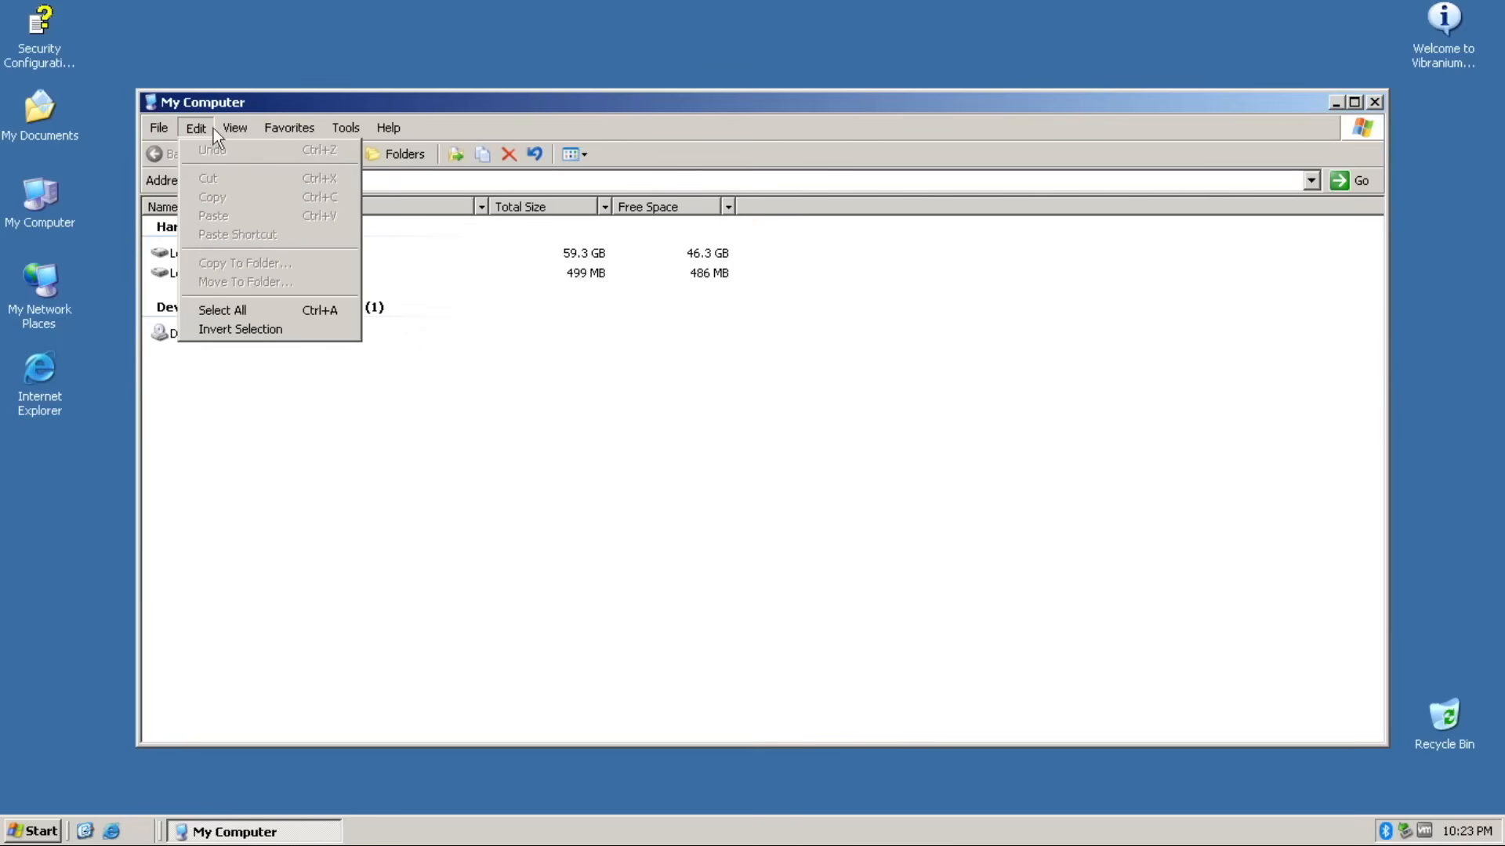
left_click(290, 127)
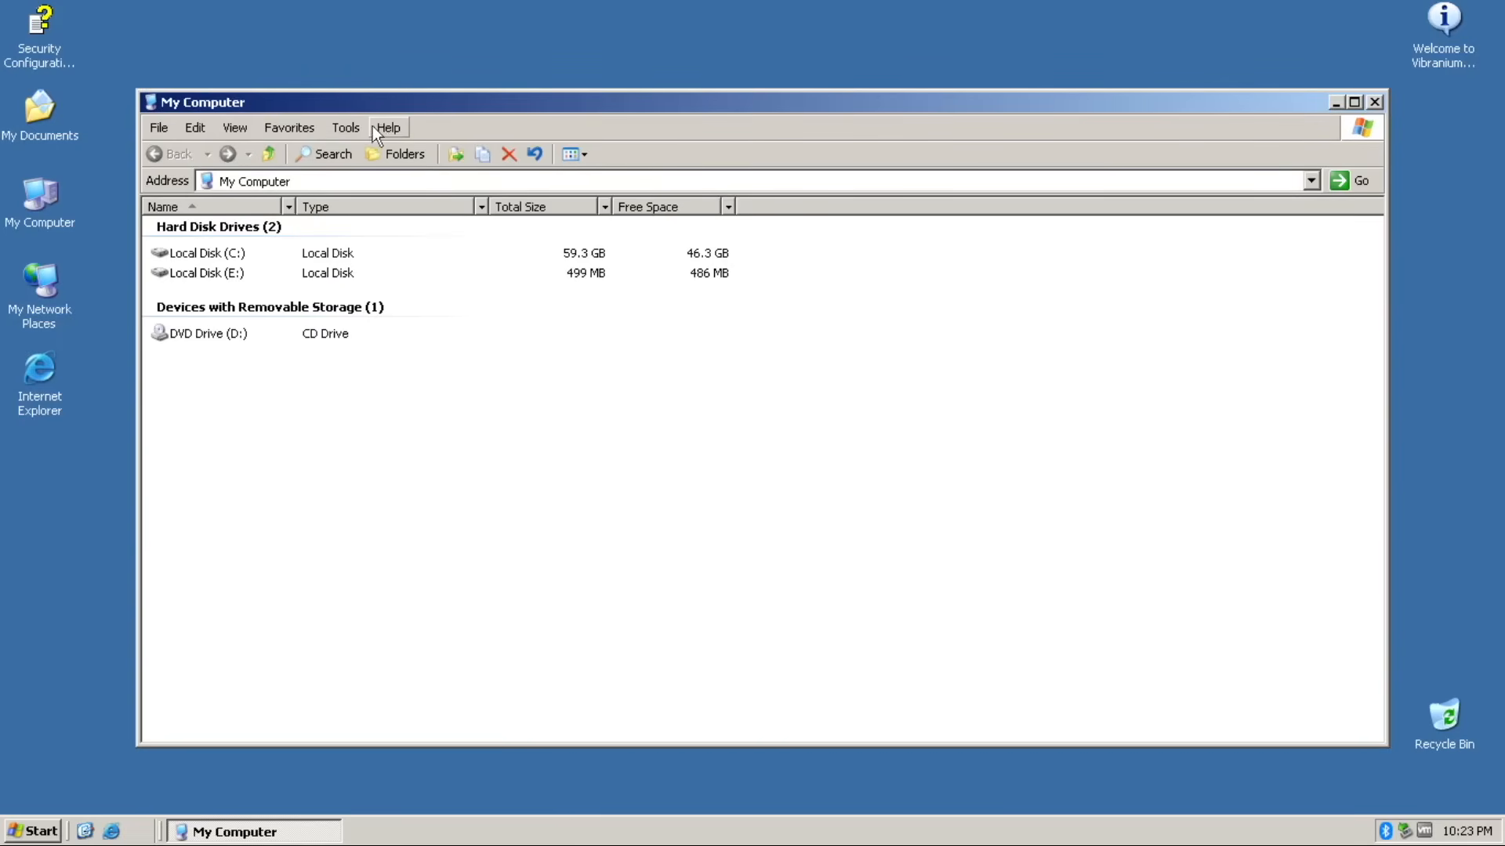
left_click(389, 127)
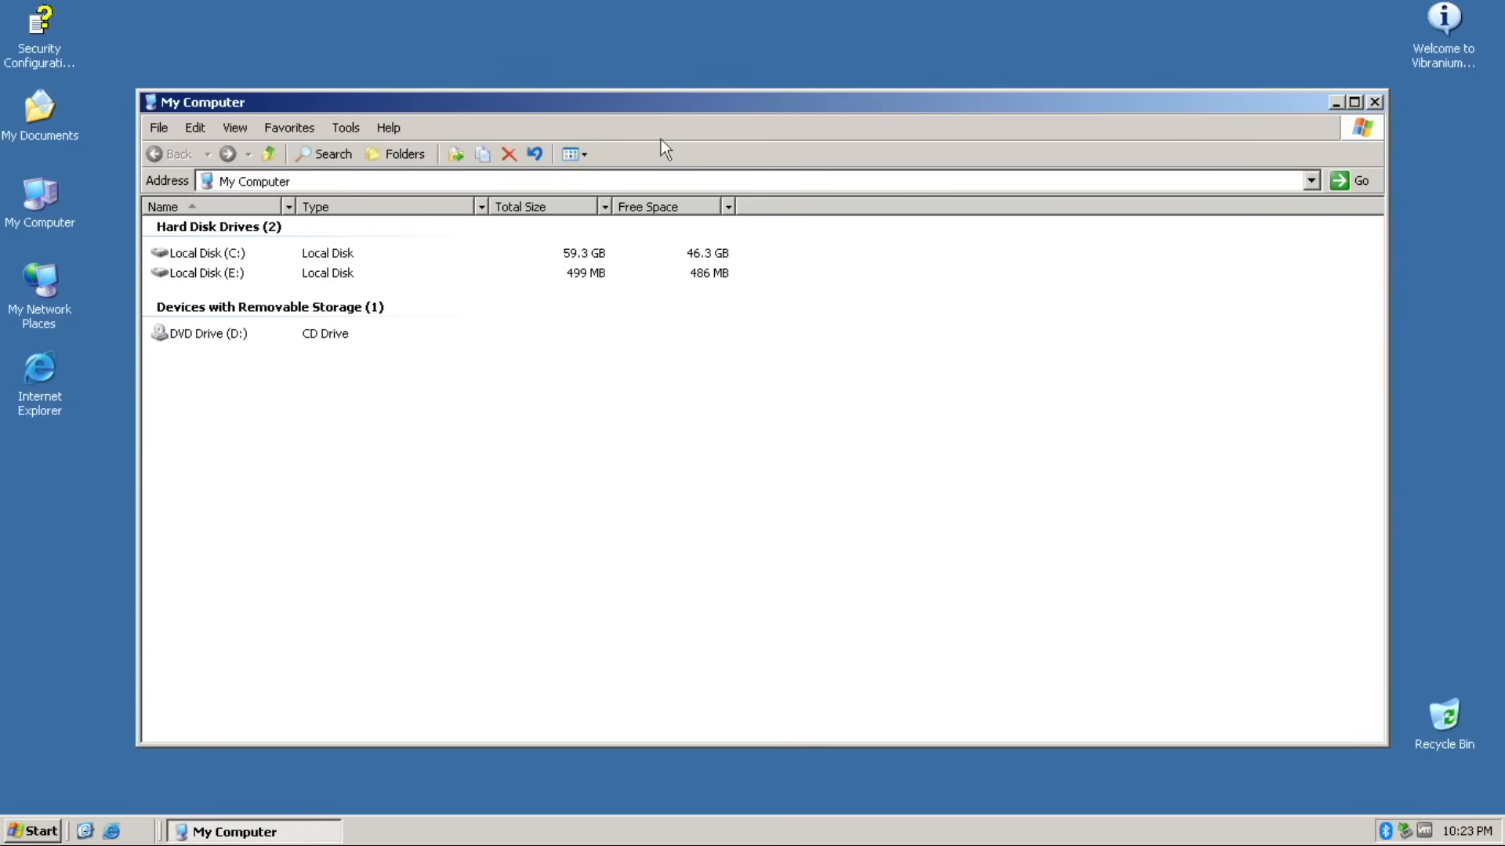
left_click(389, 127)
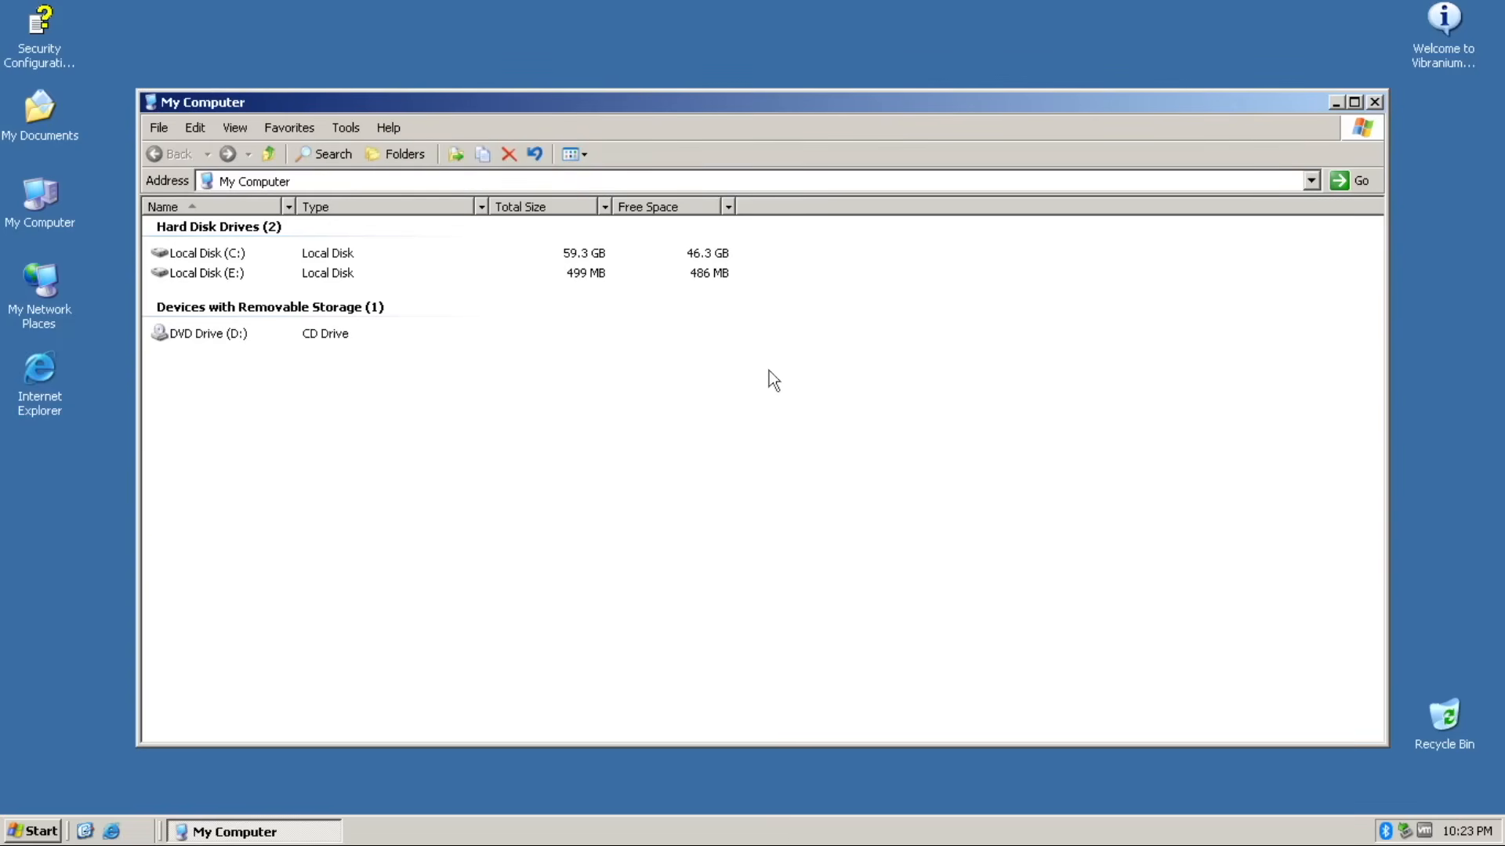
left_click(569, 154)
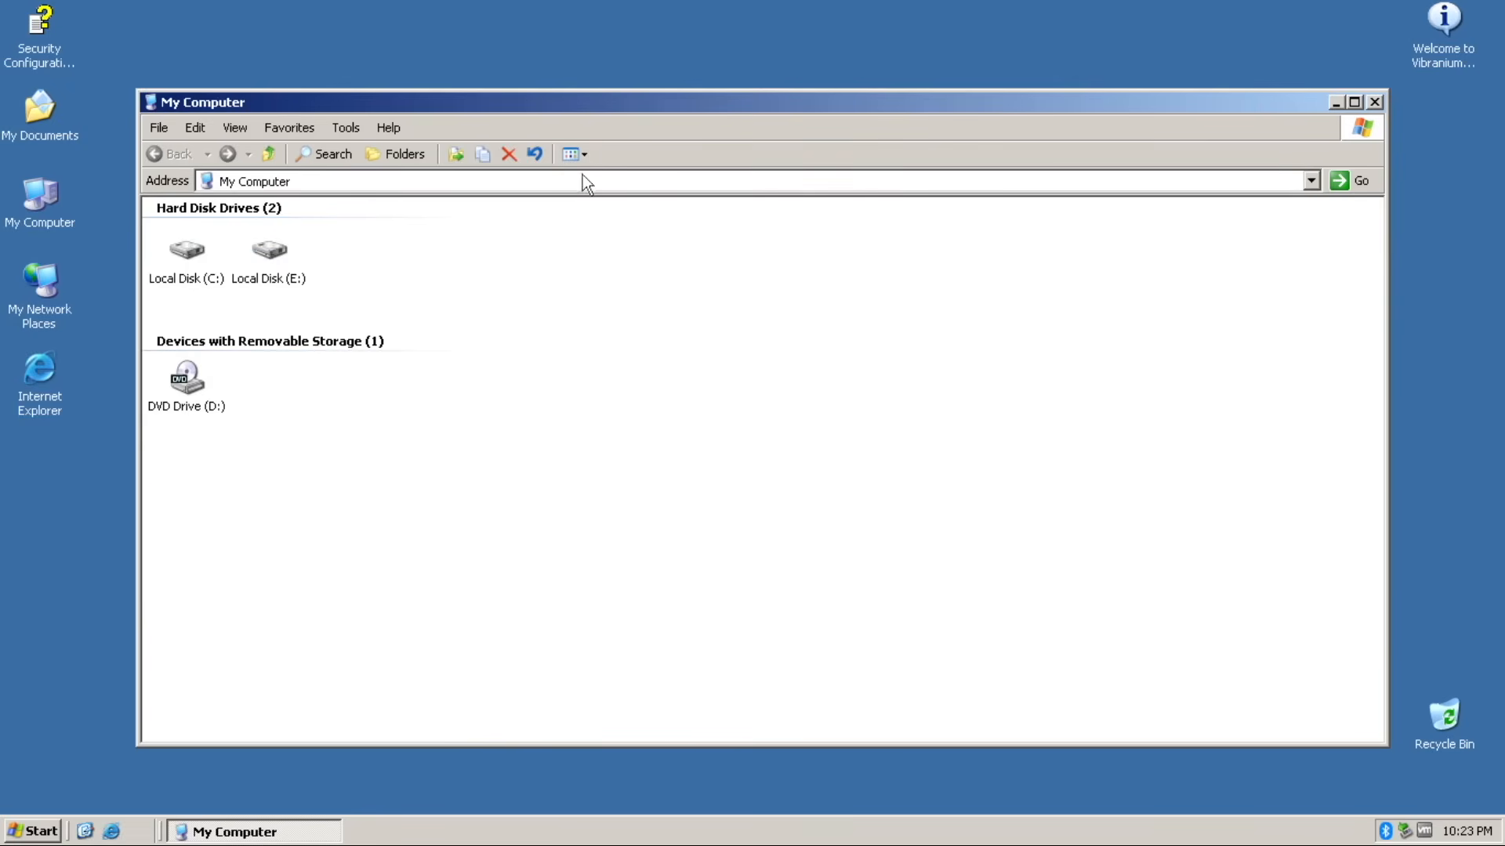
left_click(575, 153)
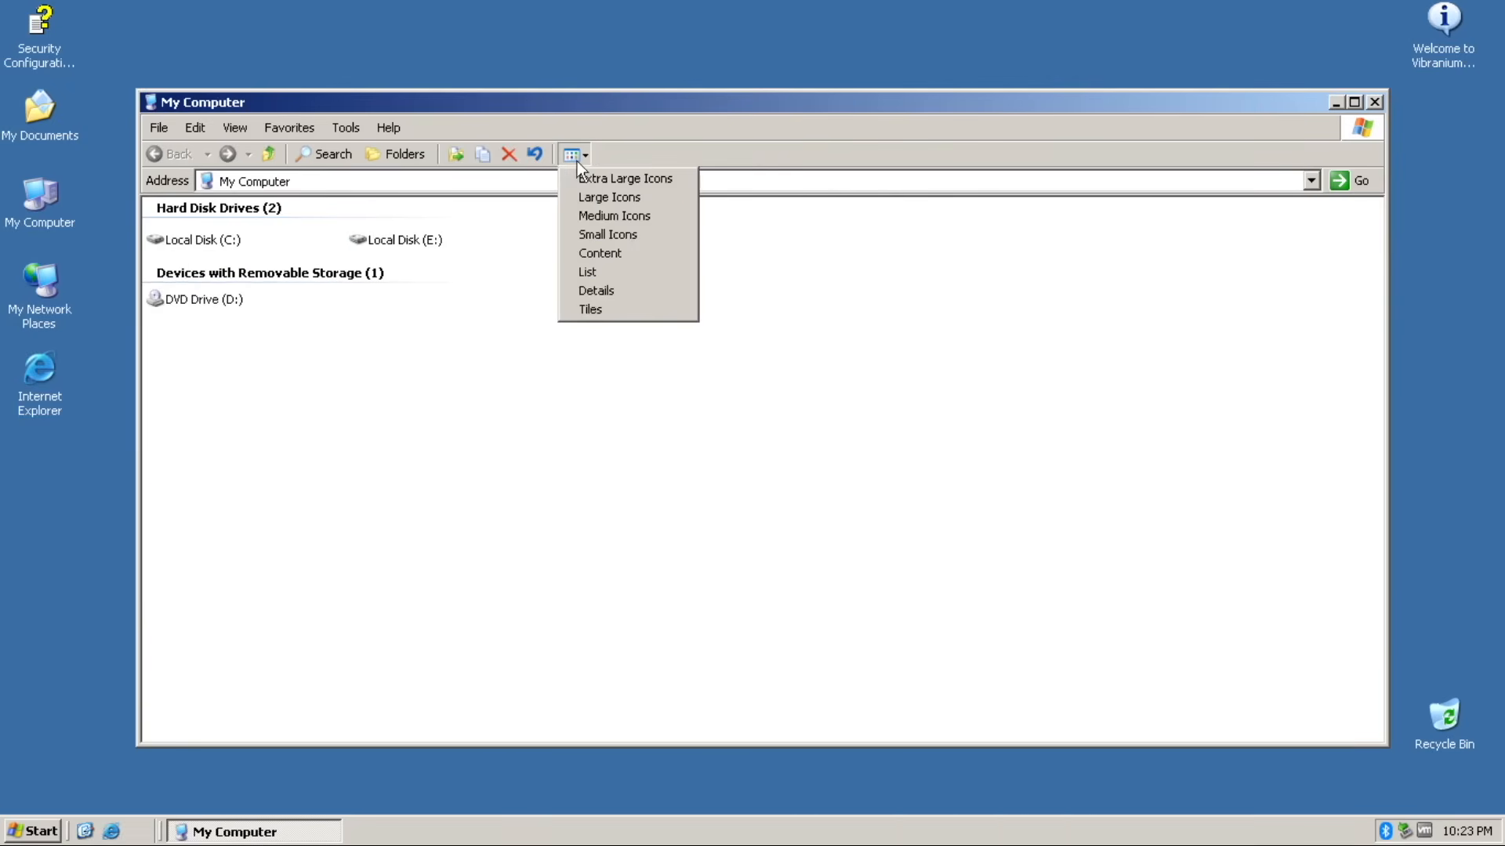
mouse_move(599, 293)
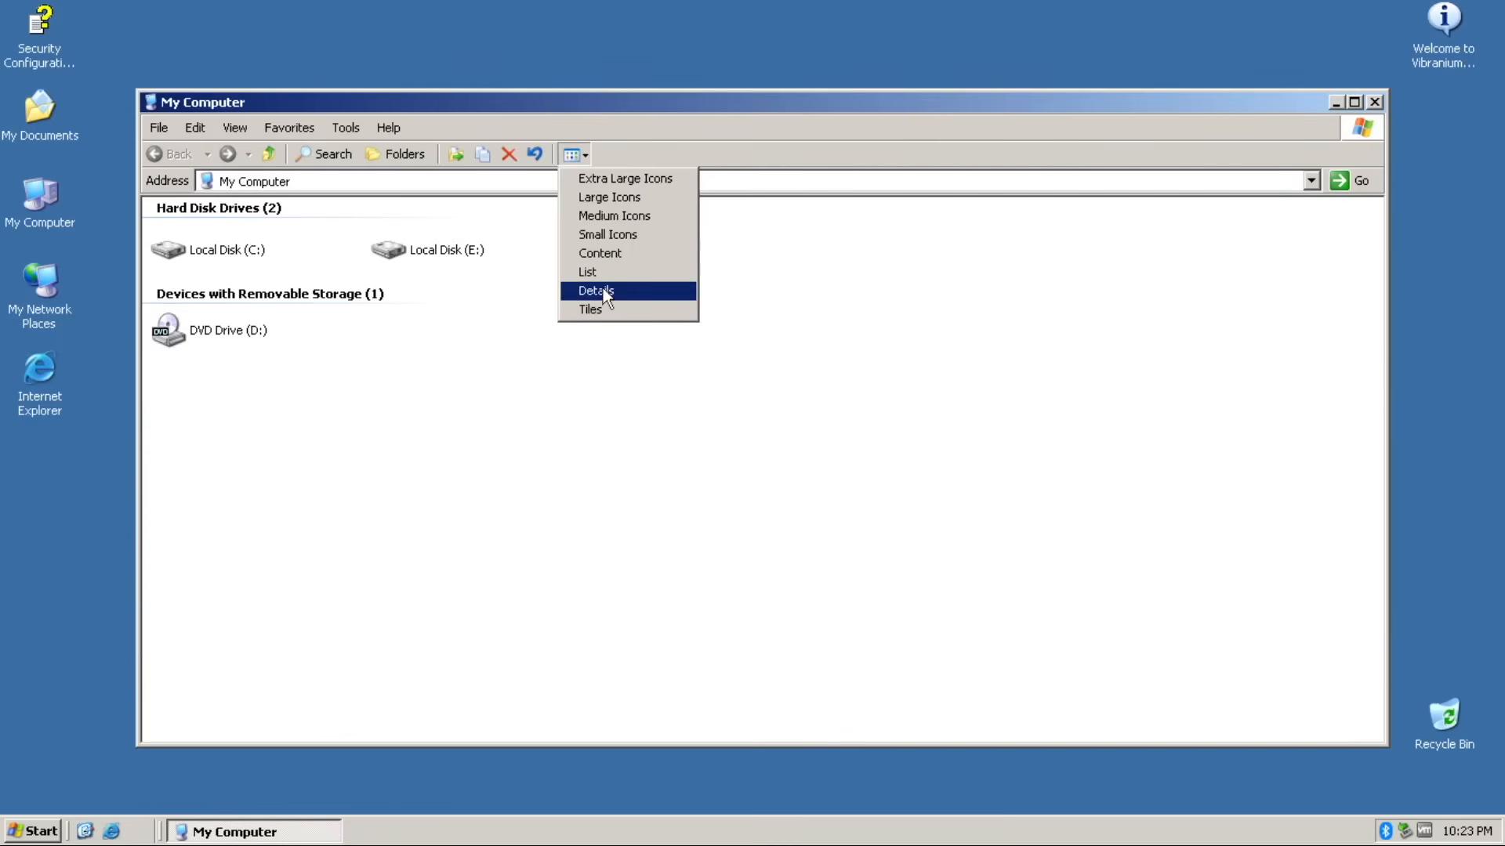
left_click(596, 291)
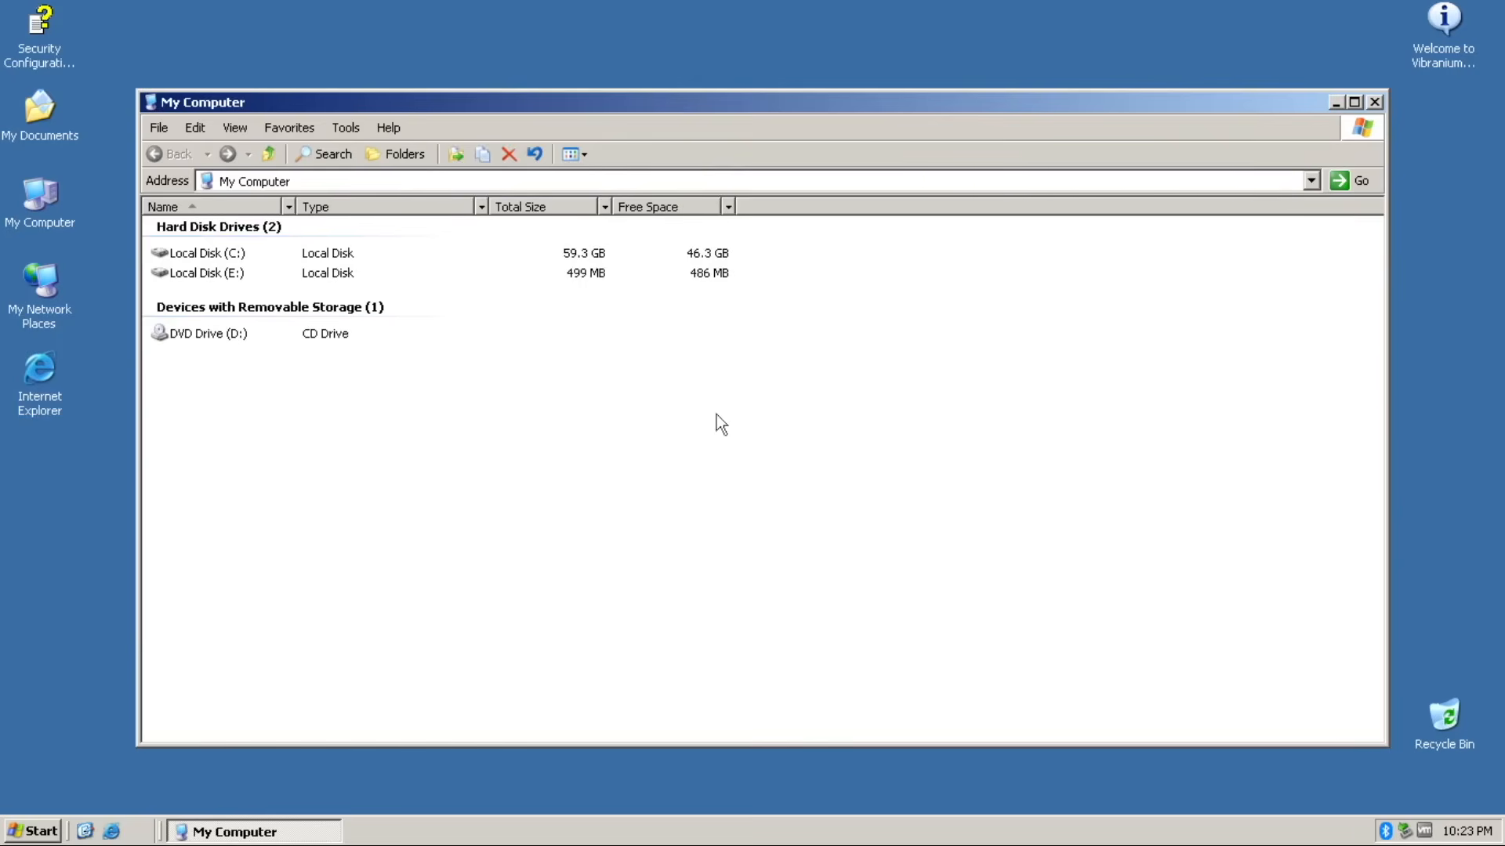
- Open Local Disk (C:), show extra-large icons, and maximize the window
double_click(206, 252)
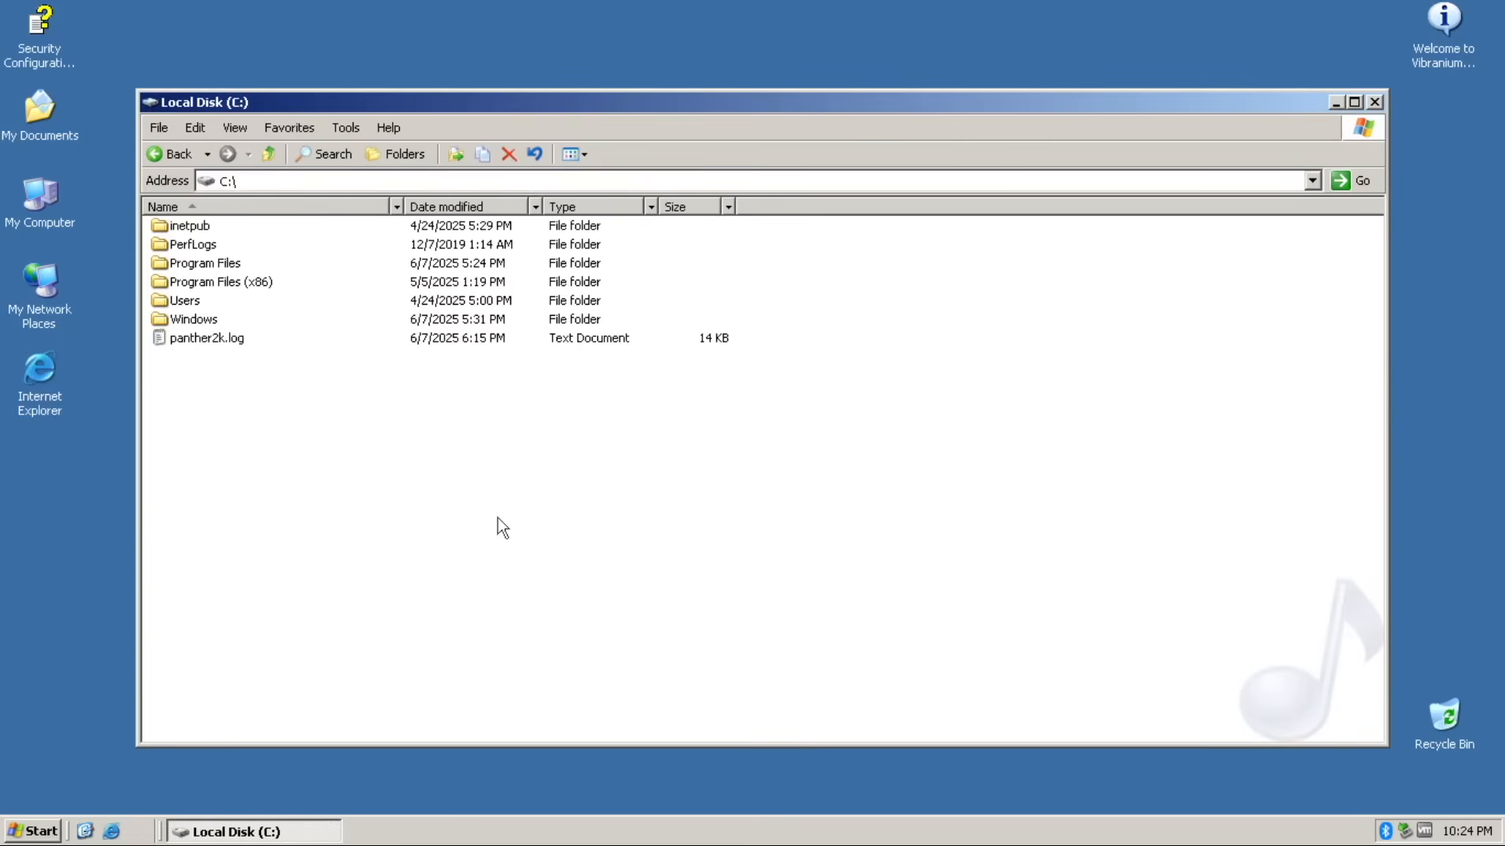
mouse_move(1276, 710)
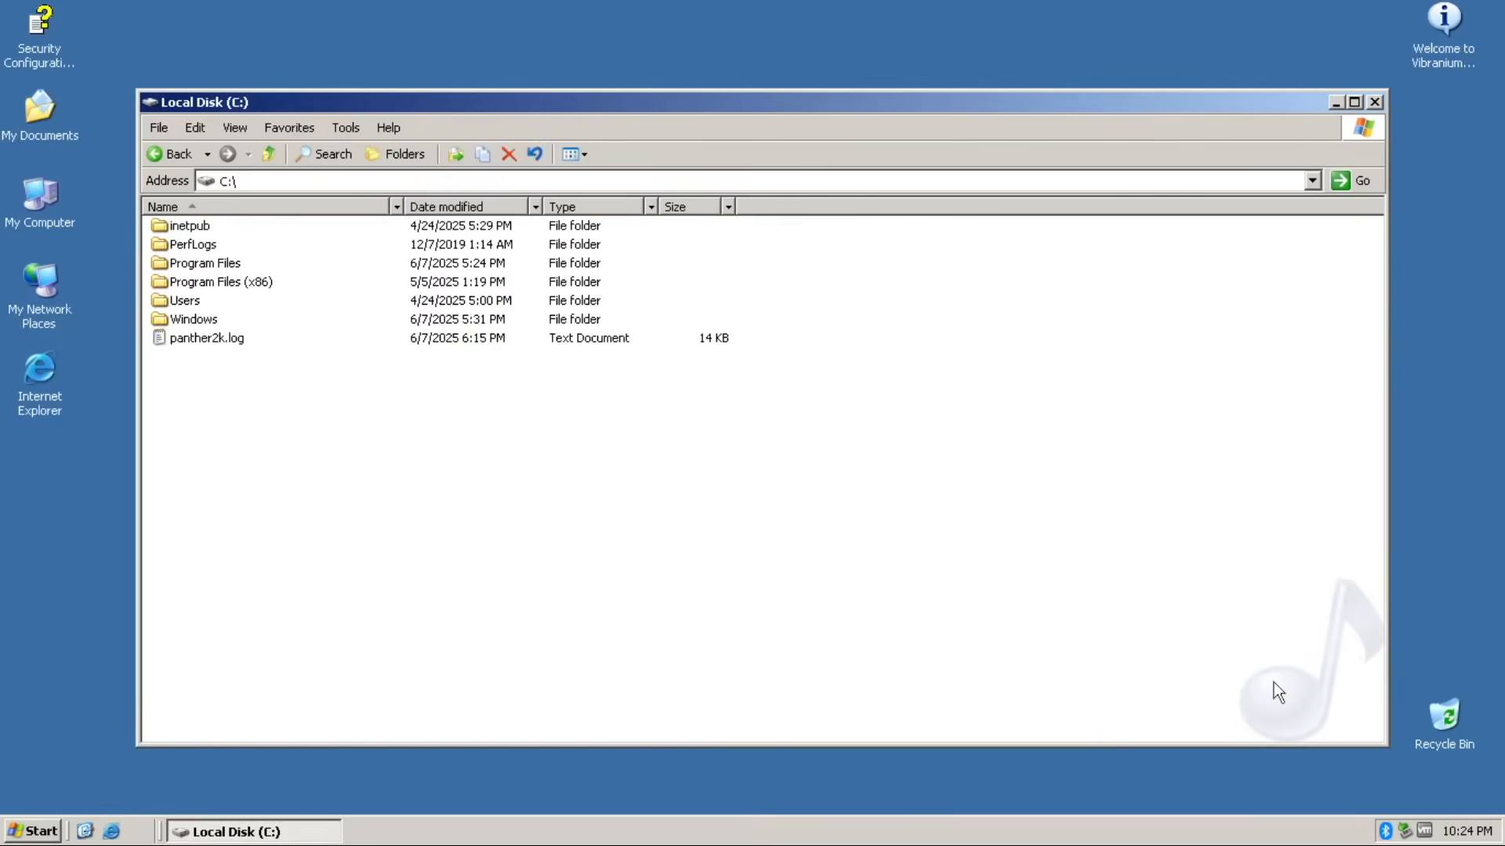
mouse_move(929, 576)
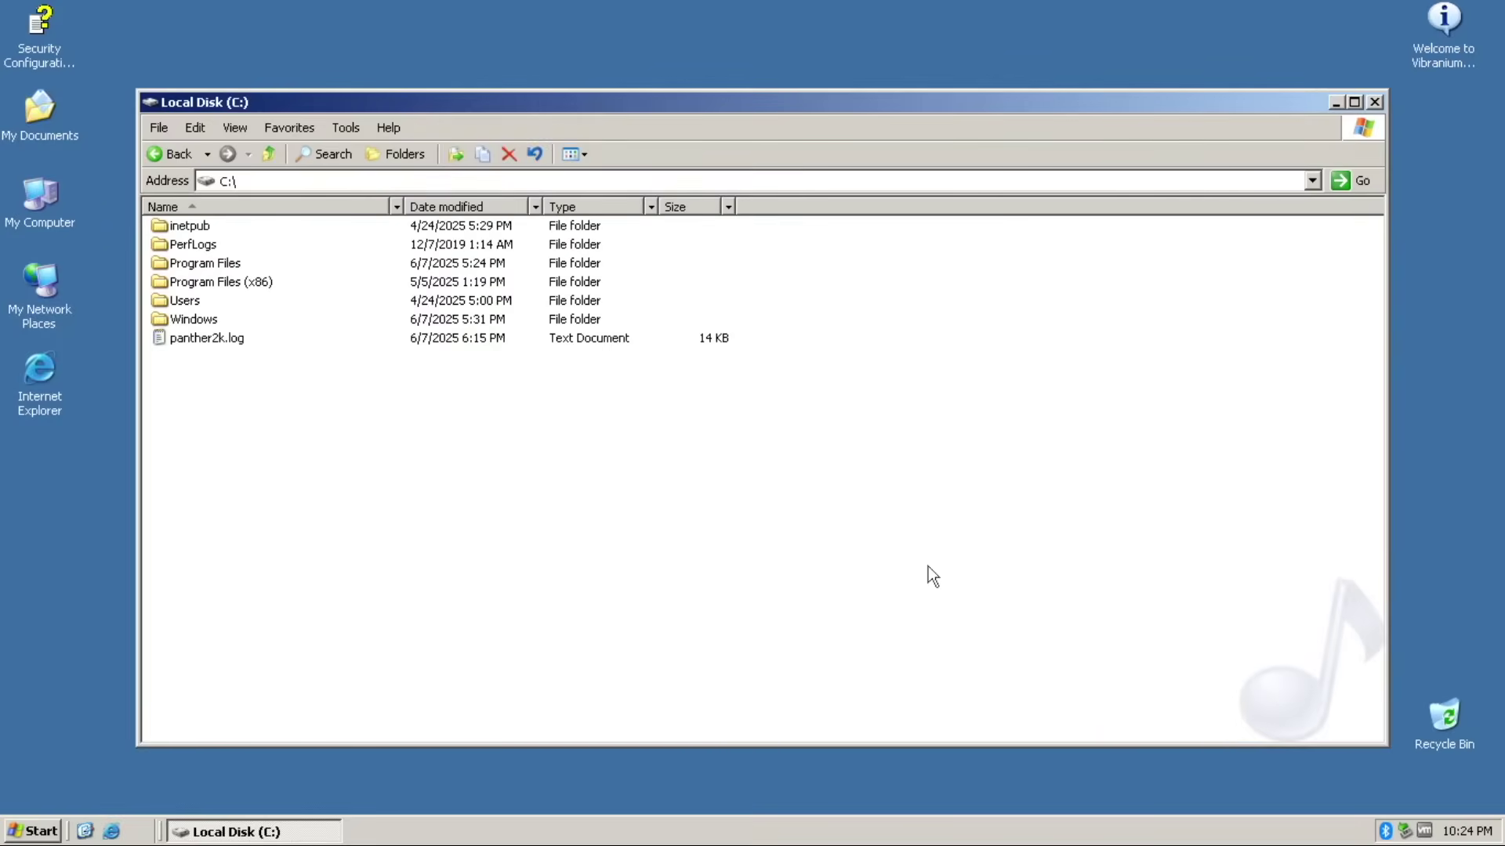
left_click(574, 154)
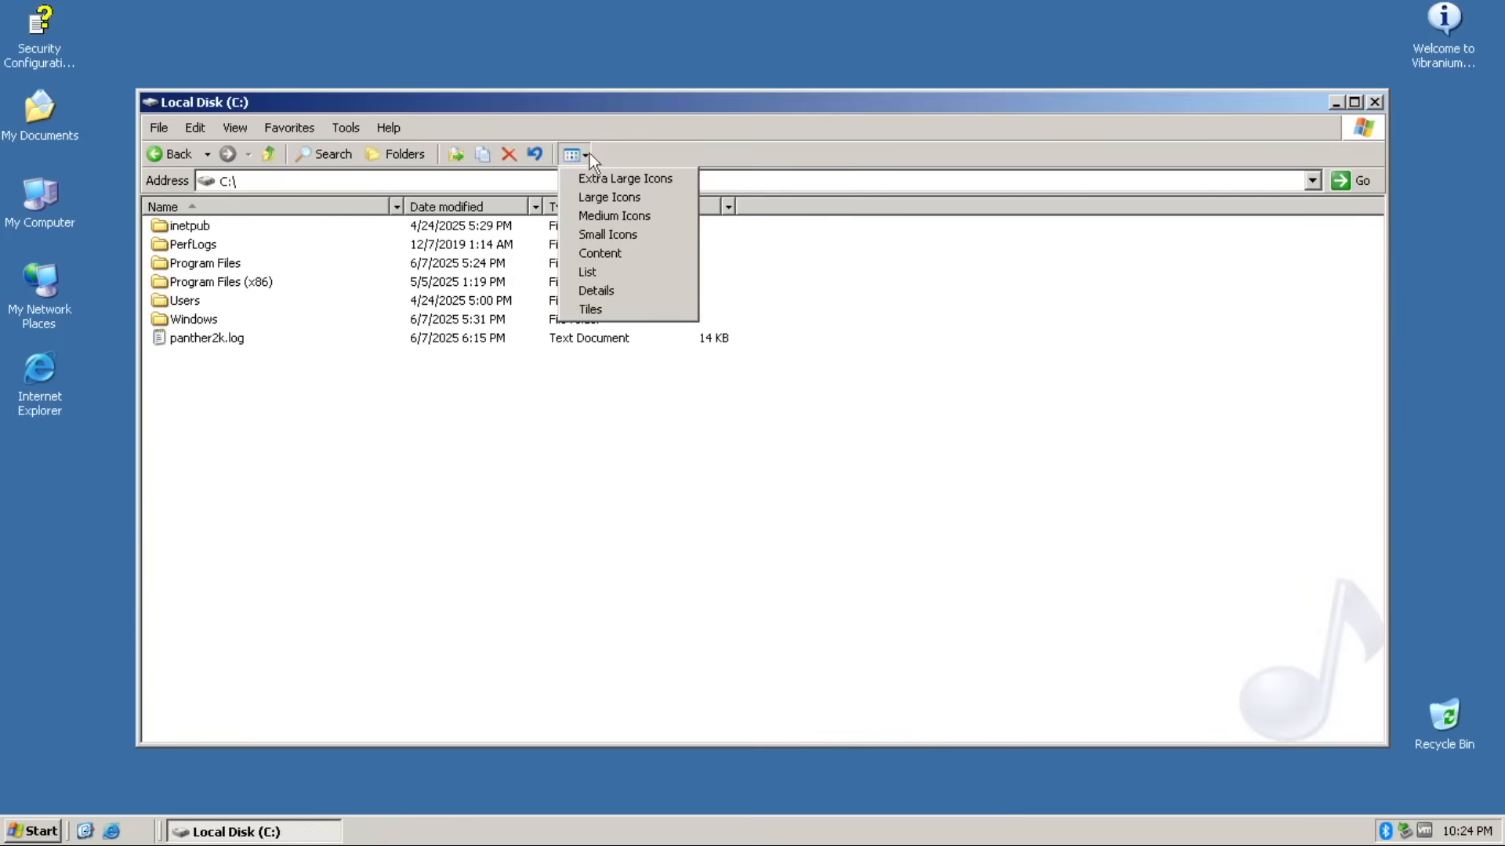
mouse_move(635, 186)
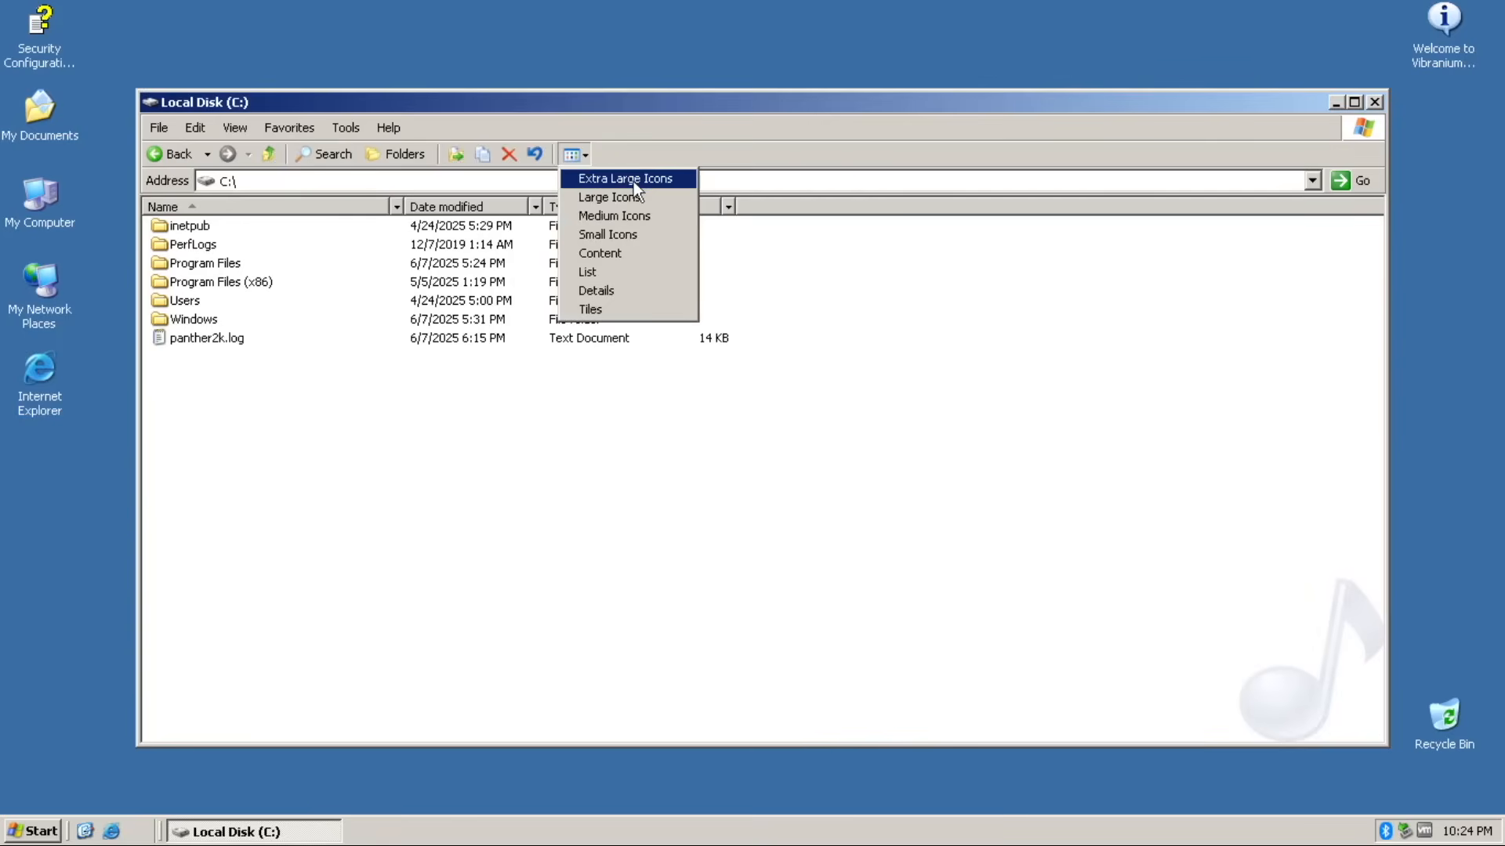
left_click(626, 178)
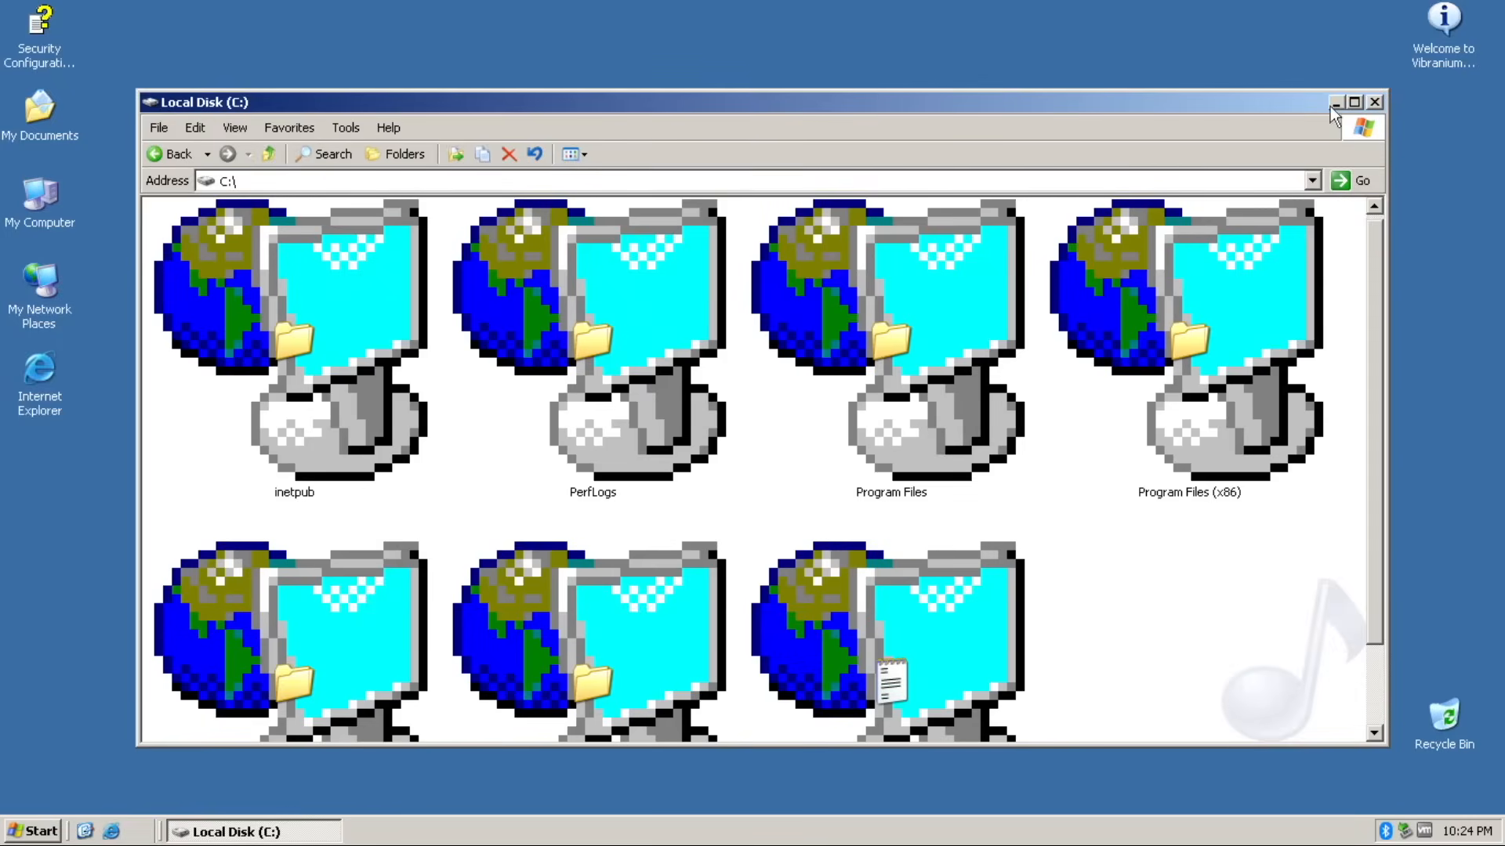
left_click(1356, 100)
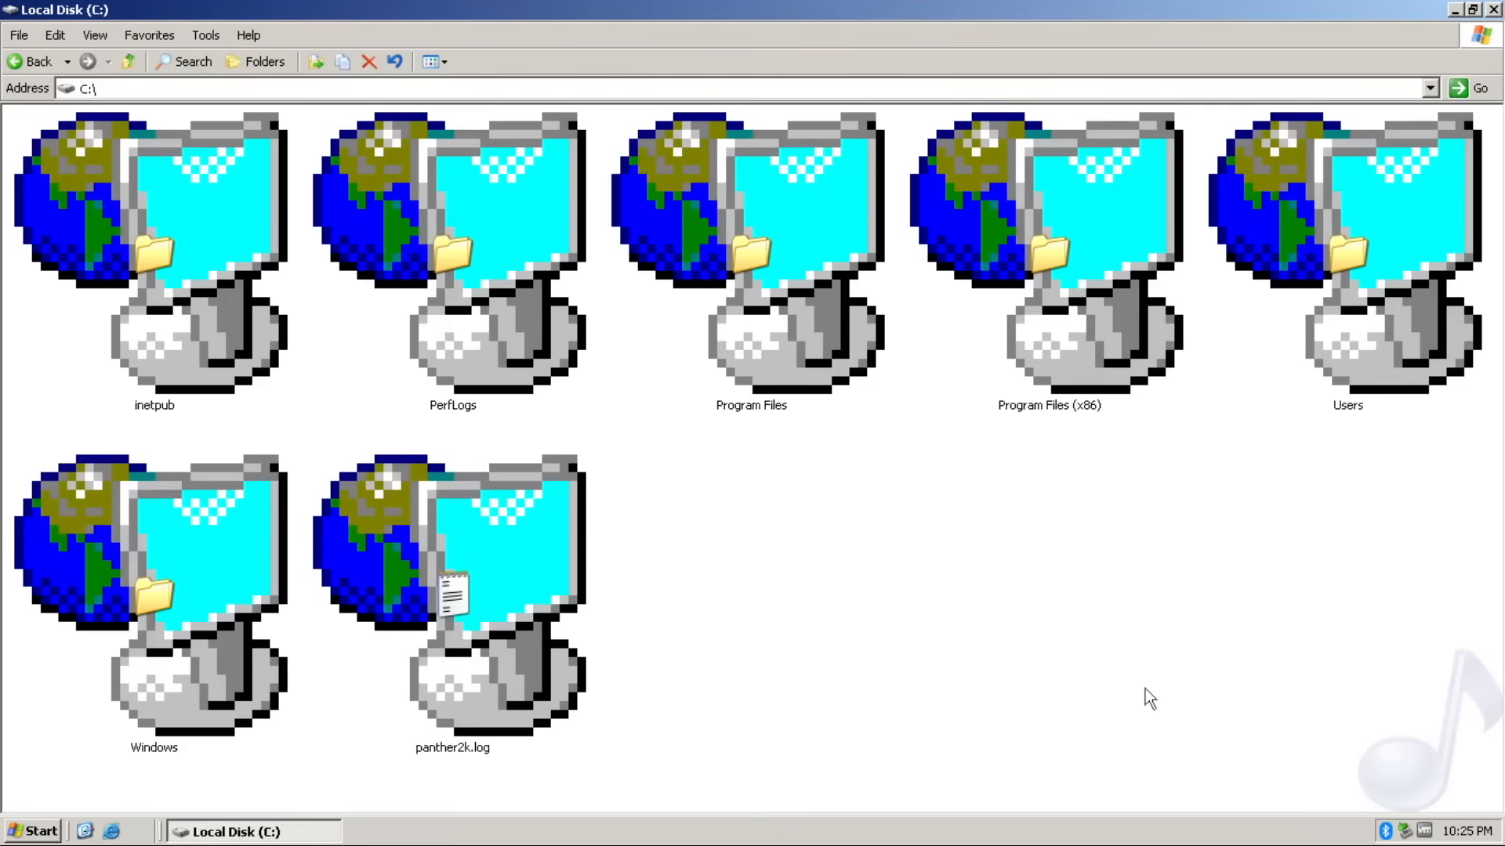
- Try smaller icons, then switch the C: drive back to the Details view
left_click(444, 62)
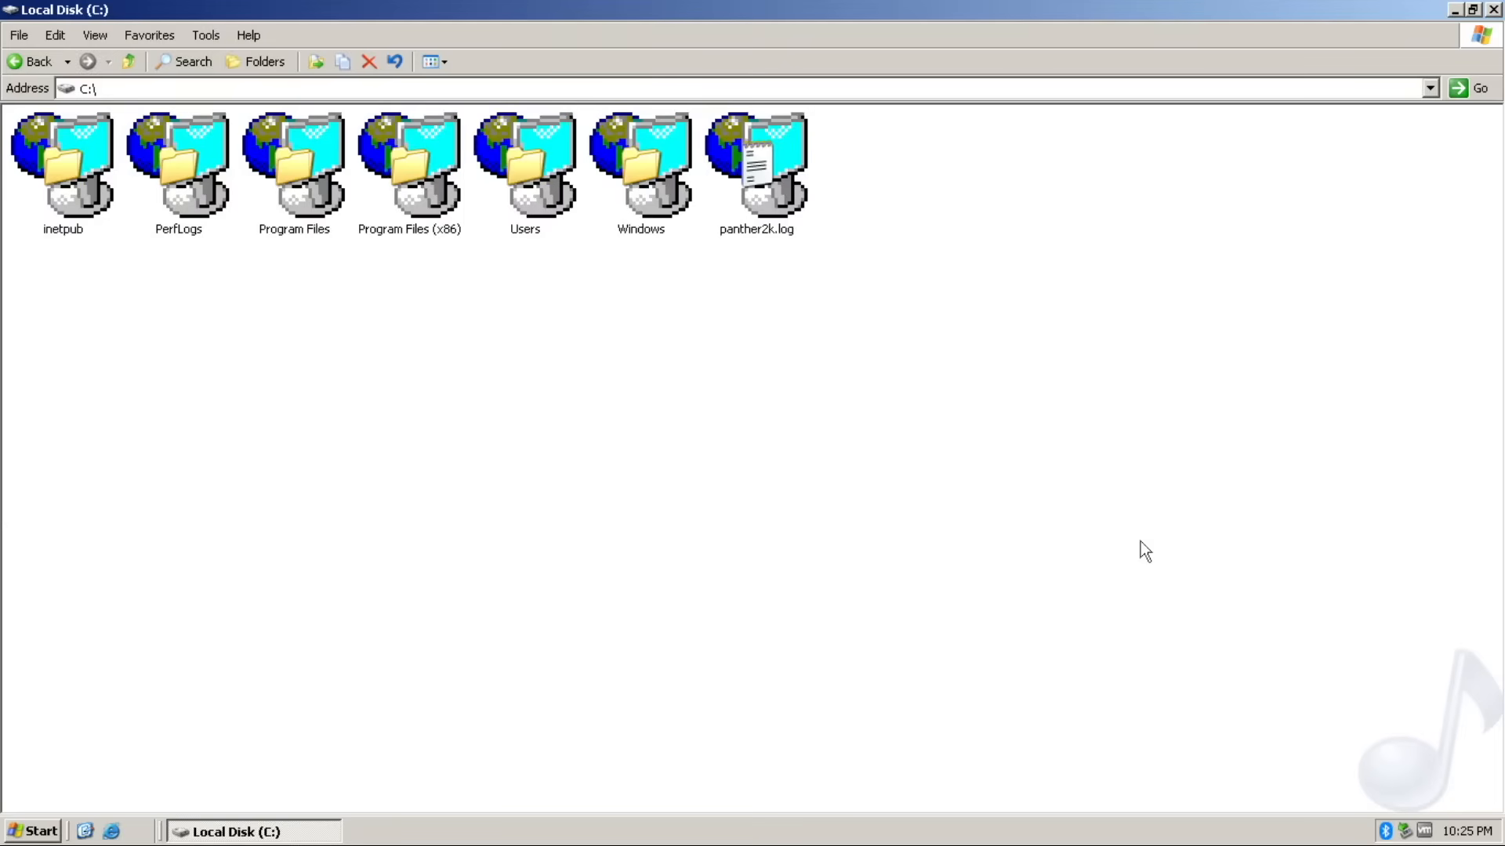
left_click_drag(516, 248, 1044, 452)
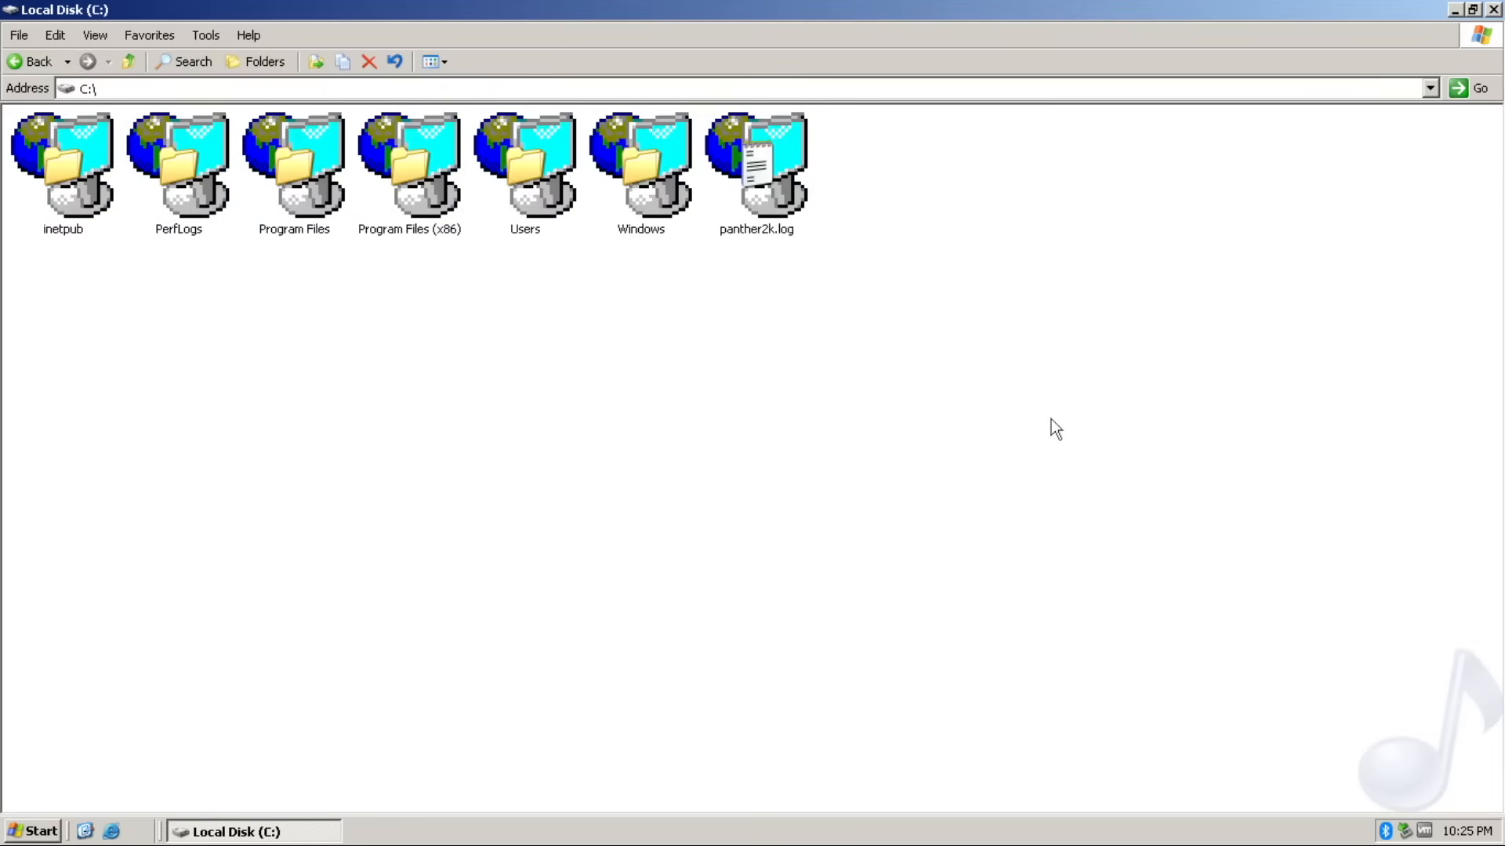
mouse_move(1040, 439)
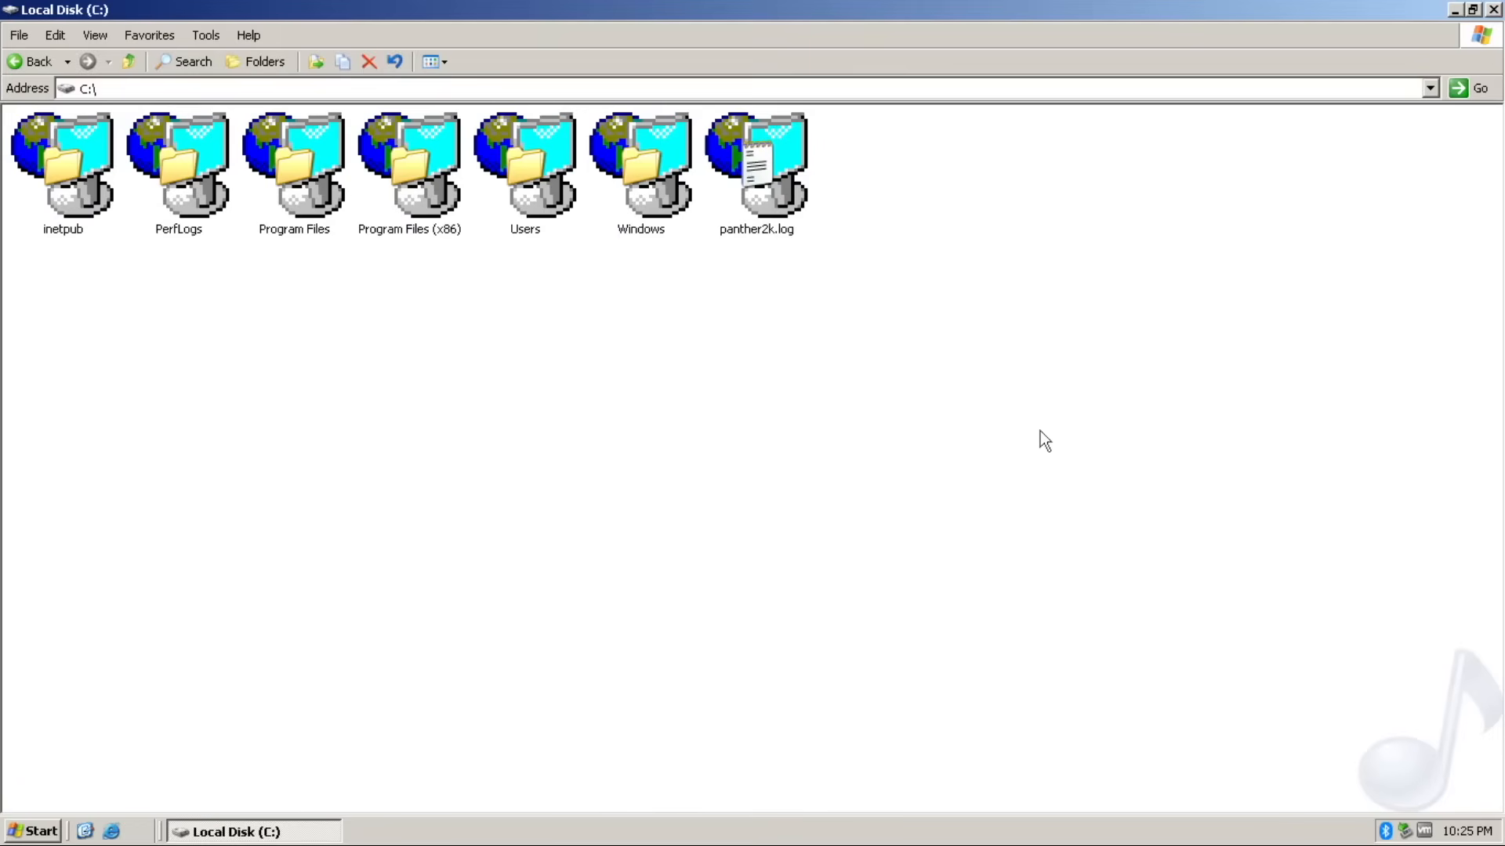
mouse_move(1042, 438)
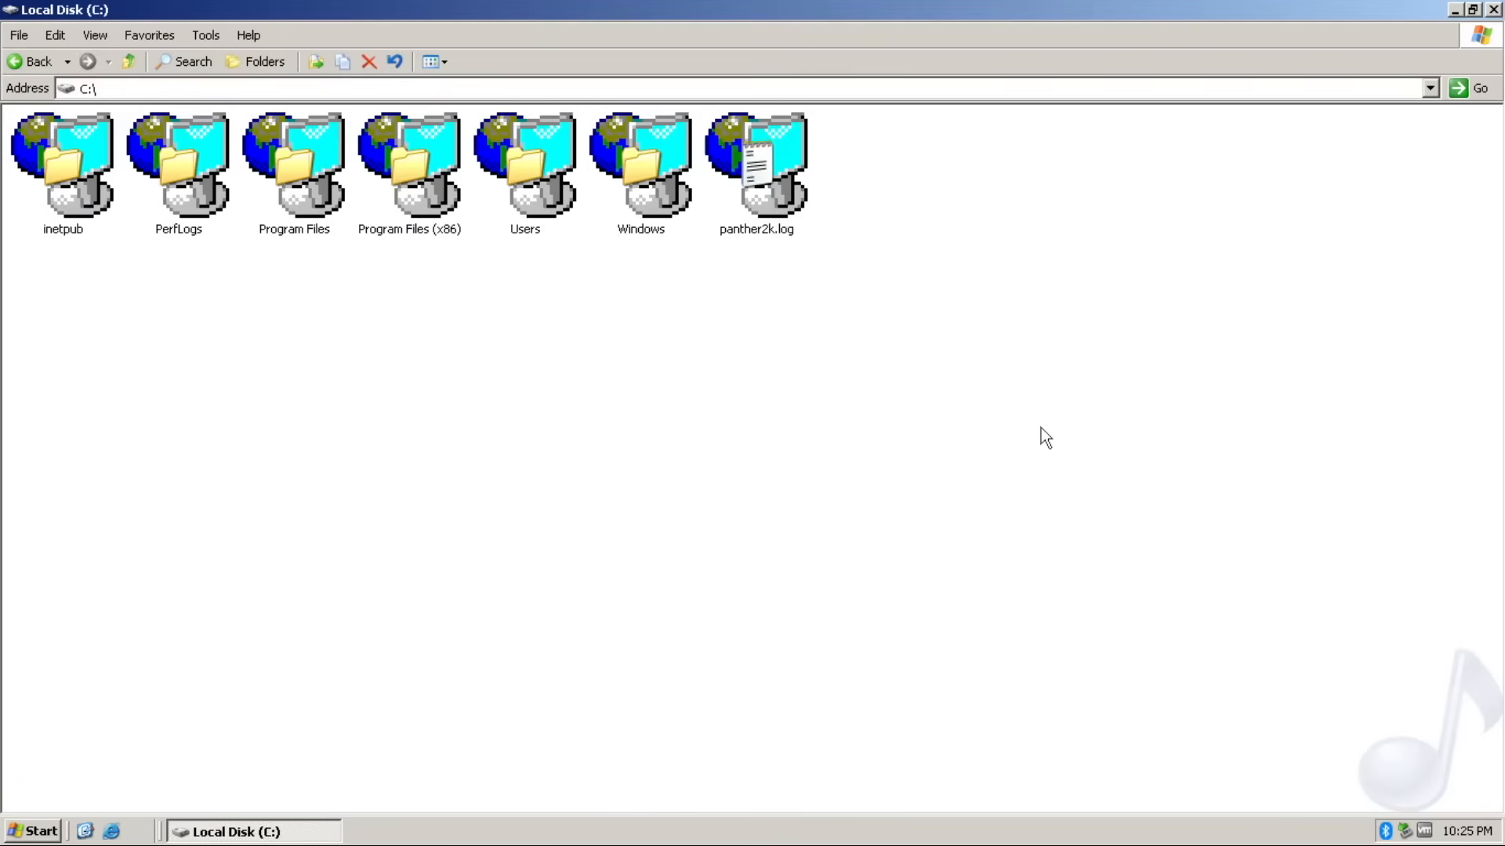
left_click(428, 62)
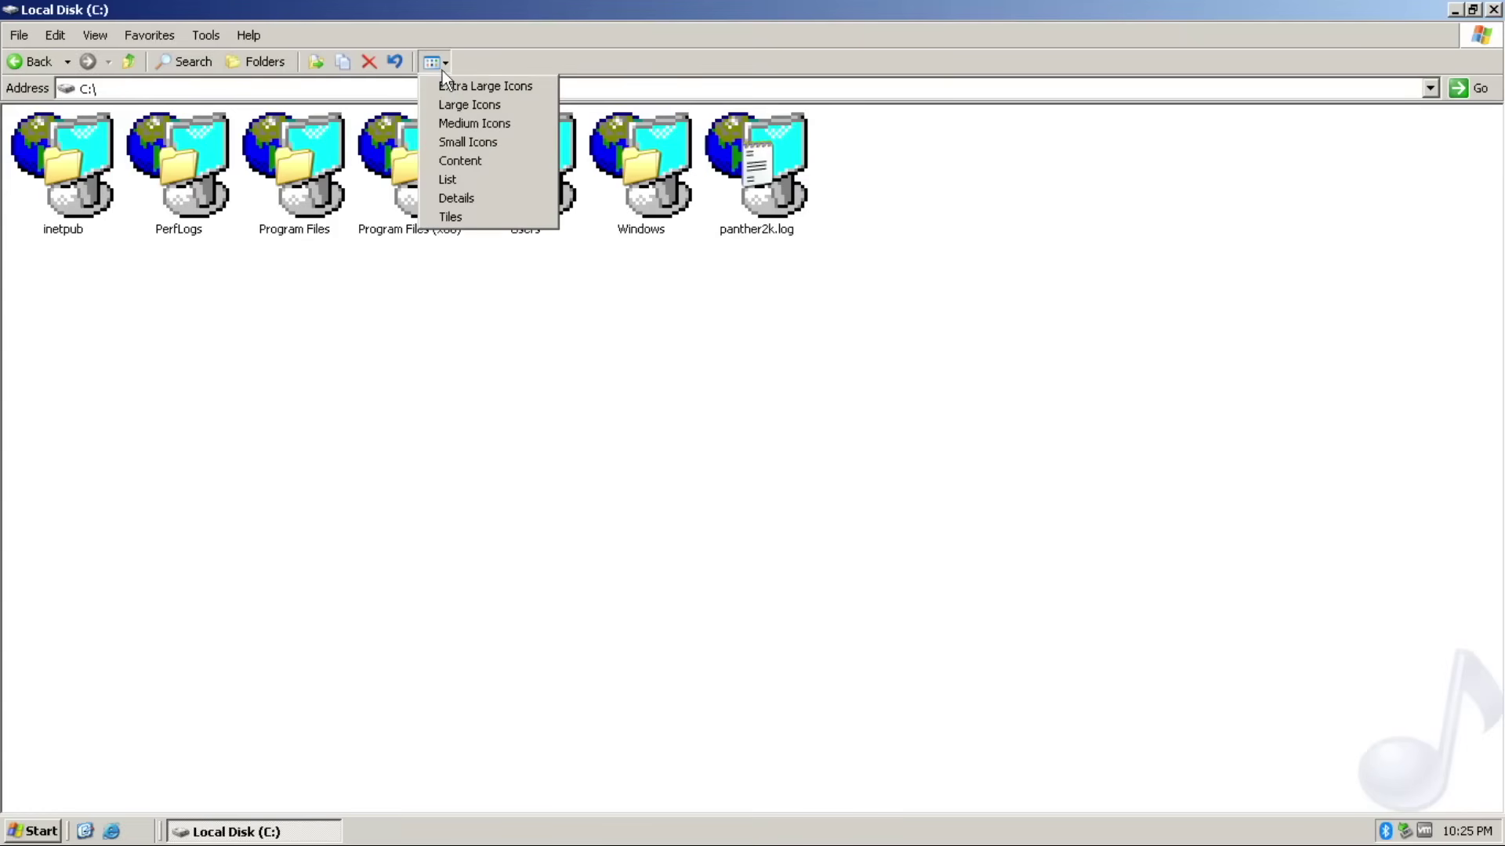
left_click(456, 198)
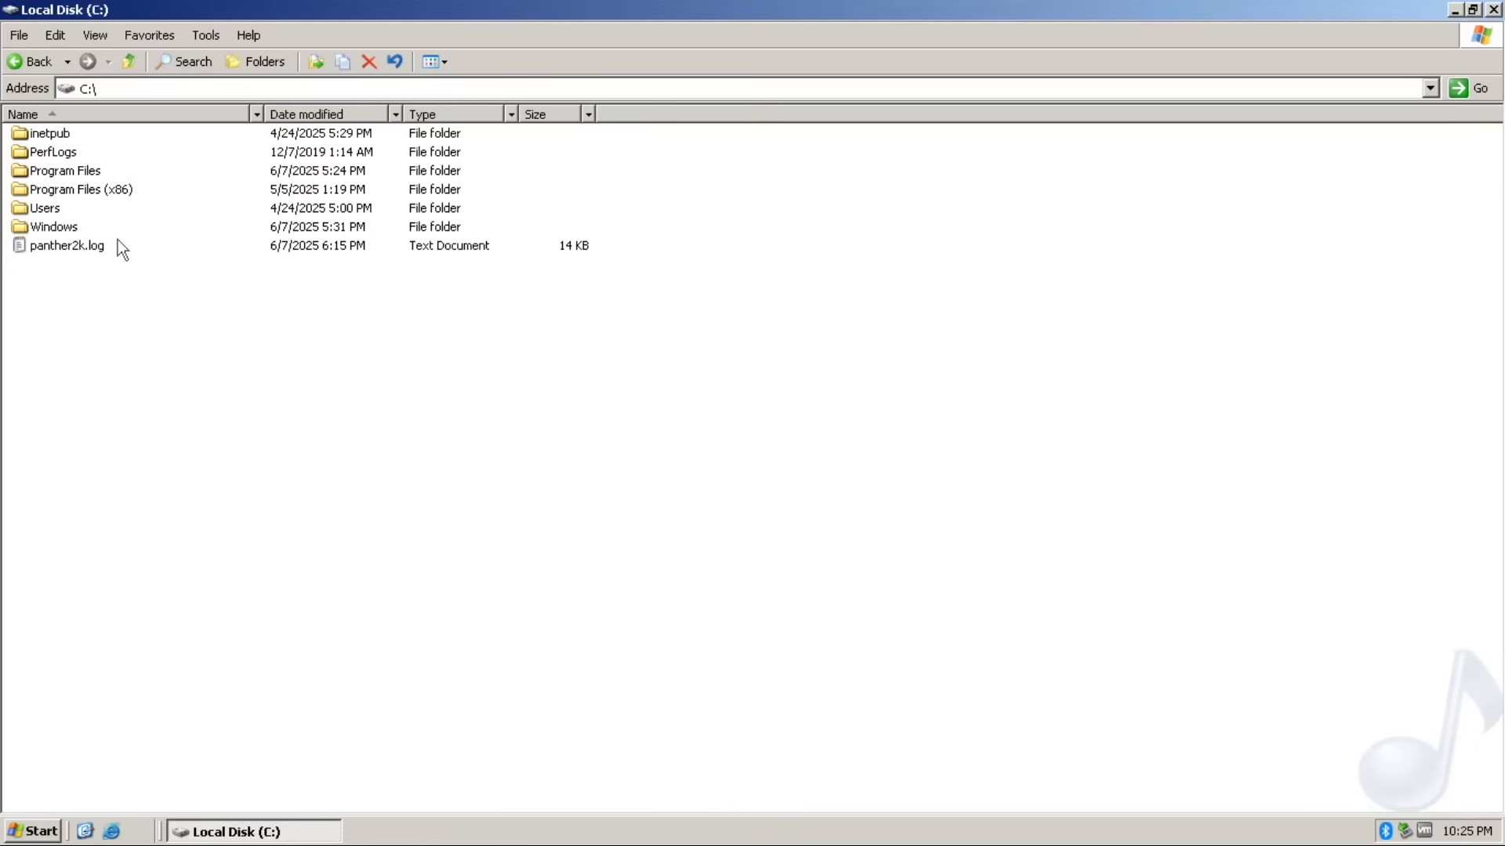
- Look inside the Windows folder and its Media subfolder, then go back up
double_click(54, 227)
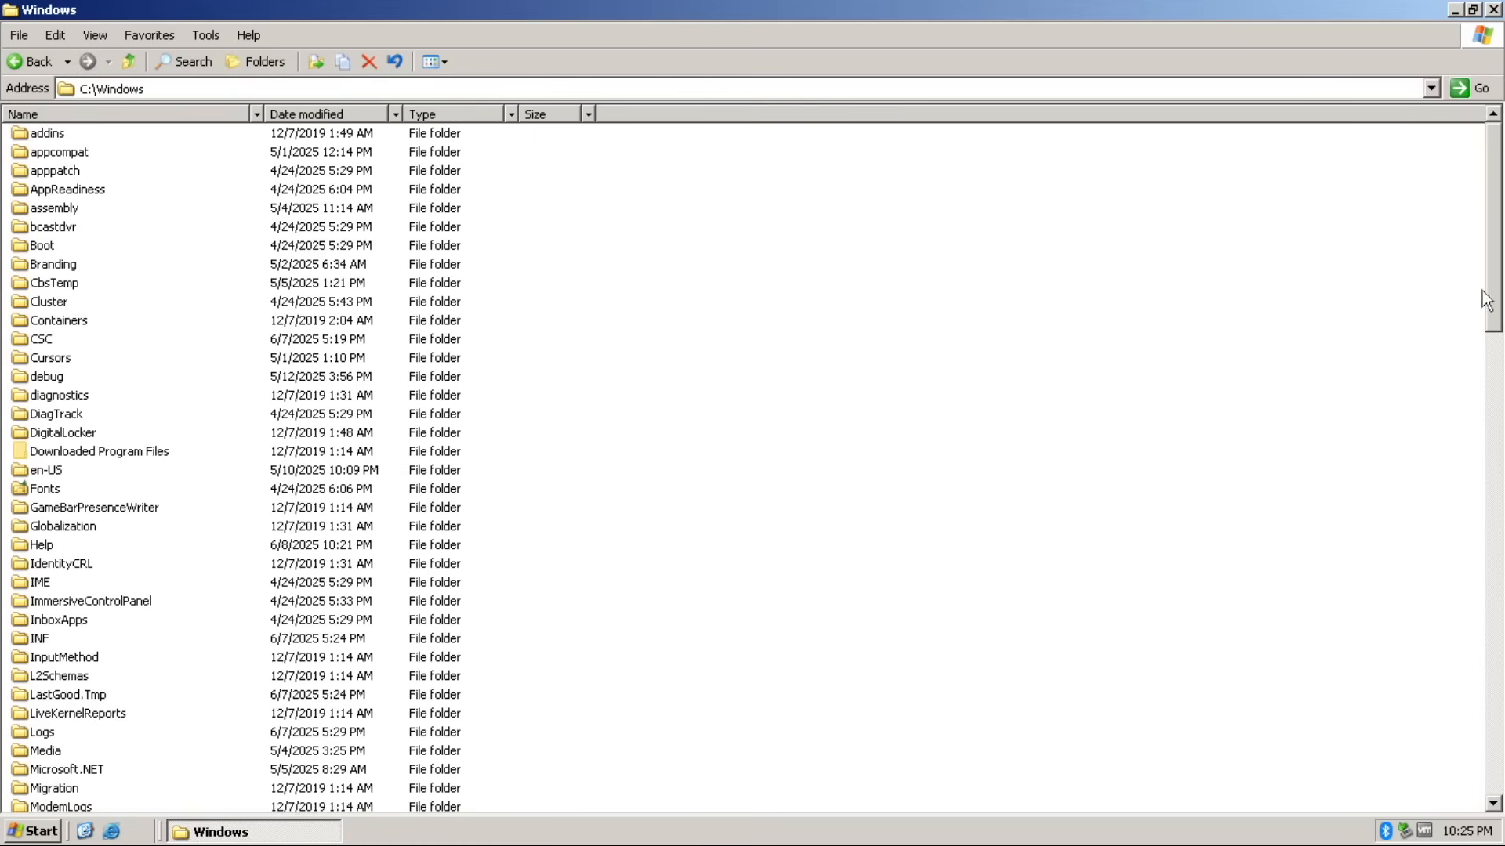
scroll("down", 3)
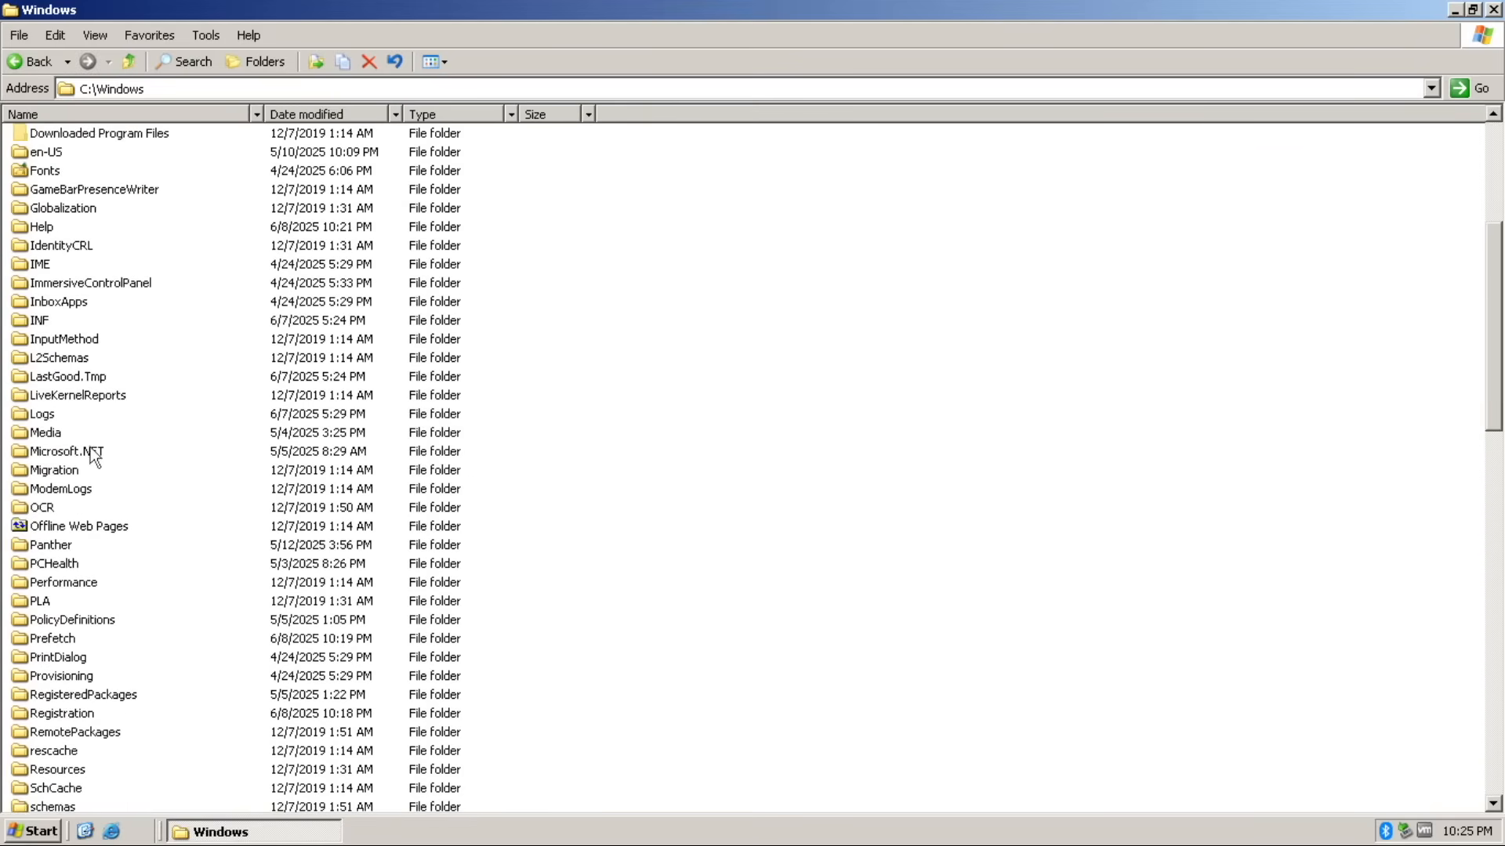
double_click(45, 433)
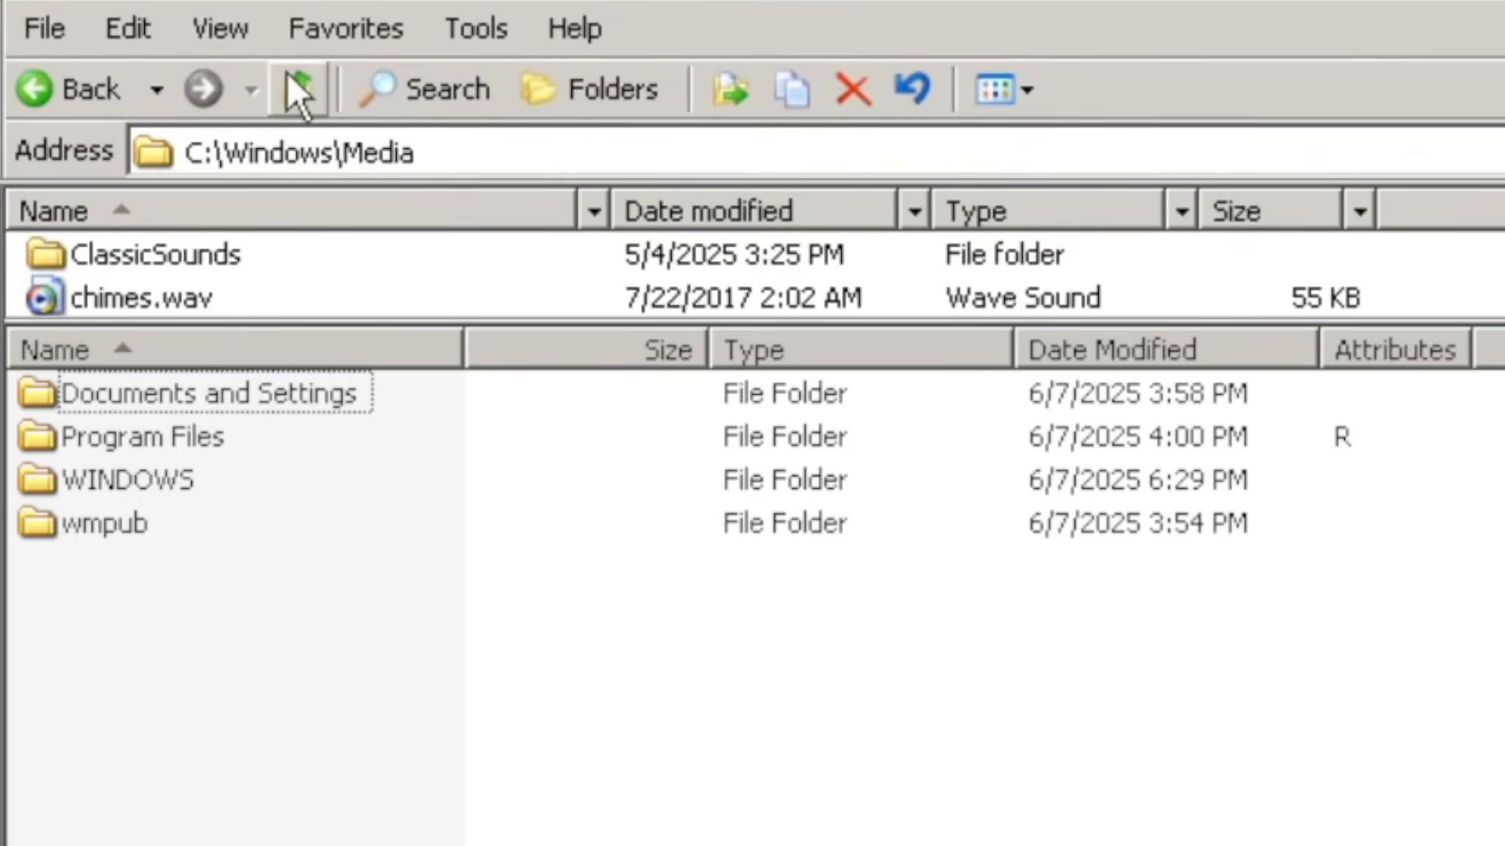
left_click(301, 88)
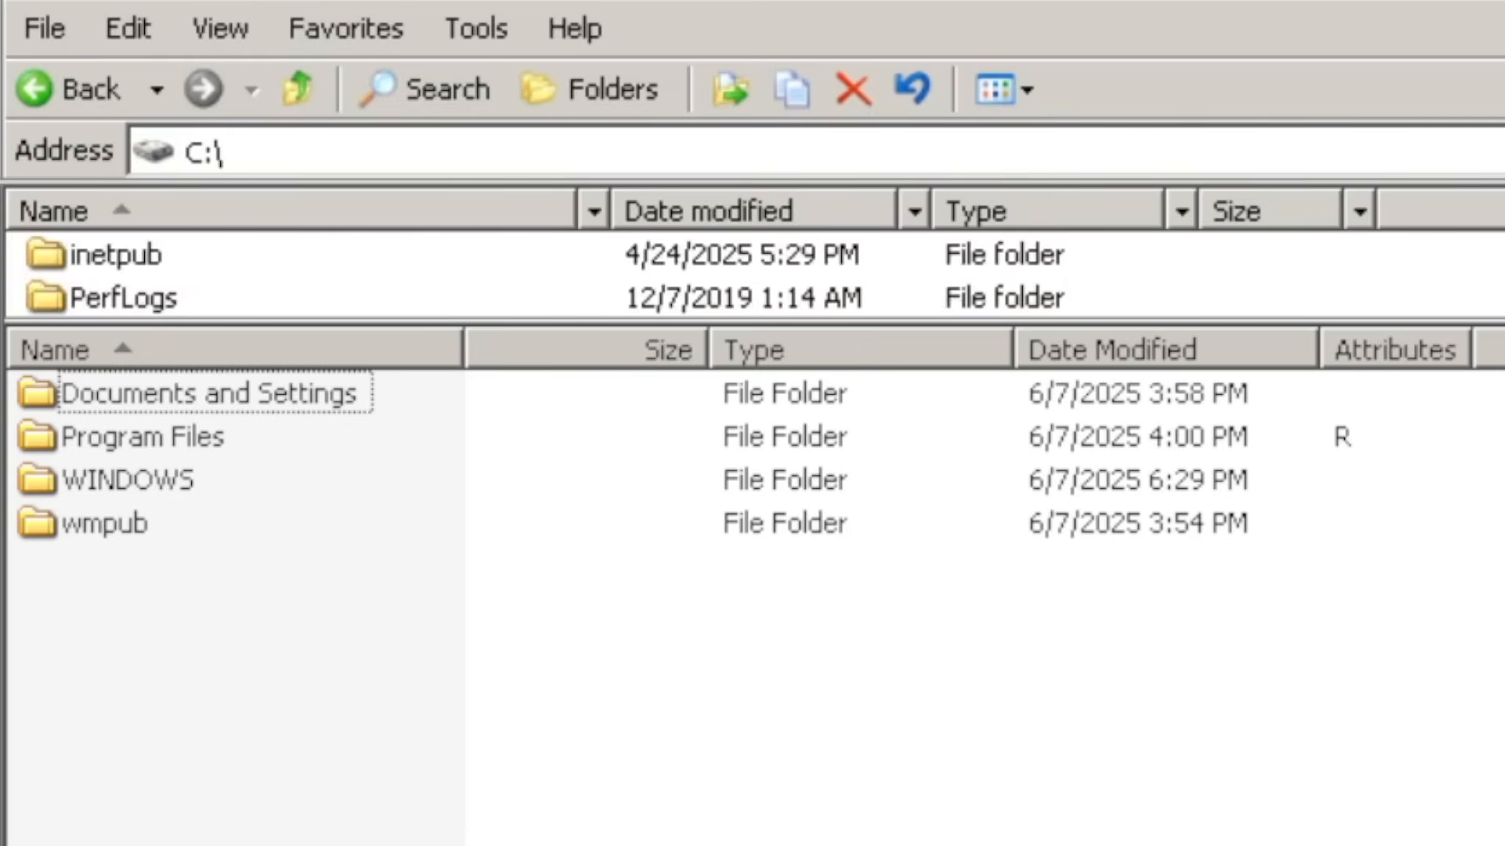
double_click(126, 438)
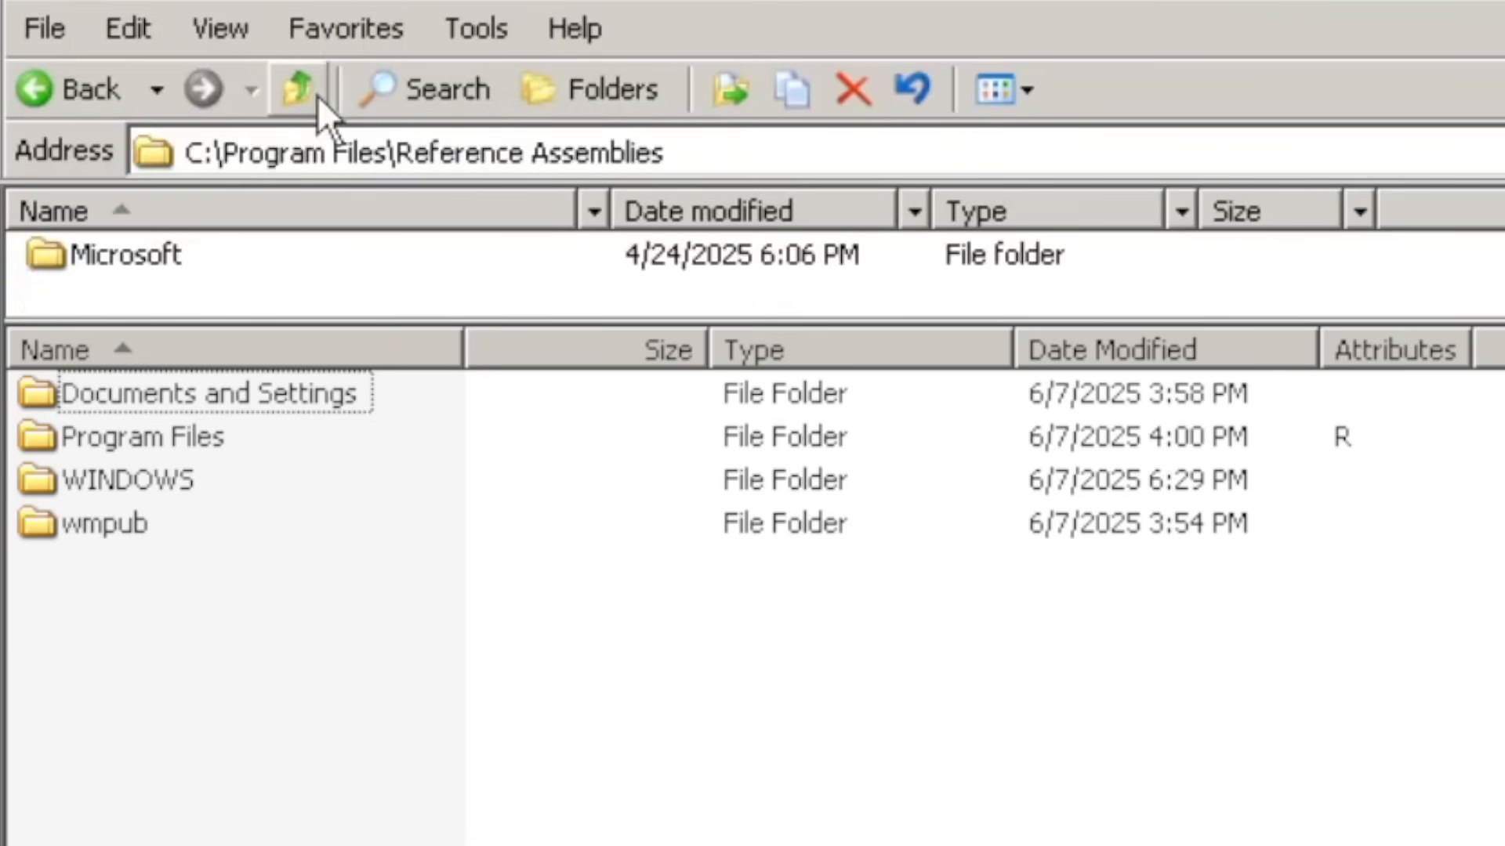
left_click(298, 89)
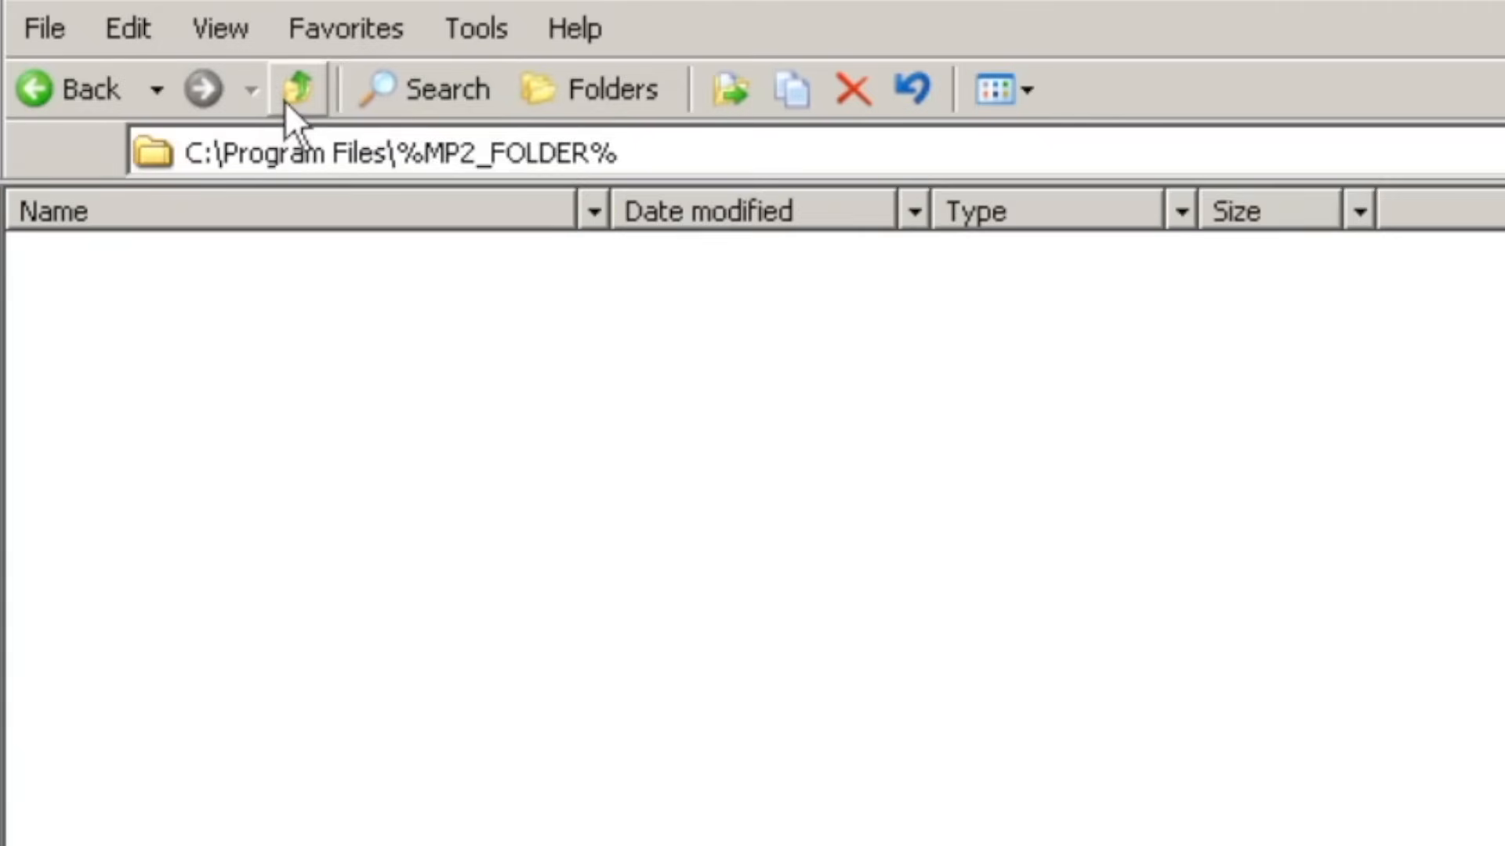
- Open Program Files (x86) and Outlook Express, then go back up two levels
left_click(295, 89)
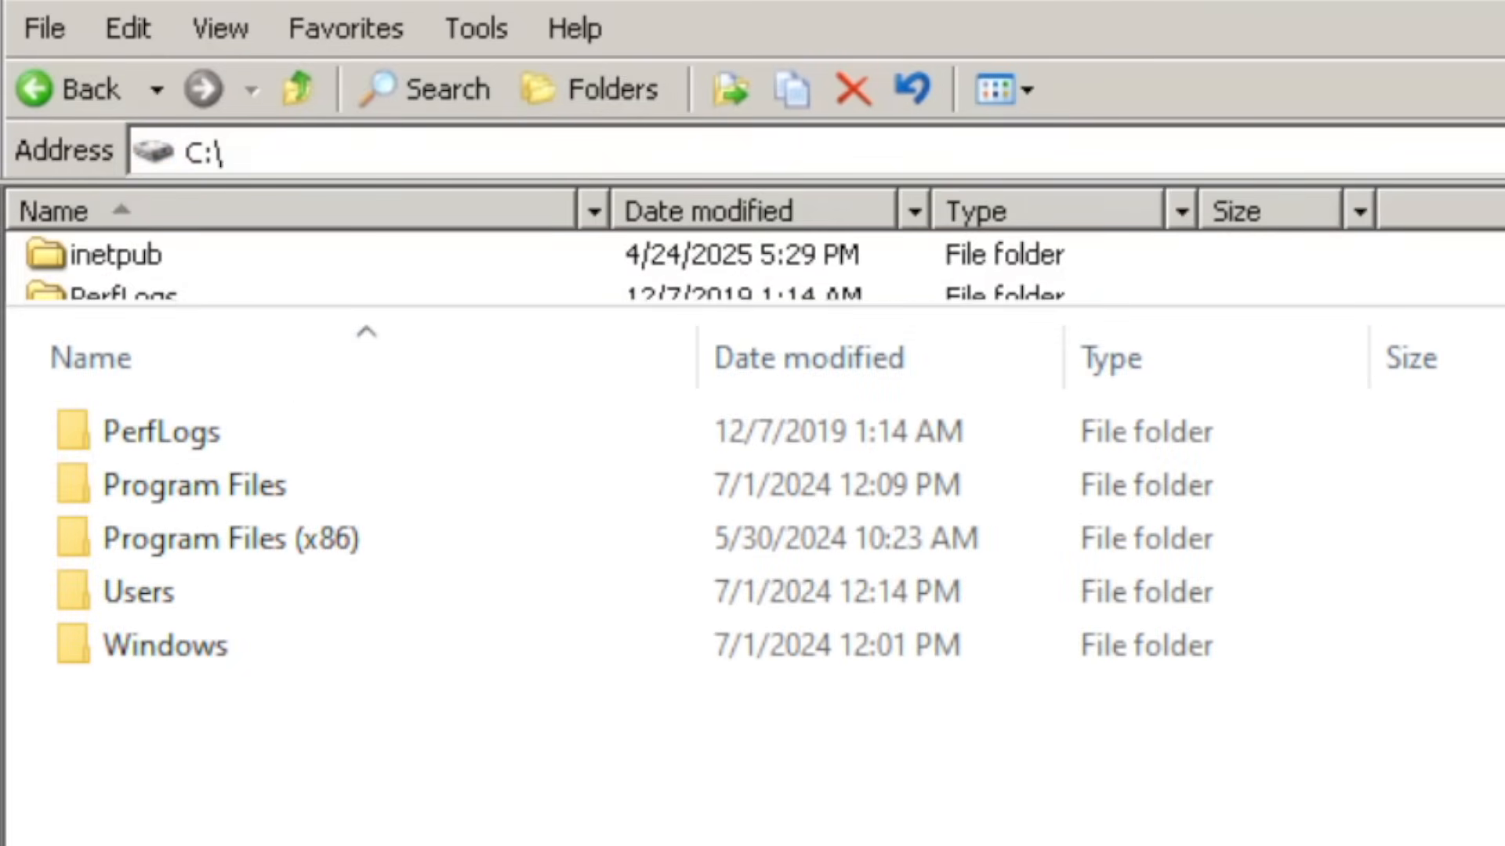
double_click(203, 538)
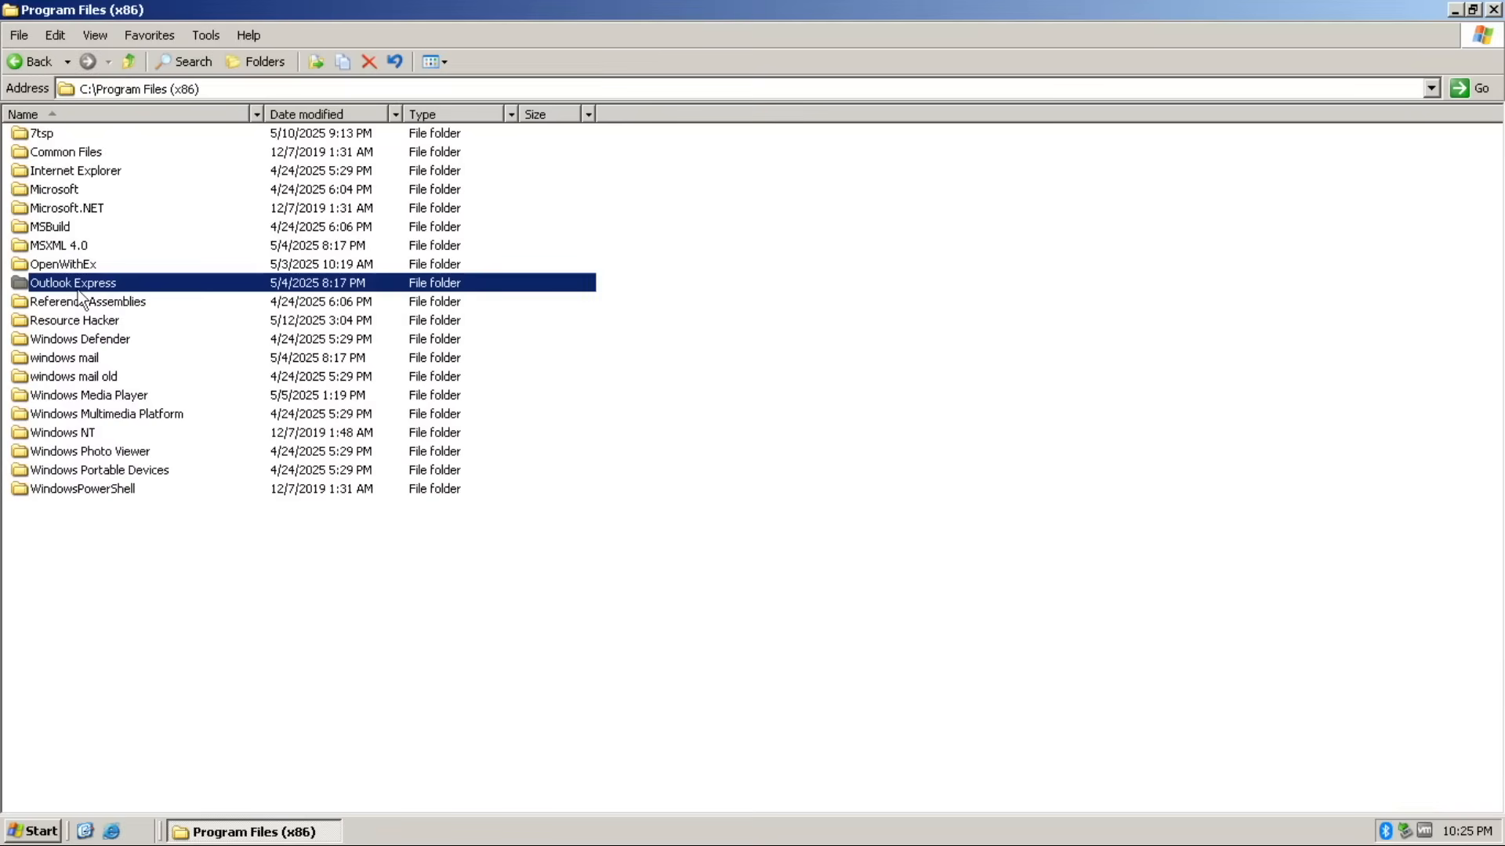
double_click(70, 282)
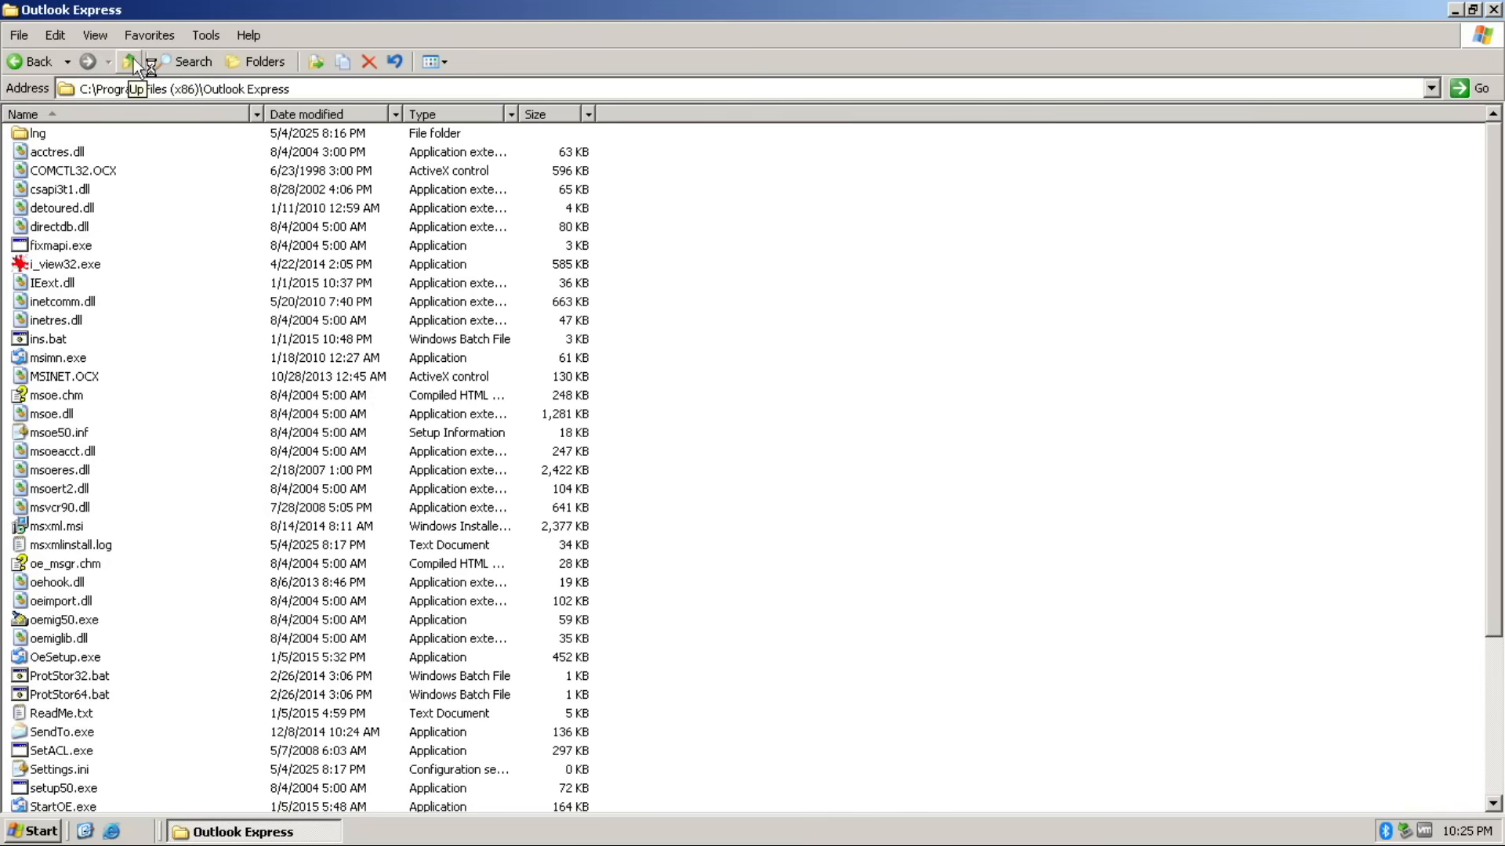
left_click(128, 62)
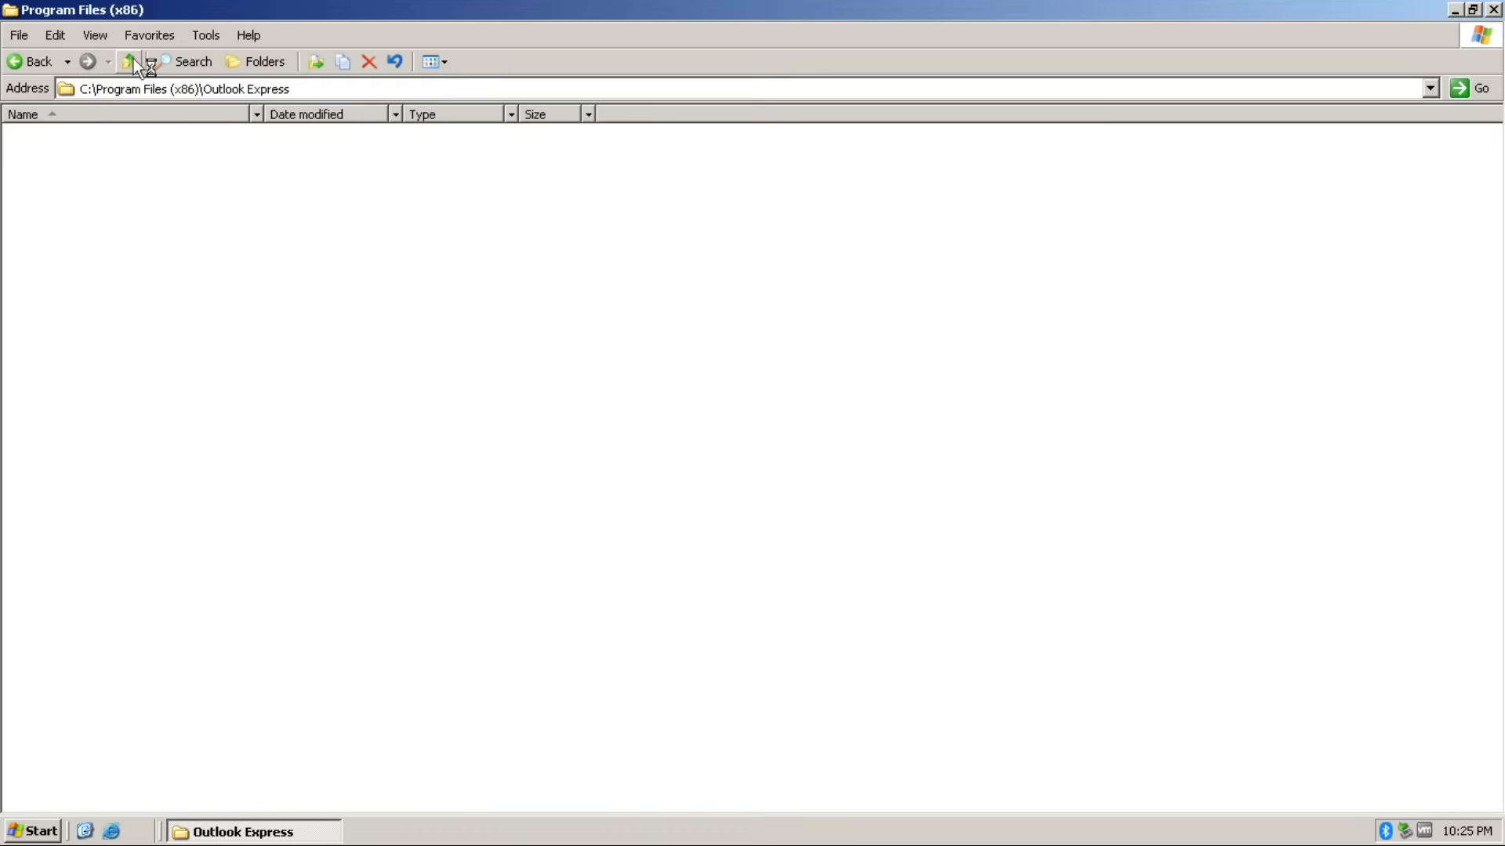
left_click(129, 62)
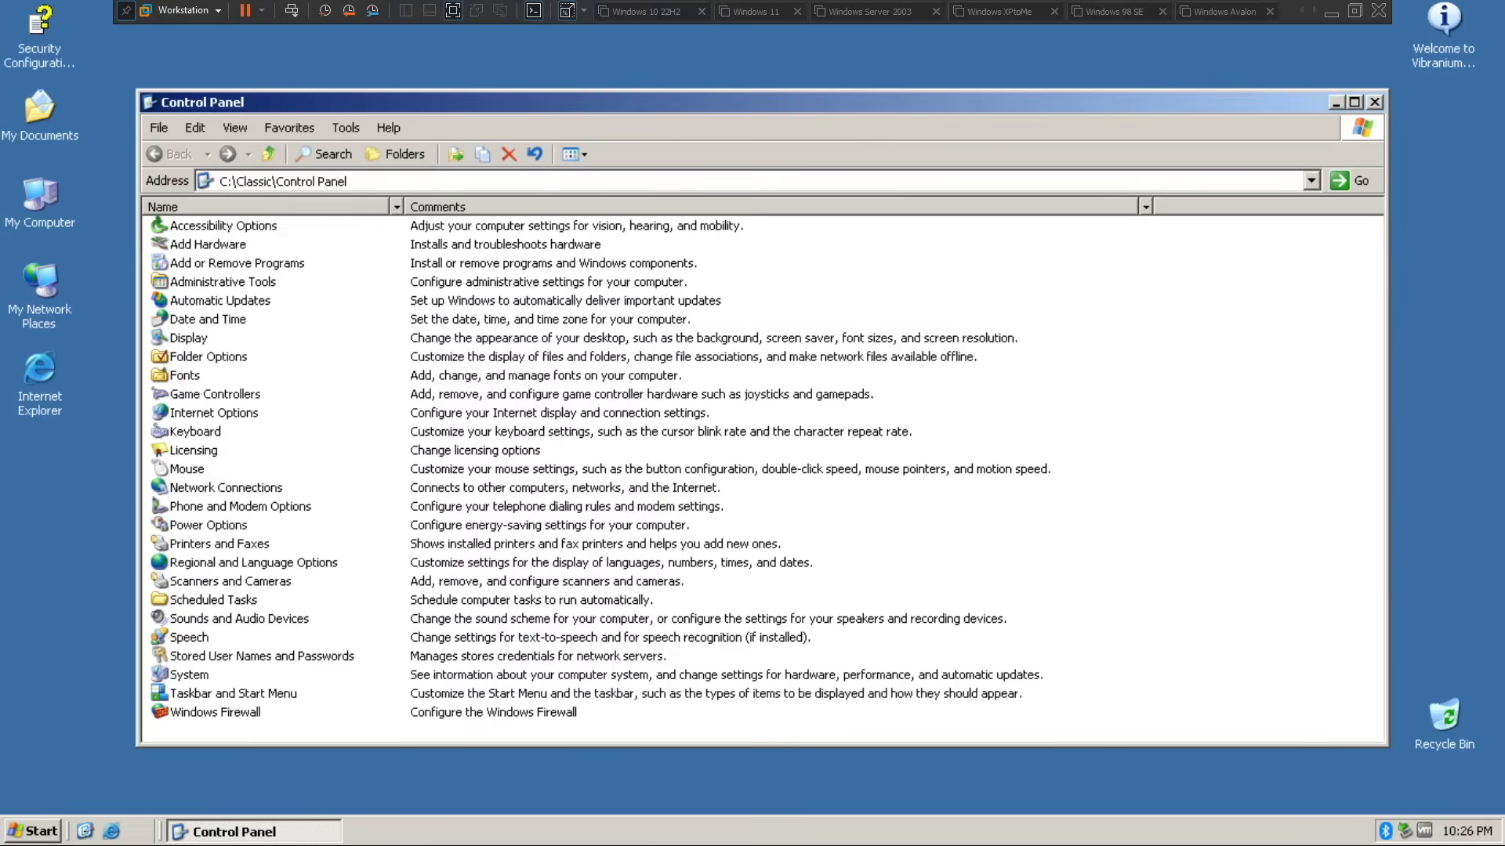
- Open Control Panel in classic view, launch Add or Remove Programs, and view Folder Options
left_click(196, 66)
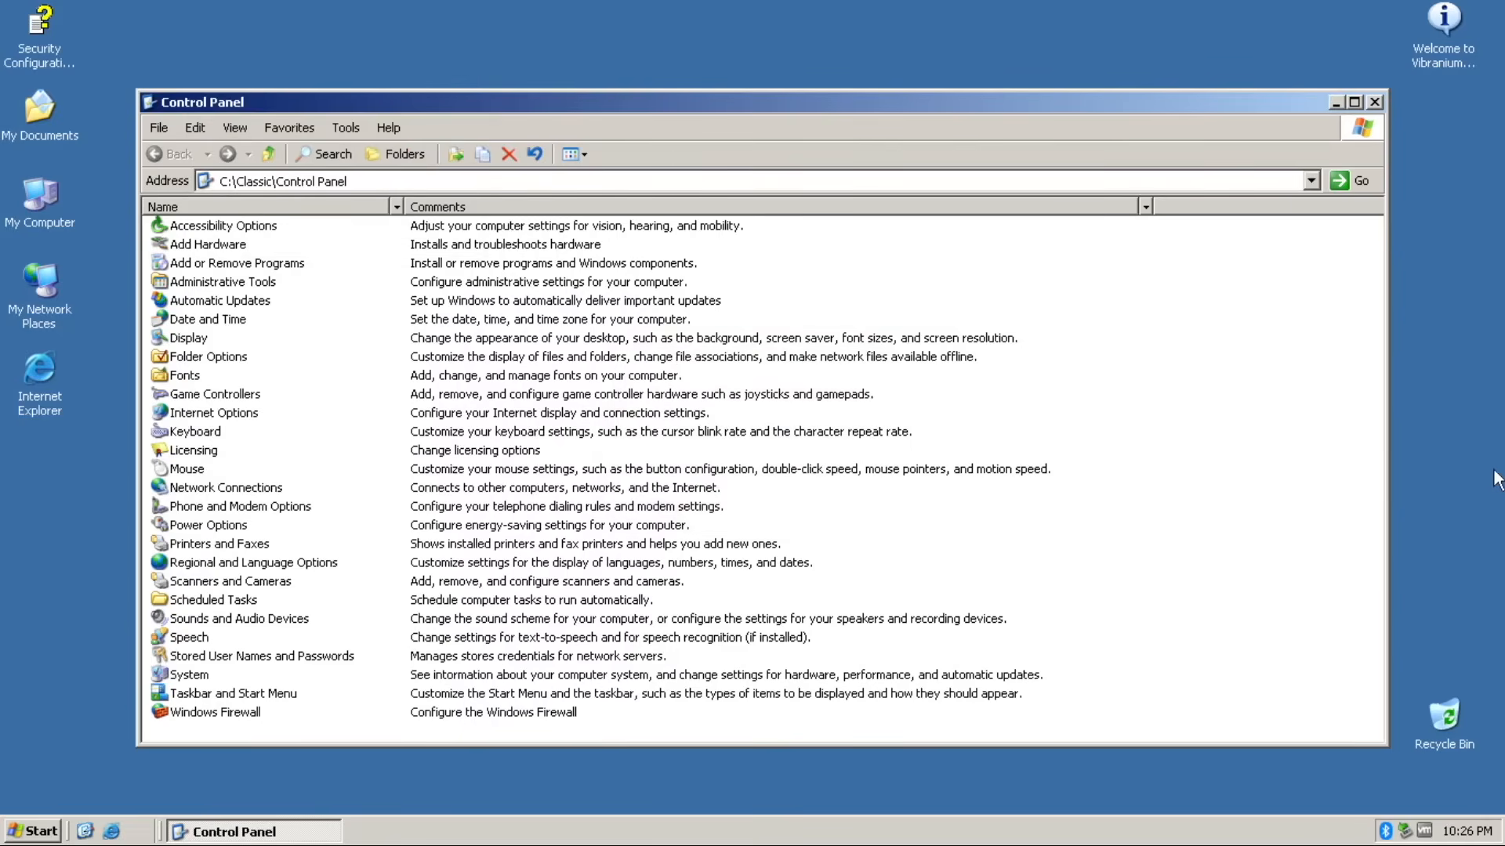
mouse_move(1445, 473)
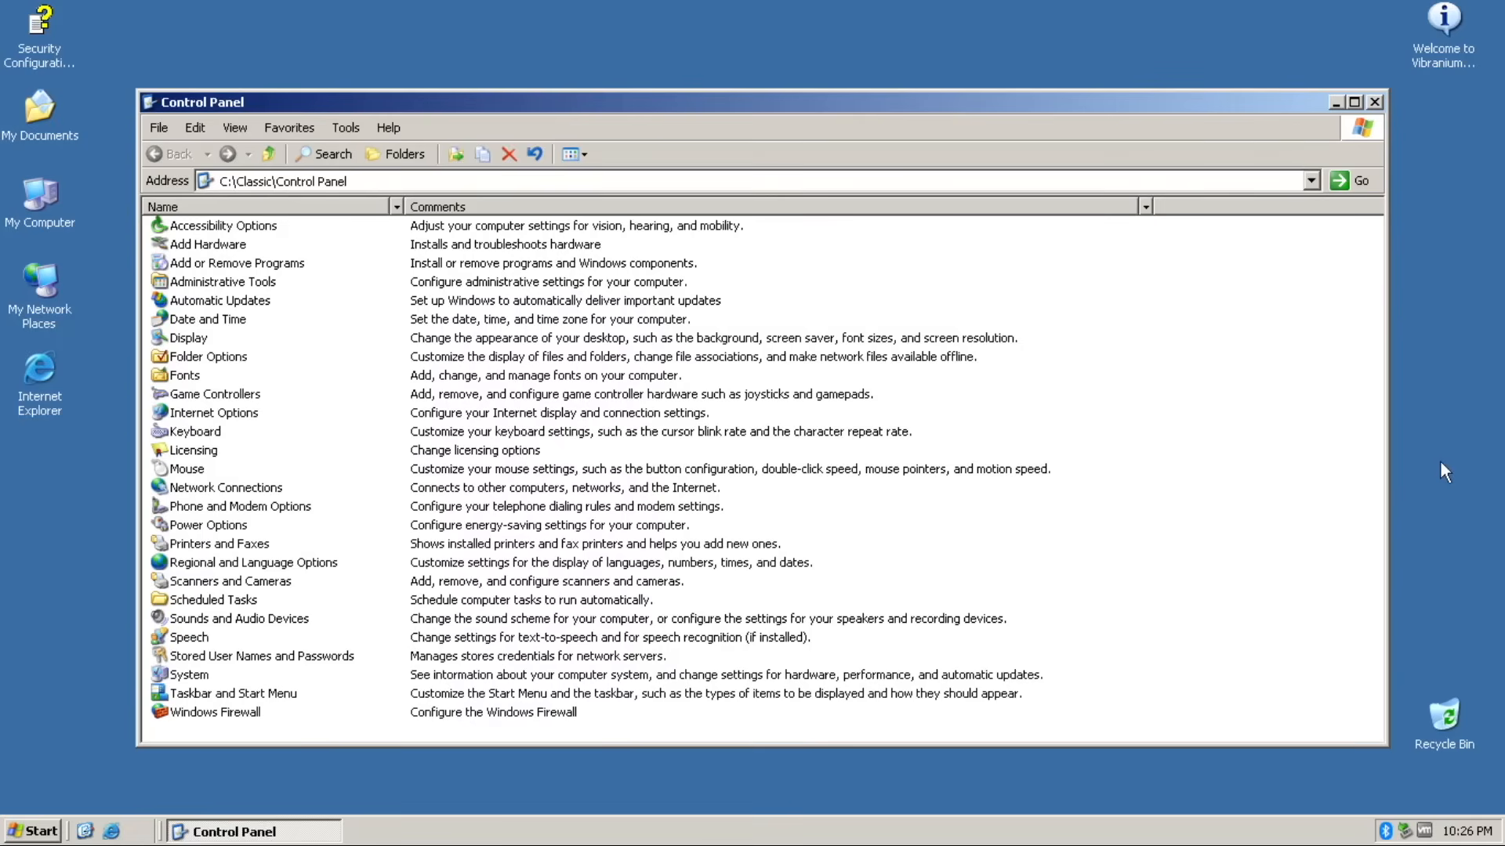
left_click(207, 244)
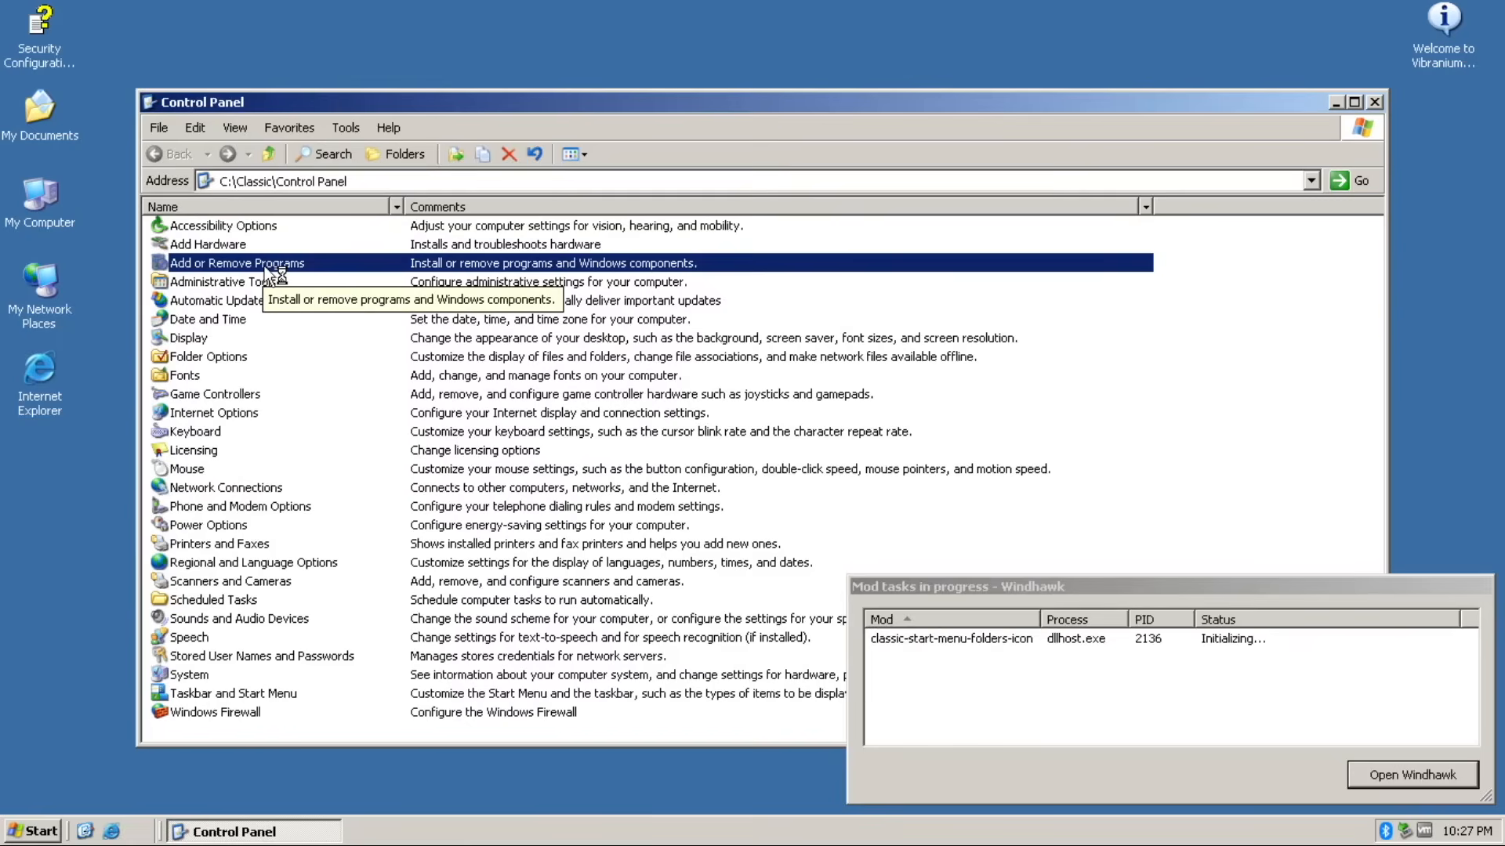
double_click(239, 263)
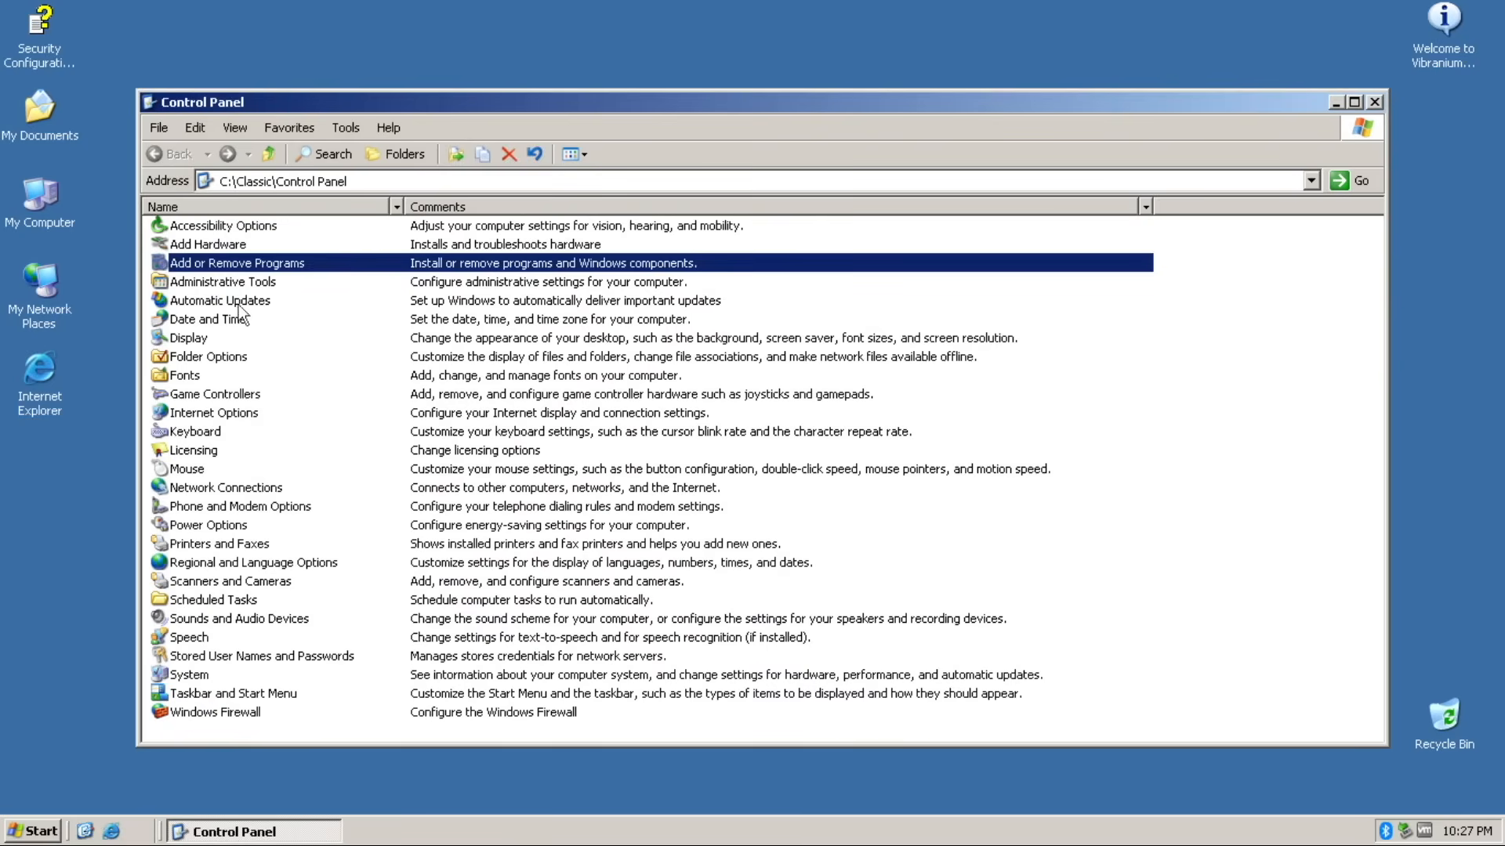
left_click(480, 413)
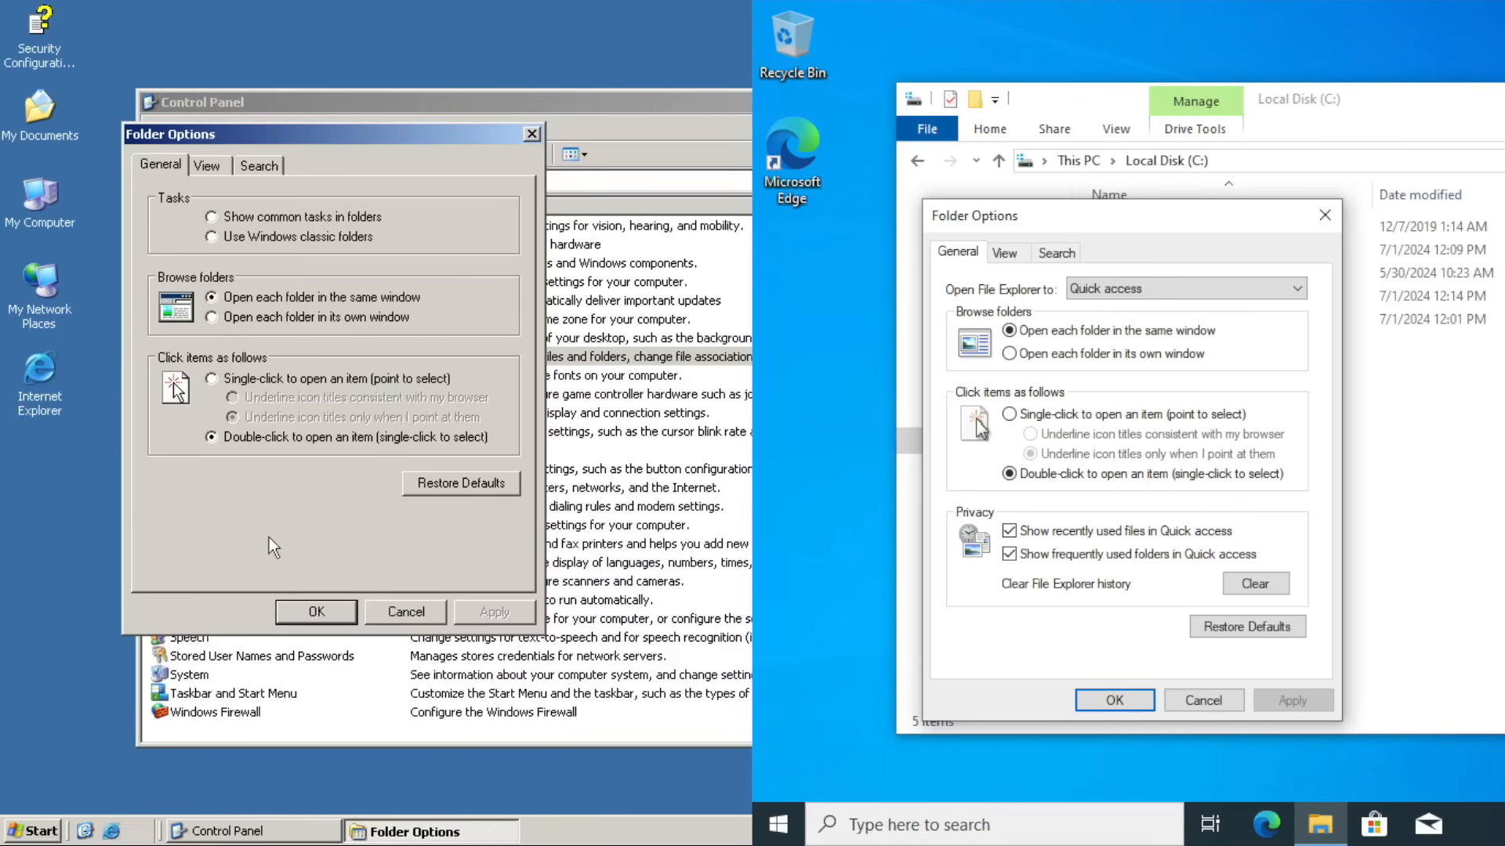
mouse_move(402, 216)
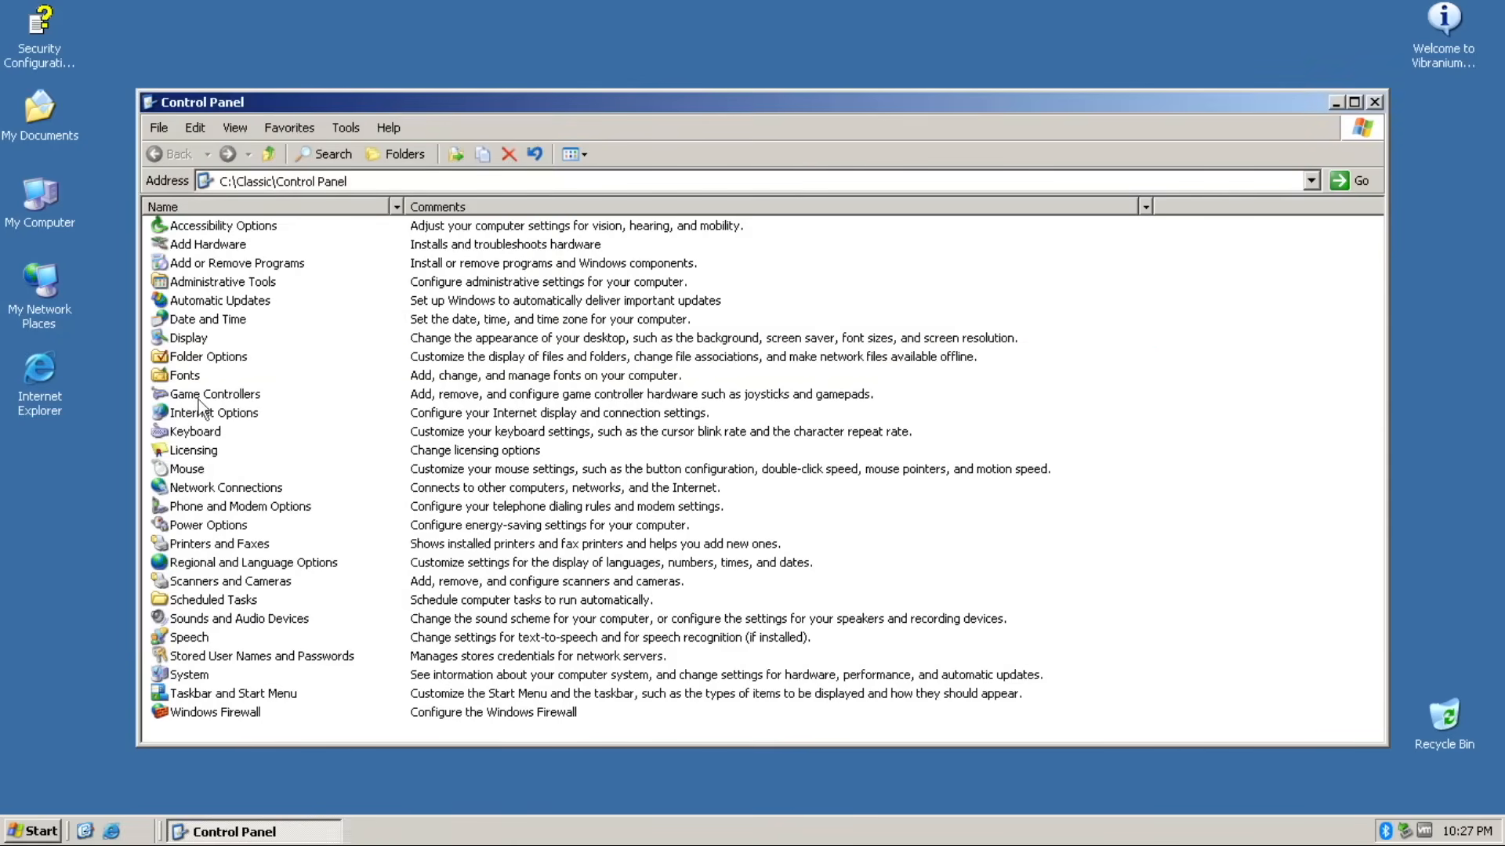
- Open Internet Properties to its Privacy tab and dismiss the Licensing notice
double_click(214, 394)
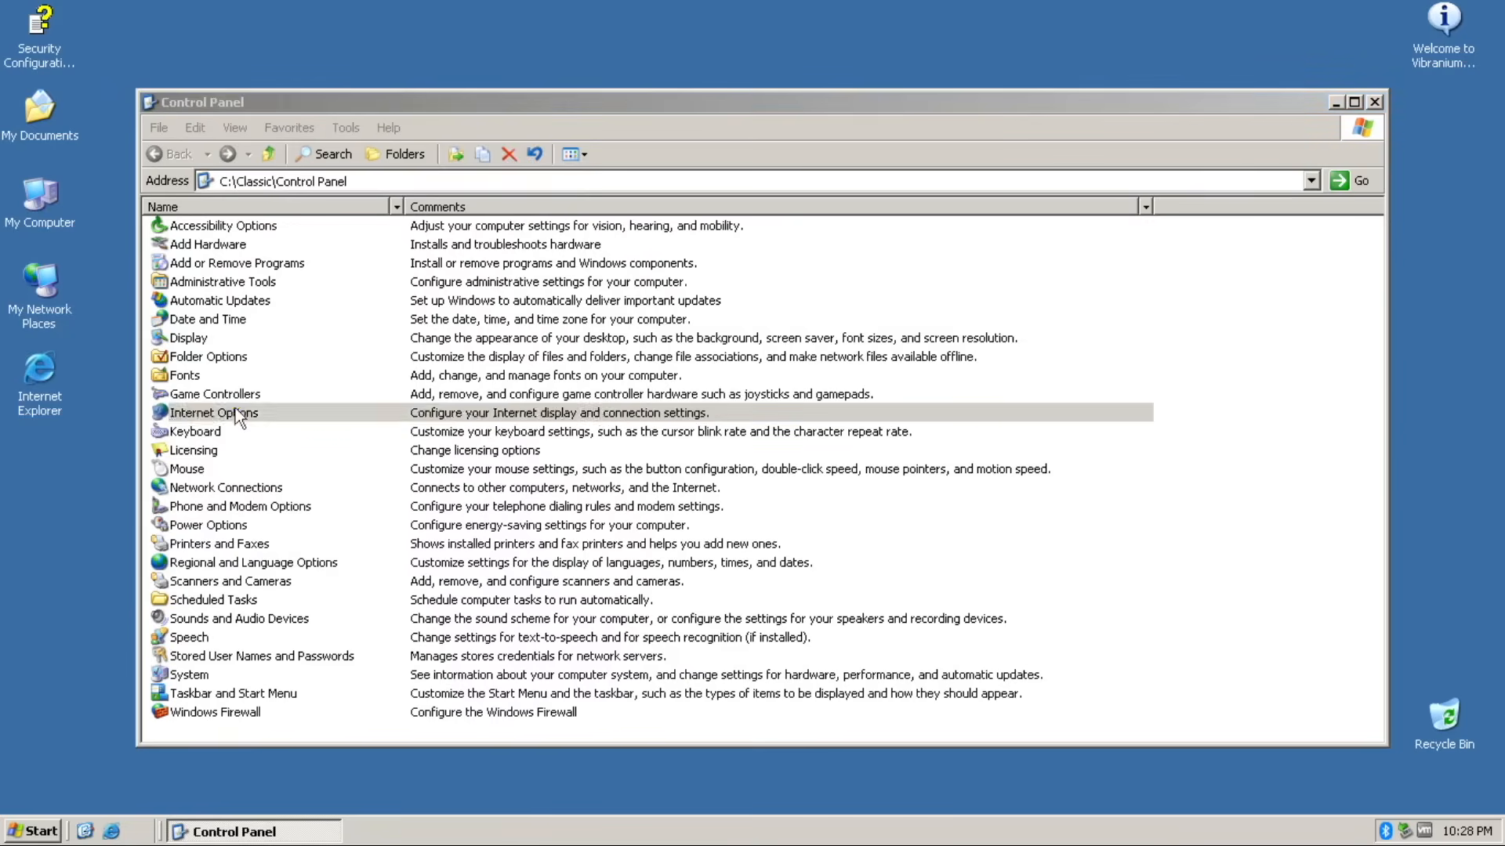
double_click(213, 413)
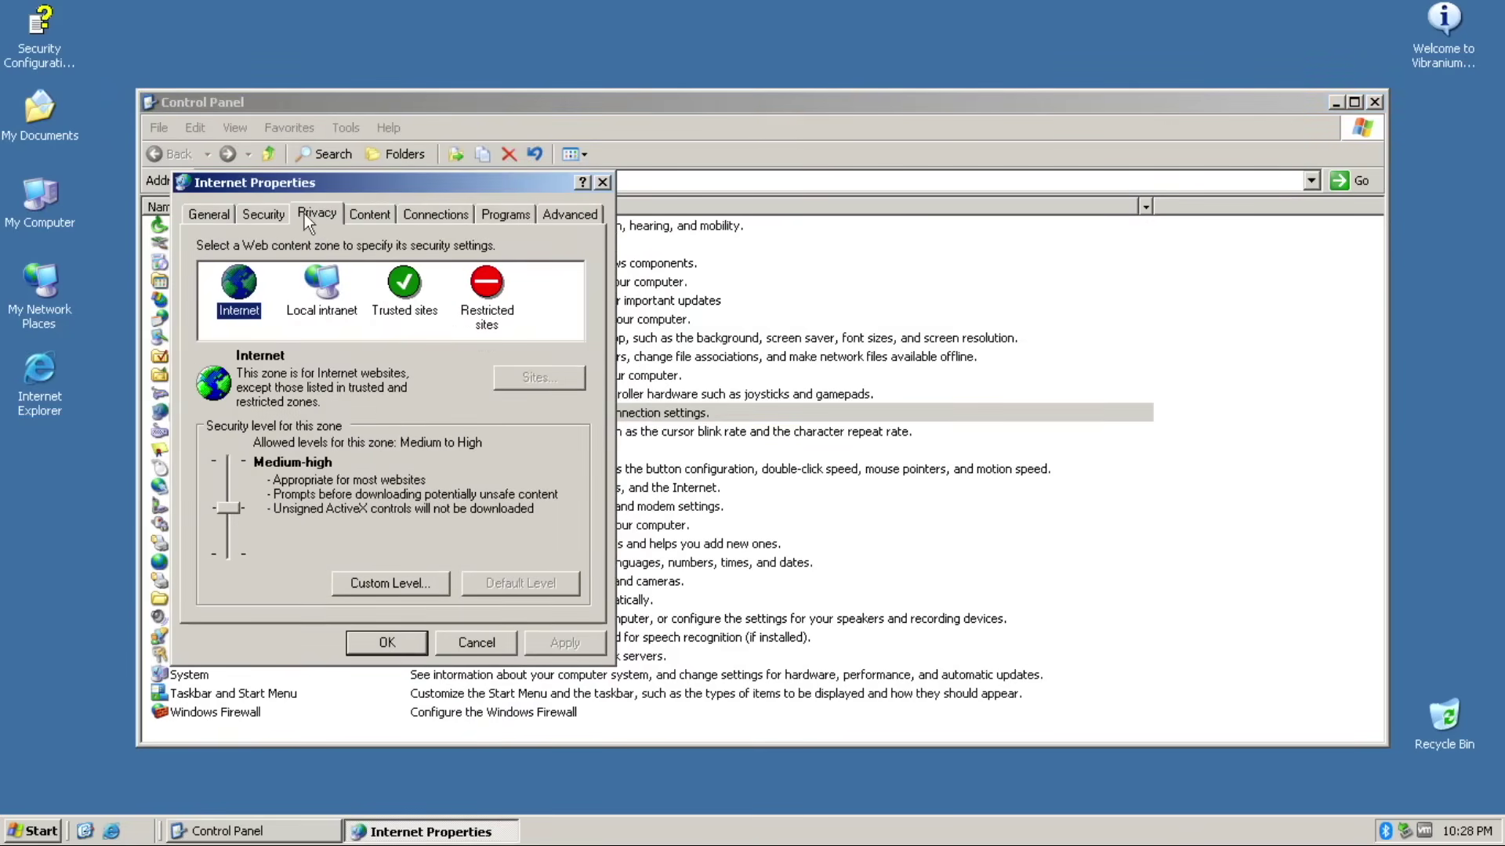
left_click(316, 213)
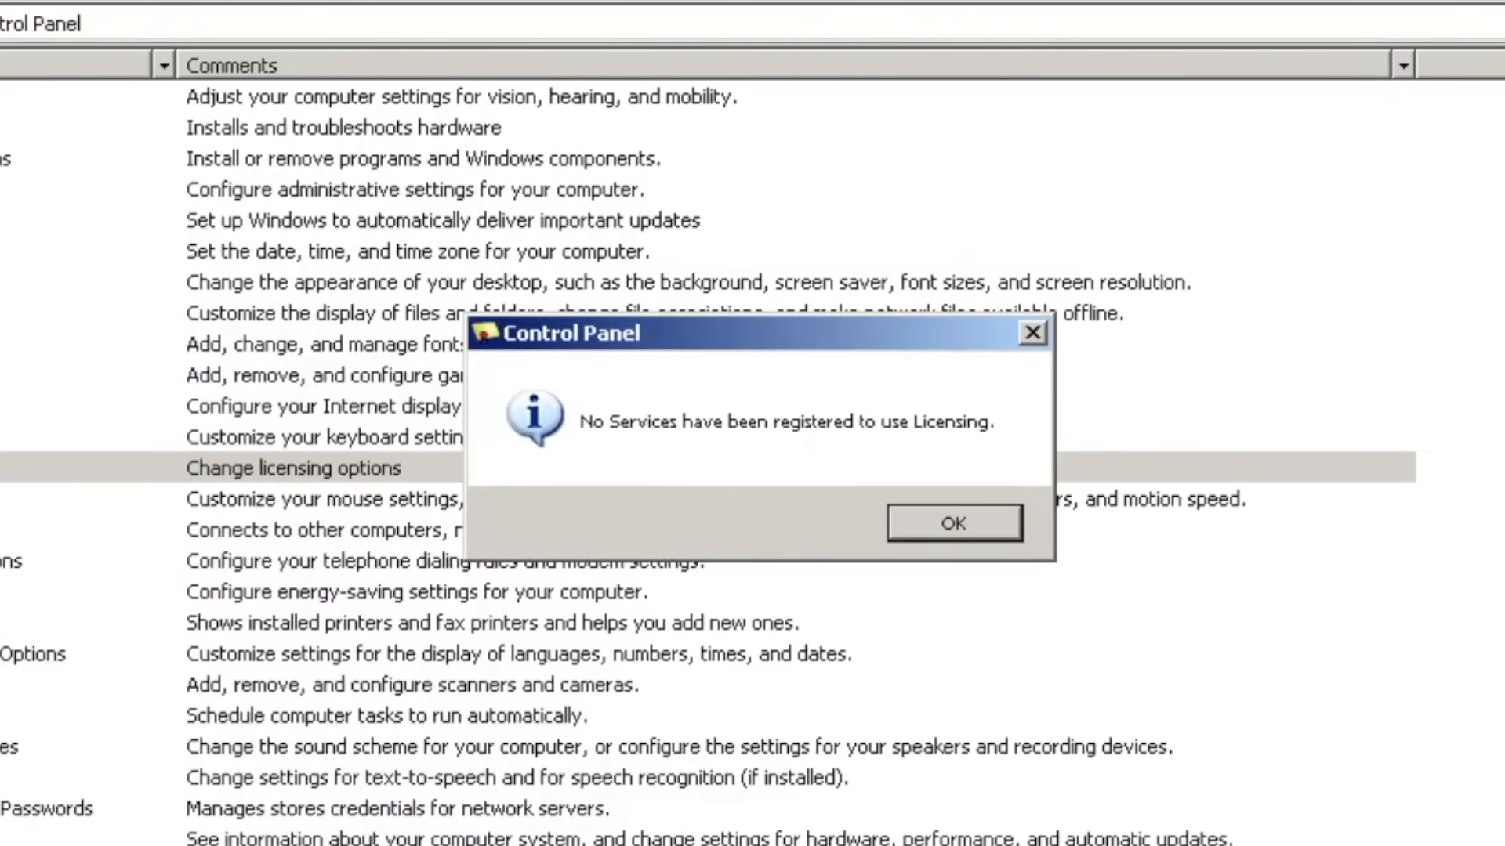
left_click(954, 522)
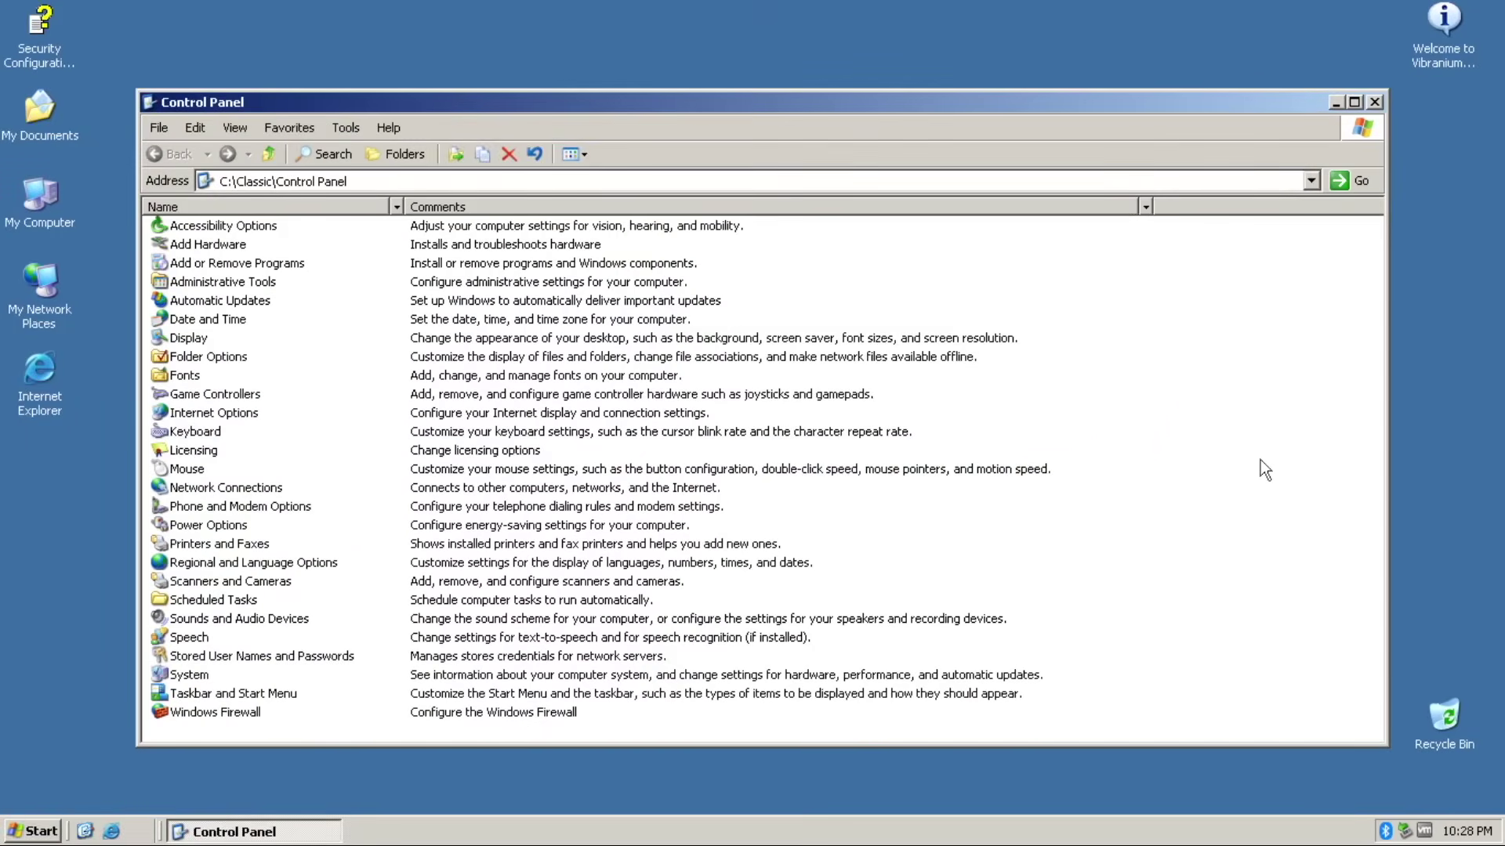
double_click(251, 563)
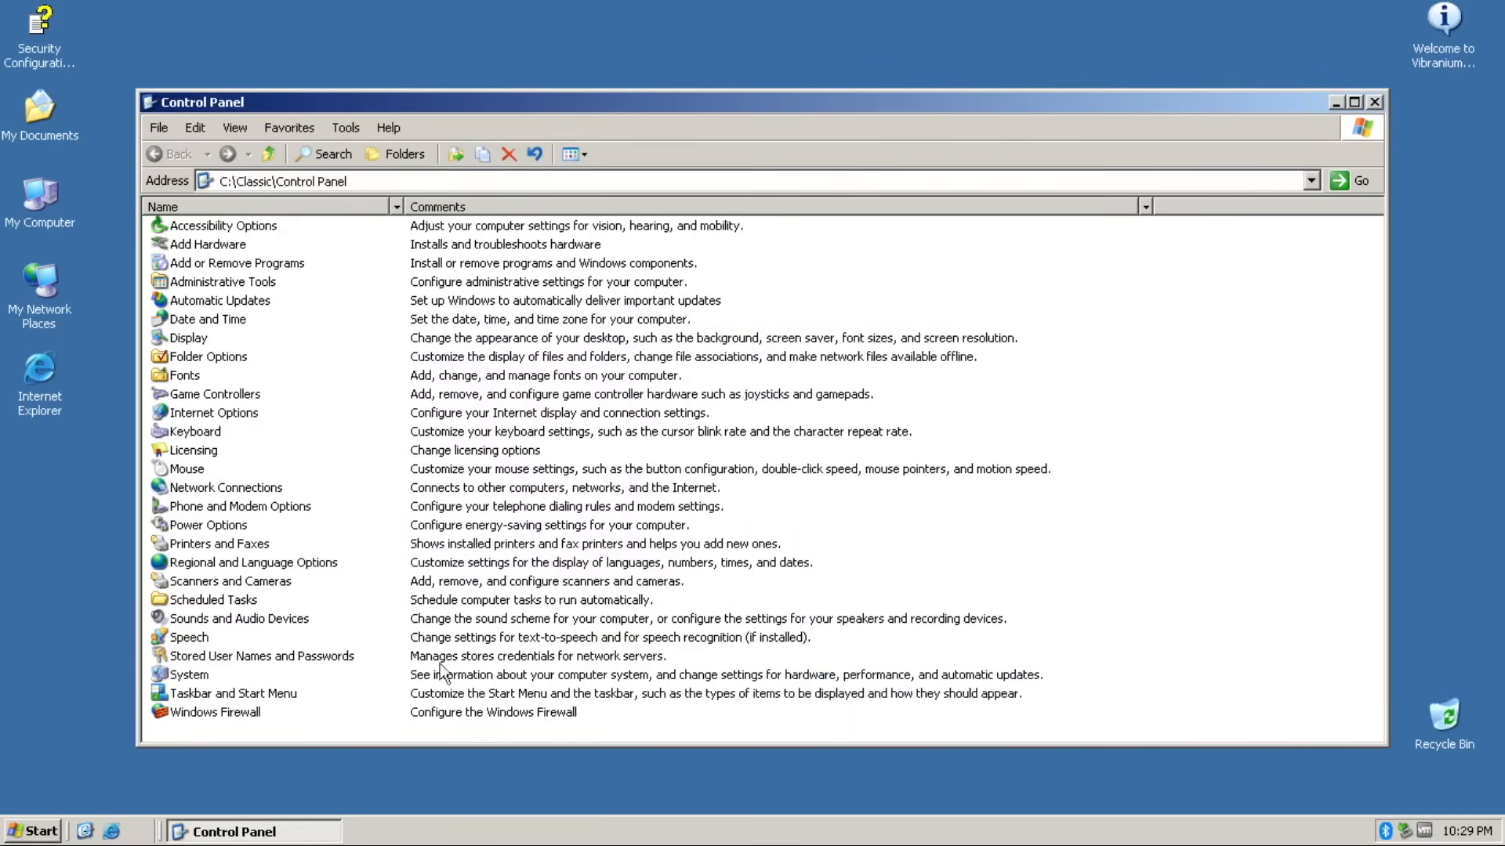
double_click(260, 656)
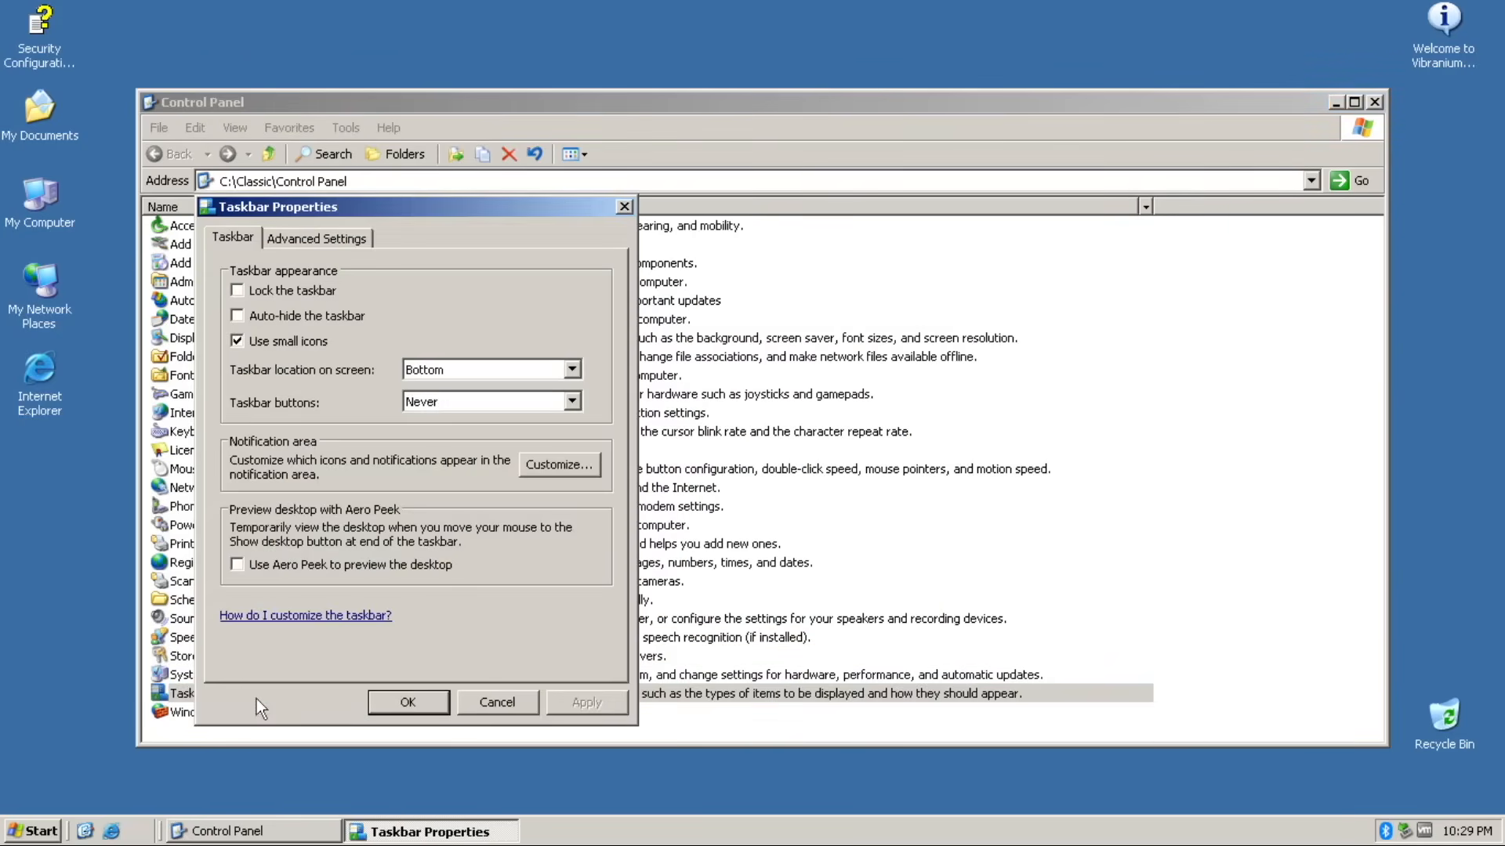
mouse_move(353, 398)
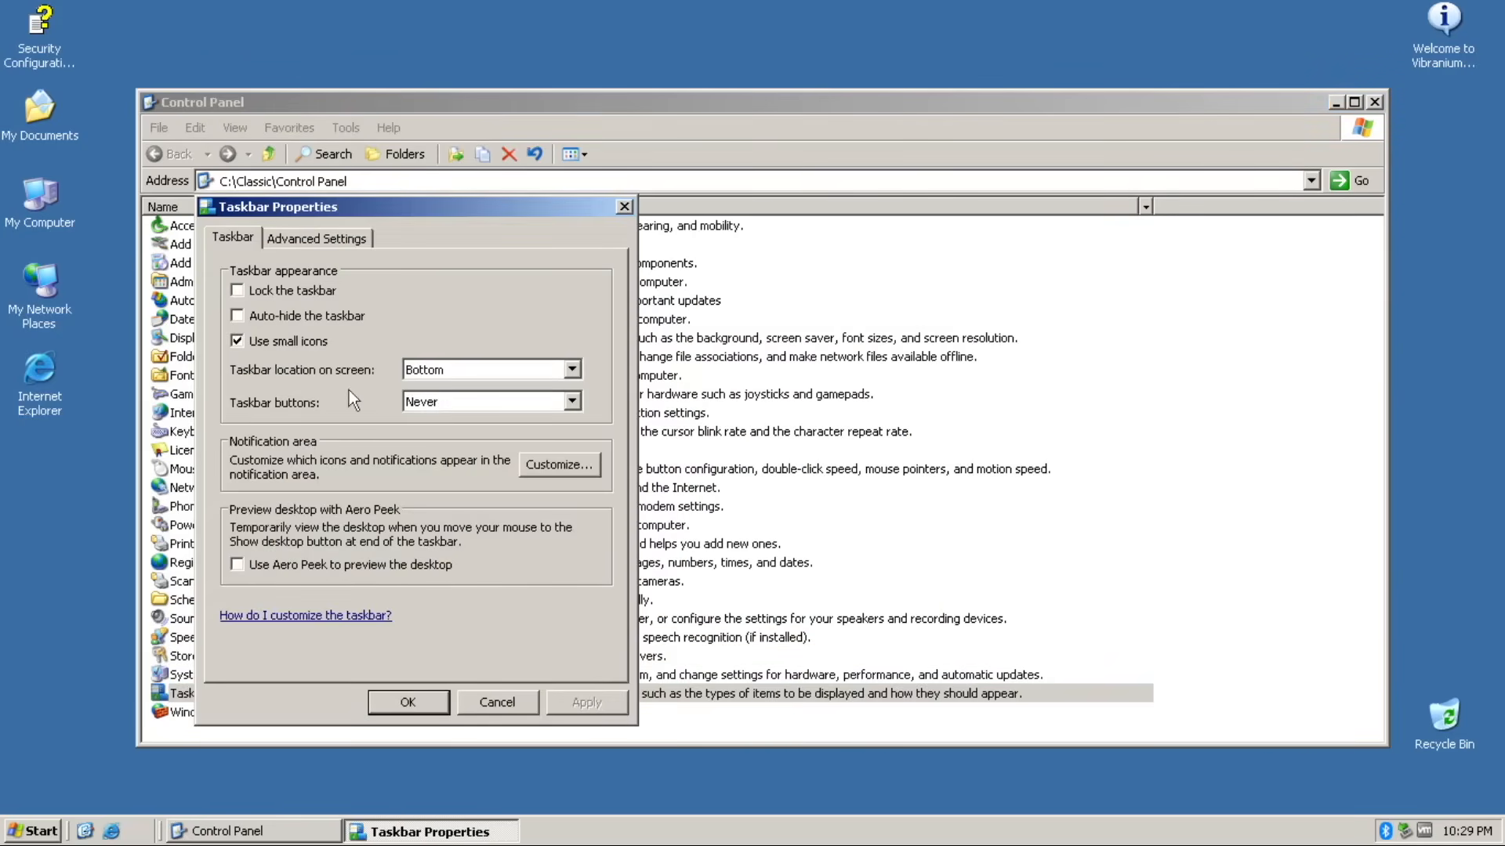
left_click(318, 238)
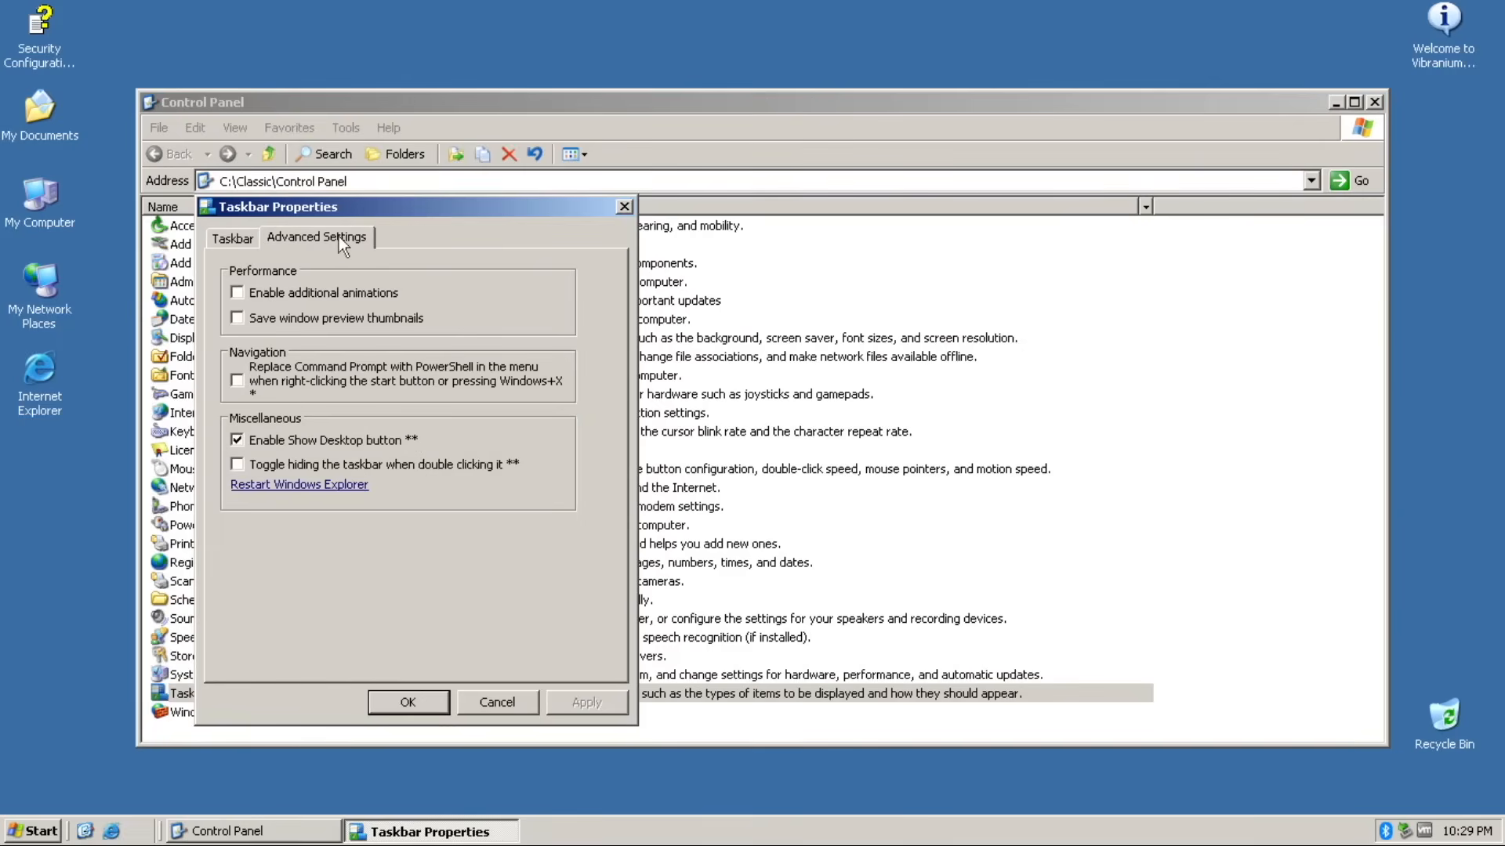
left_click(232, 237)
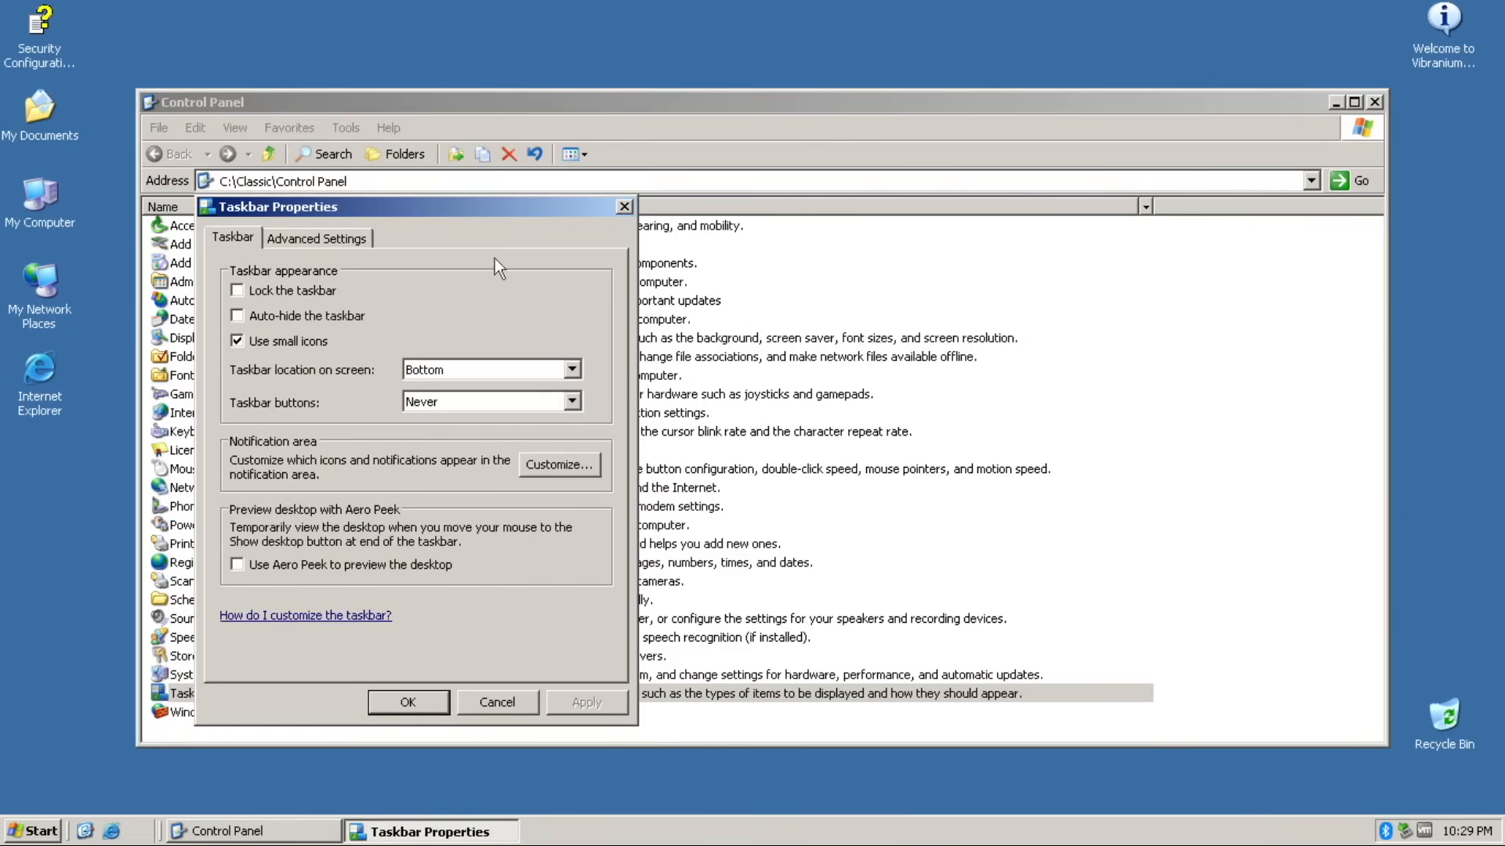
left_click(498, 703)
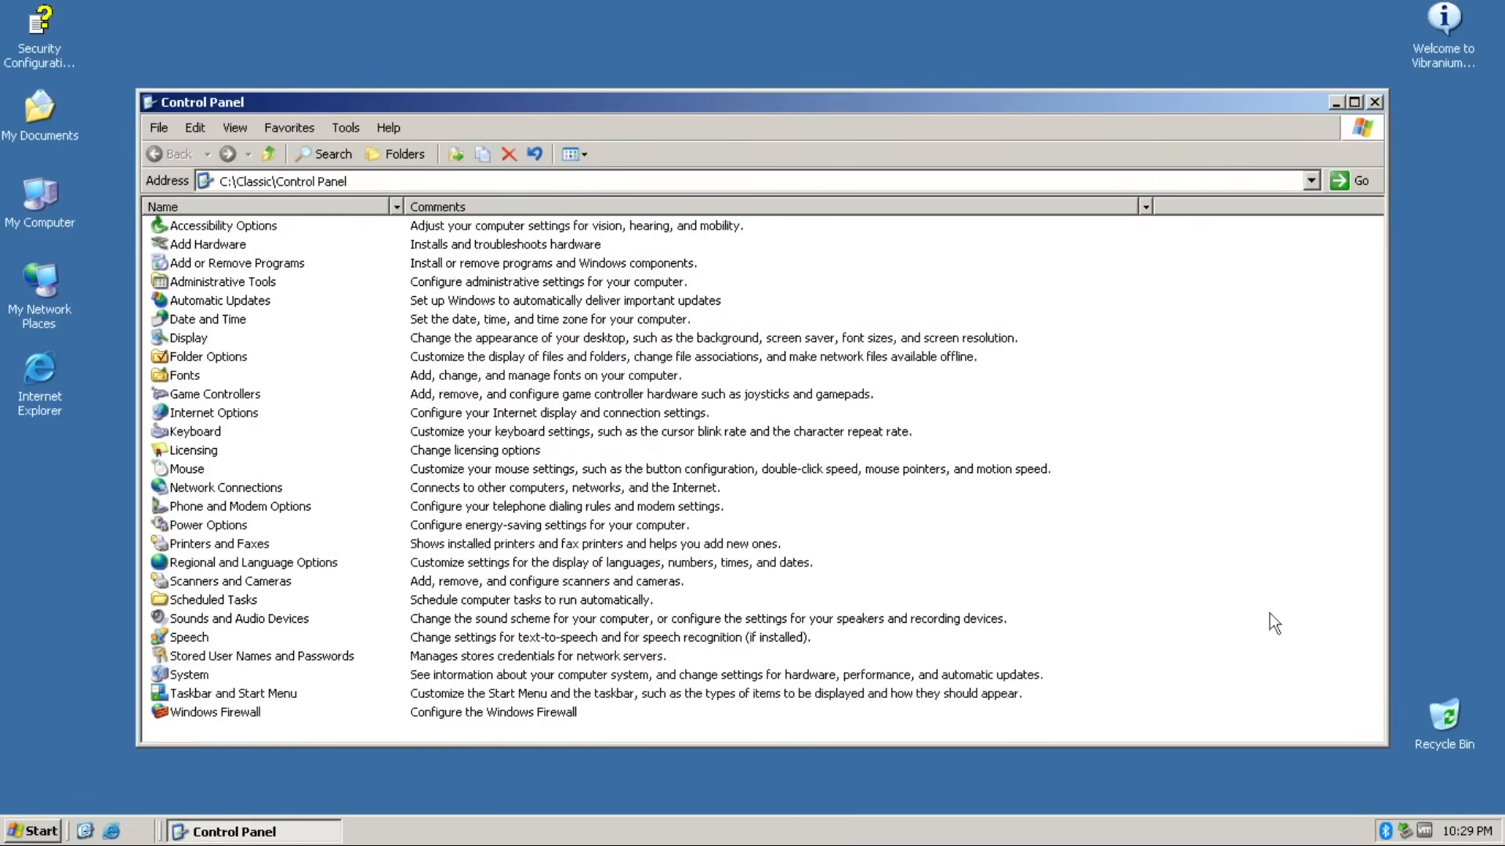
- Close Control Panel, run 'control', and scroll the Other Control Panel Options view
left_click(1373, 103)
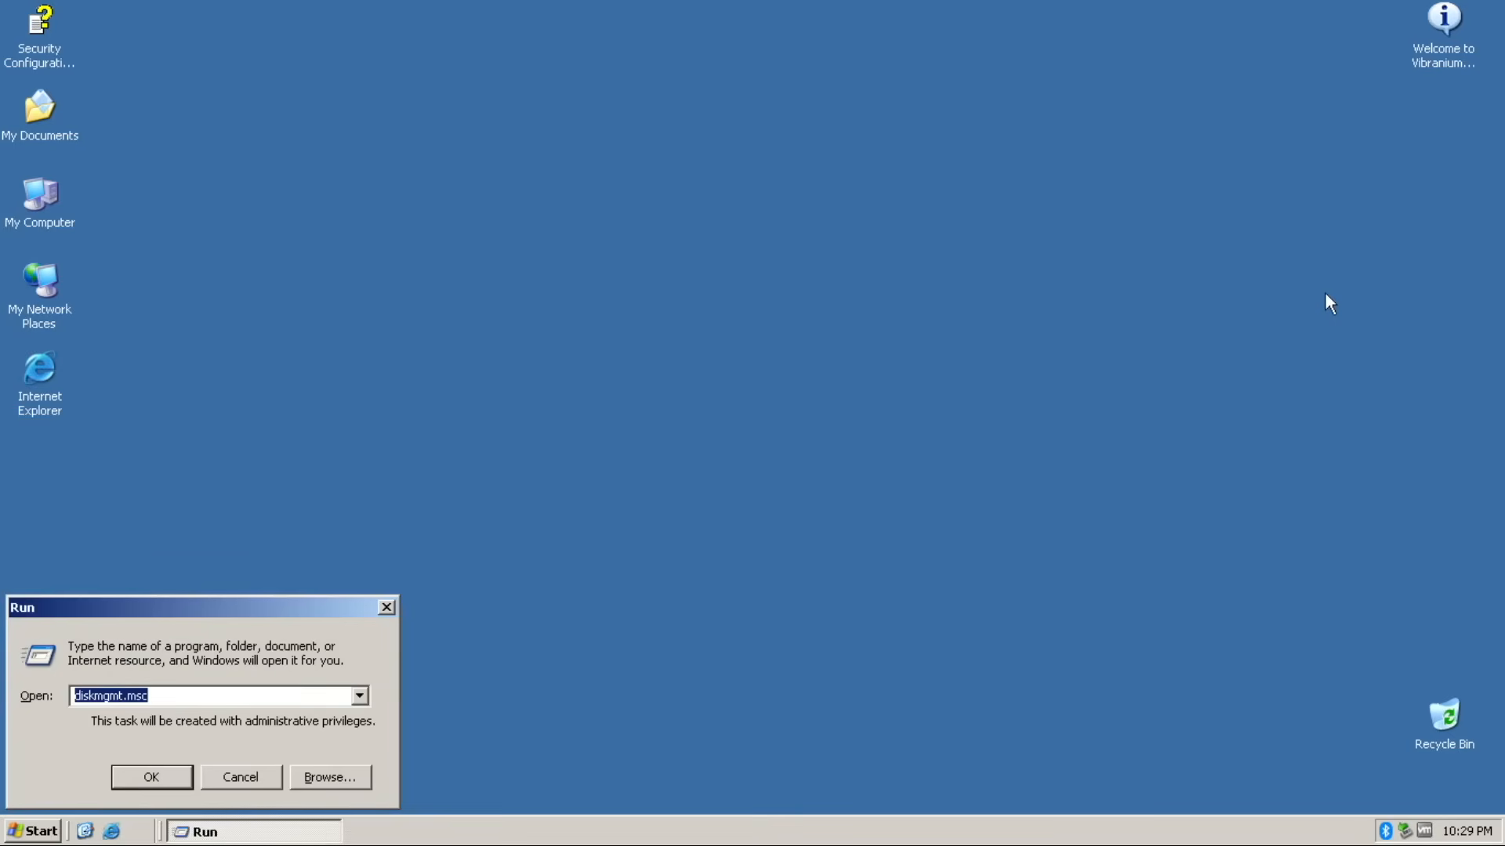
type("control")
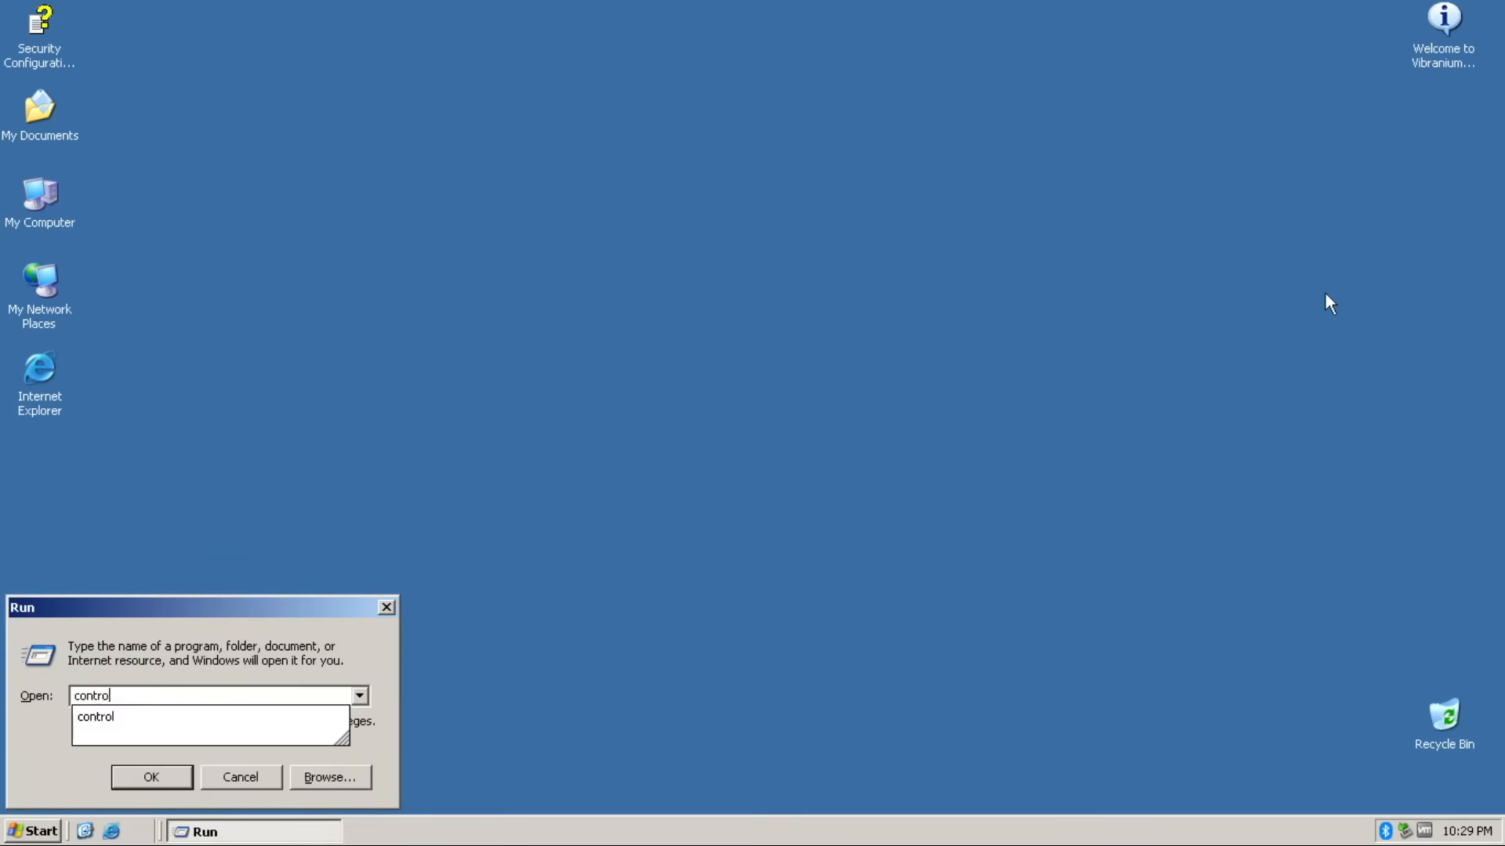
left_click(151, 777)
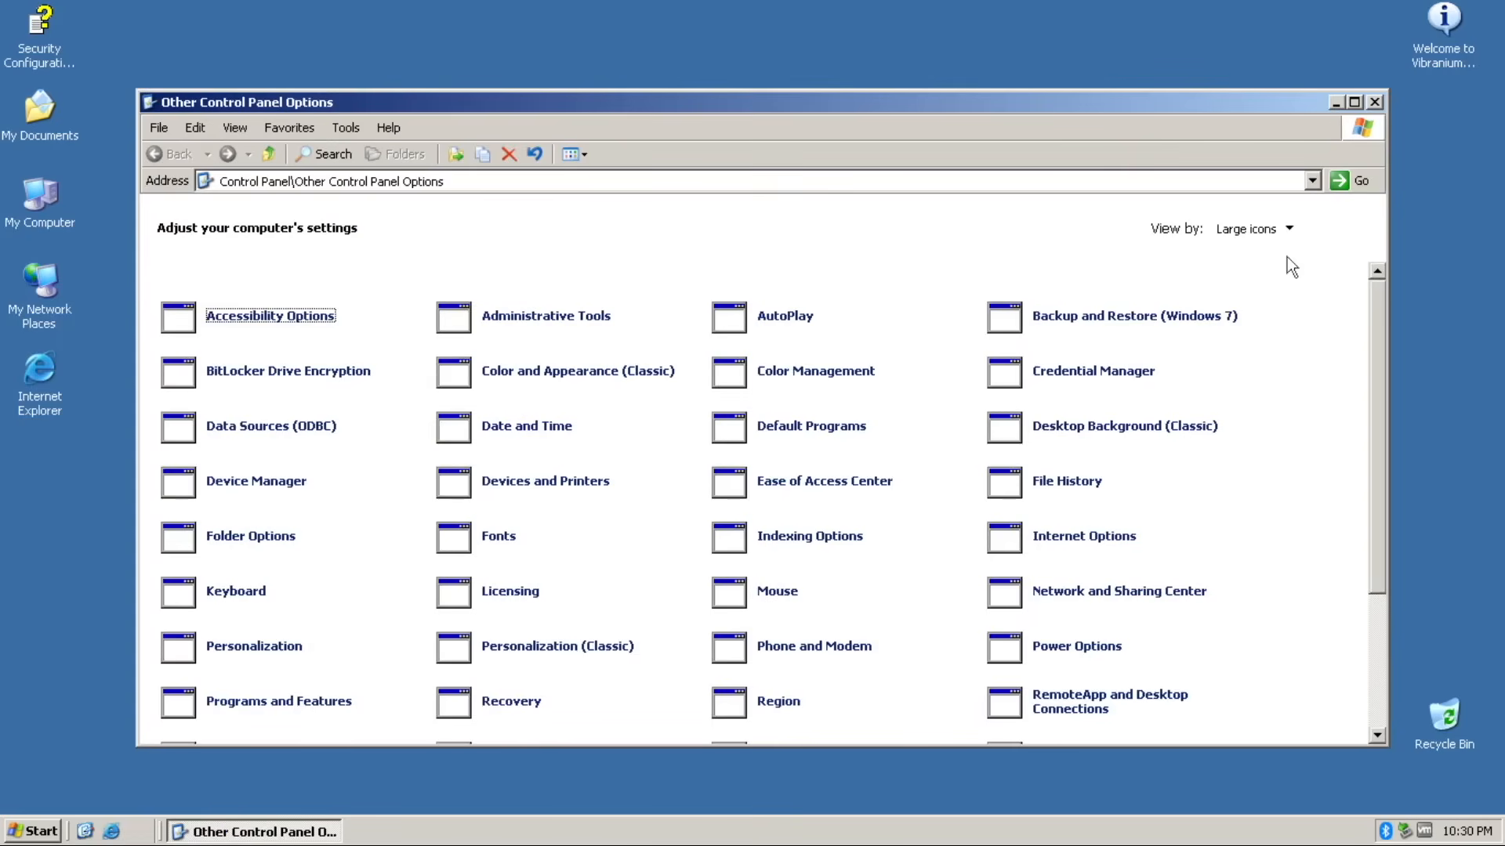
scroll("down", 3)
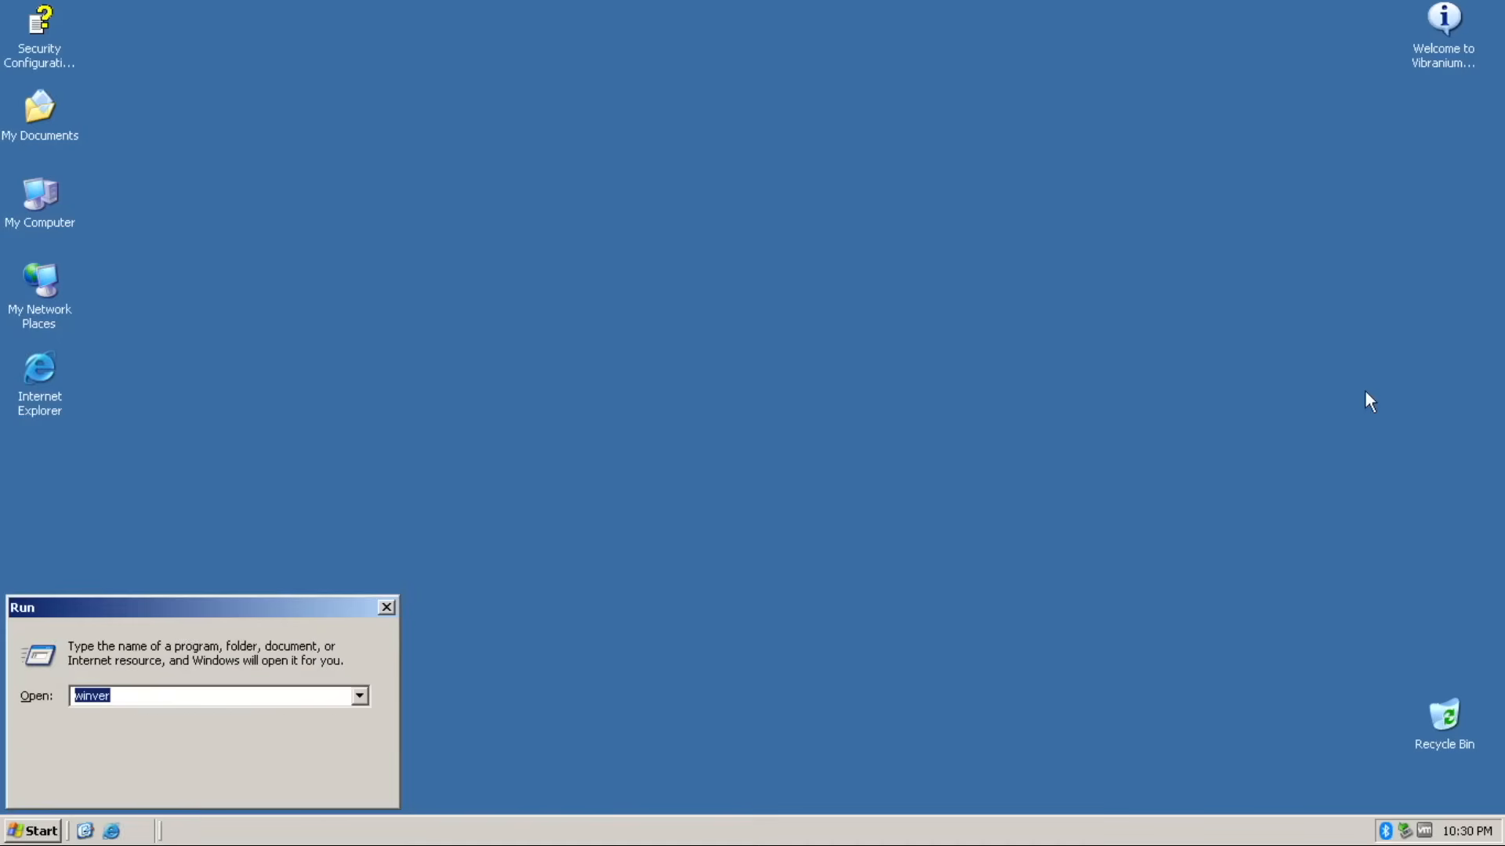
- Run msinfo32 and scroll through the System Information summary
type("msinfo32")
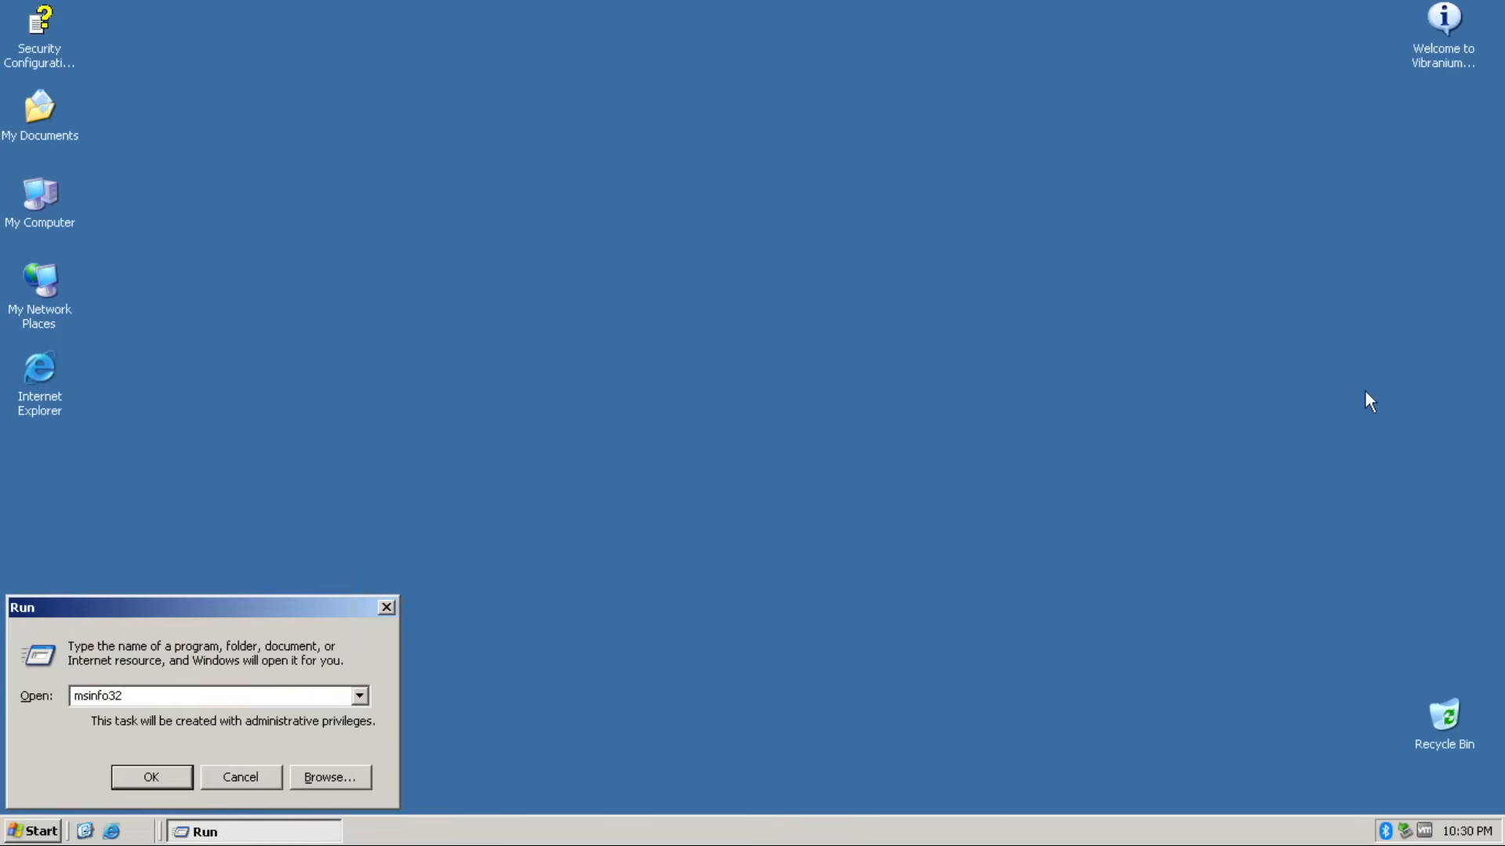
left_click(151, 777)
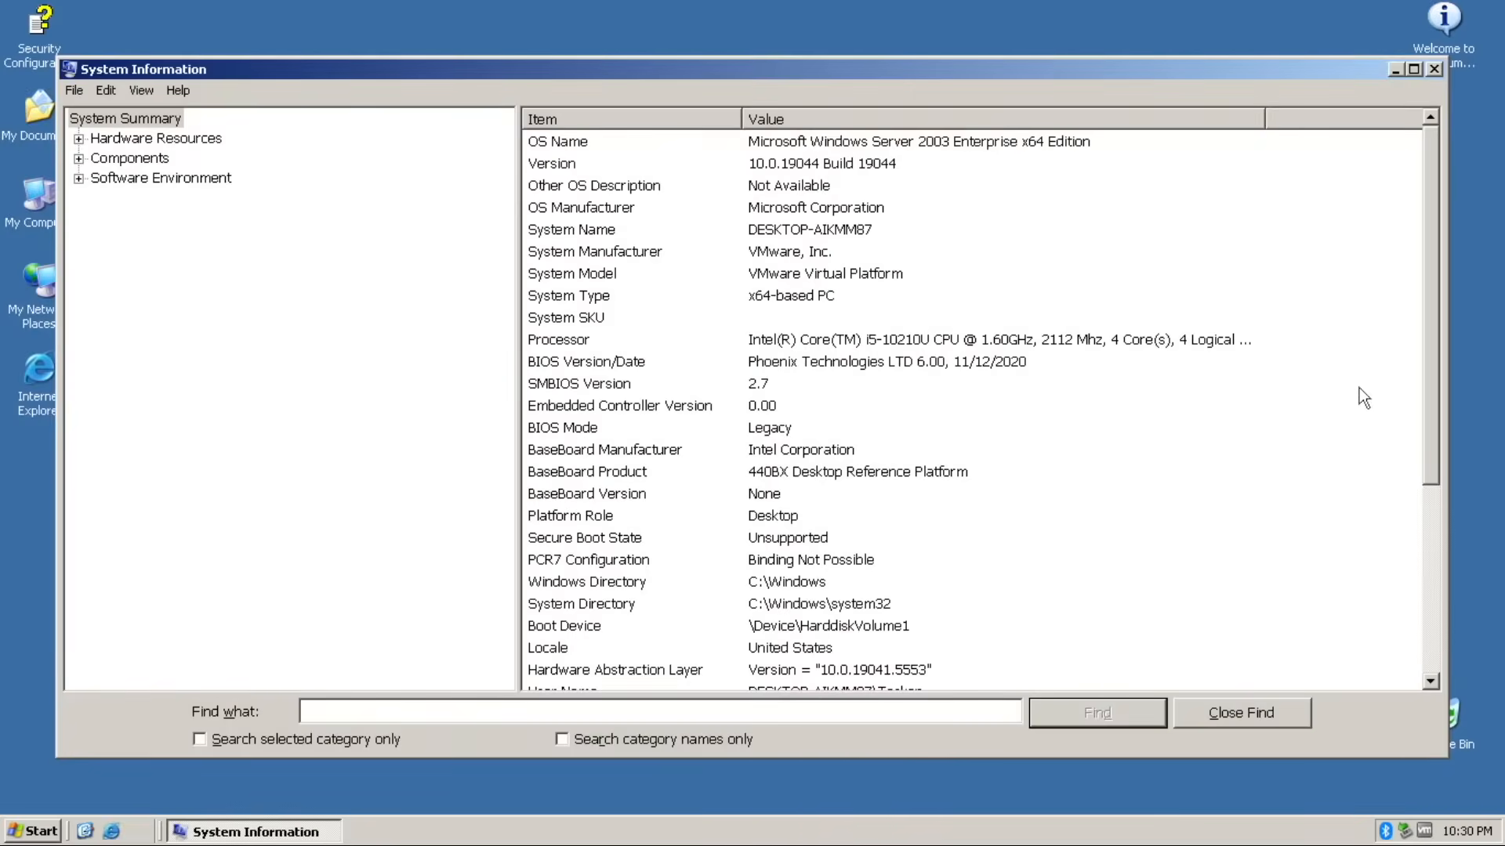
scroll("down", 3)
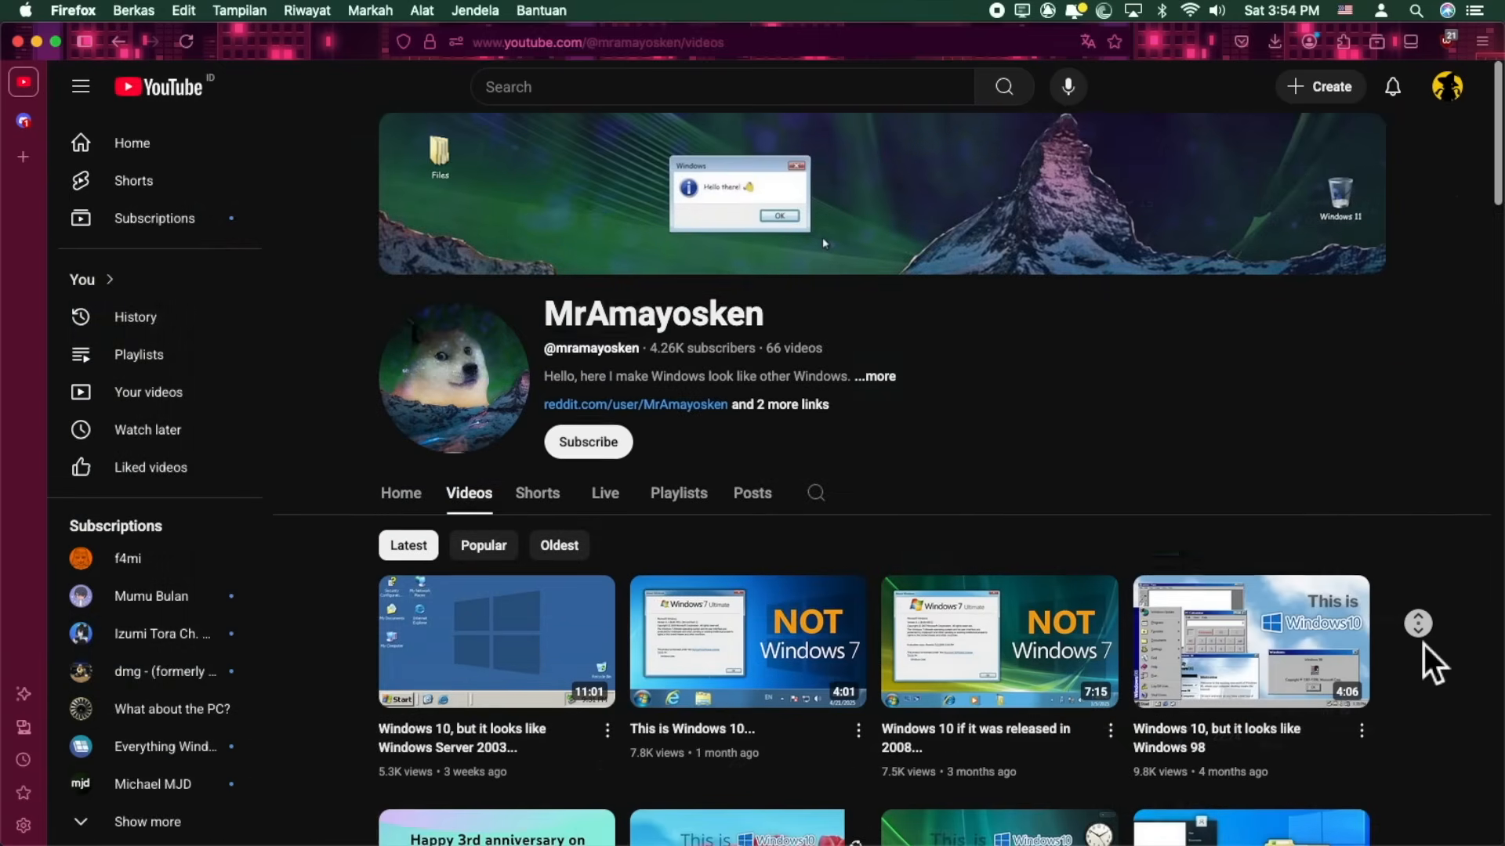
- Scroll down the channel's Videos tab to reveal its older uploads
scroll("down", 3)
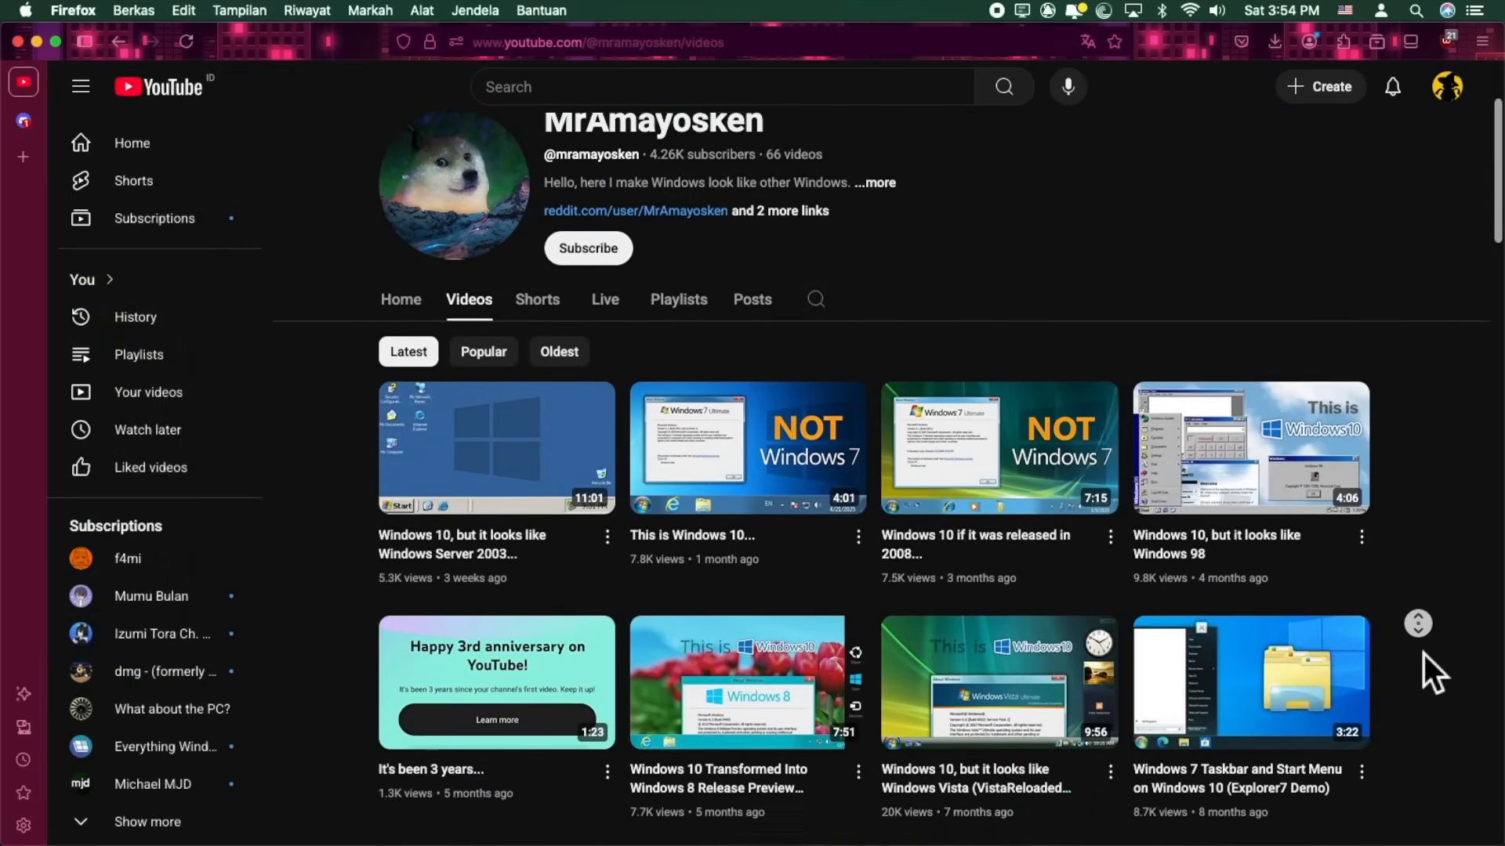
scroll("down", 3)
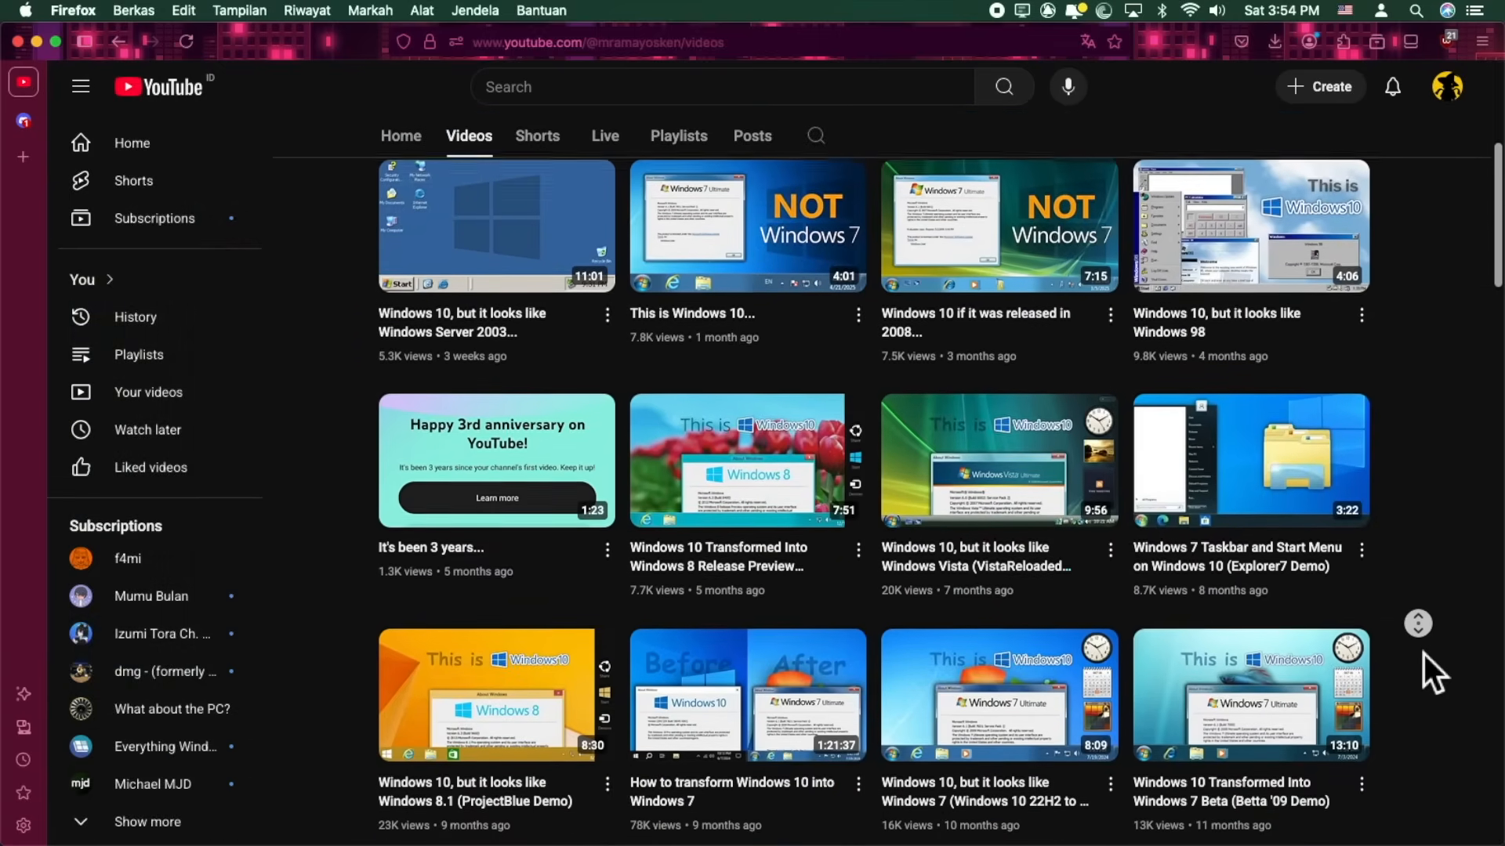
scroll("down", 3)
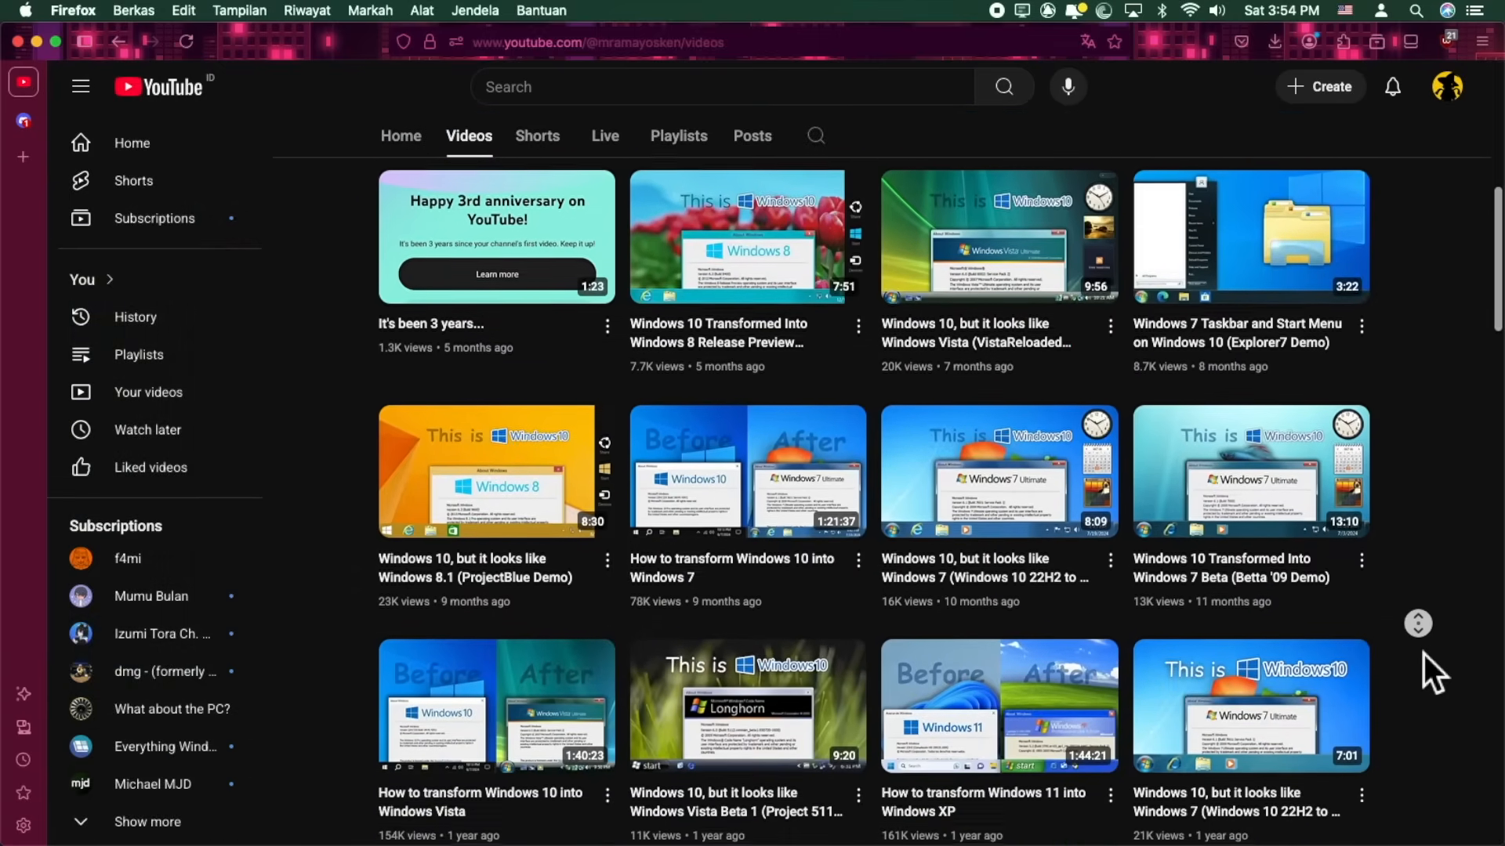
scroll("down", 3)
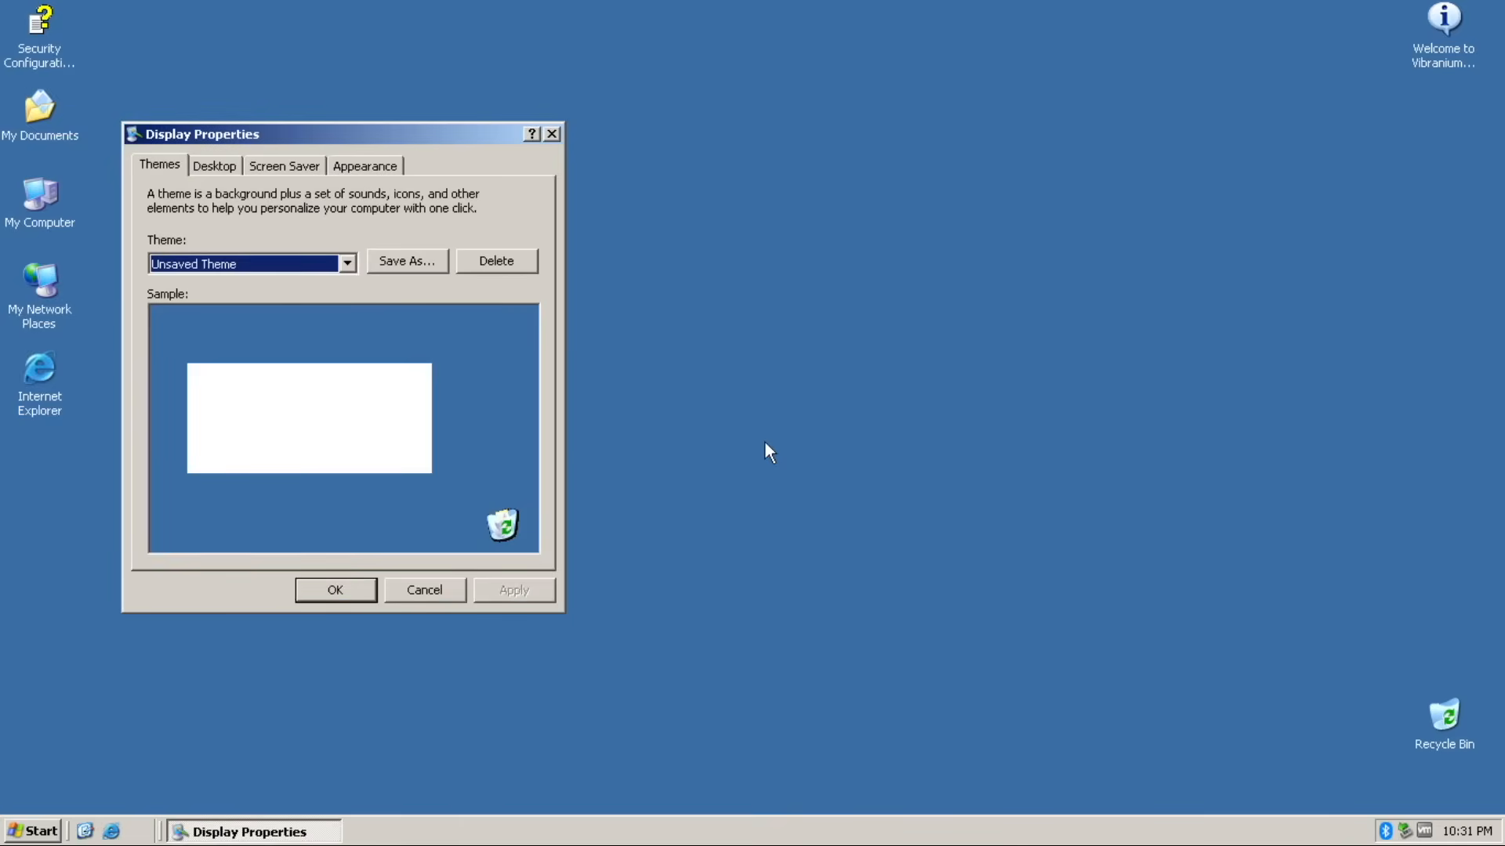
mouse_move(702, 557)
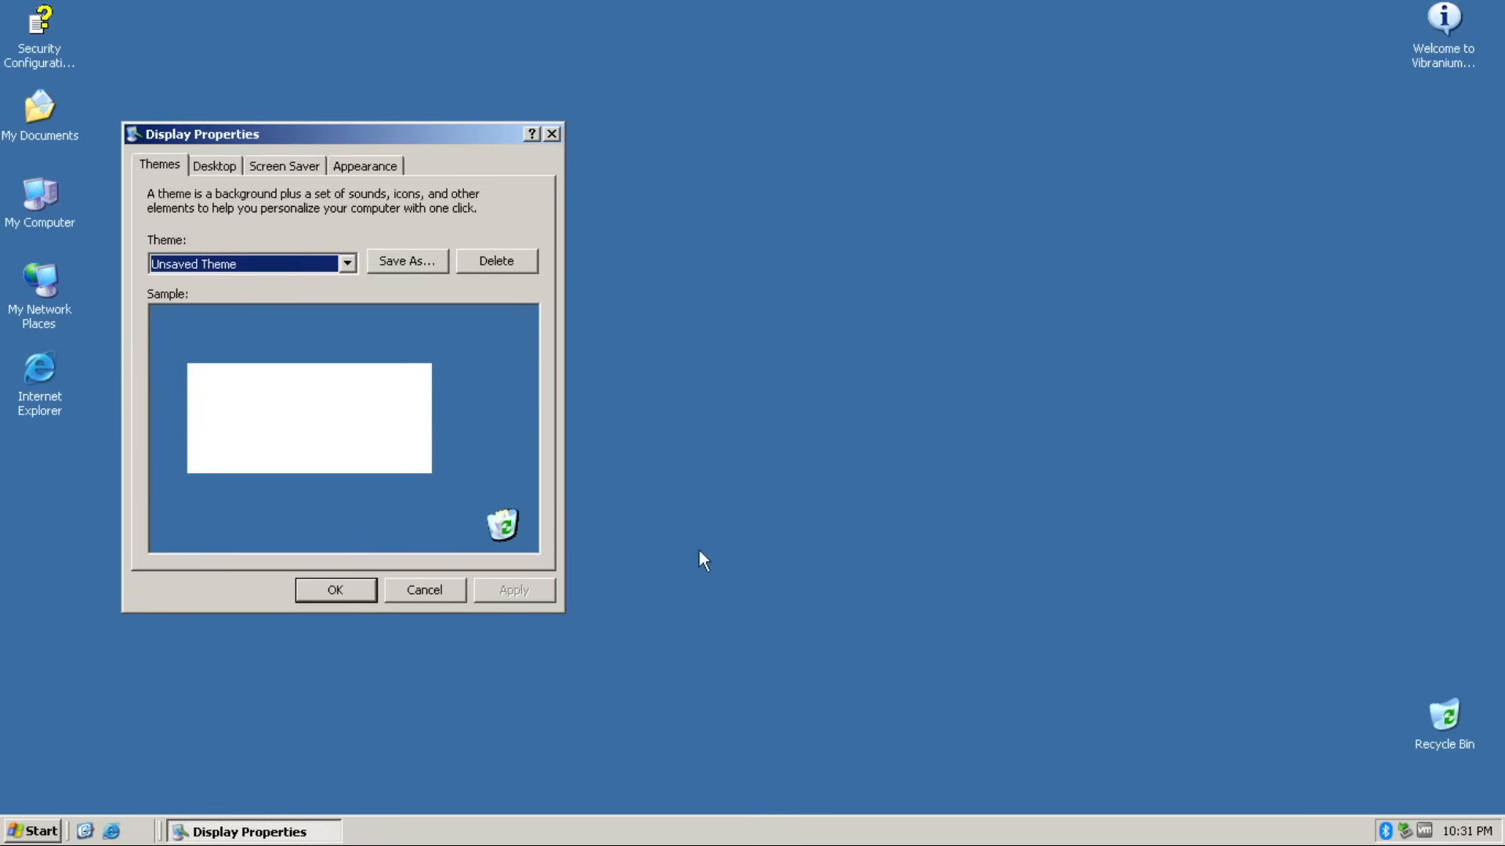
mouse_move(462, 246)
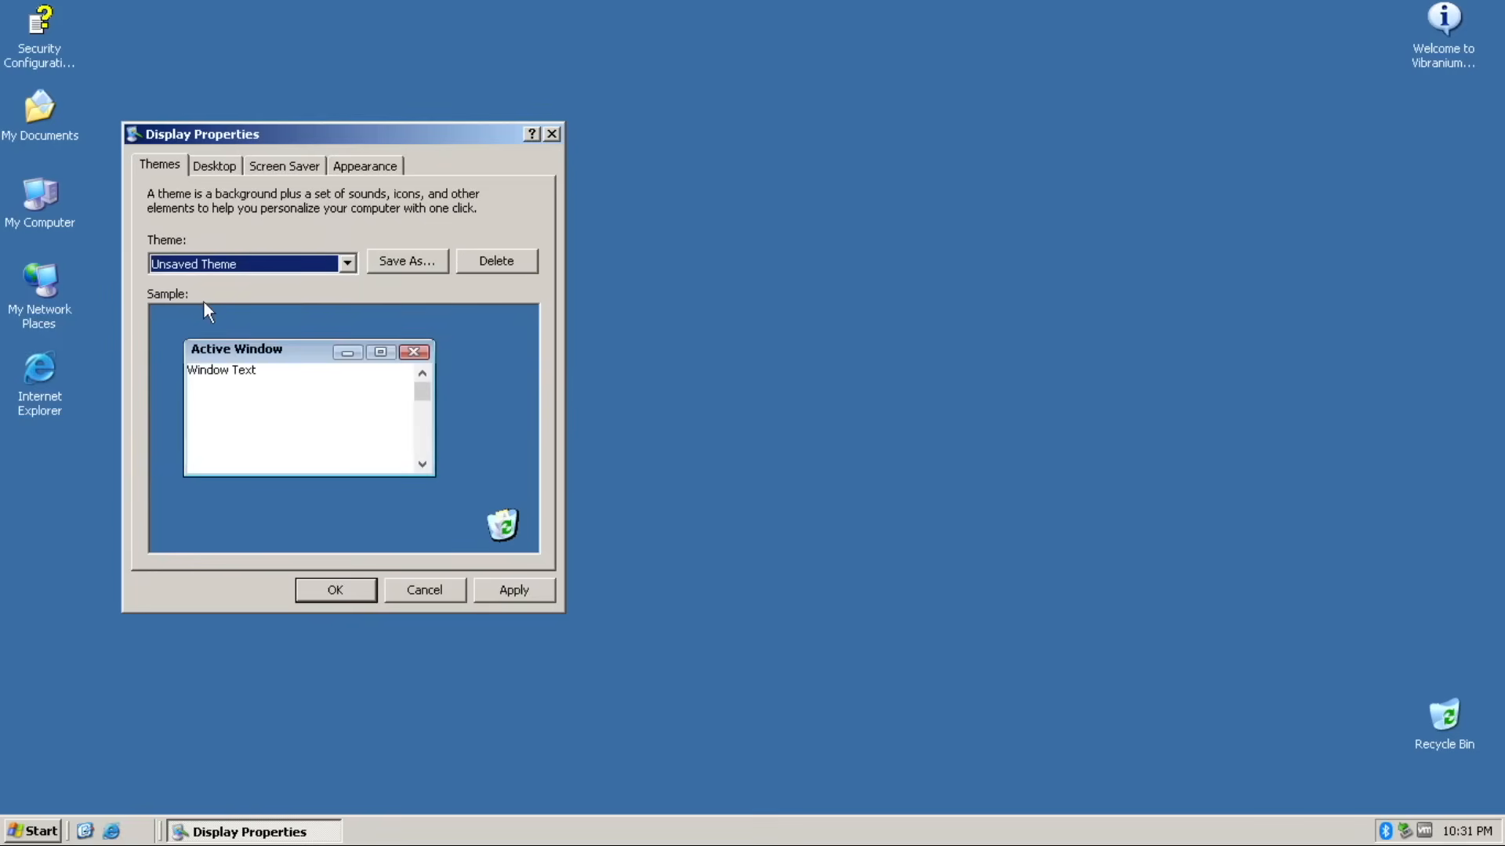
- Check the Theme list unchanged, then apply the red sand-dune wallpaper from the Background list
left_click(346, 263)
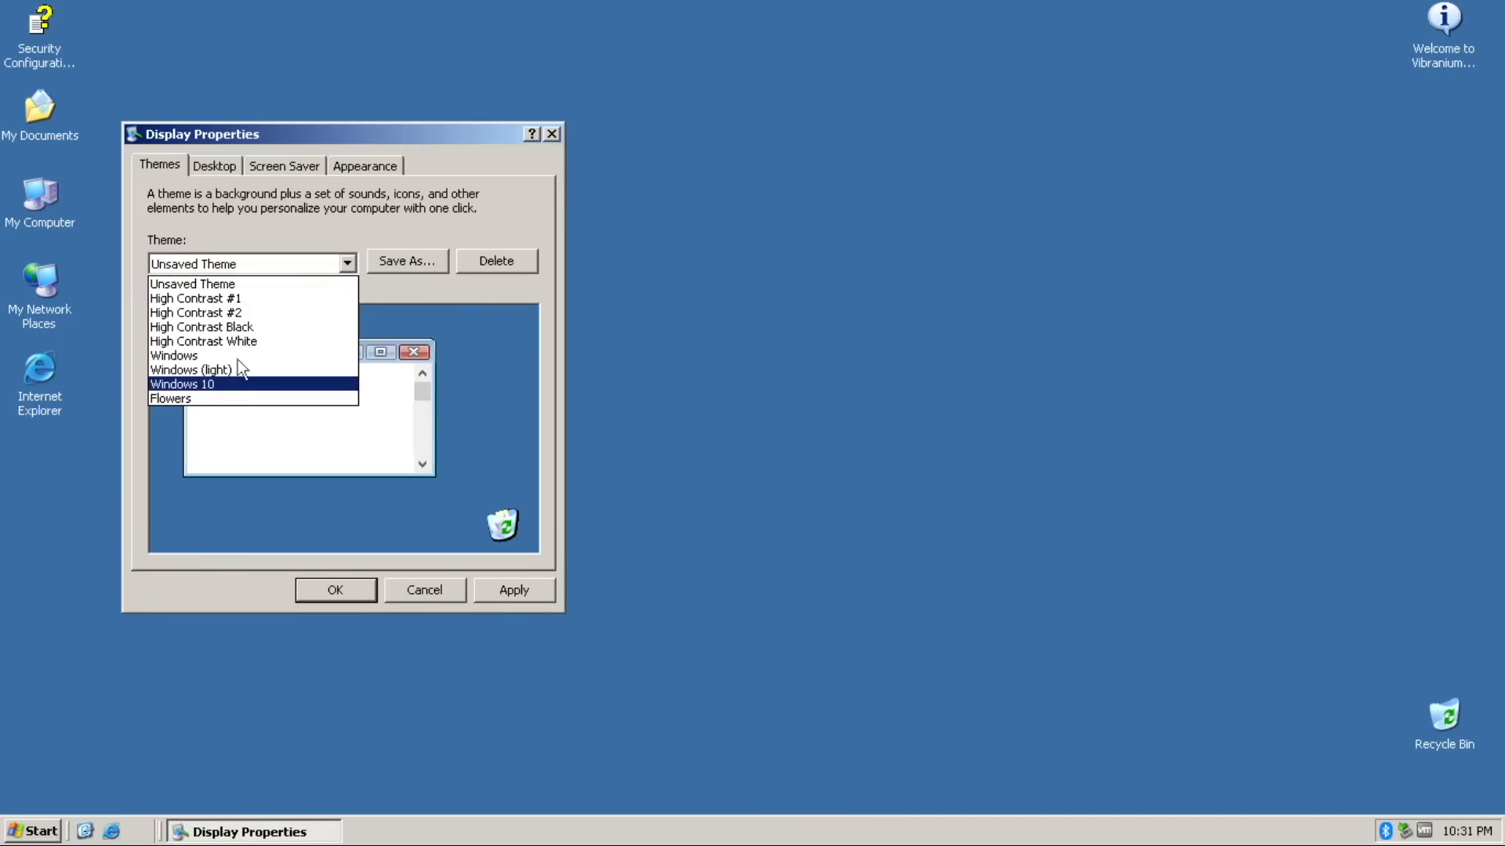
left_click(193, 284)
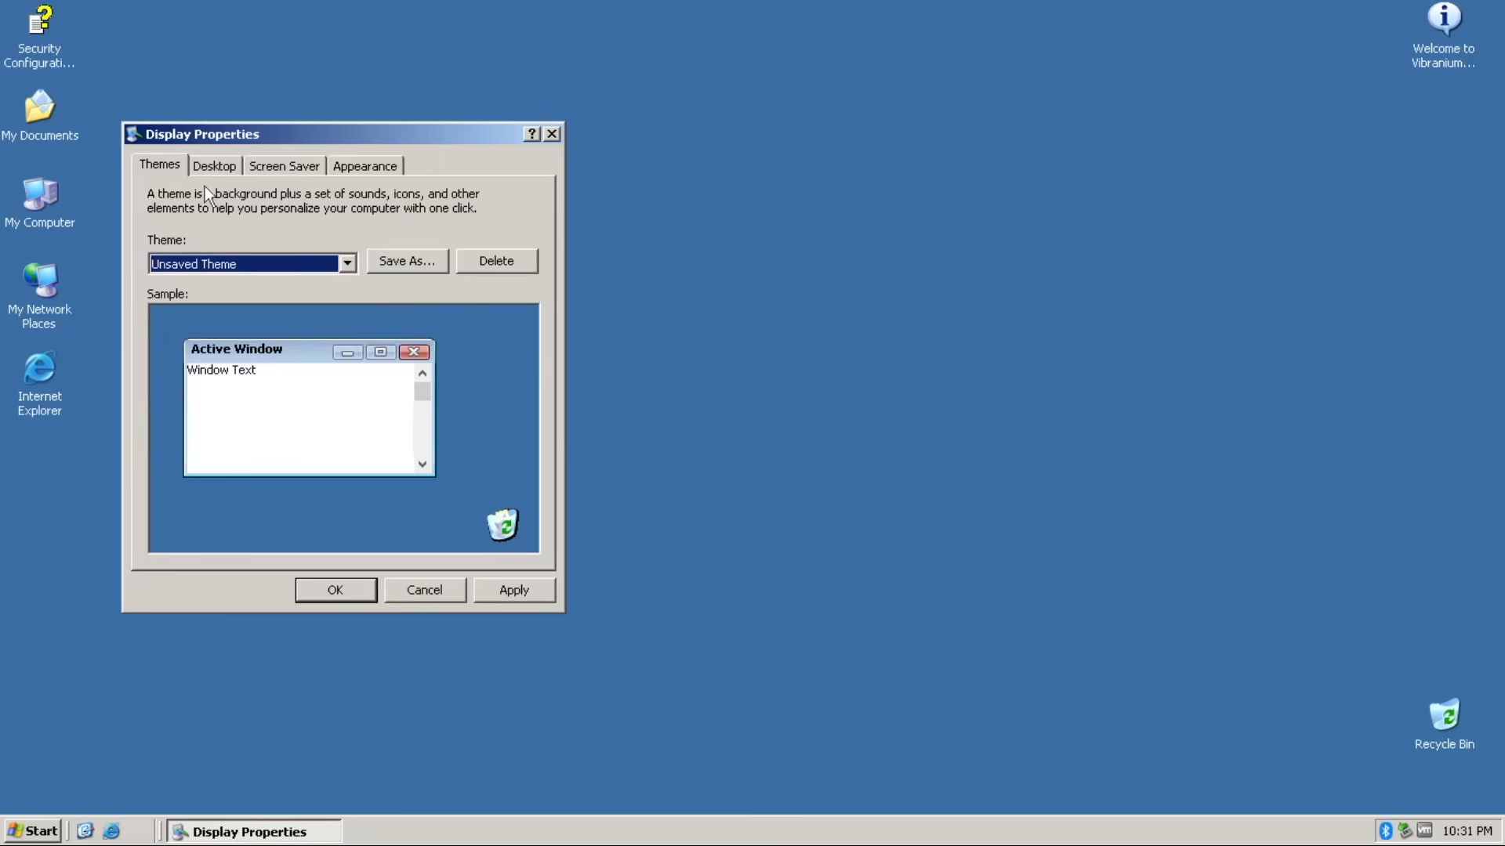
left_click(214, 165)
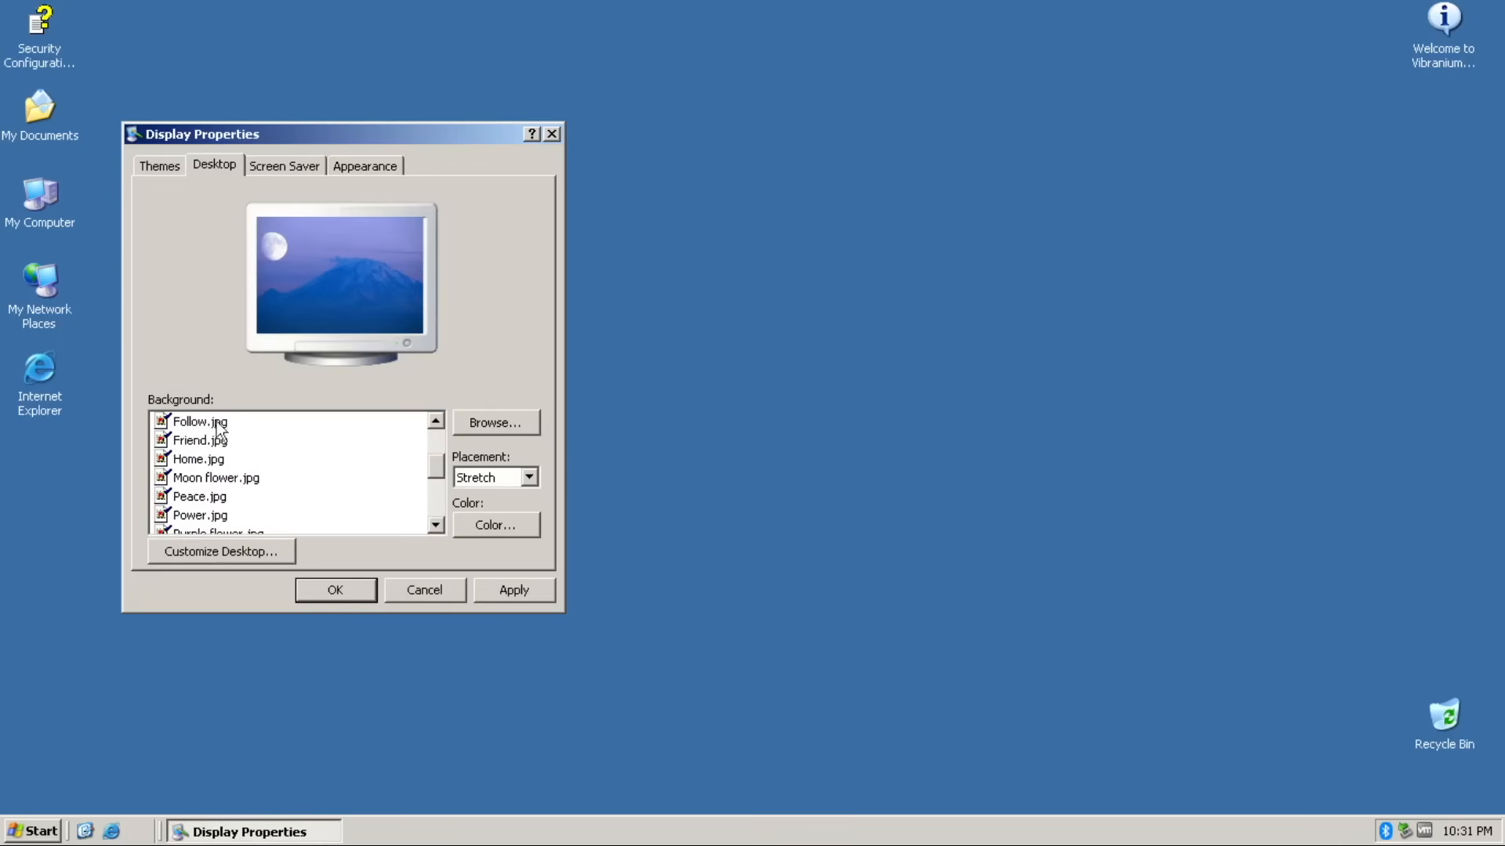
left_click(245, 515)
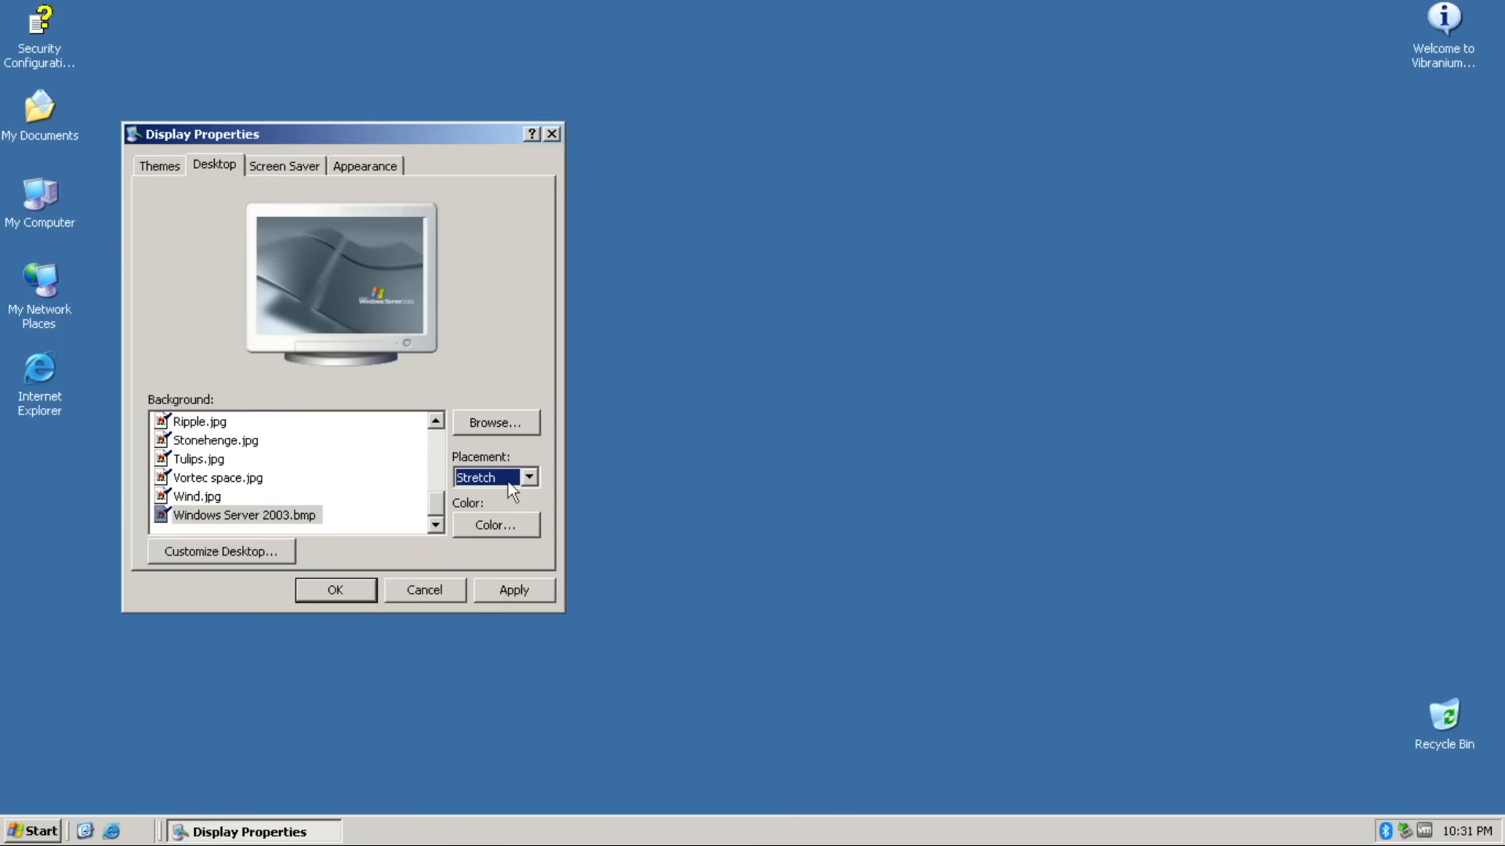
left_click(513, 591)
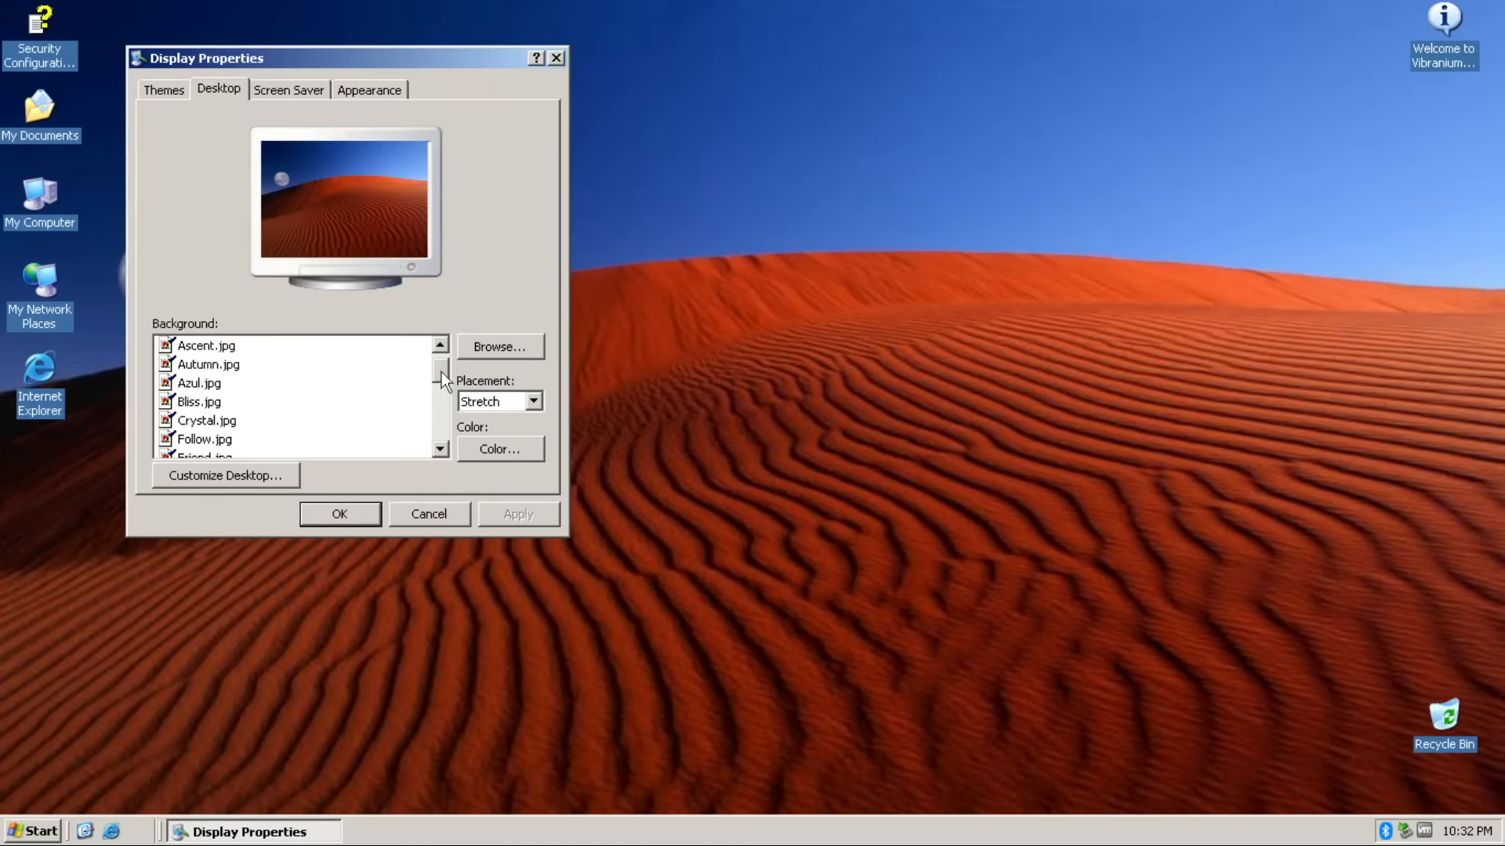
- Select Bliss as the wallpaper, then list the available screen savers on the Screen Saver tab
left_click(200, 402)
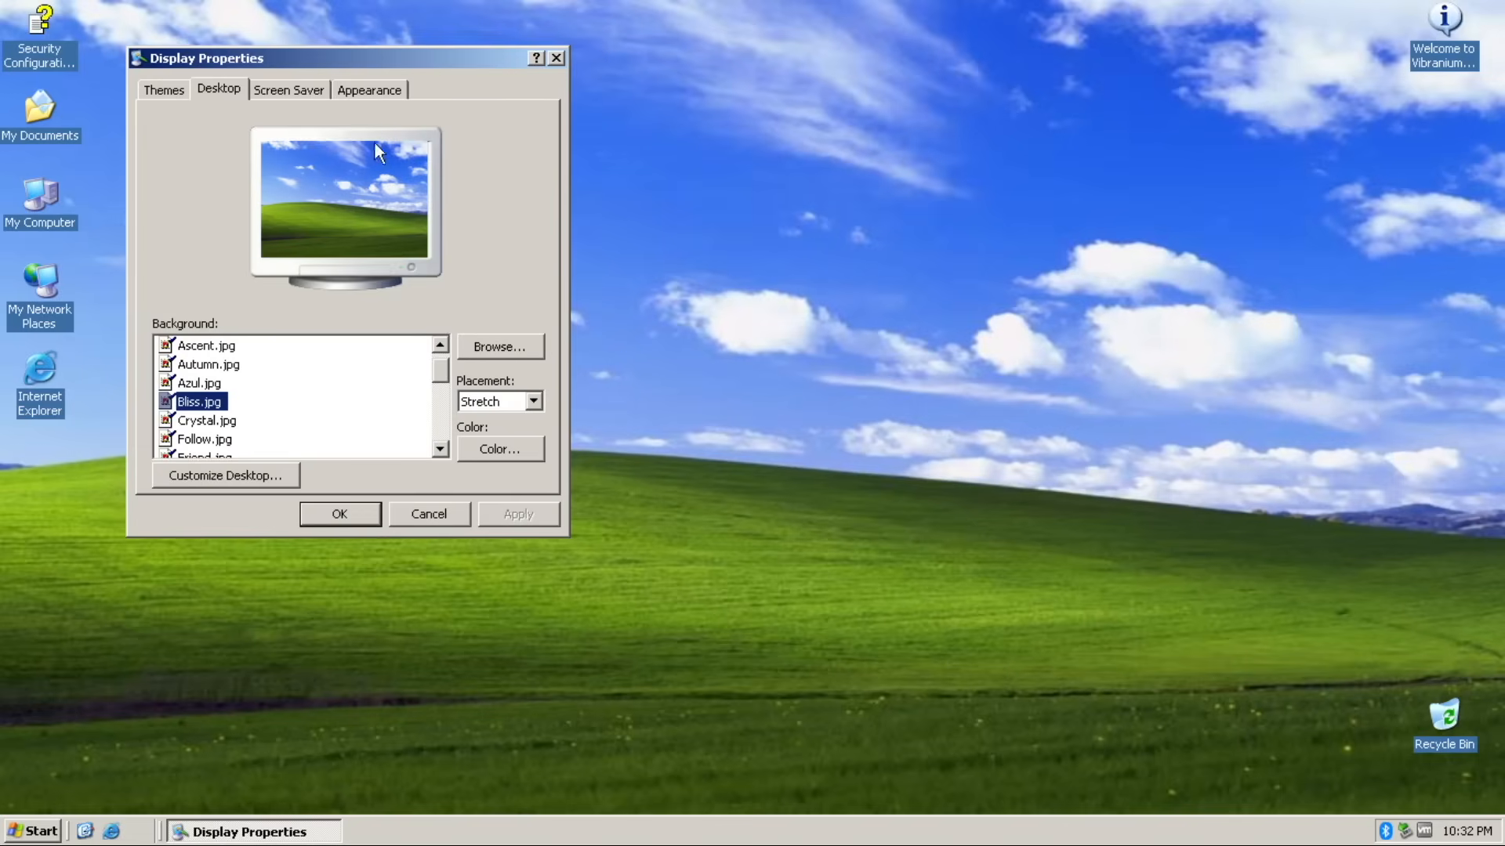
left_click(289, 90)
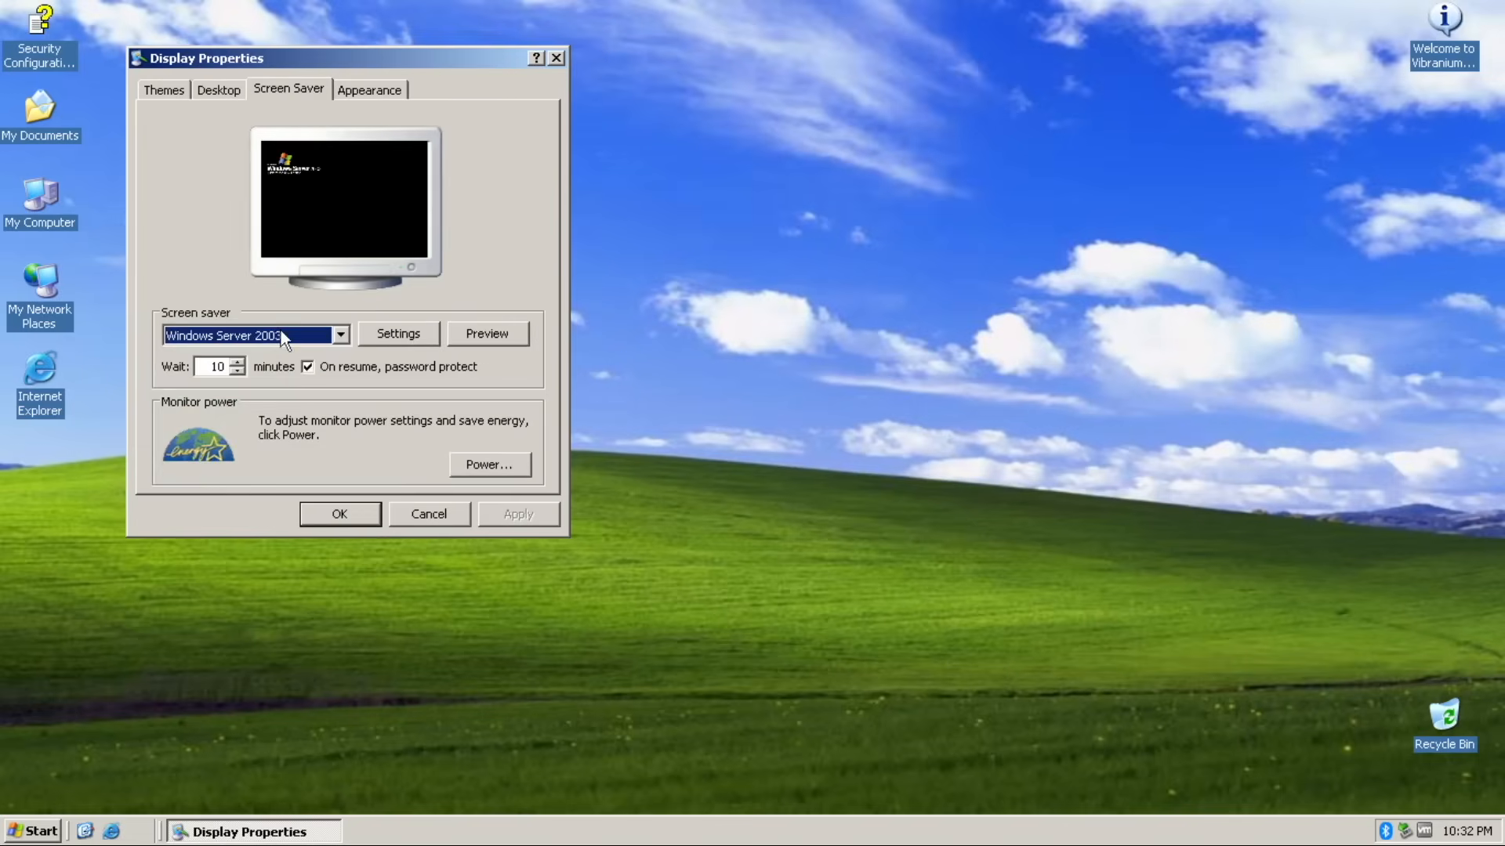
left_click(340, 334)
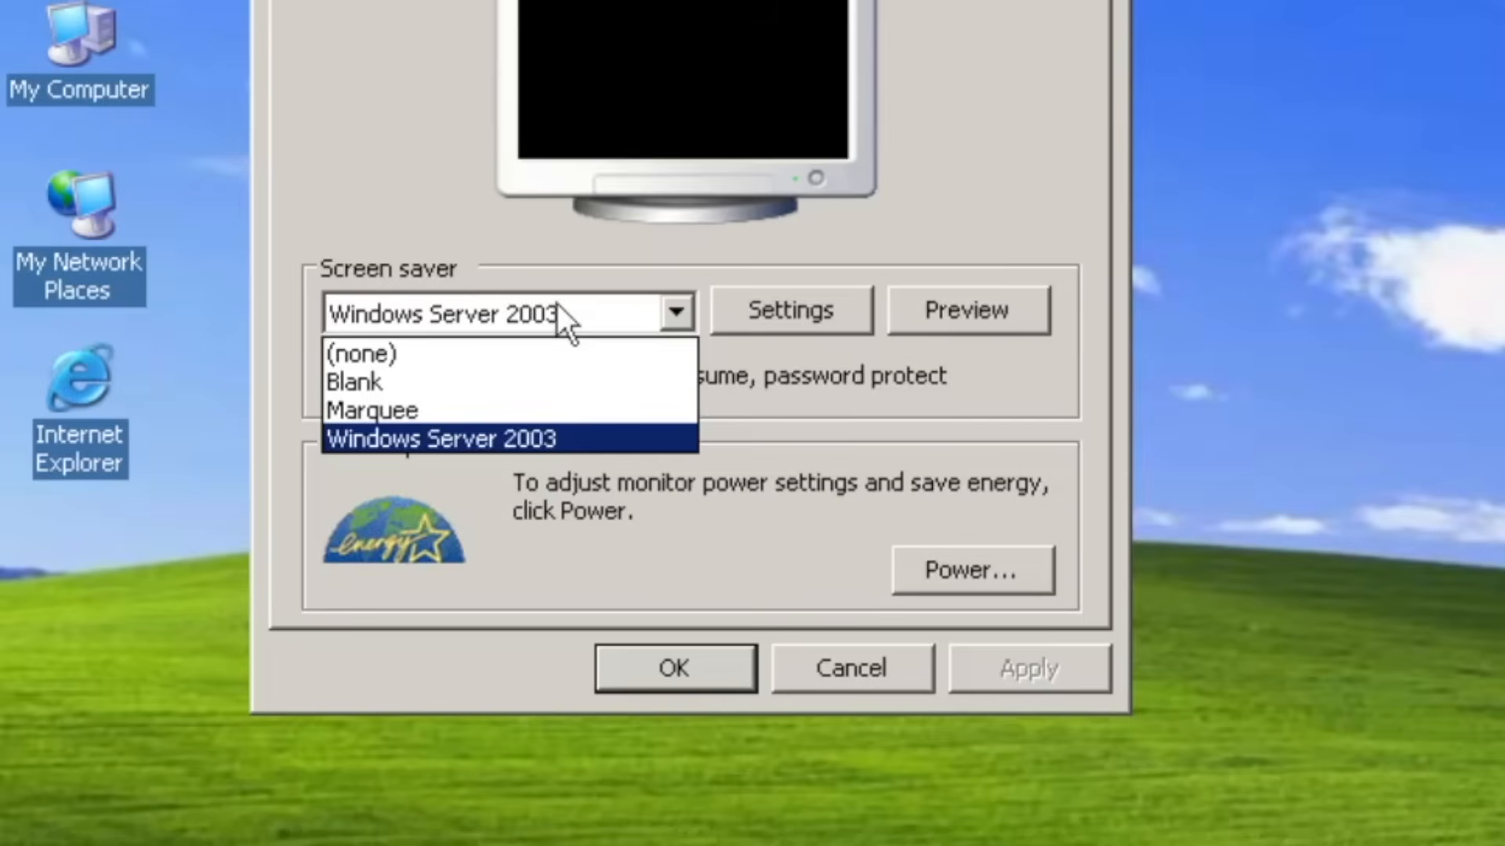
mouse_move(859, 428)
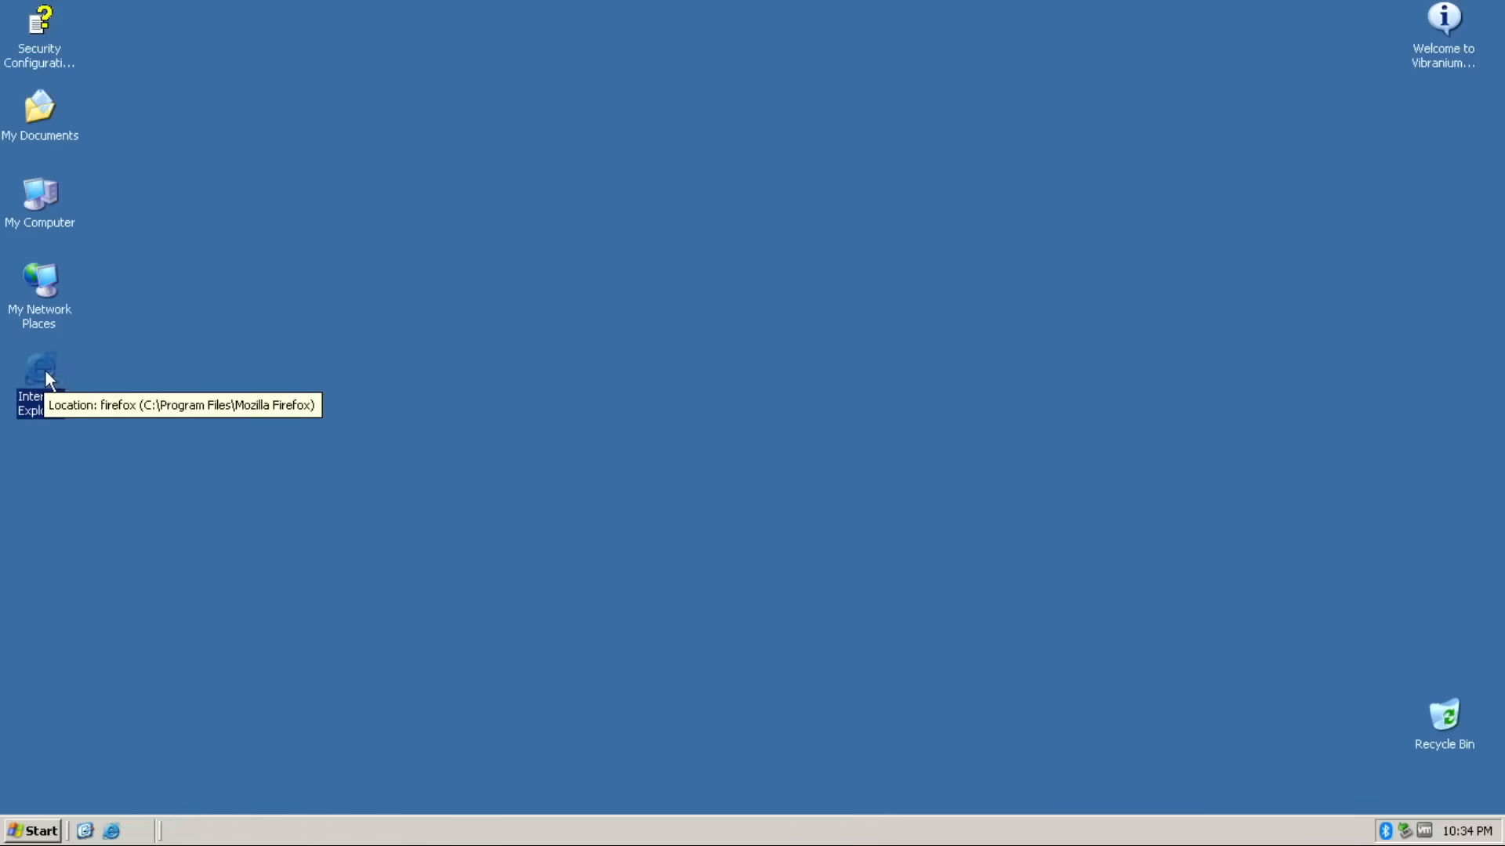
- Launch Internet Explorer from the desktop and scroll down the Everything Windows Videos page
double_click(37, 369)
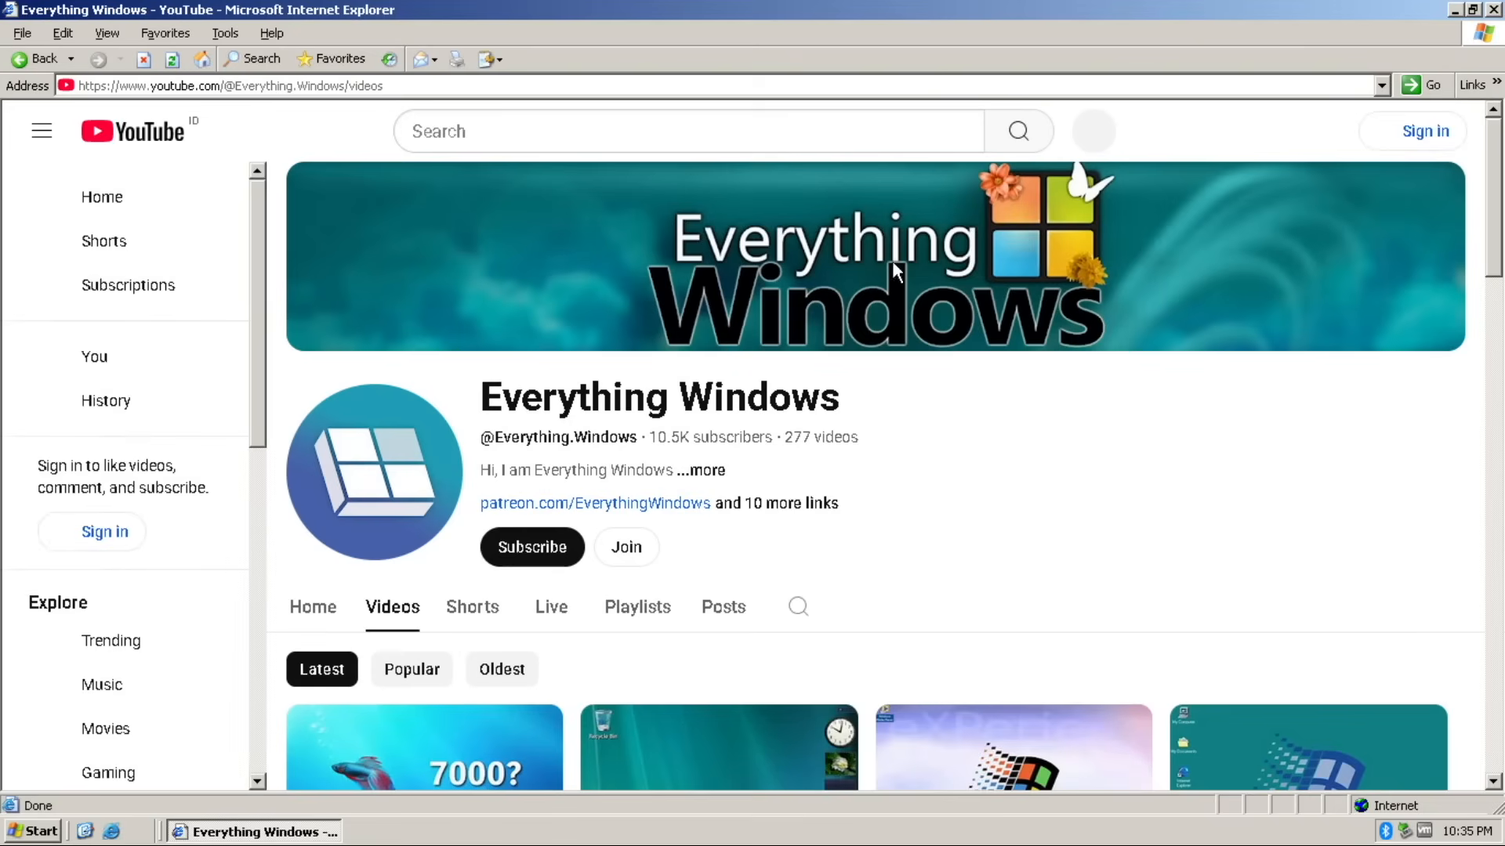
scroll("down", 3)
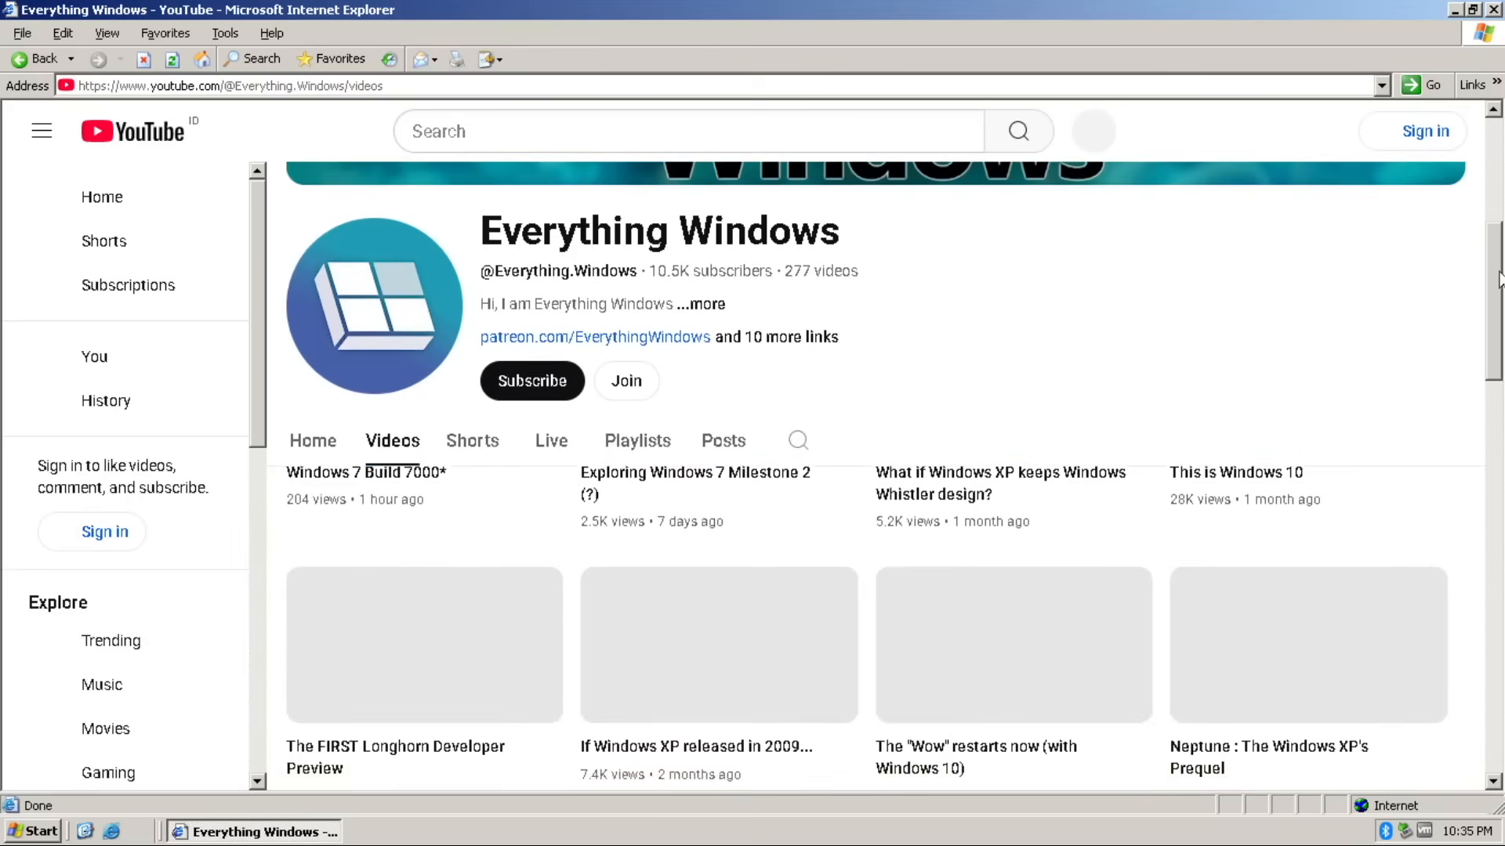
scroll("down", 3)
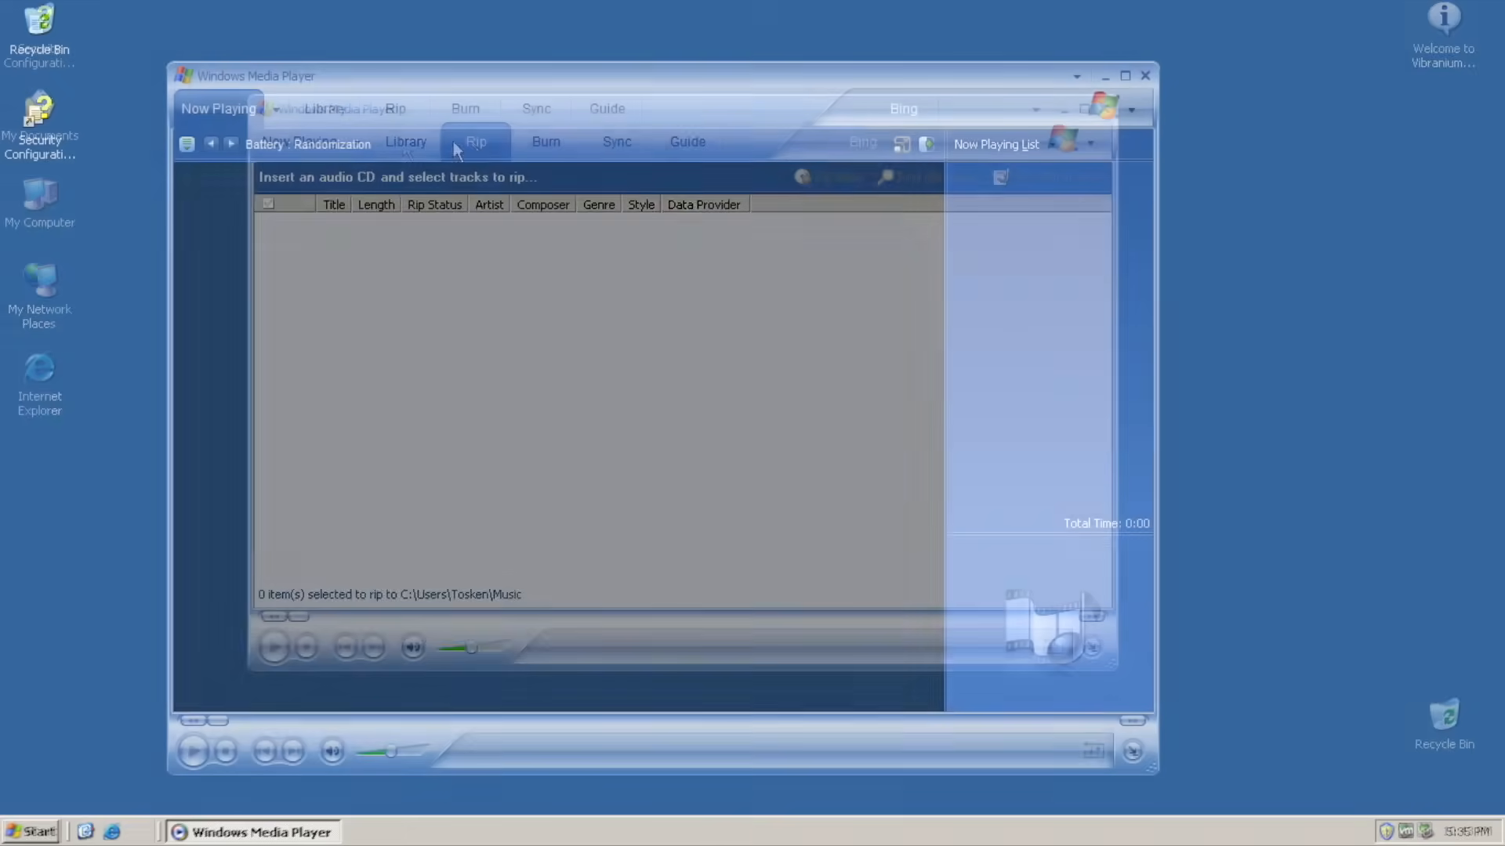
- Expand All Music and Rated Songs in the Library, then return to Now Playing
left_click(406, 142)
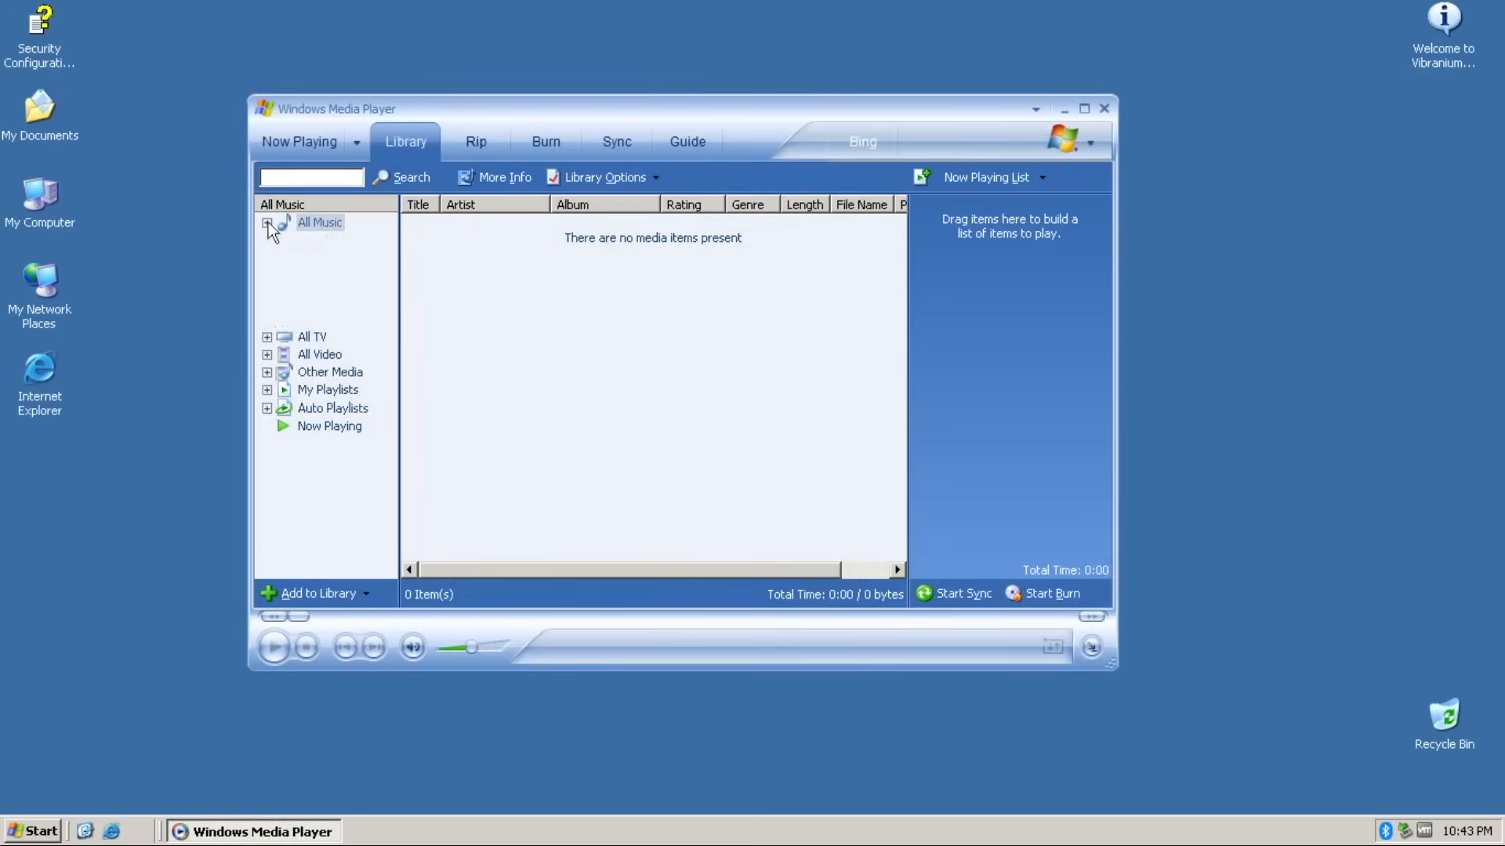
left_click(347, 363)
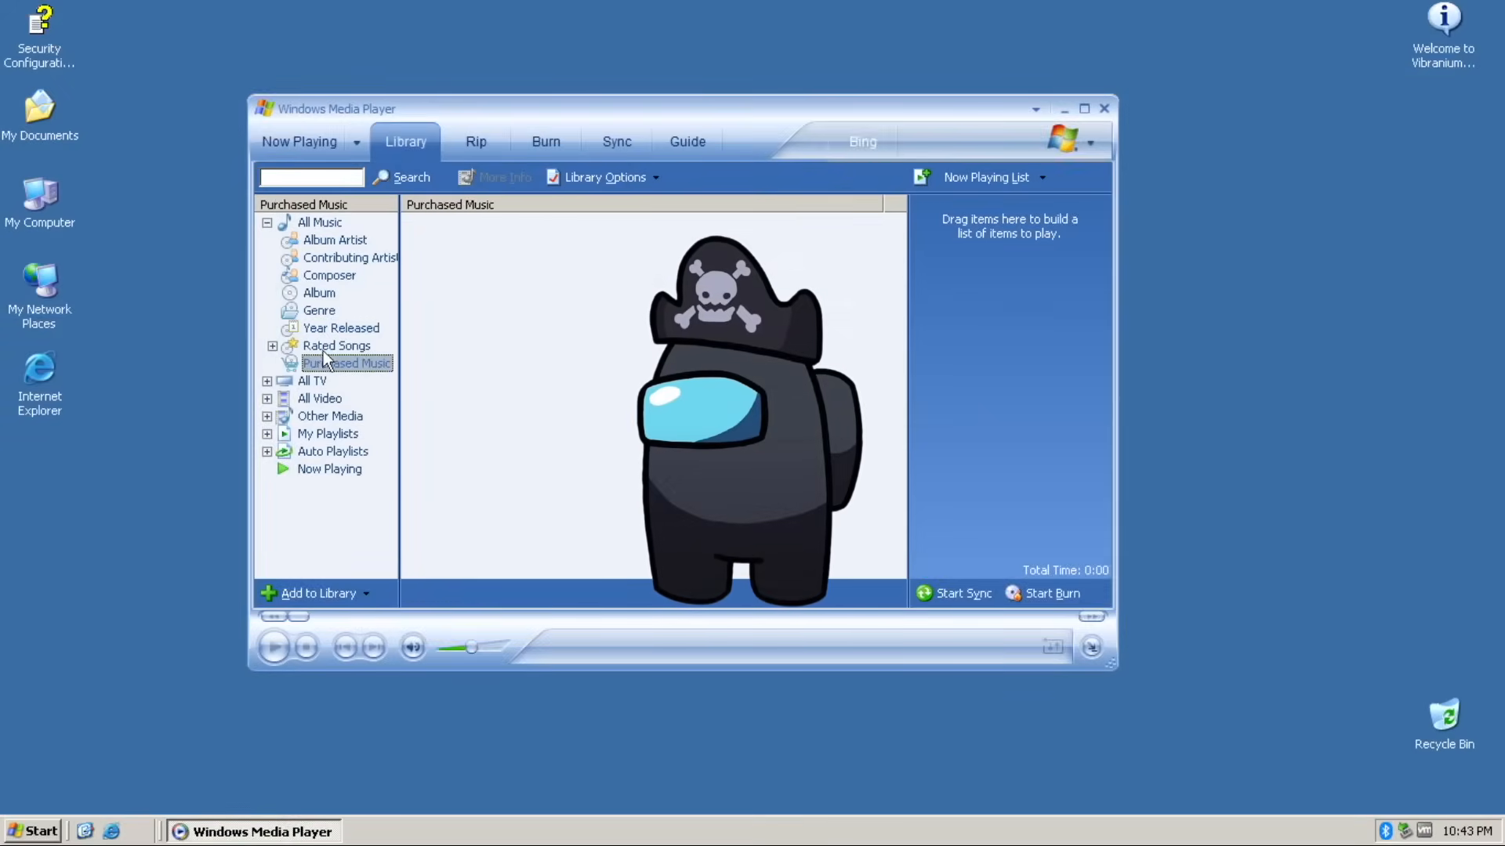
left_click(272, 346)
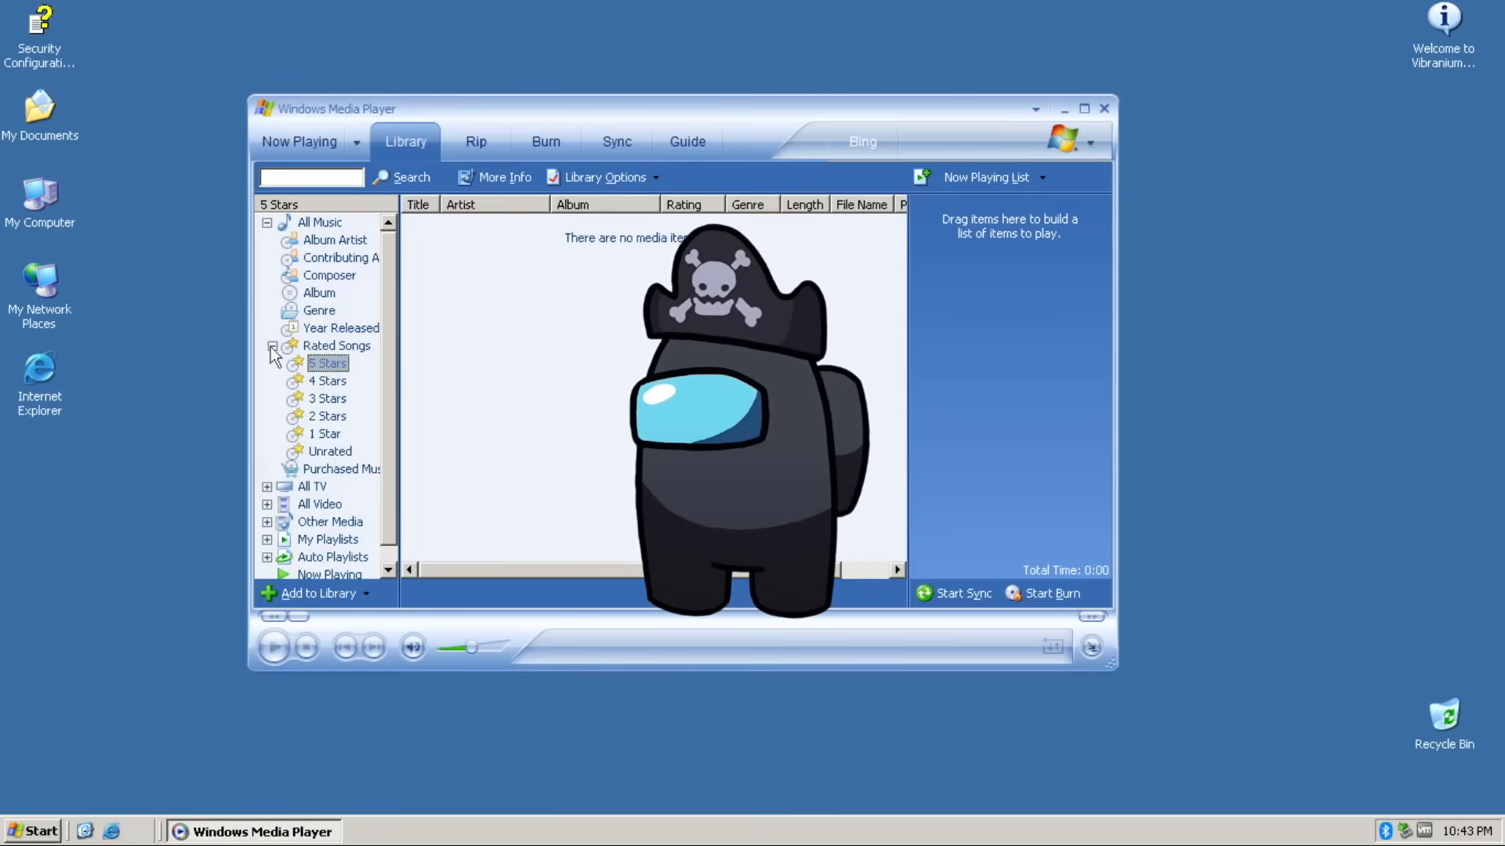
left_click(300, 141)
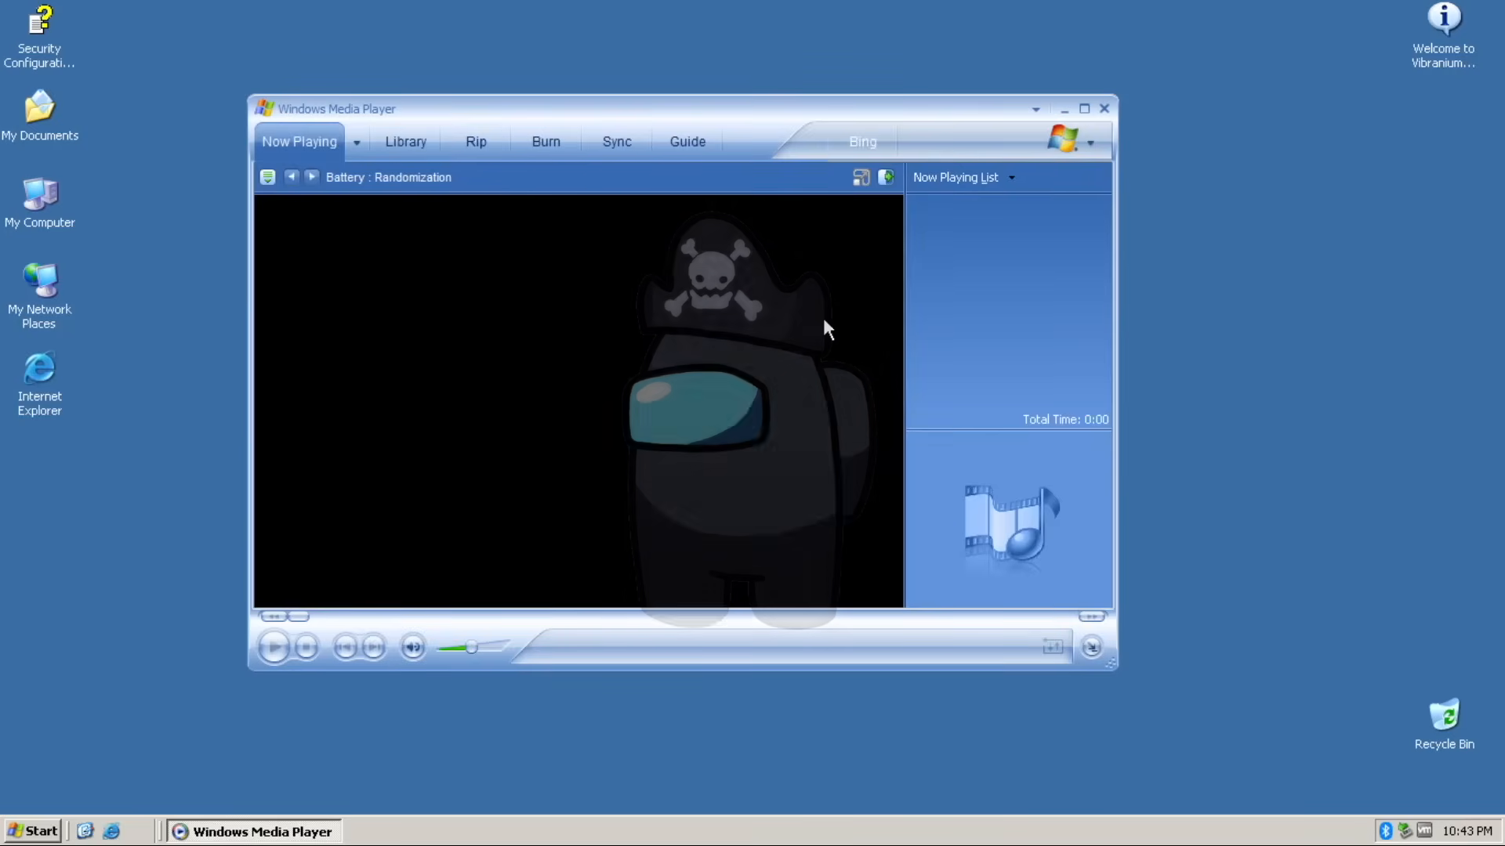
left_click(1103, 108)
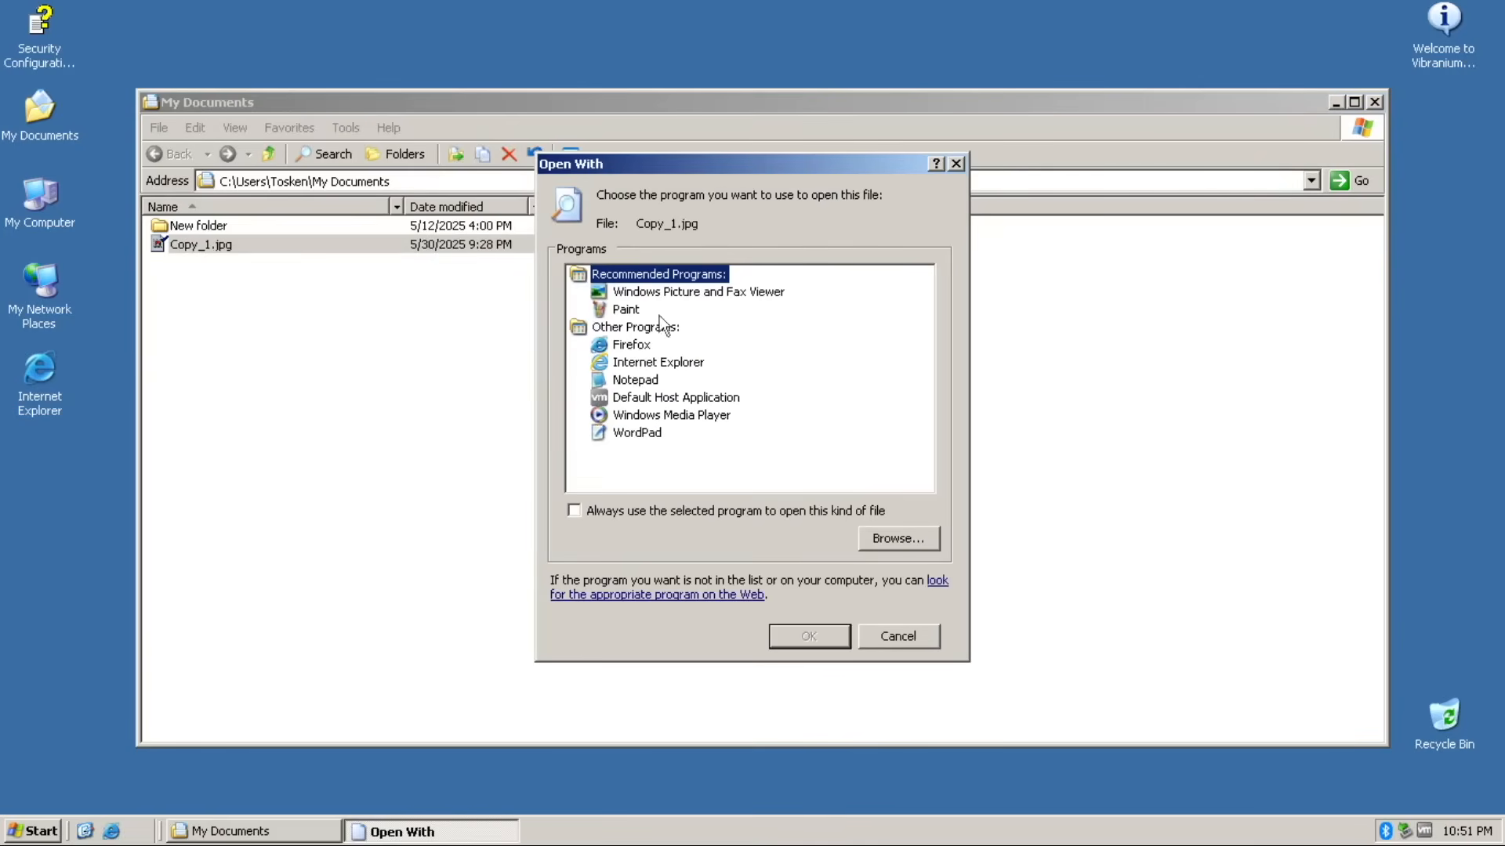
- Choose Windows Picture and Fax Viewer in Open With to view Copy_1.jpg
left_click(698, 291)
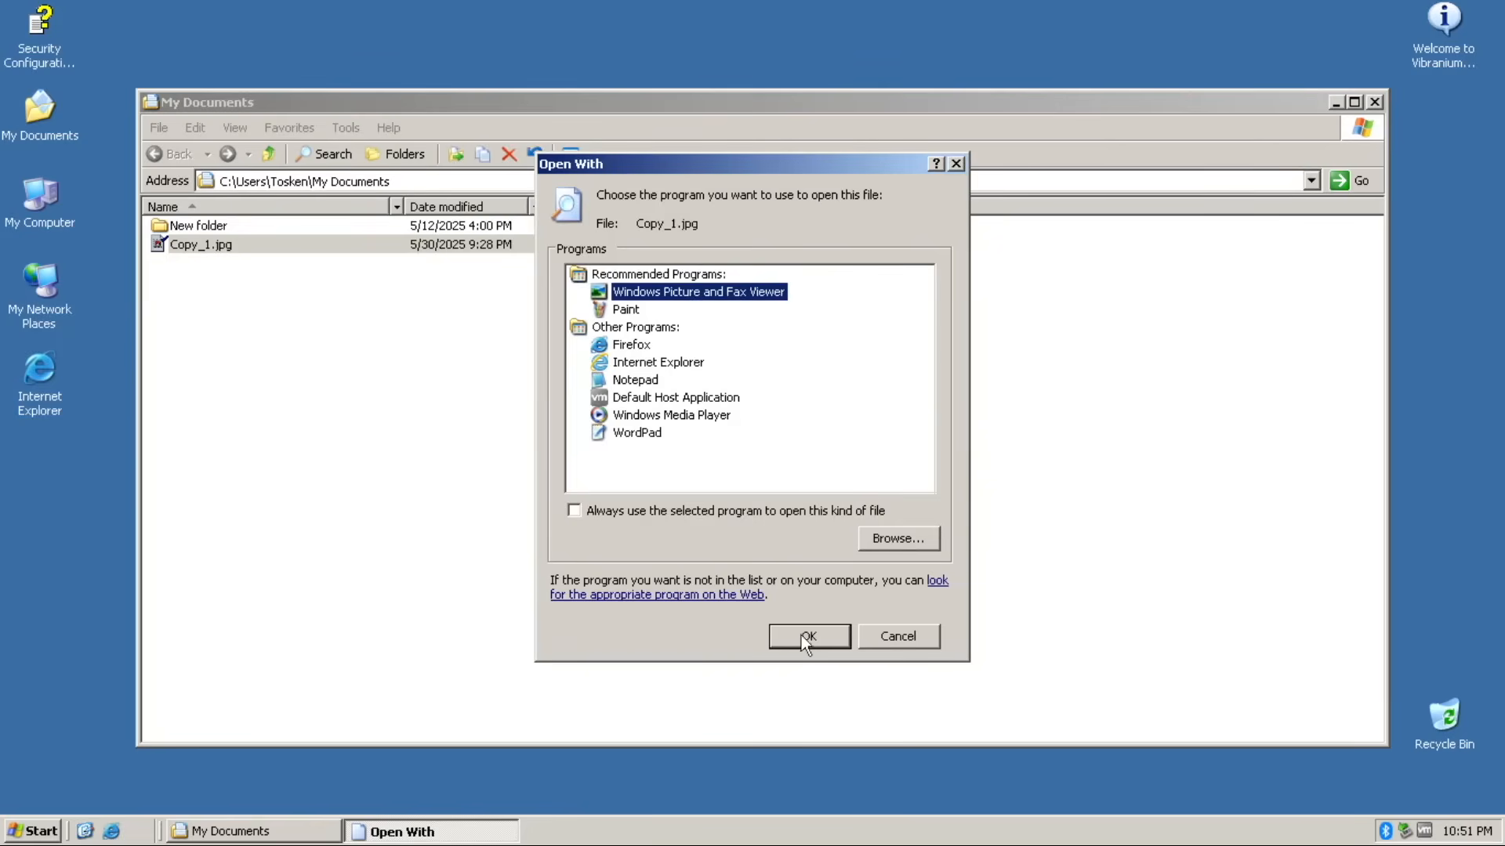
left_click(809, 636)
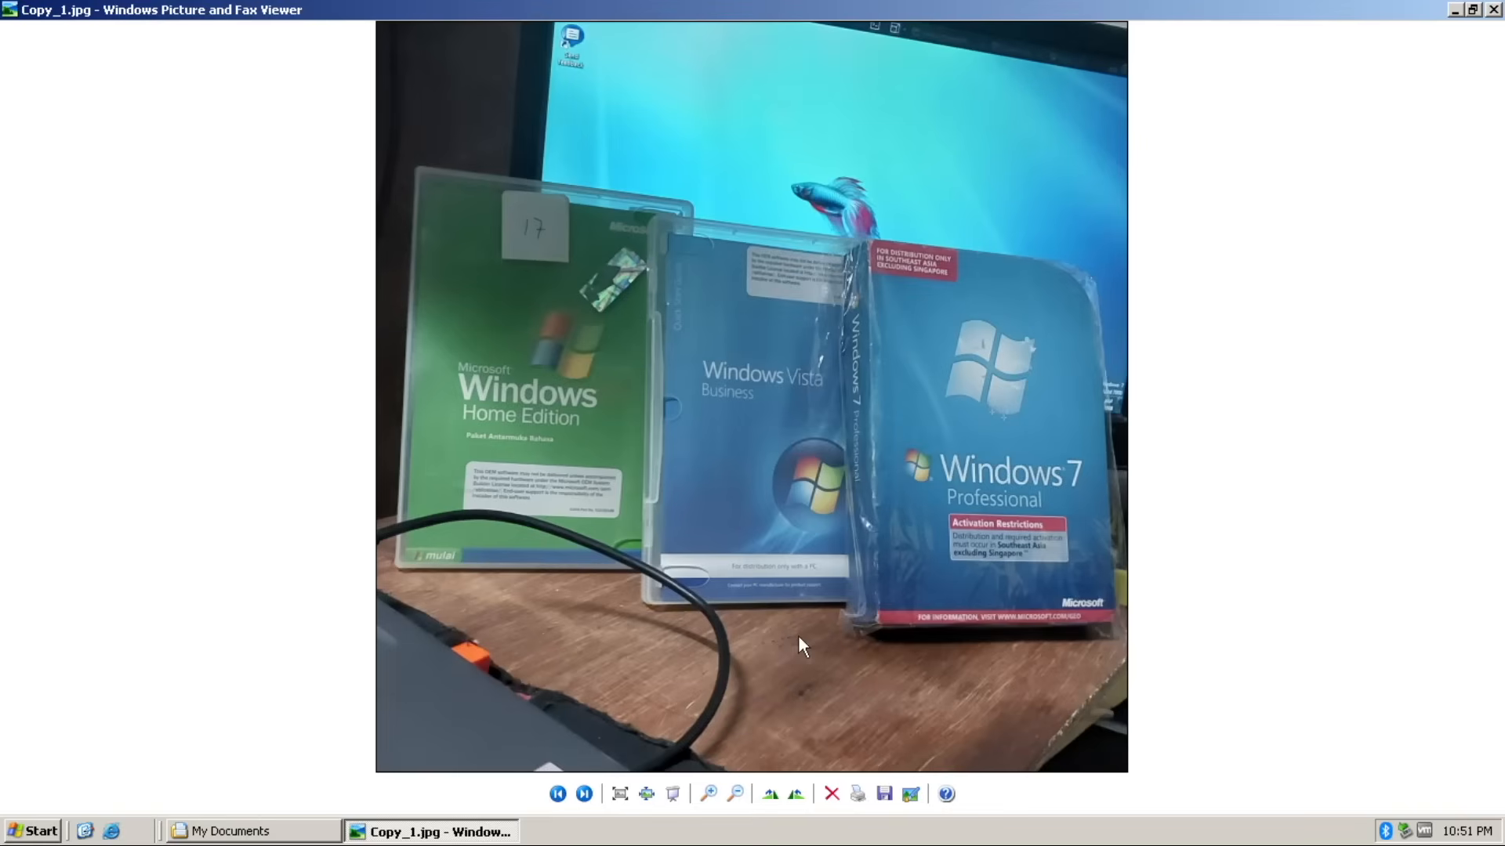
mouse_move(1250, 587)
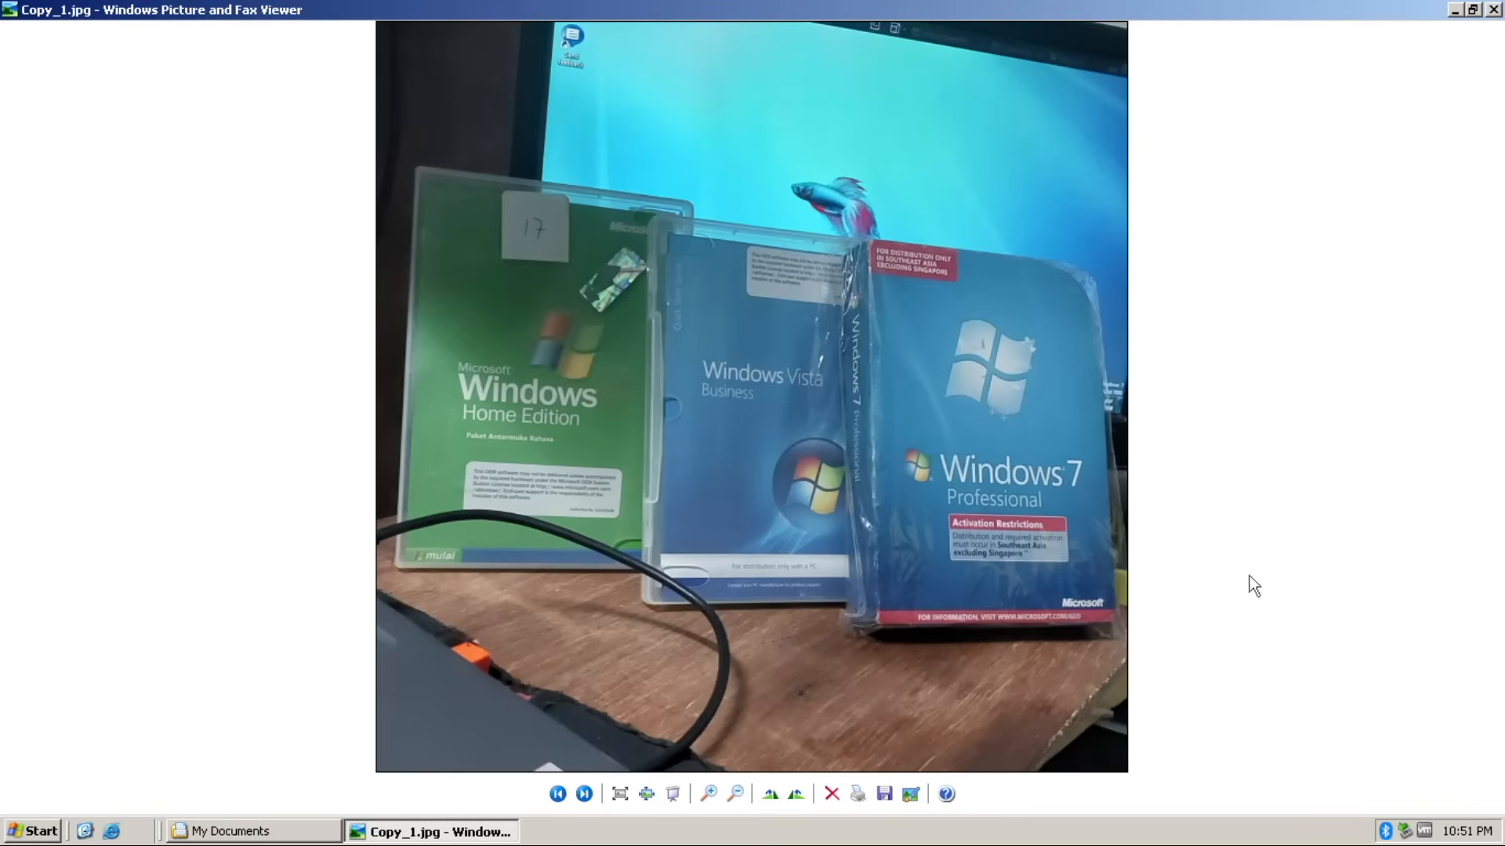
mouse_move(1253, 579)
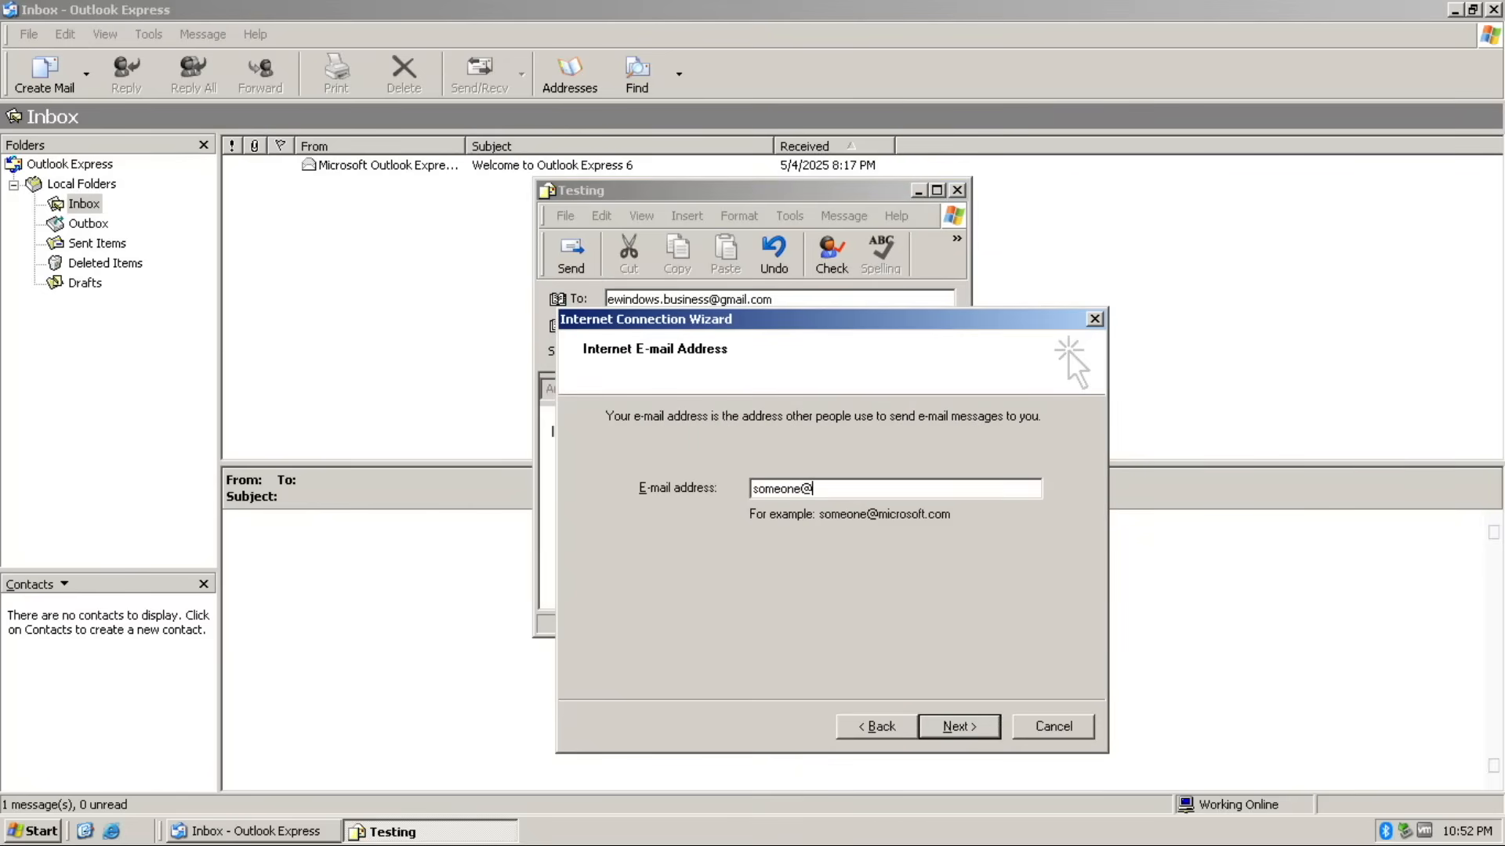
- Cancel the mail account wizard, view Remote Desktop, and cancel the Synchronize setup dialog
left_click(958, 726)
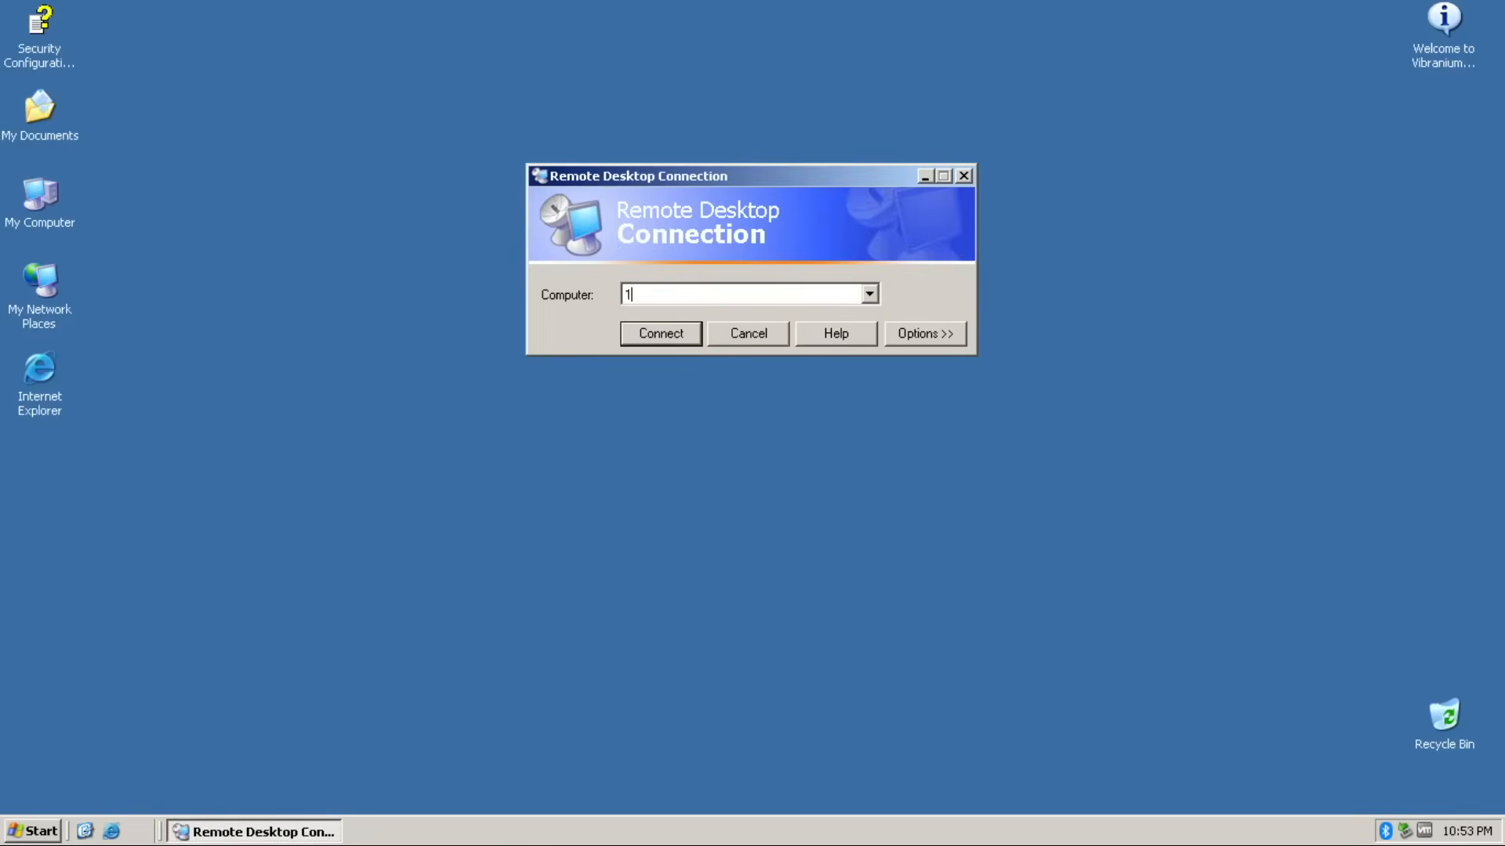
left_click(925, 333)
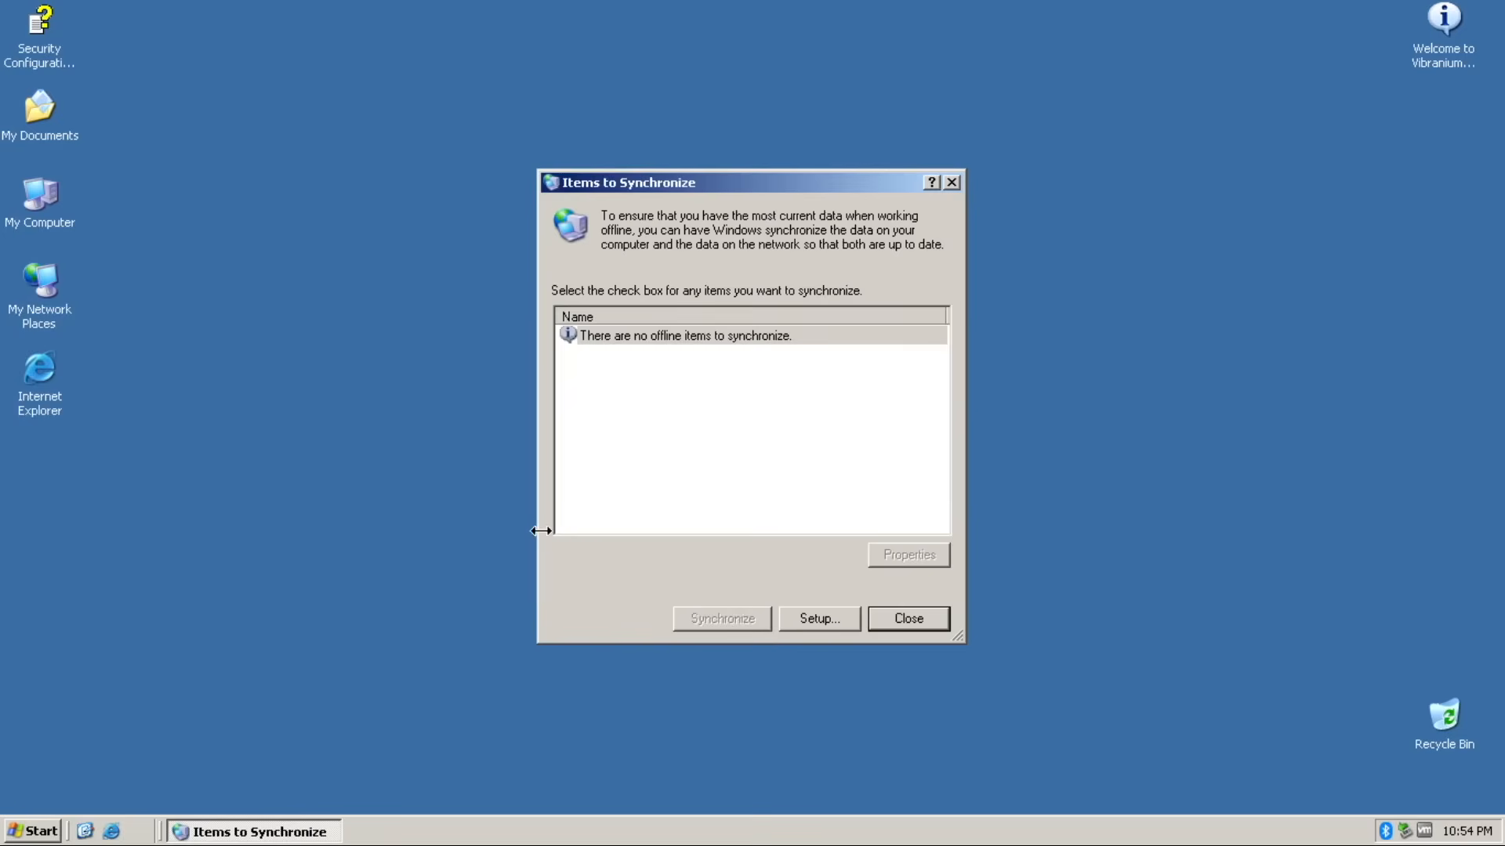
left_click(819, 618)
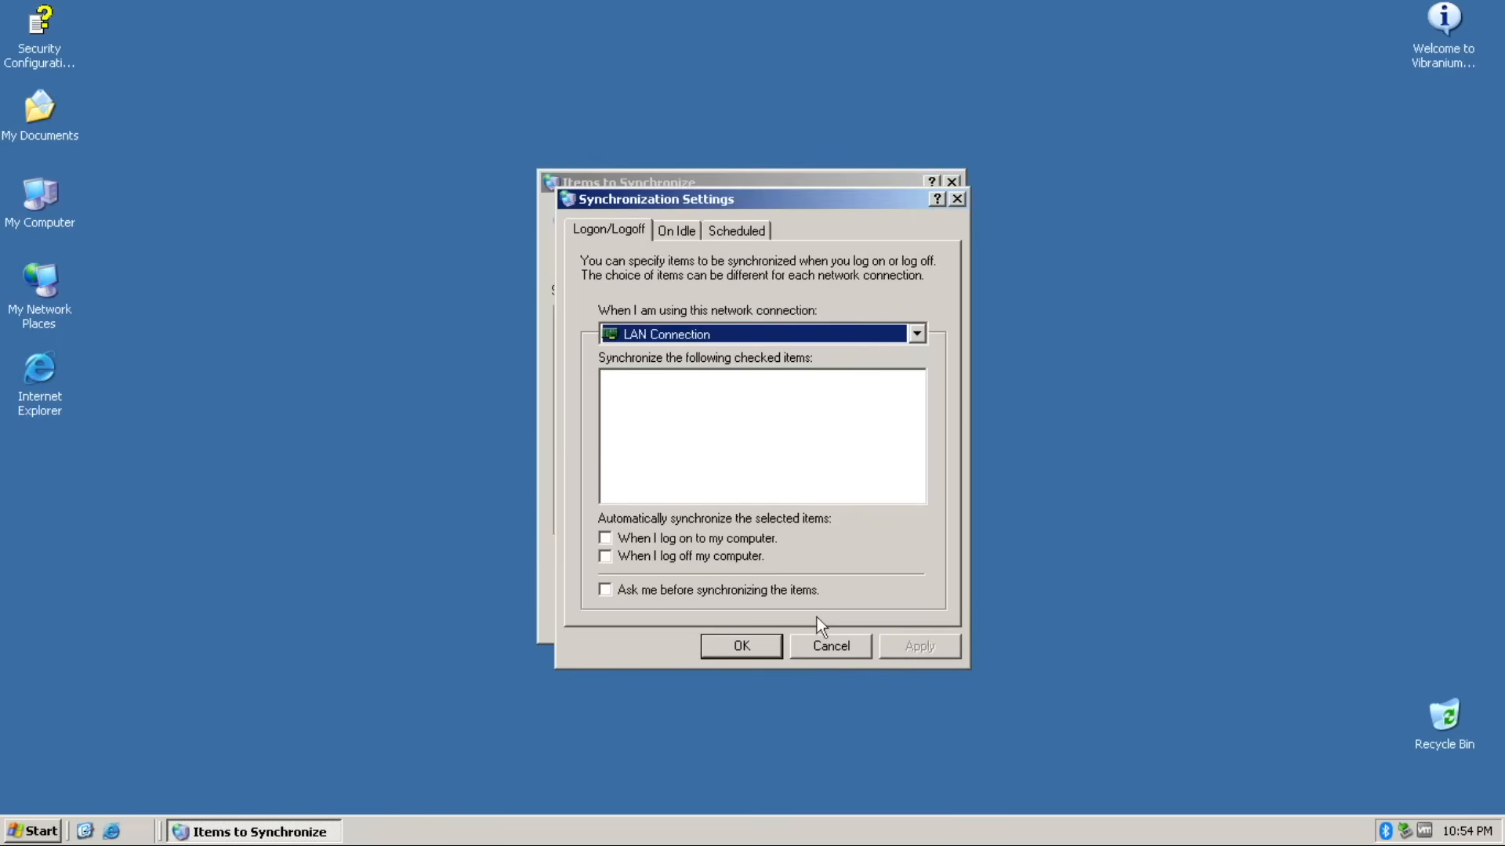
left_click(831, 646)
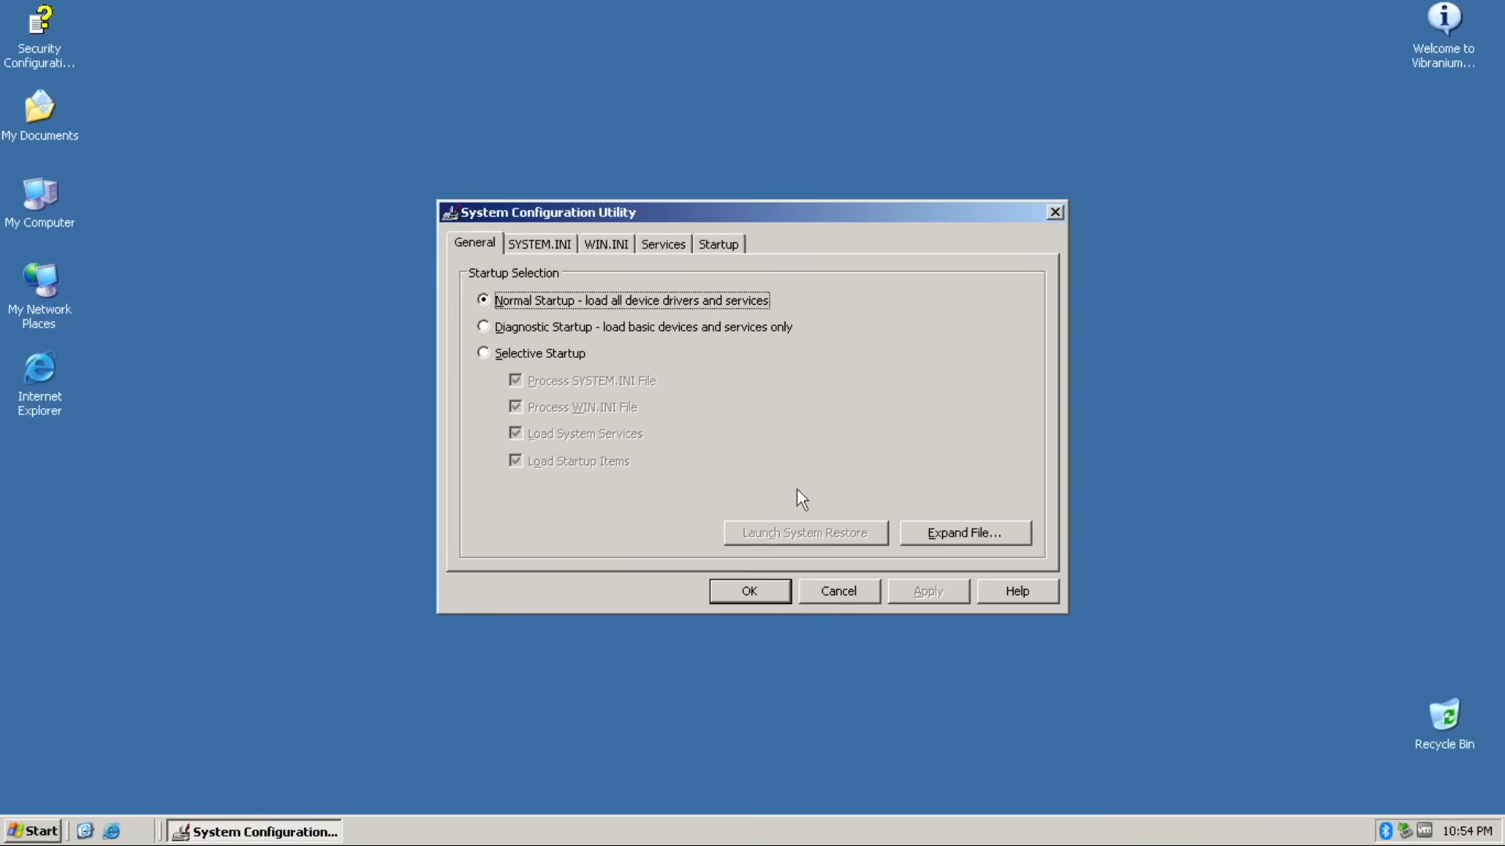
- View the SYSTEM.INI and Services tabs, then close System Configuration Utility
left_click(540, 243)
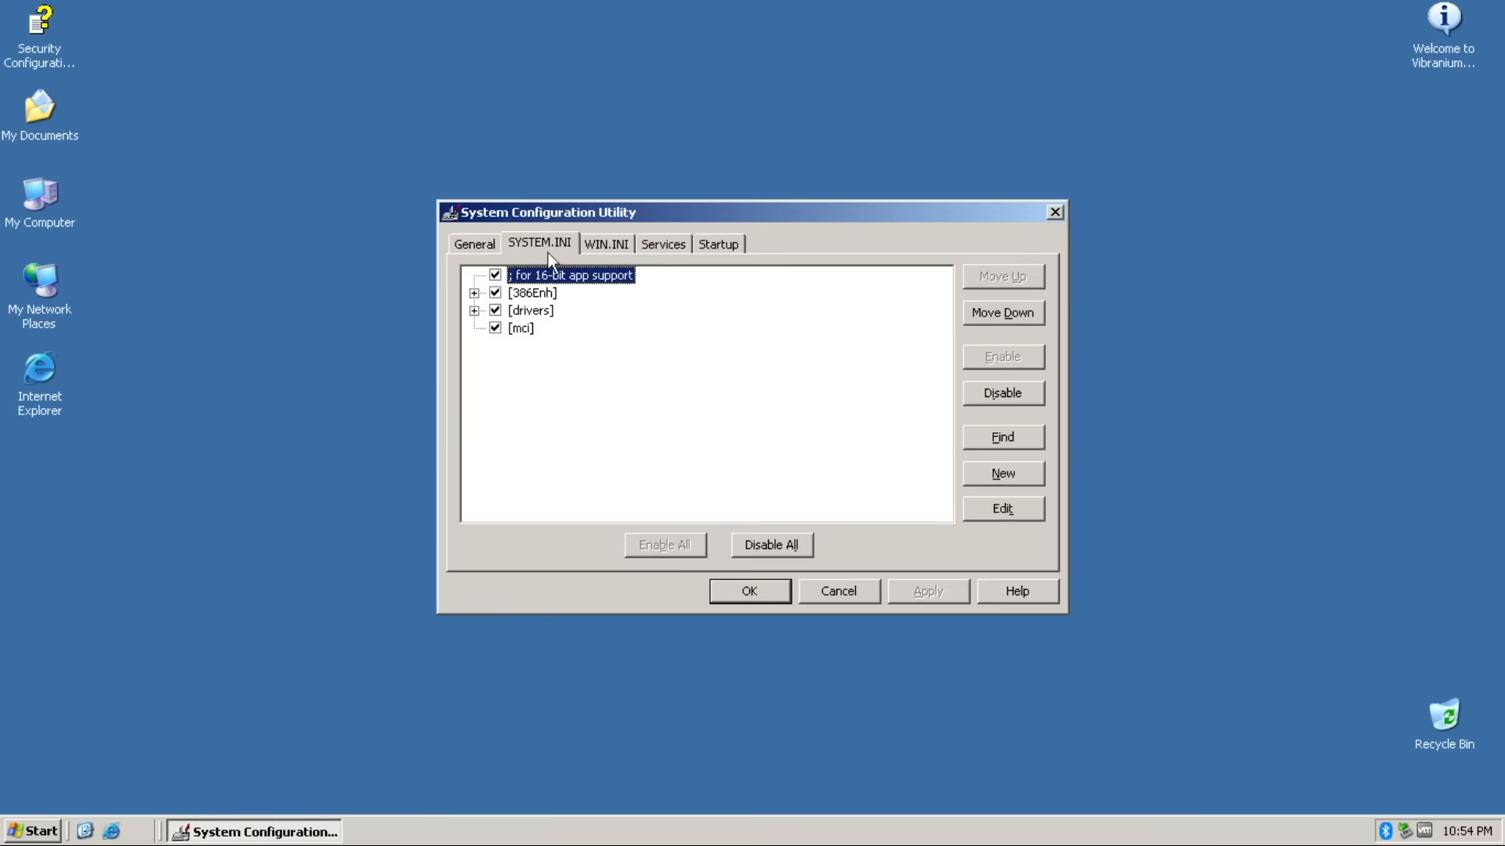
left_click(663, 244)
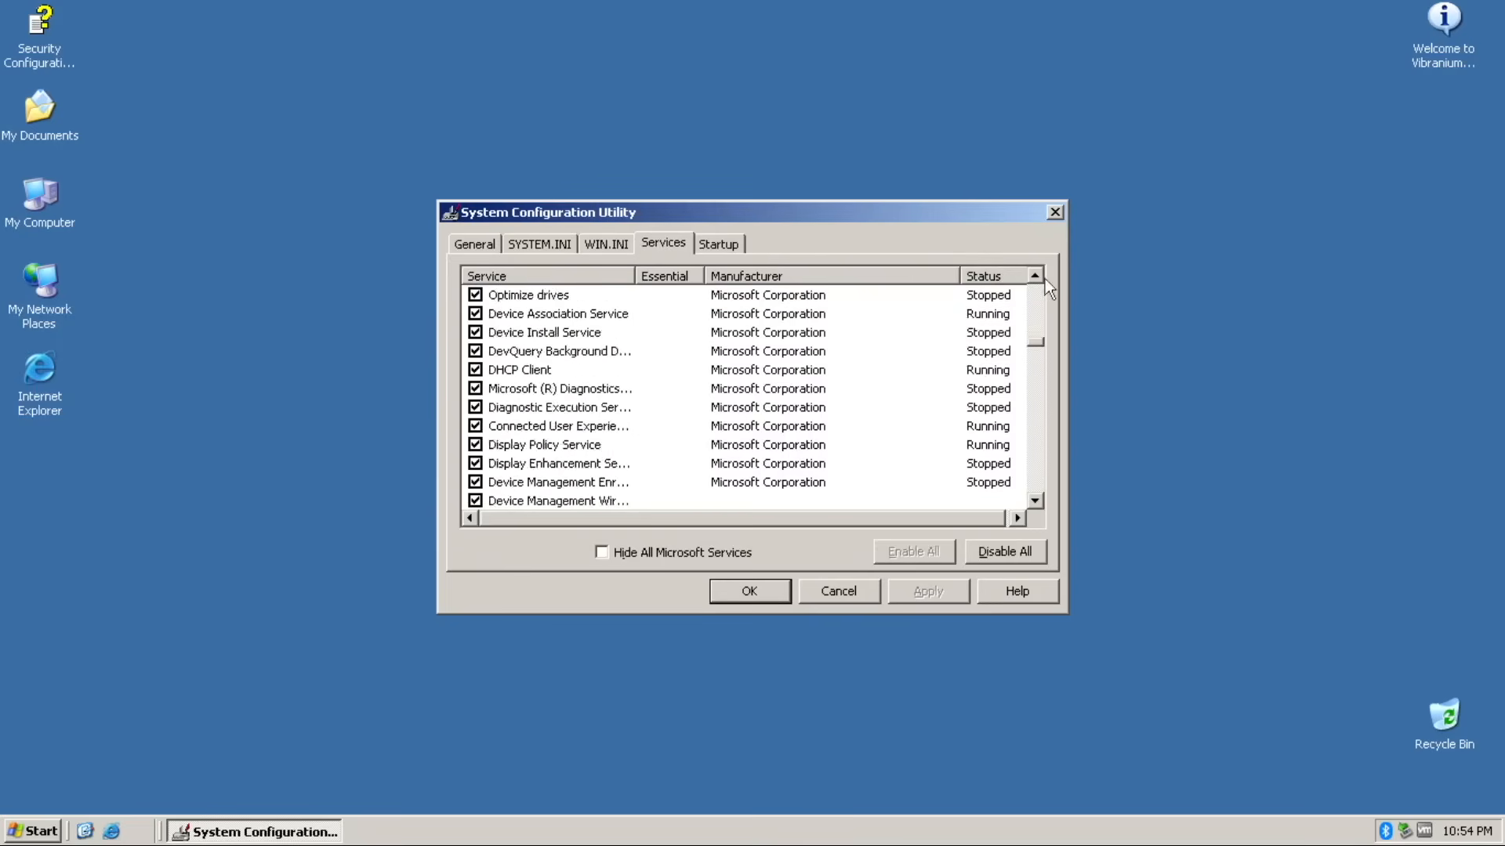
left_click(719, 244)
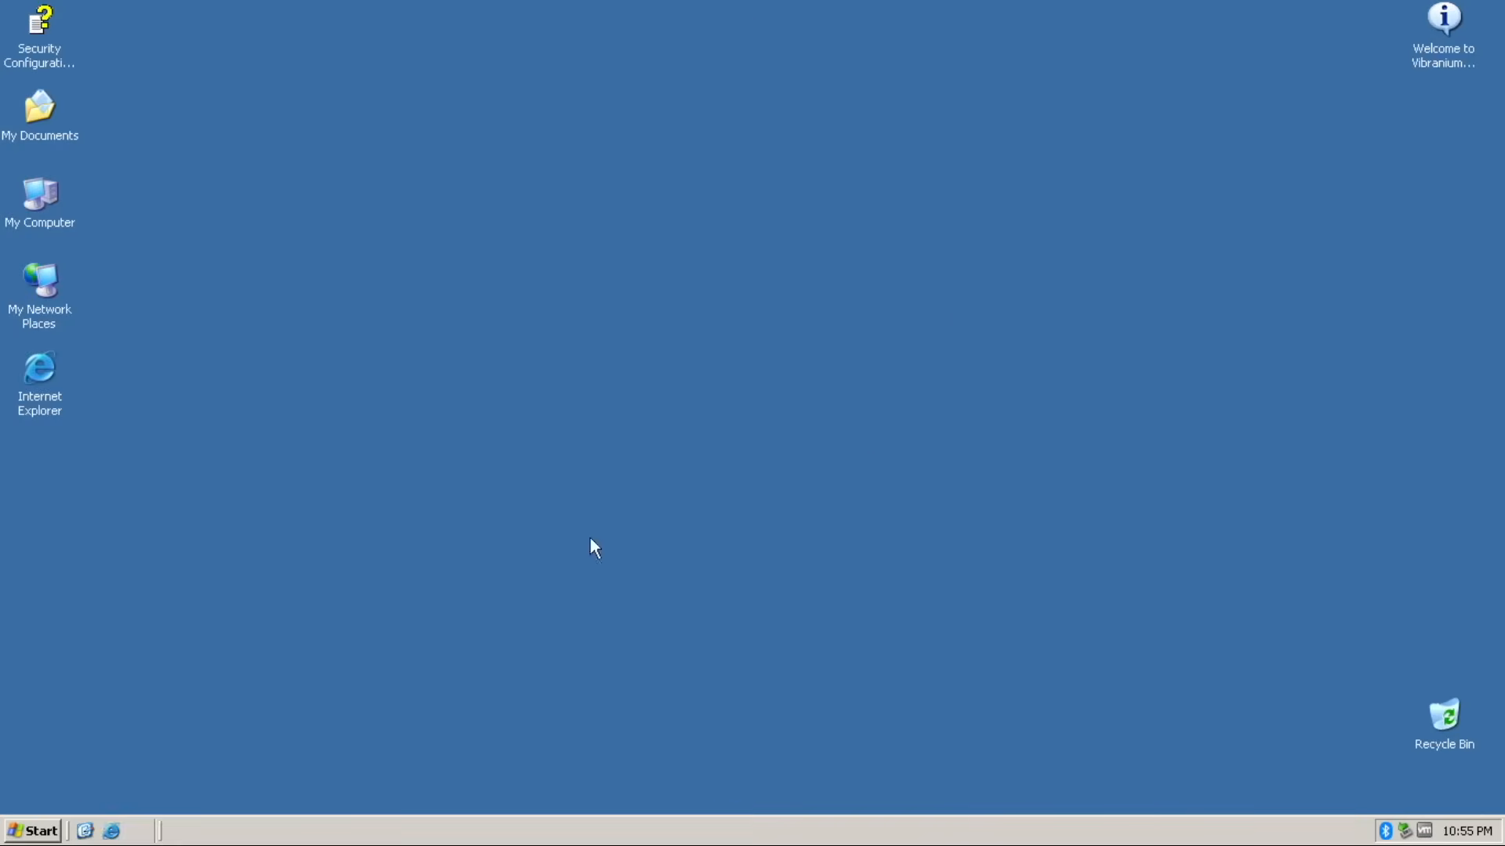
- Launch Magnifier from the Start programs list, acknowledge its notice, and exit it
left_click(37, 831)
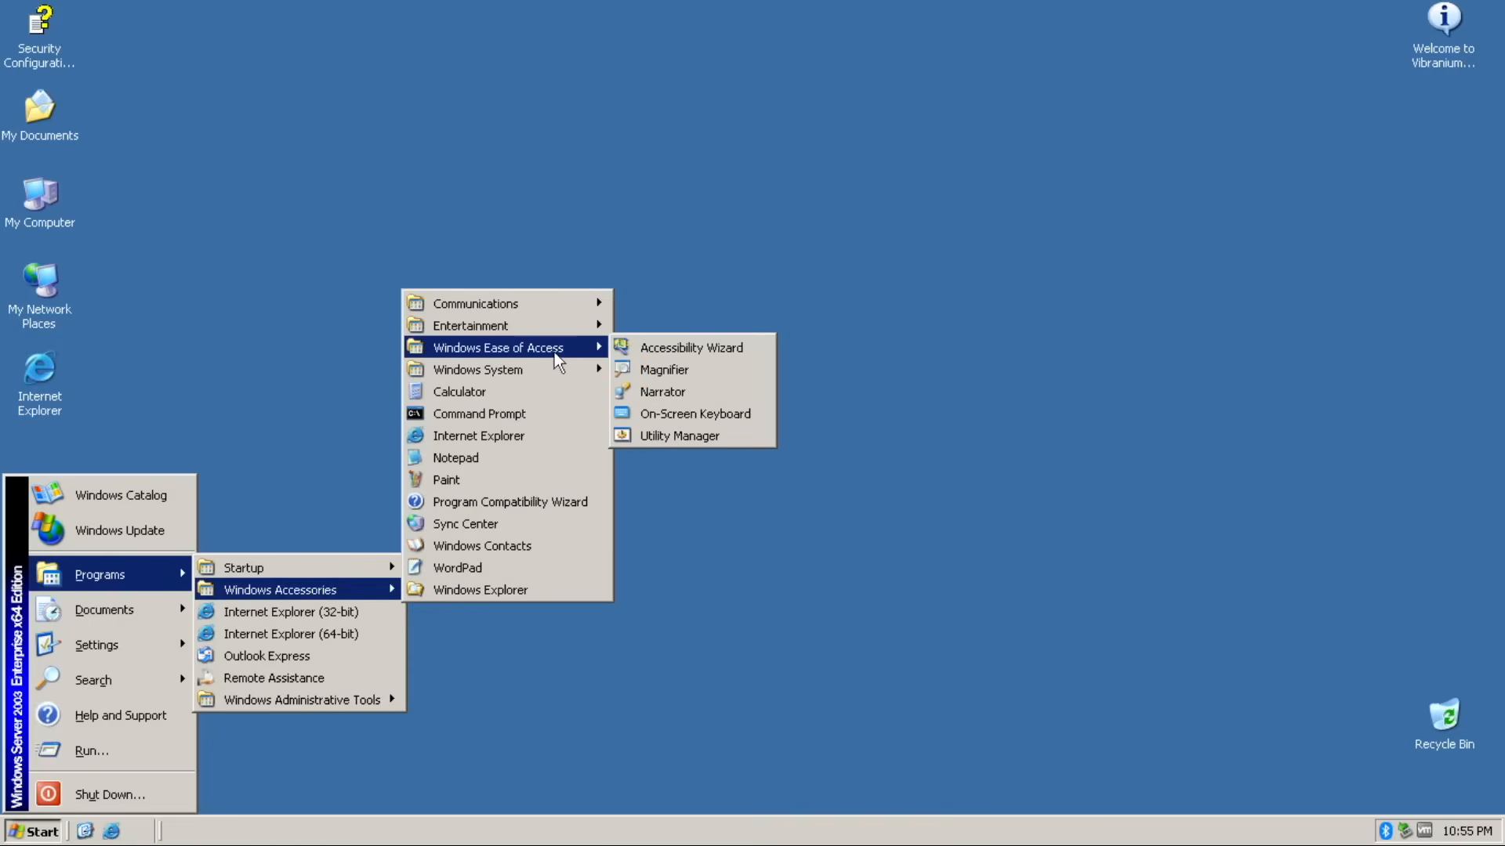
left_click(663, 370)
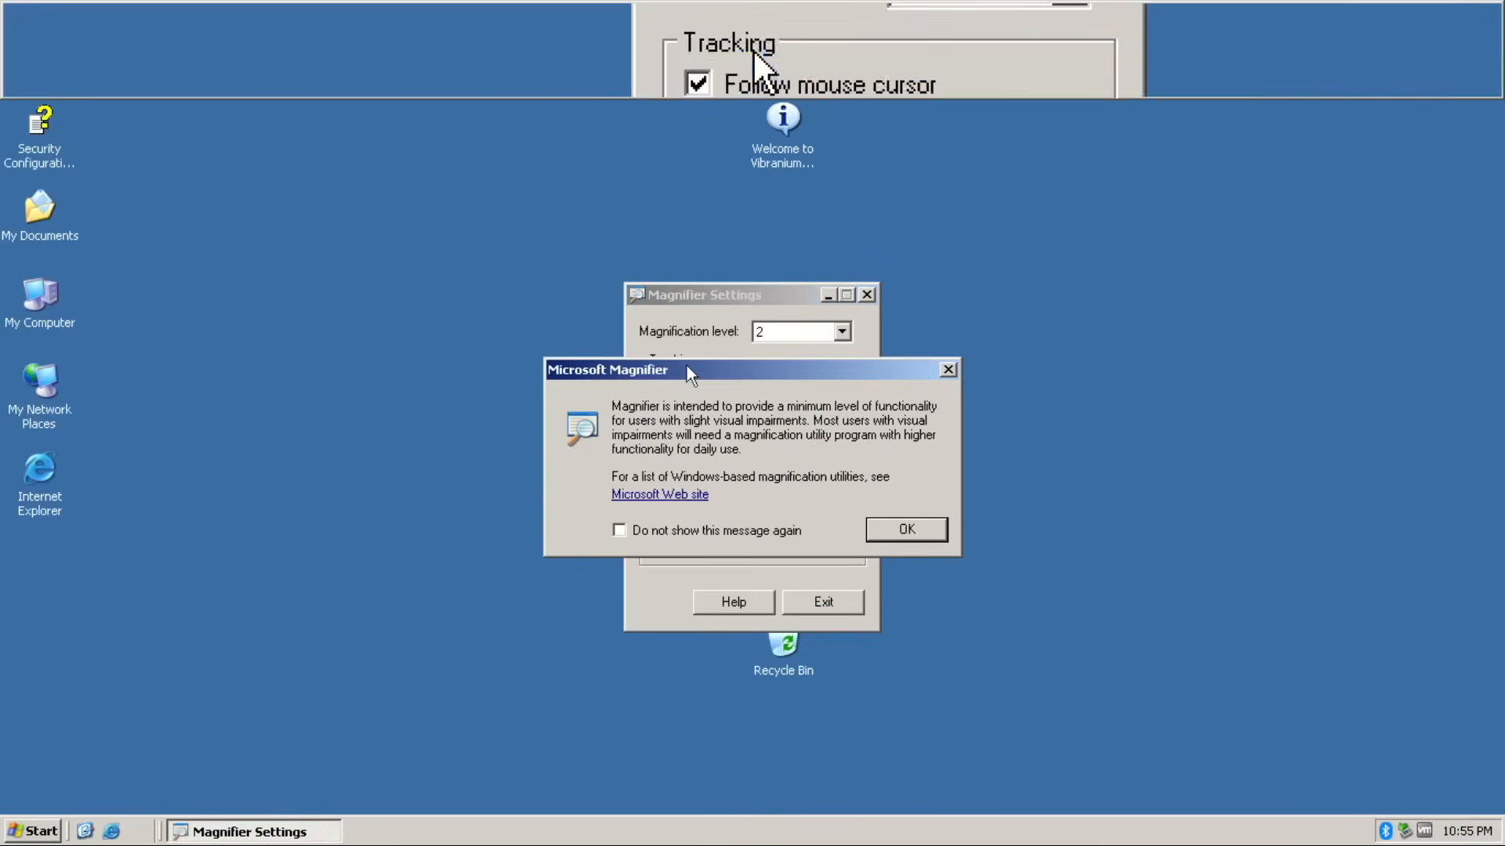
left_click(906, 529)
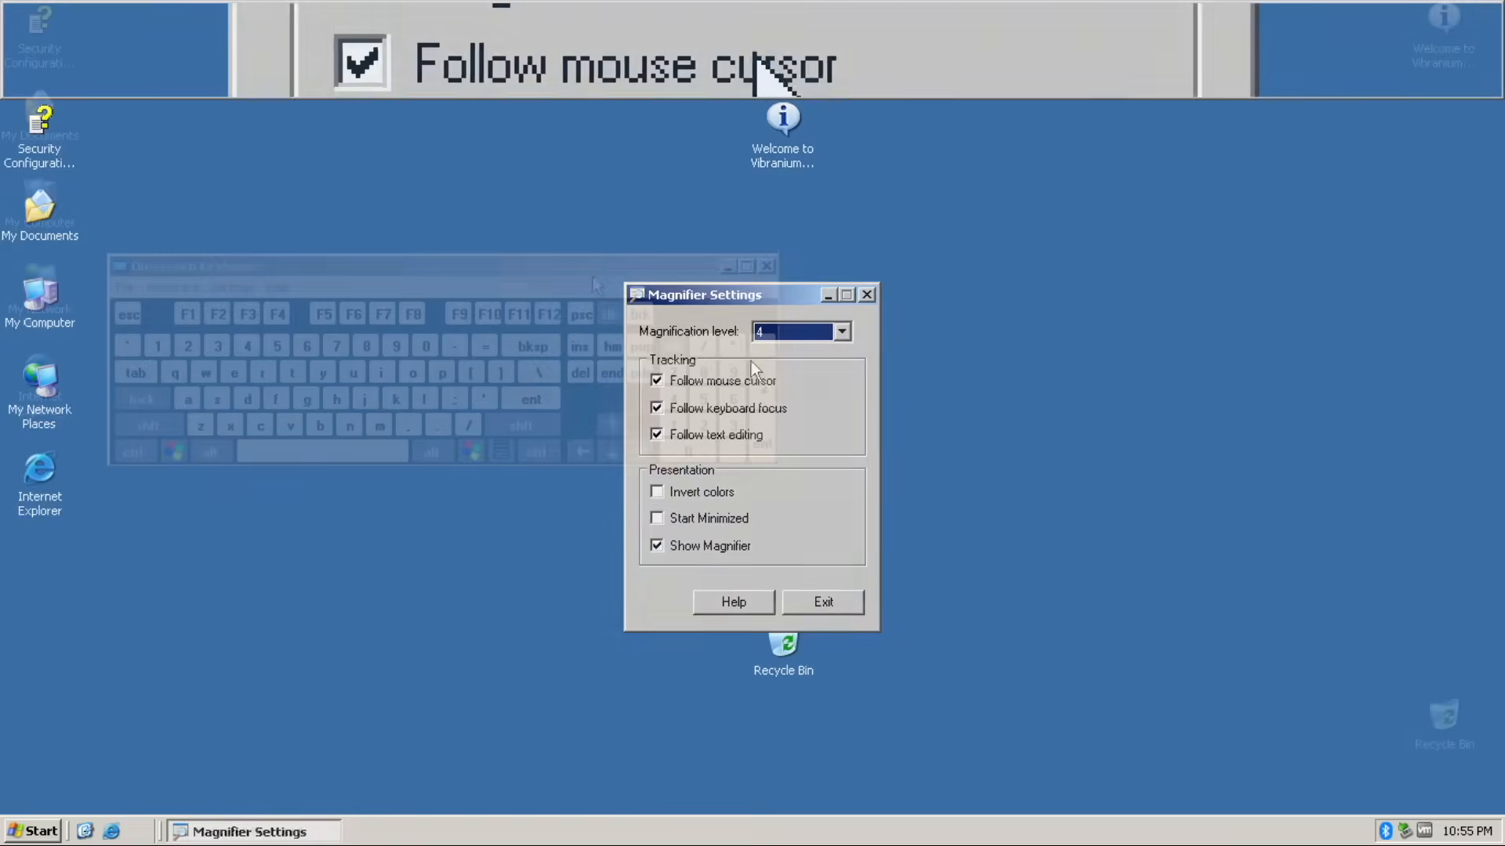
left_click(823, 602)
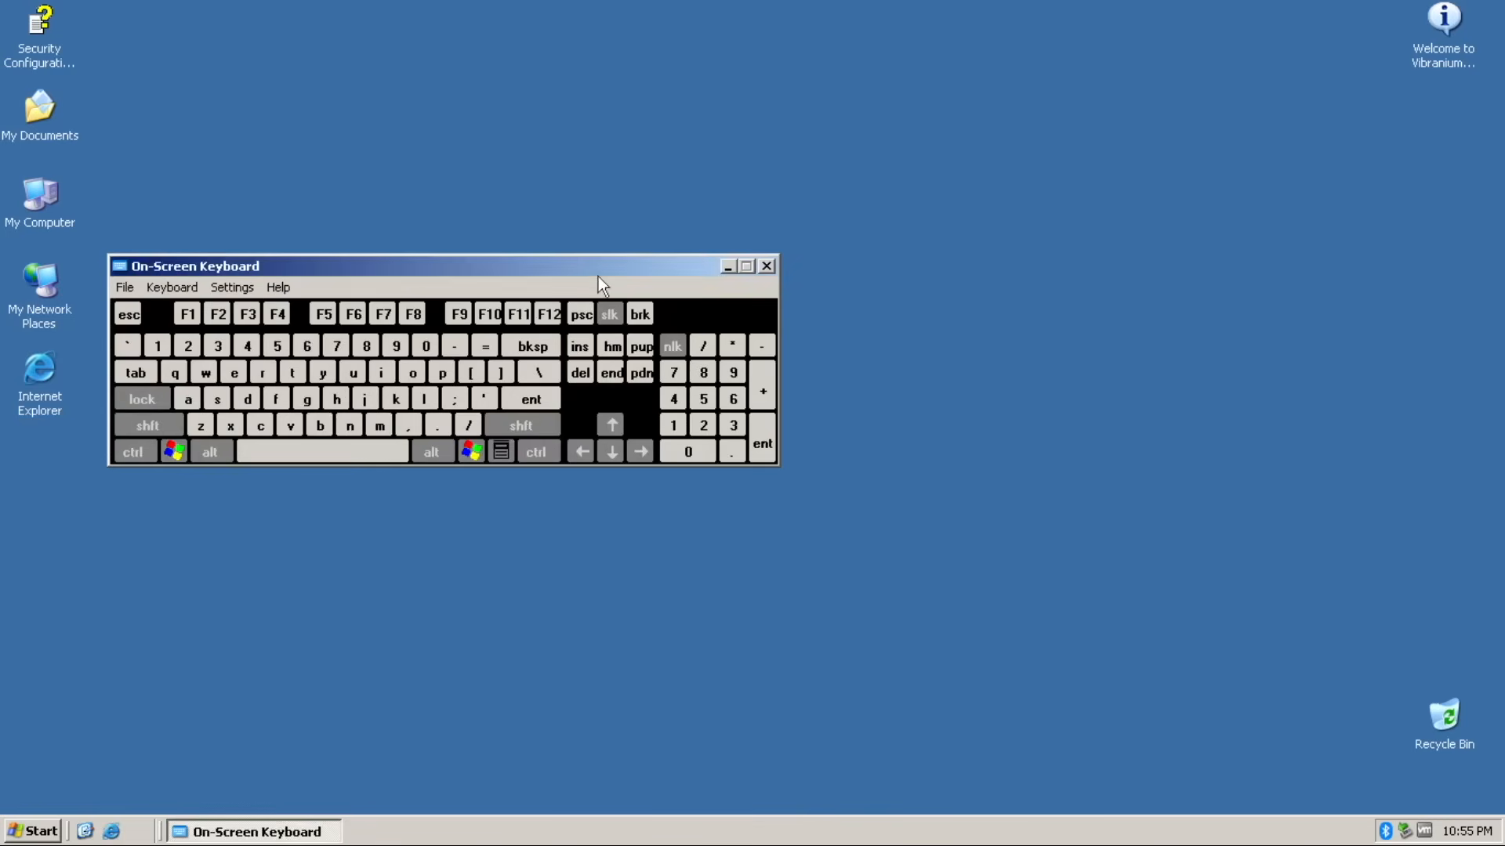
left_click(580, 372)
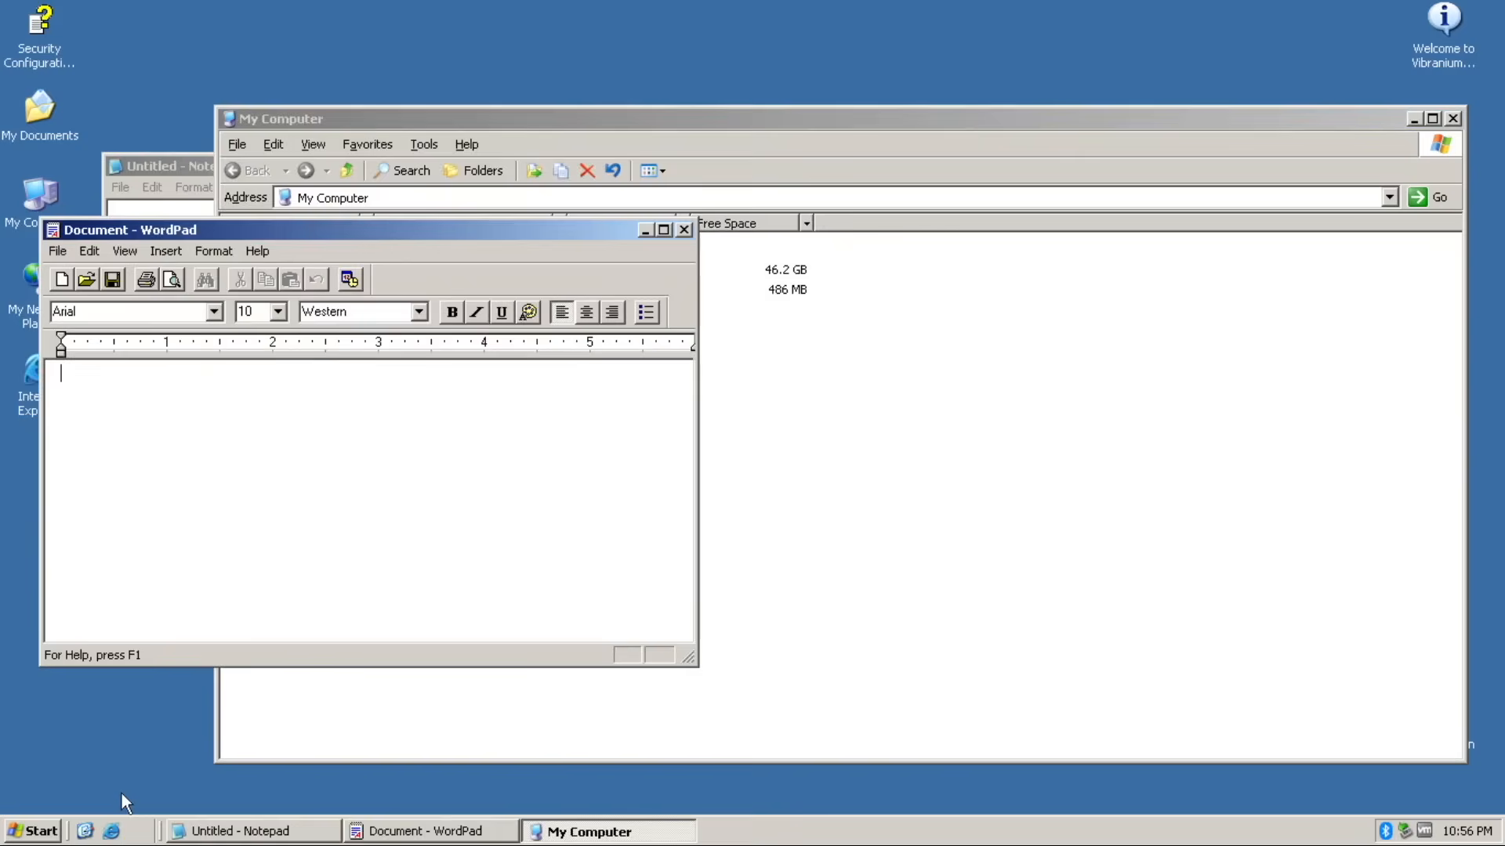
- Open Task Manager via Ctrl+Alt+Del, then open and cancel the Change Password form
key("Ctrl+Alt+Delete")
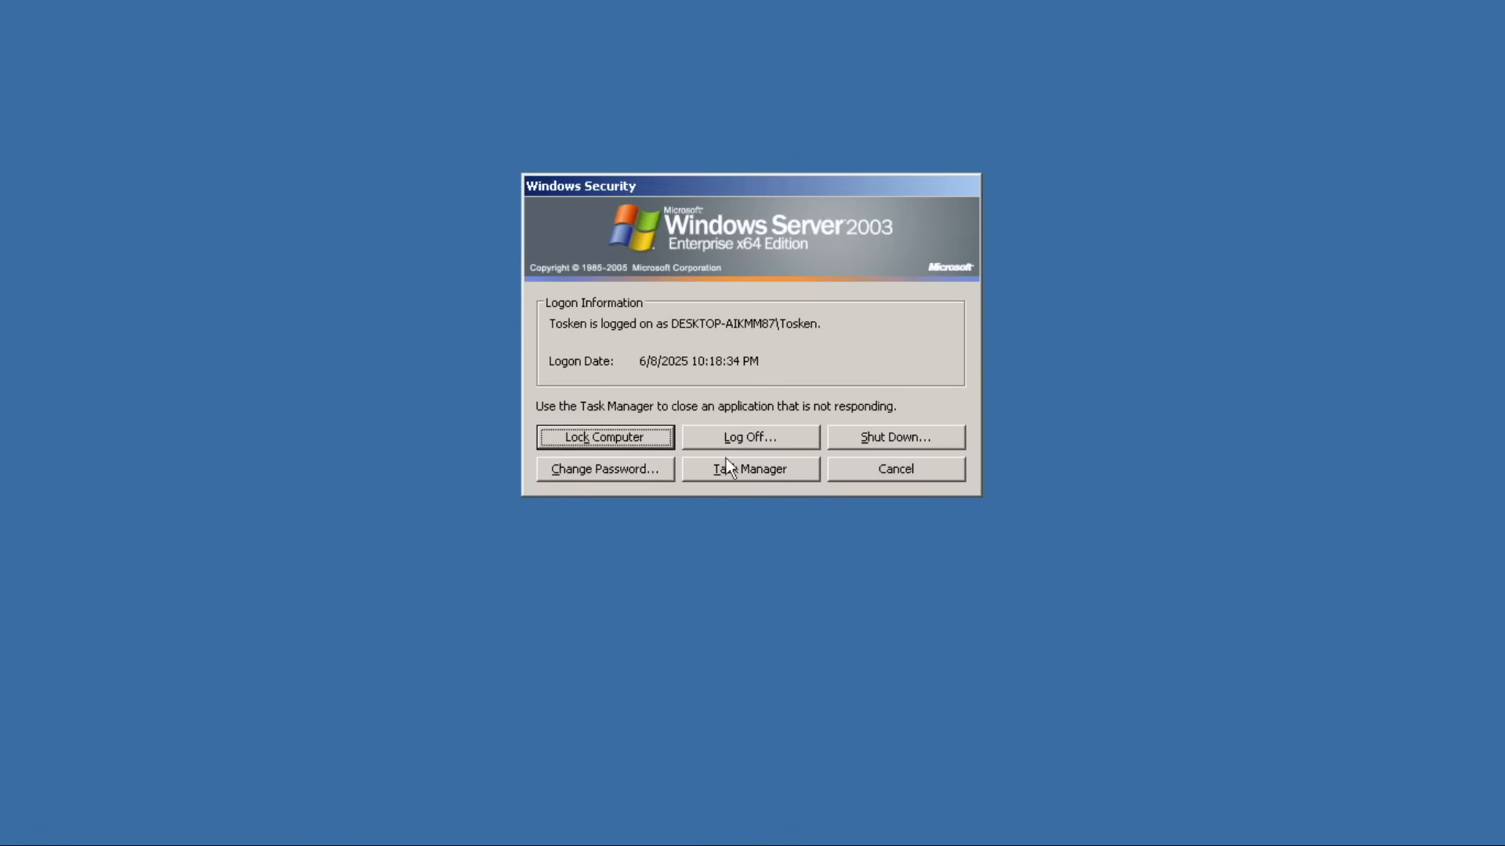
left_click(750, 469)
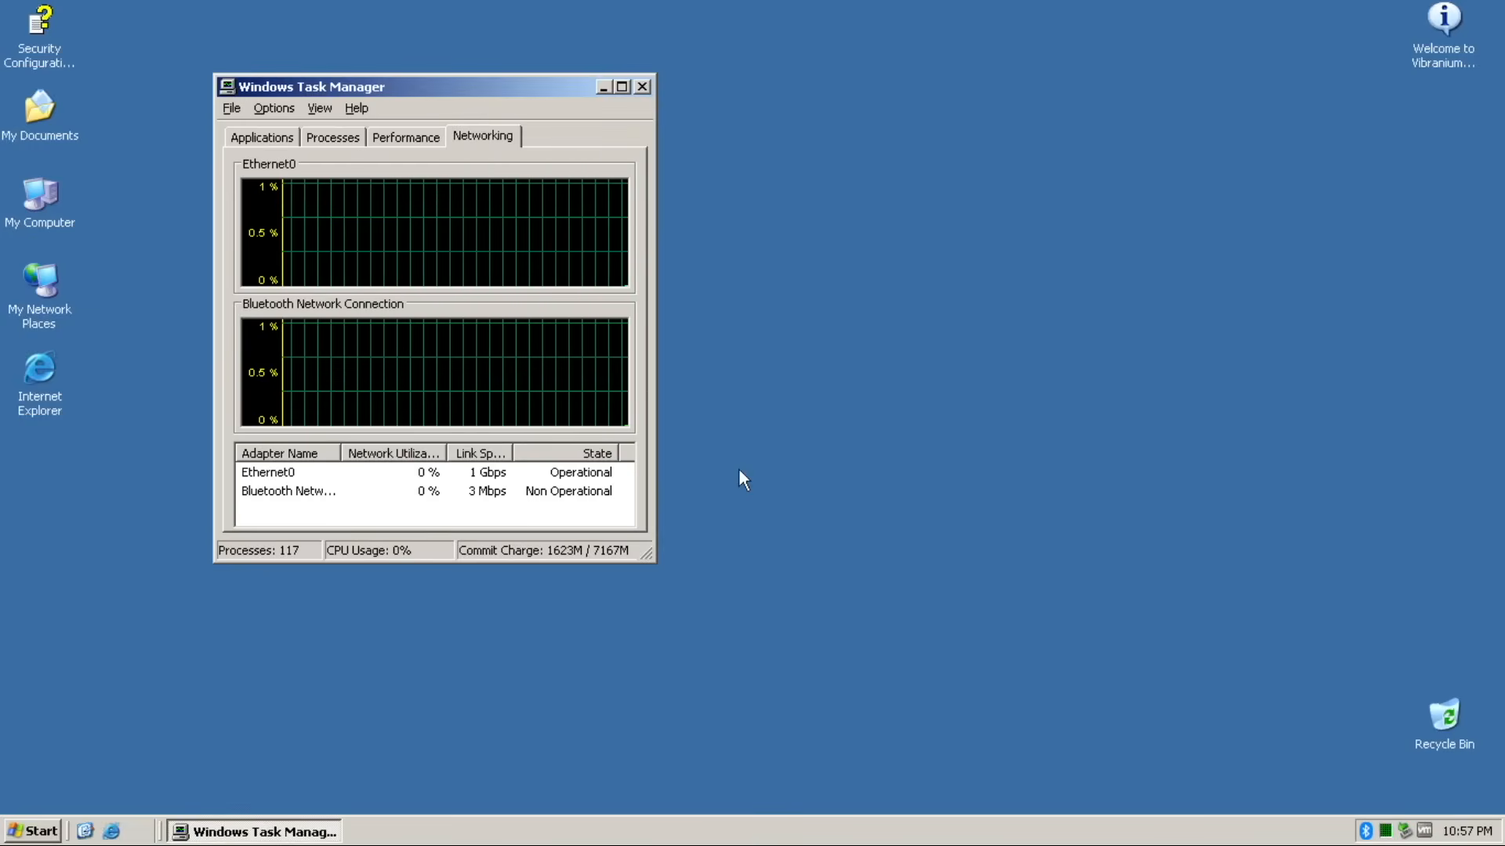
key("Ctrl+Alt+Delete")
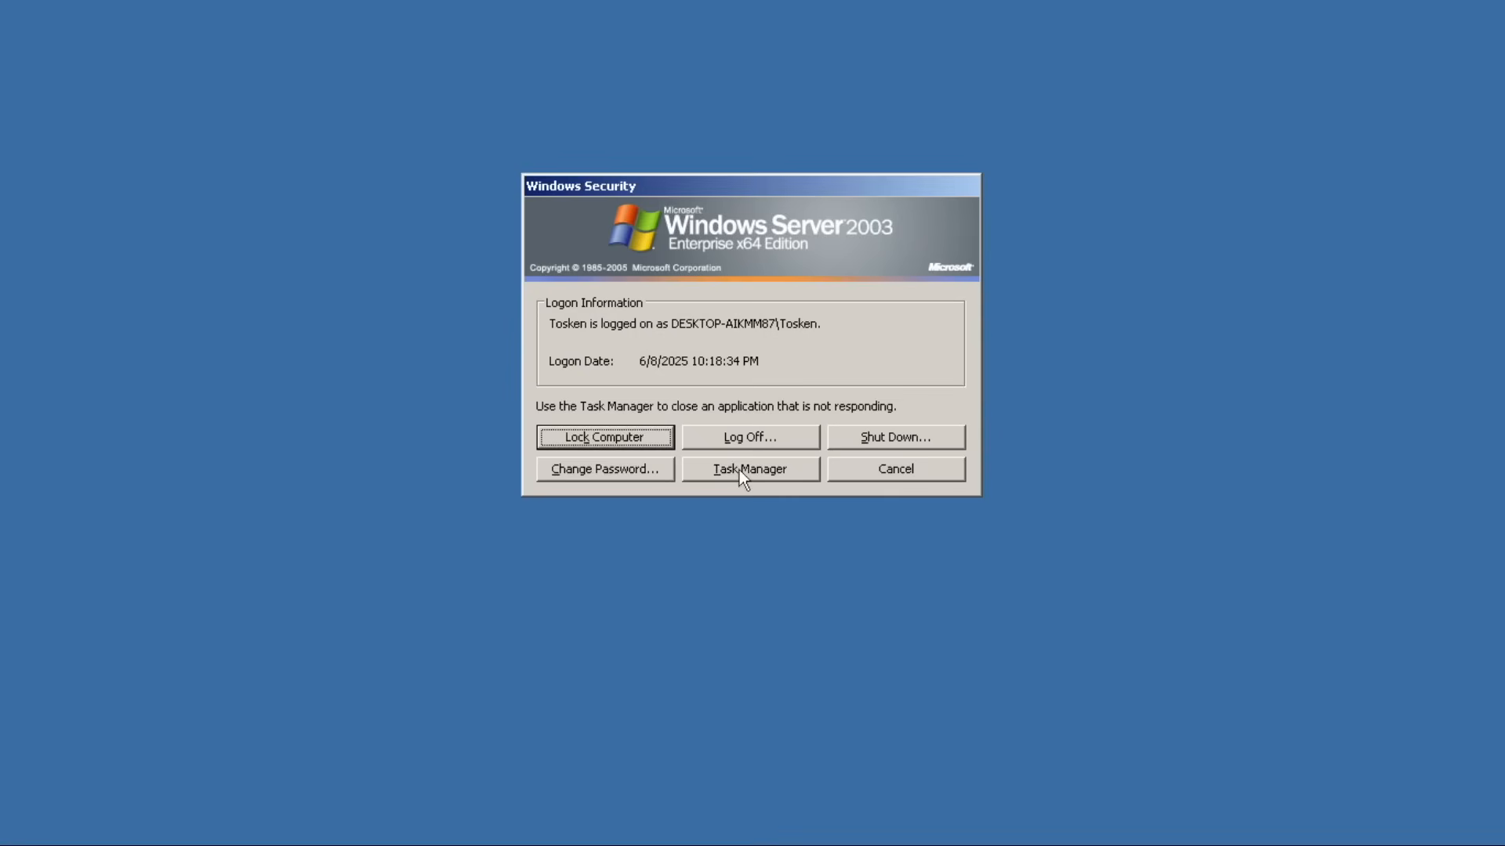
left_click(605, 468)
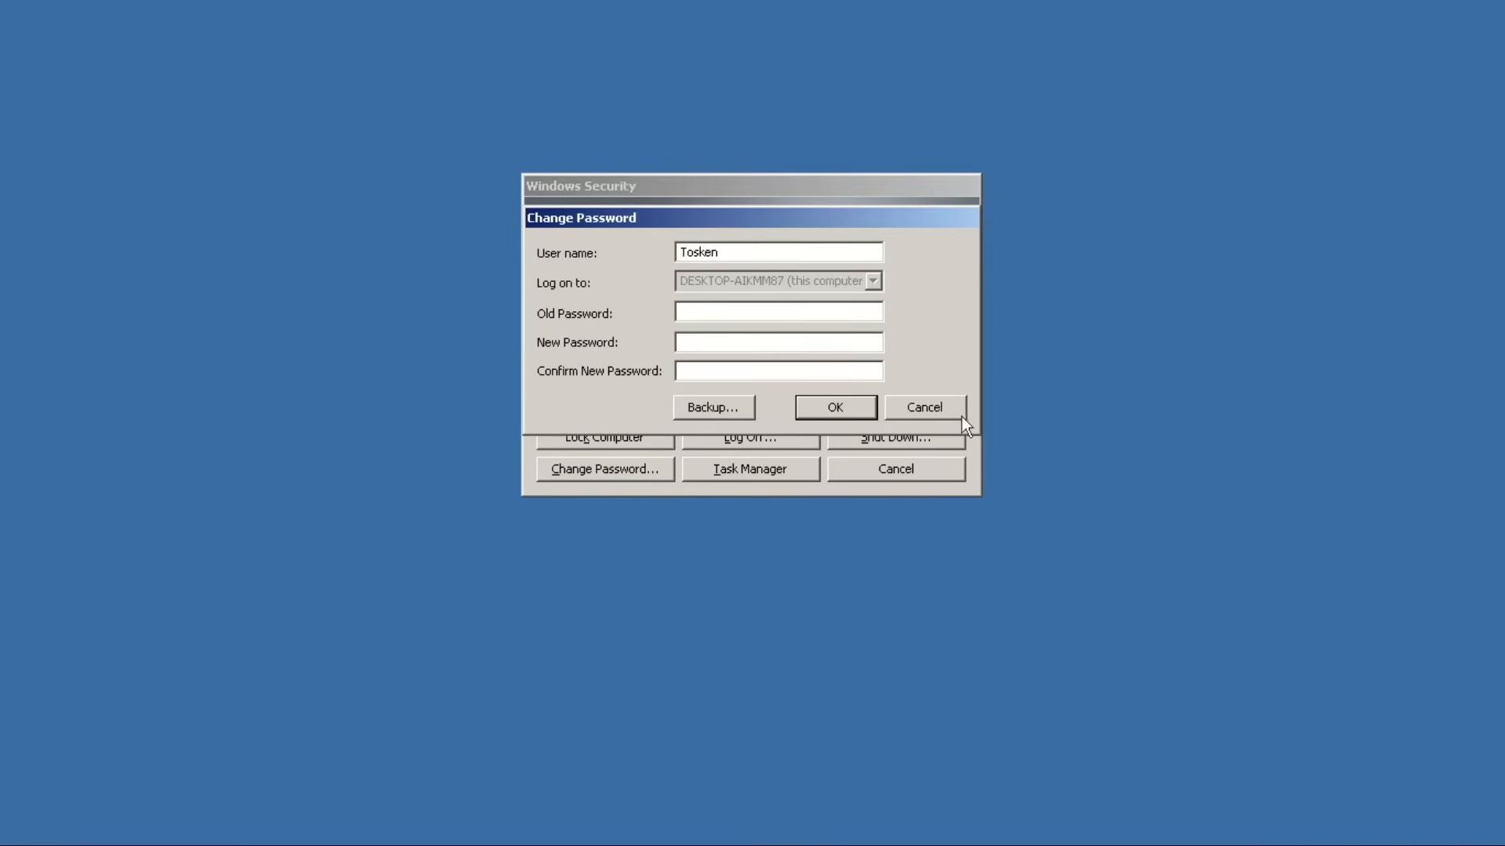
left_click(924, 408)
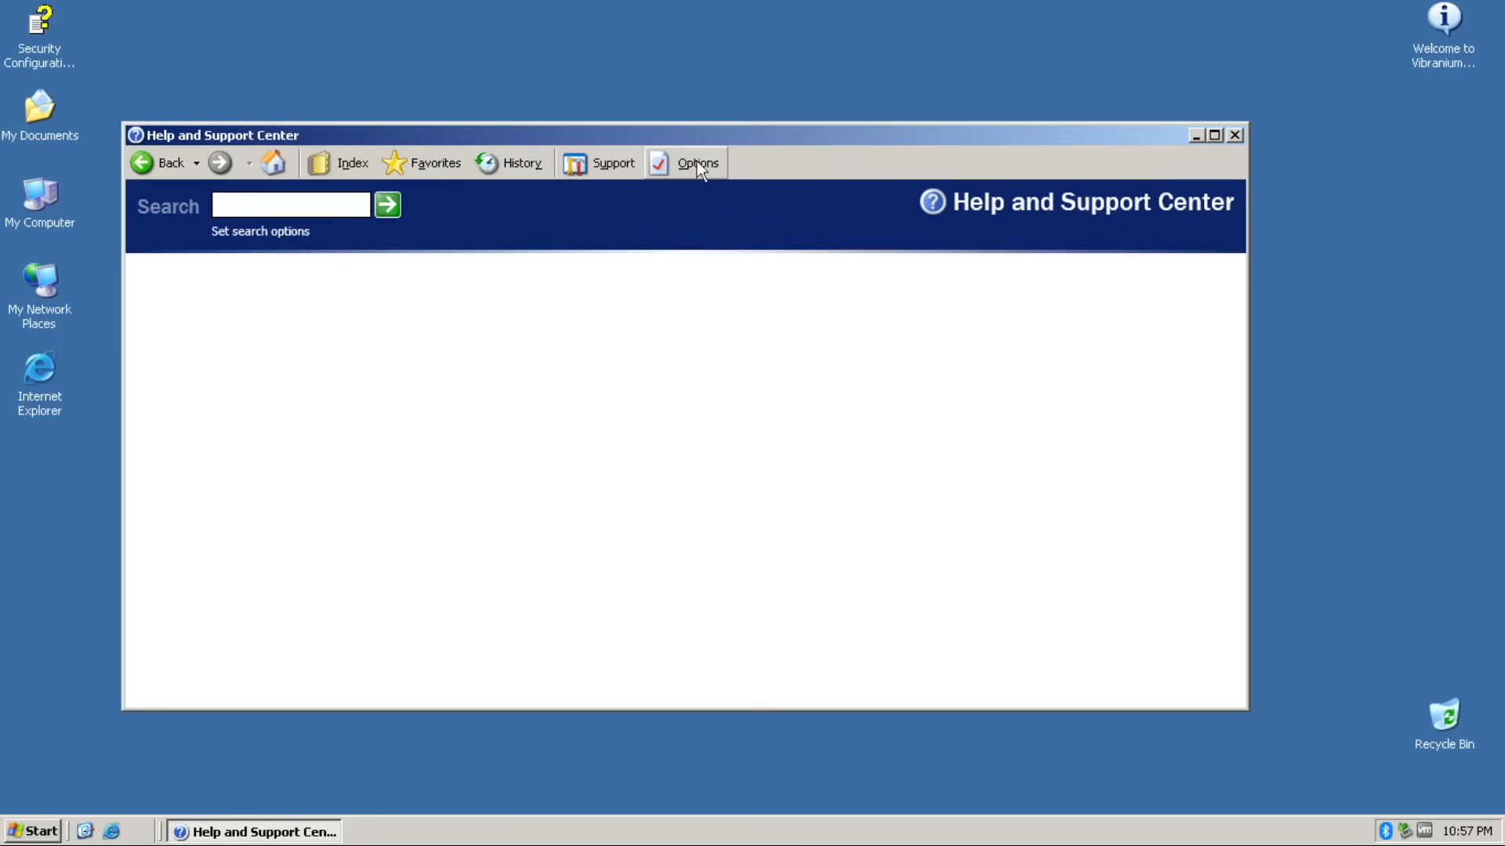
mouse_move(486, 174)
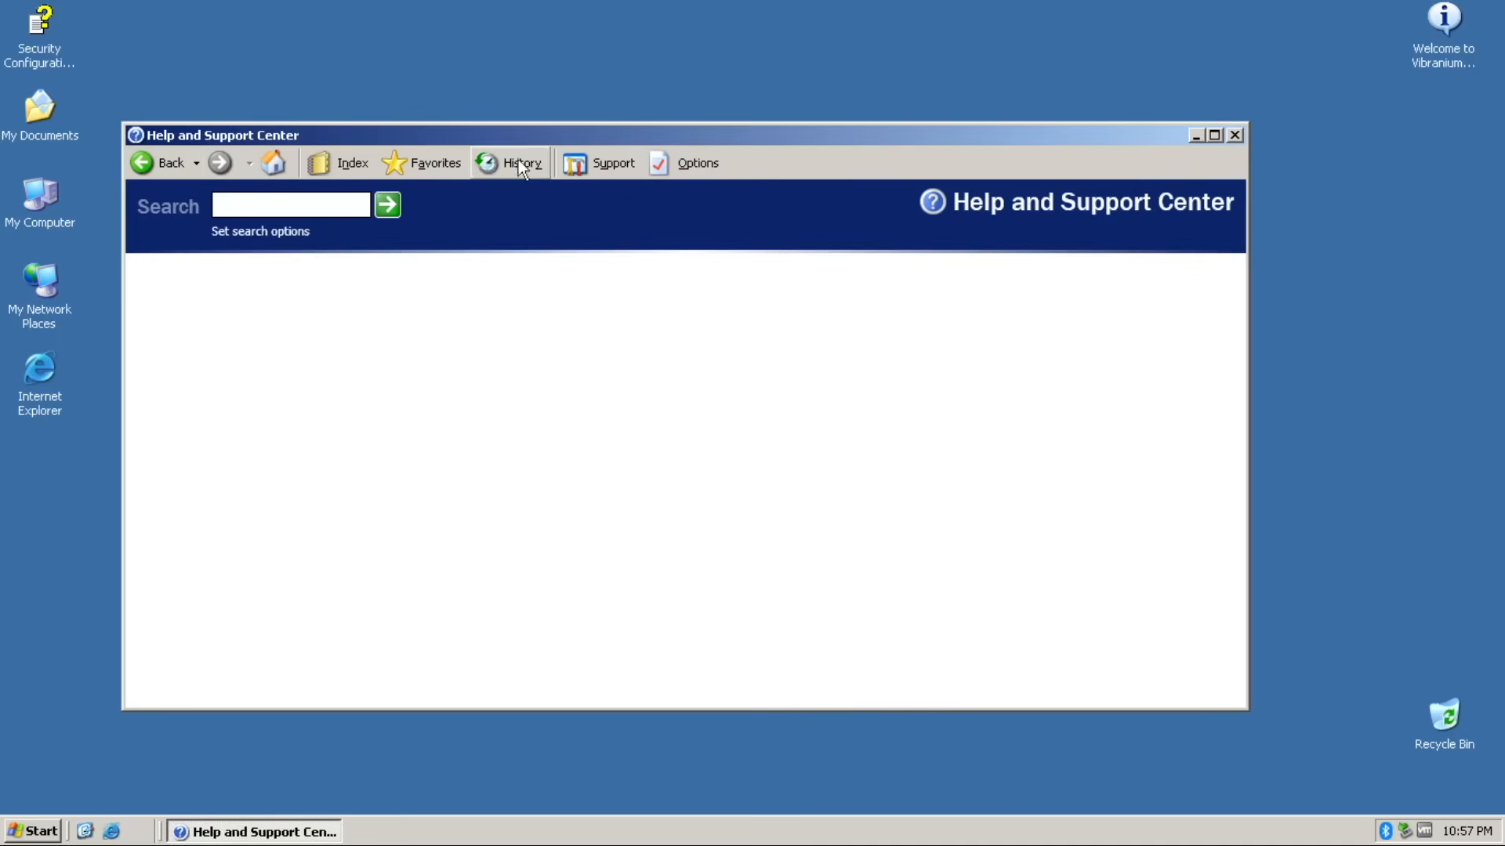
mouse_move(343, 174)
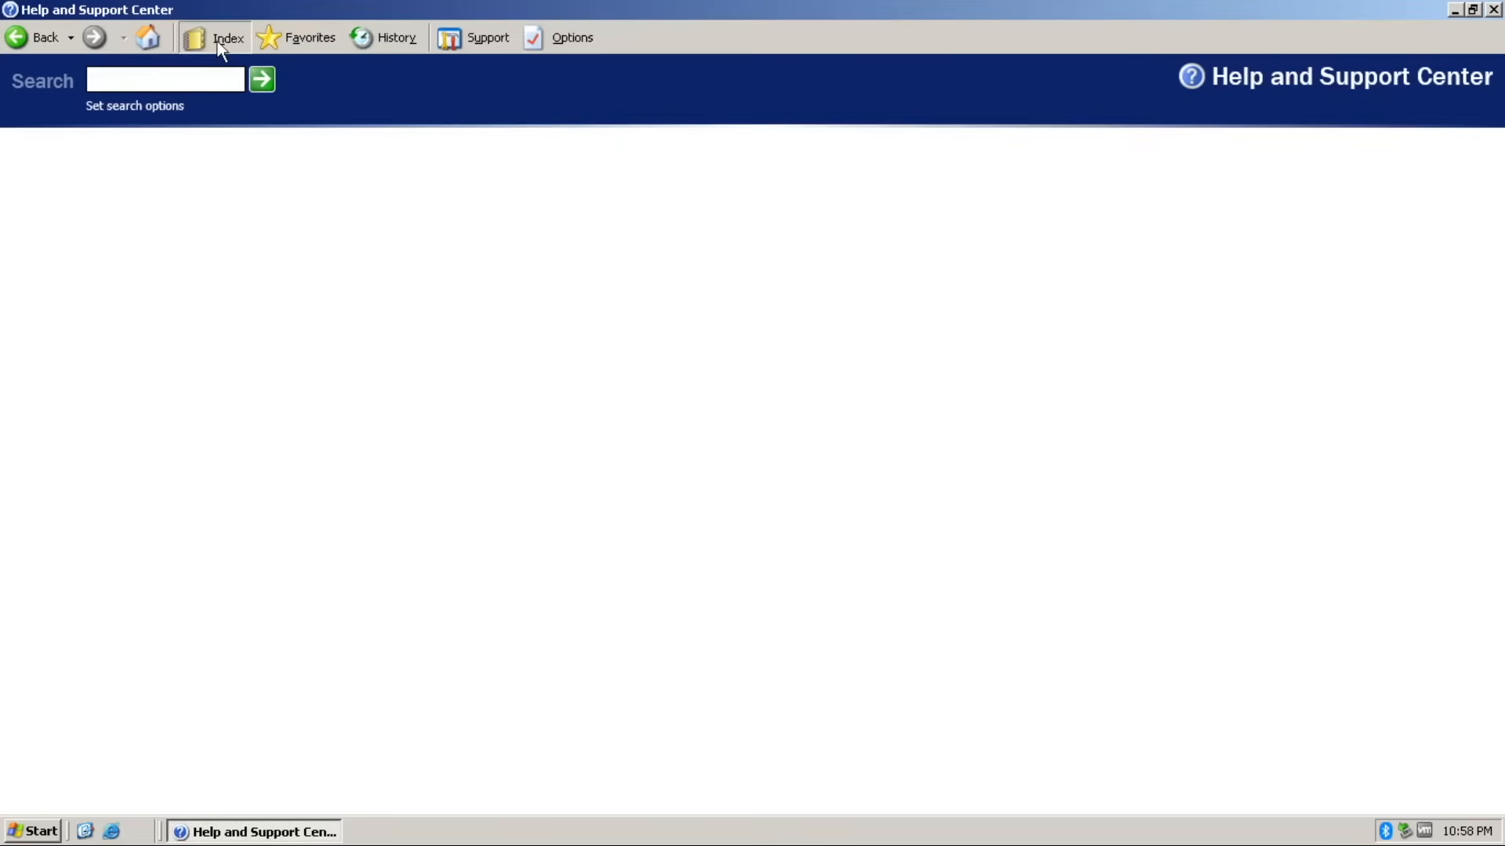
left_click(1489, 19)
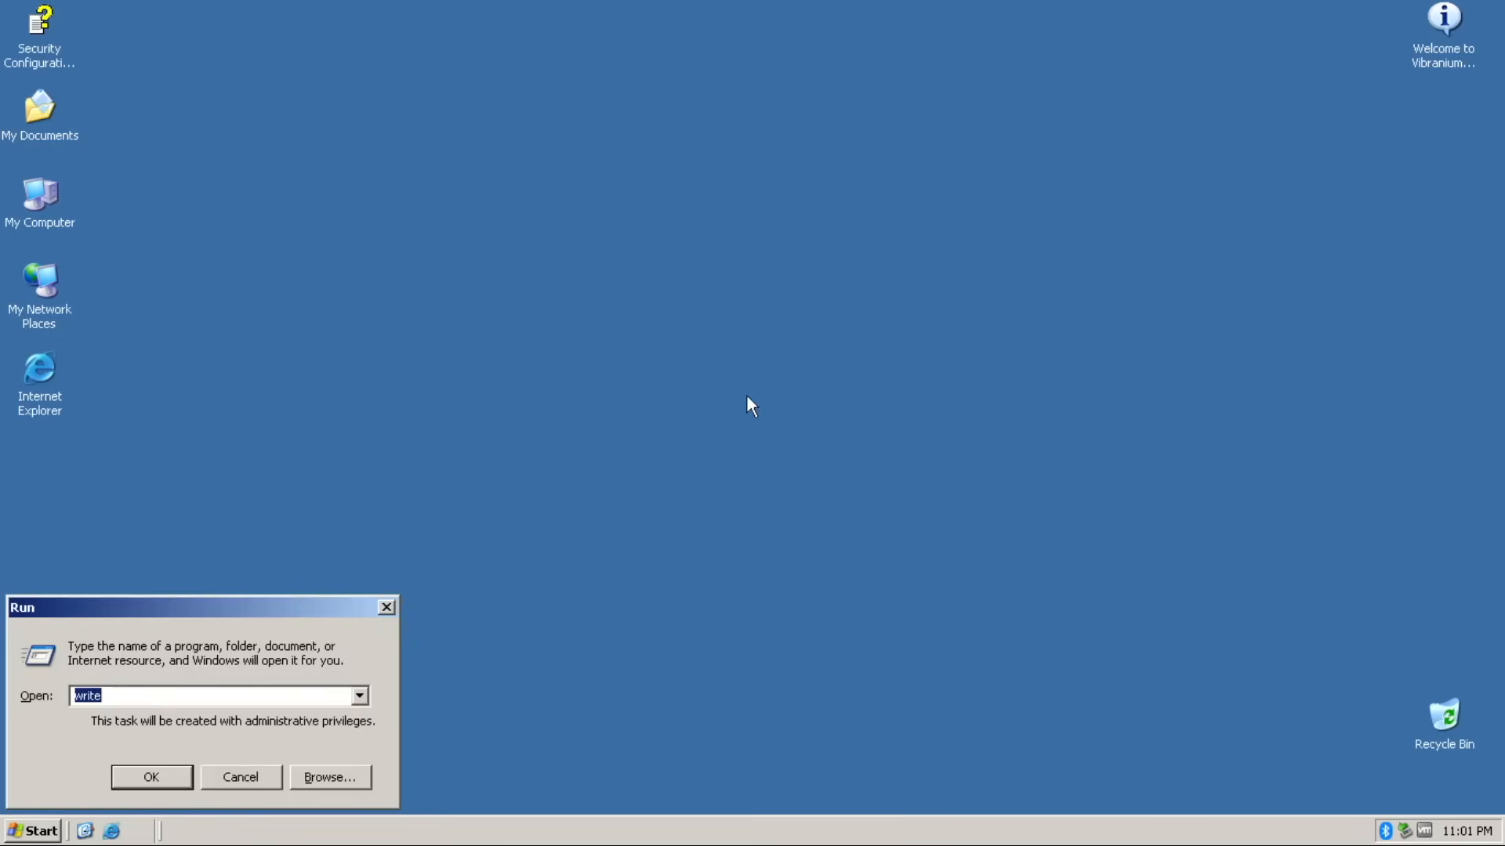
- Open the Lock screen page from Personalization, which requires Windows activation
left_click(151, 776)
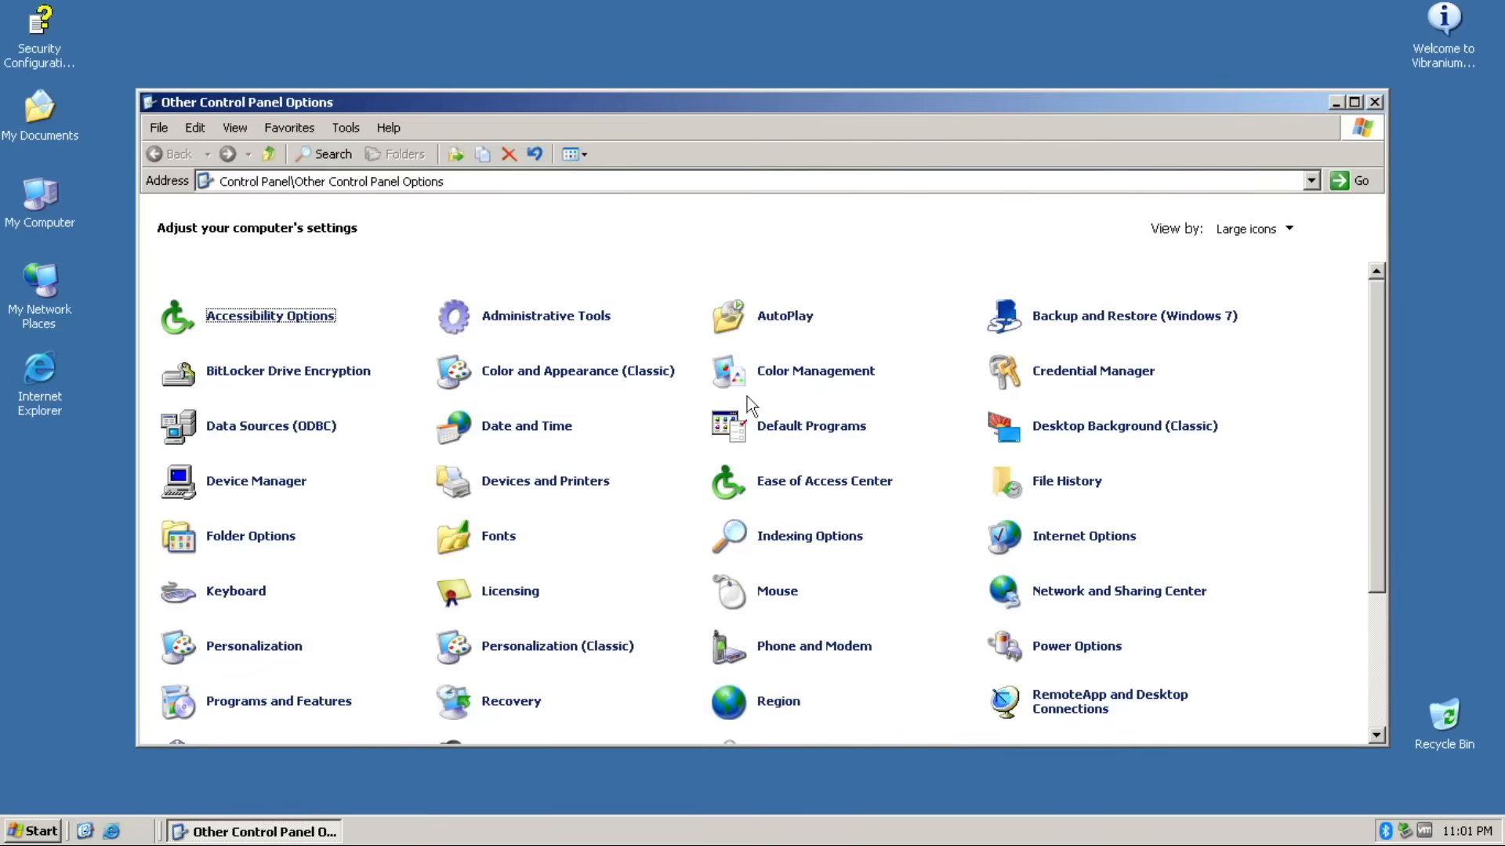
mouse_move(1142, 341)
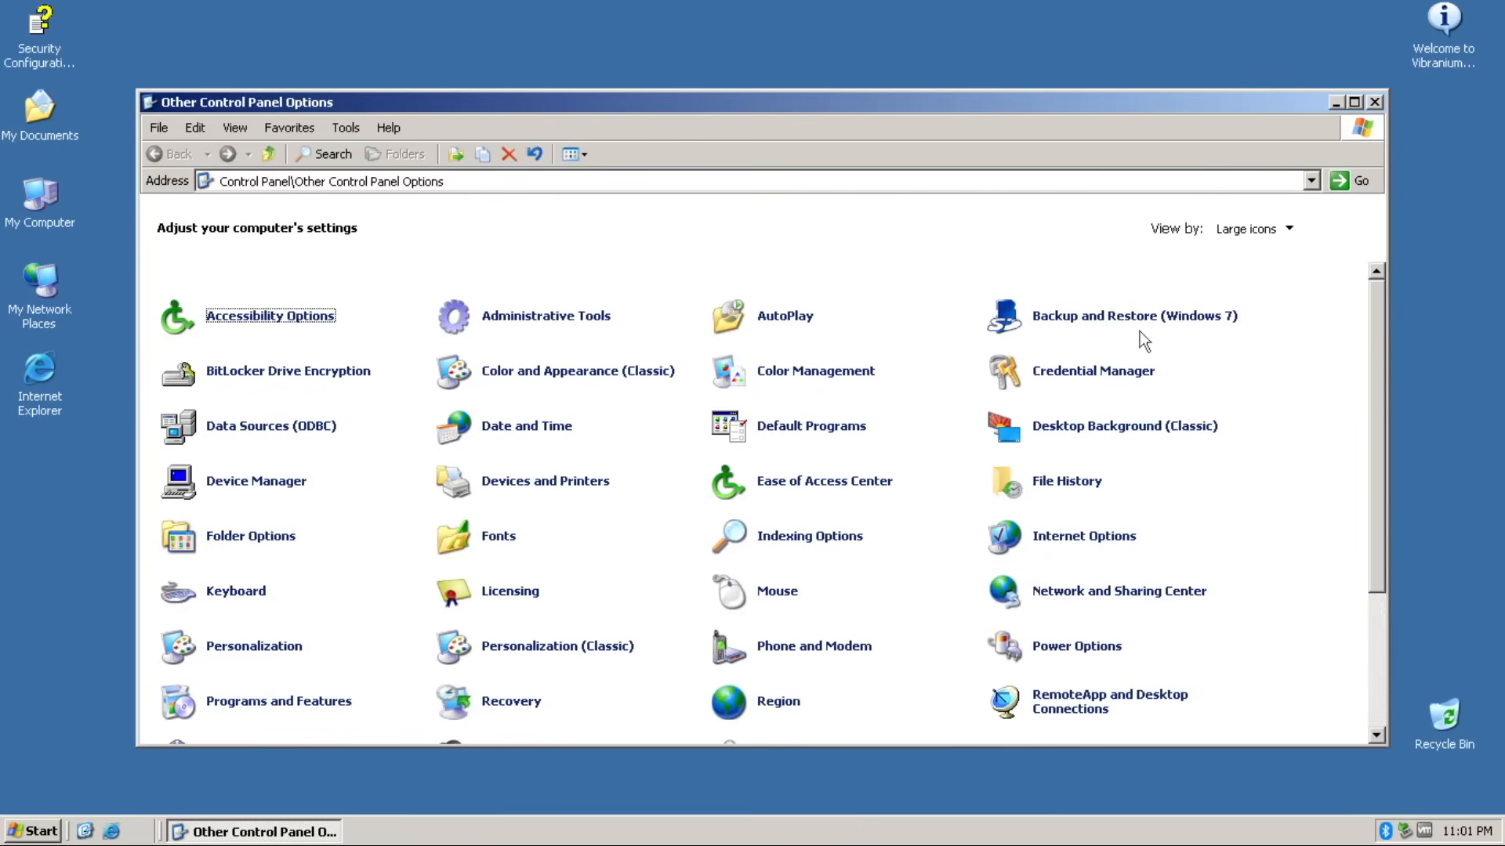
double_click(1134, 316)
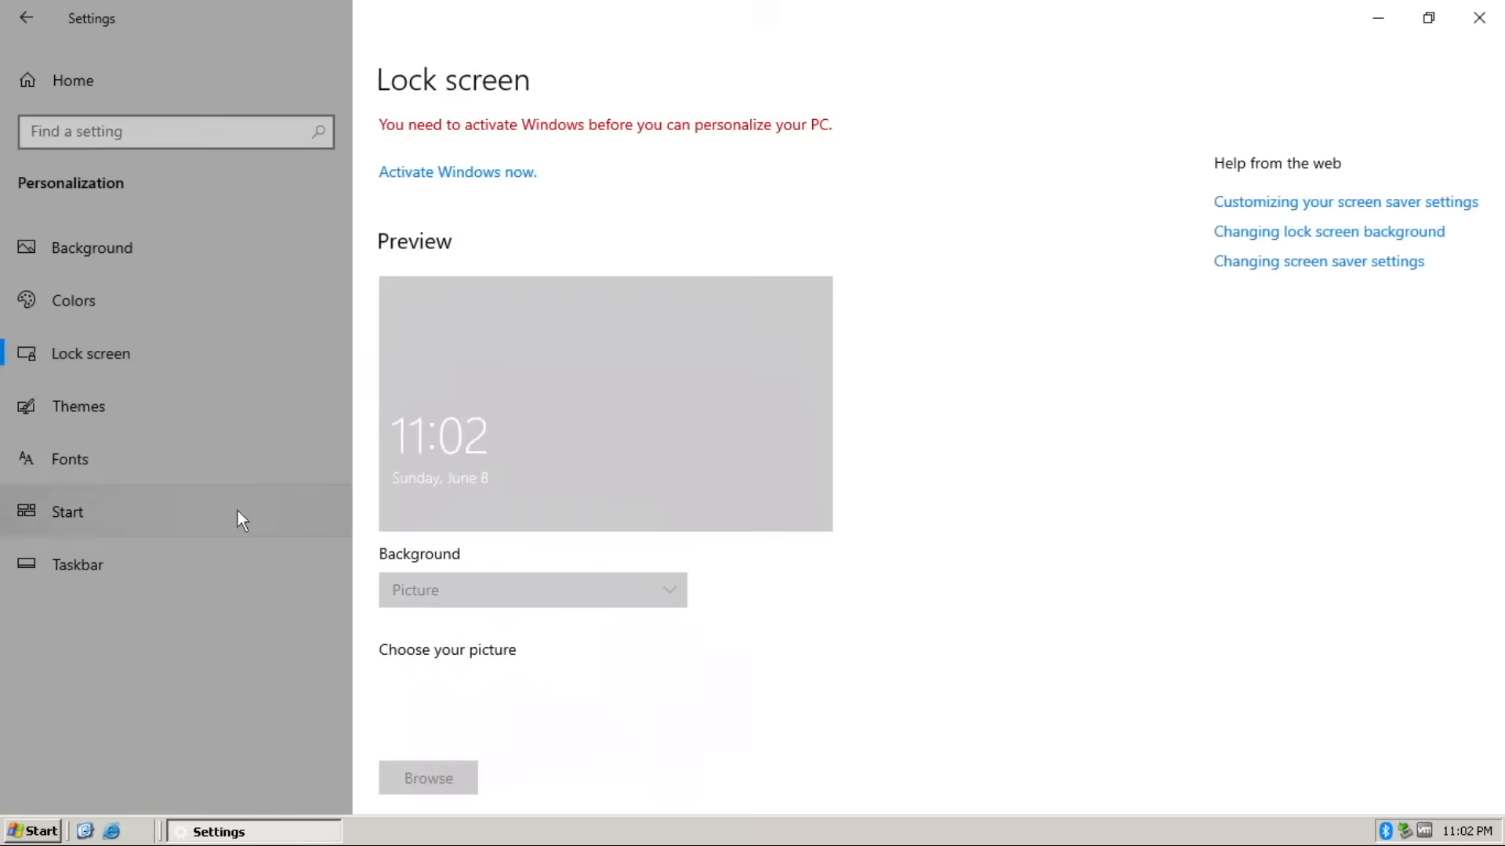
- Browse Start, Task View and the home folder, then open Welcome to Vibranium Server 2003.rtf
left_click(35, 832)
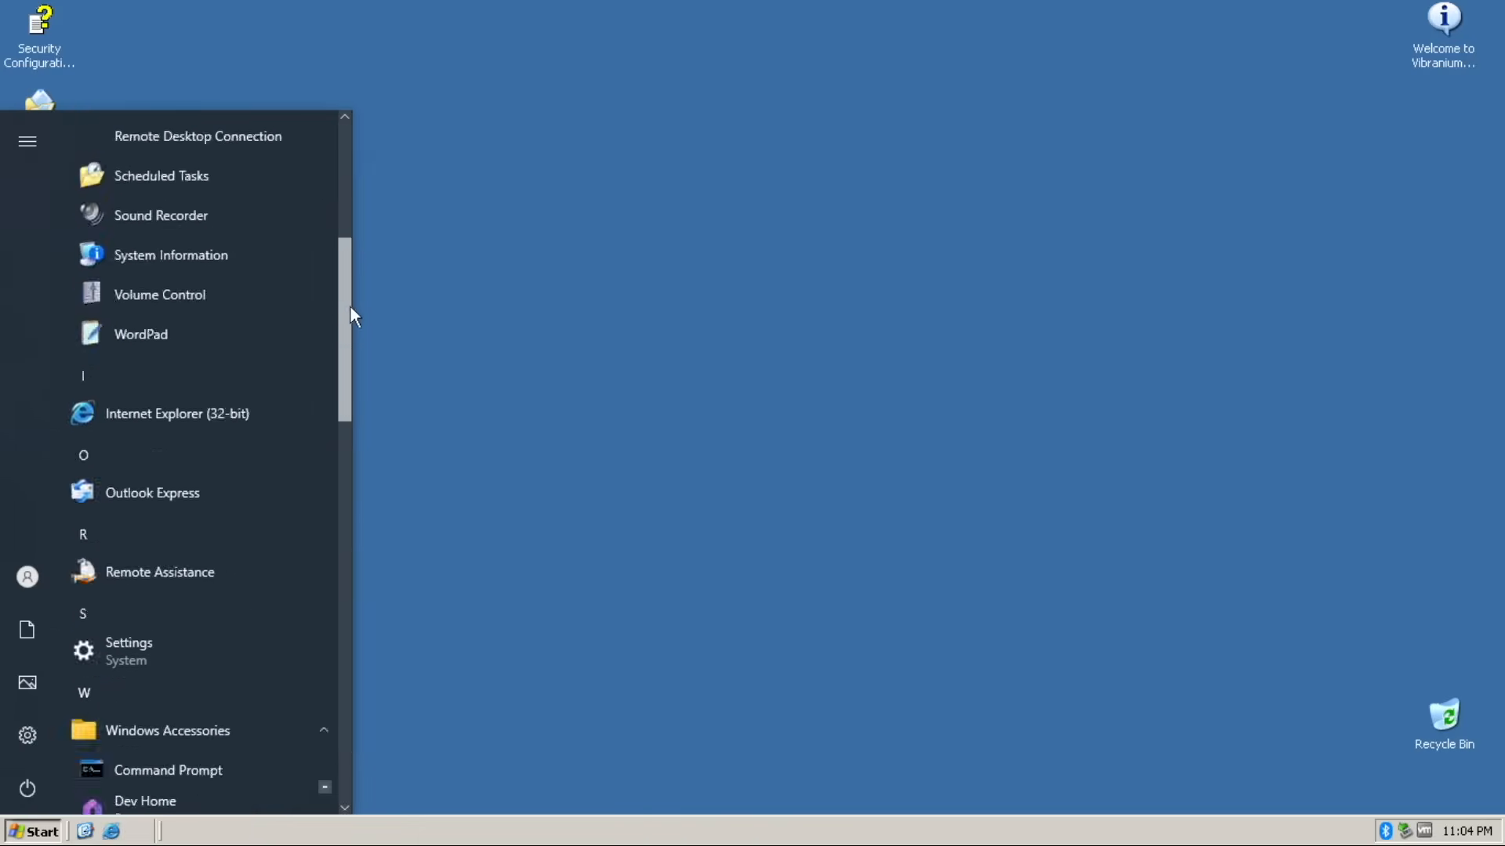
right_click(137, 296)
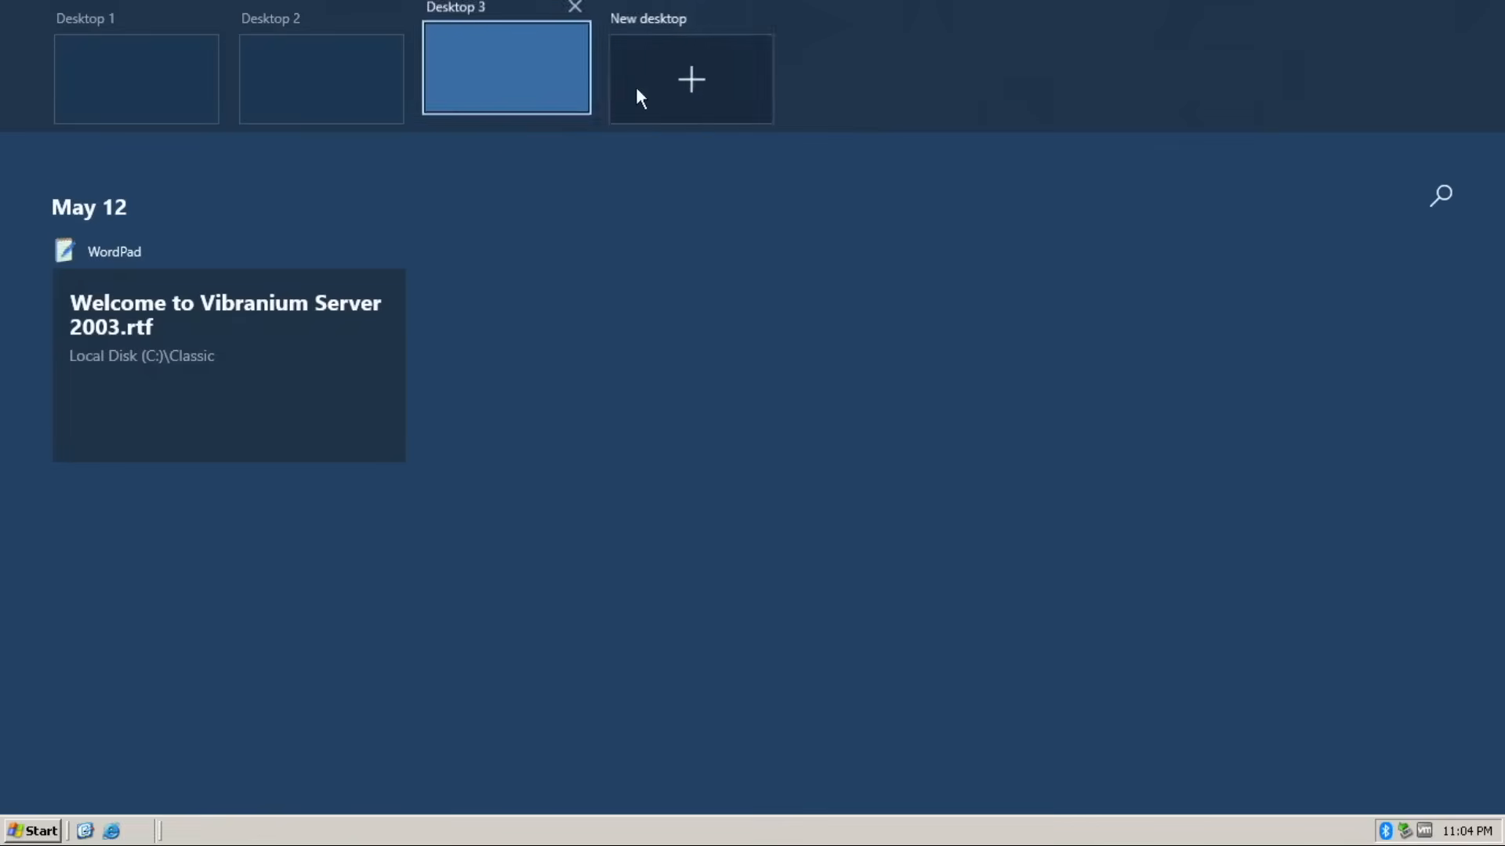
left_click(690, 79)
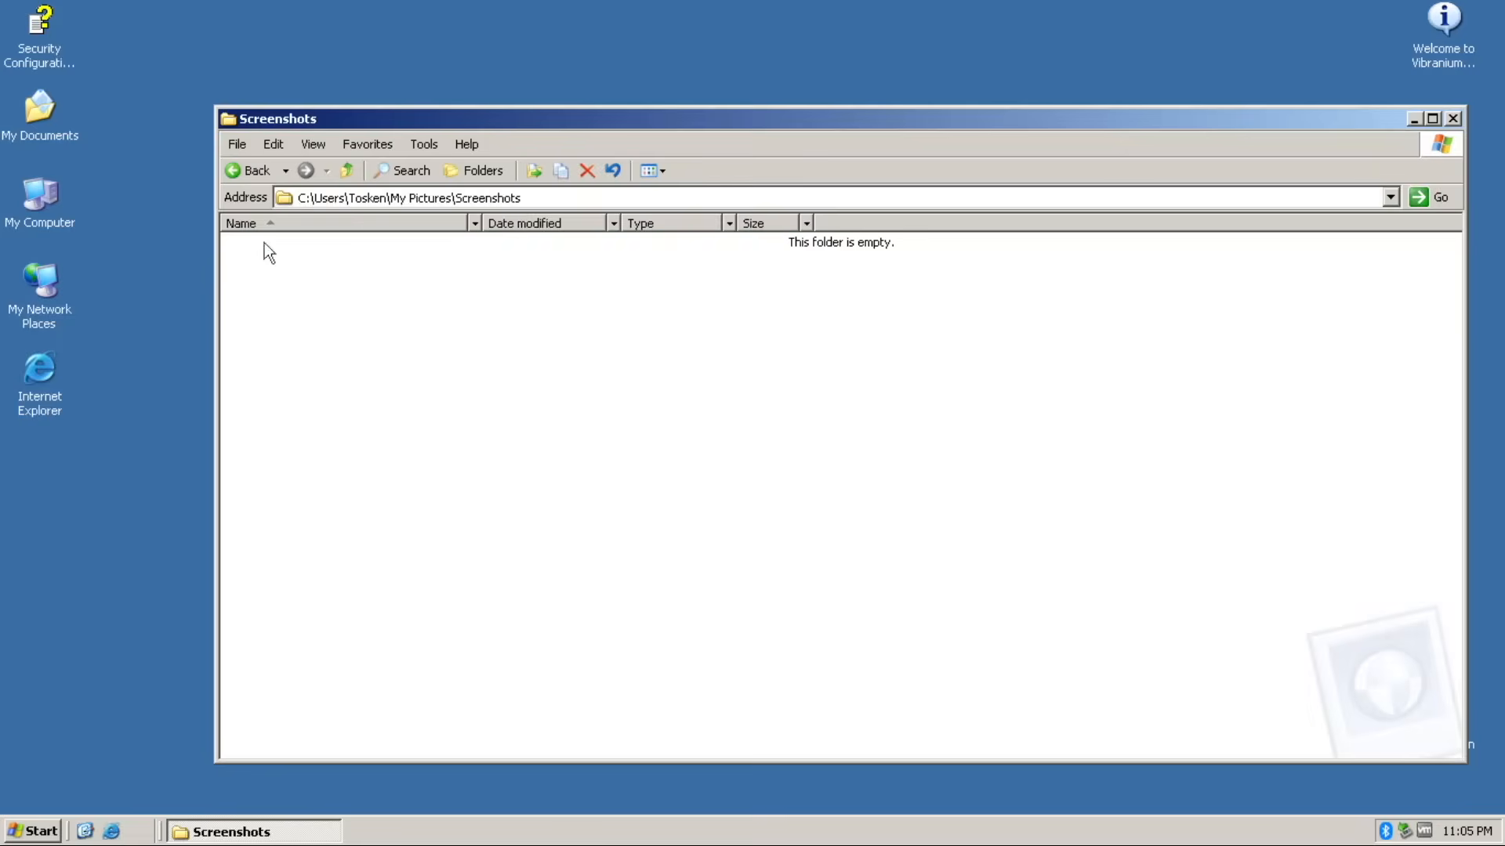
left_click(347, 170)
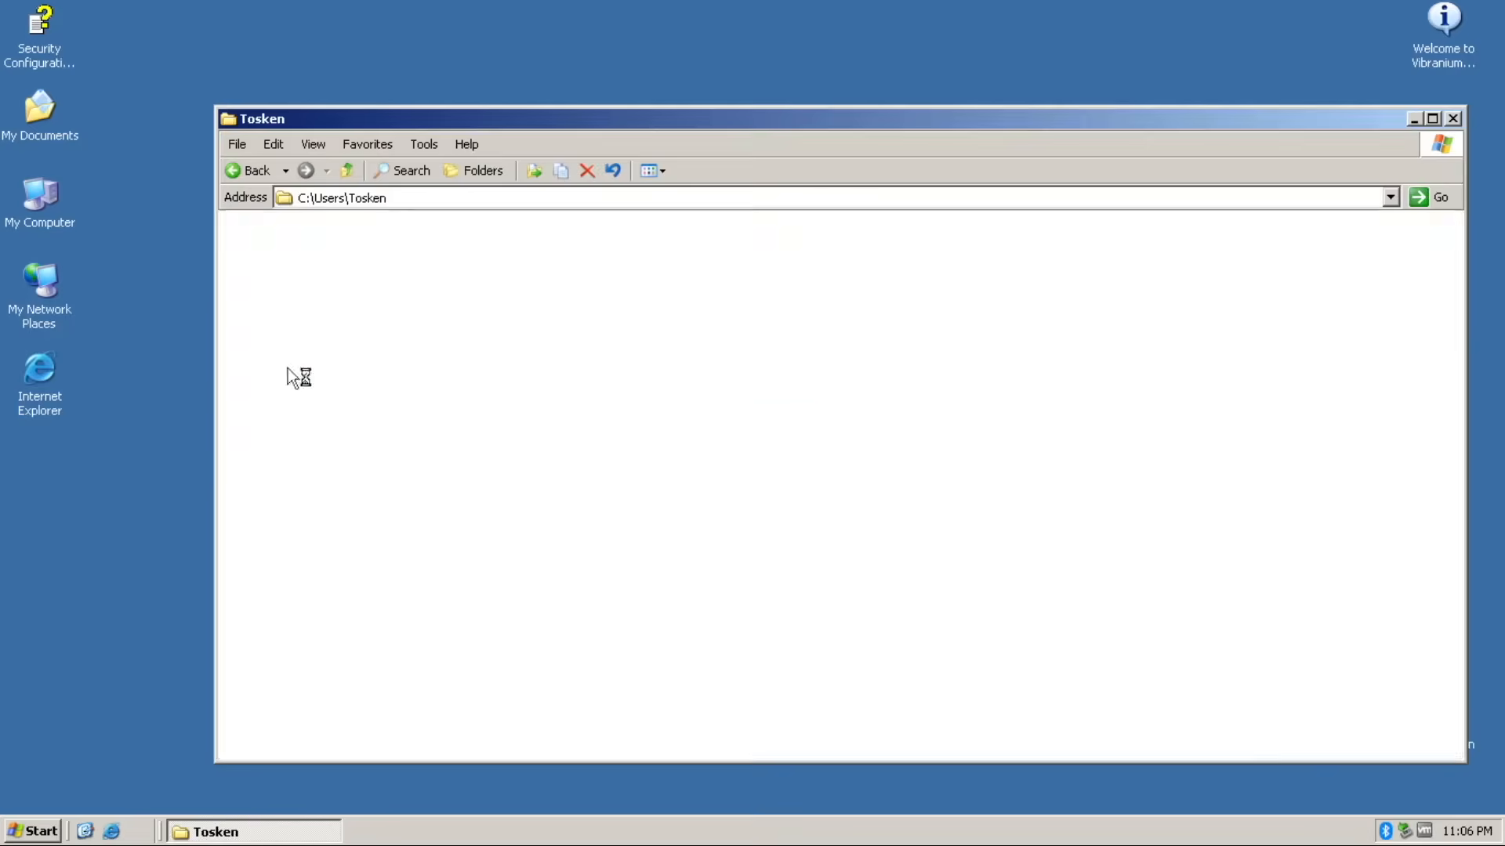
left_click(1425, 831)
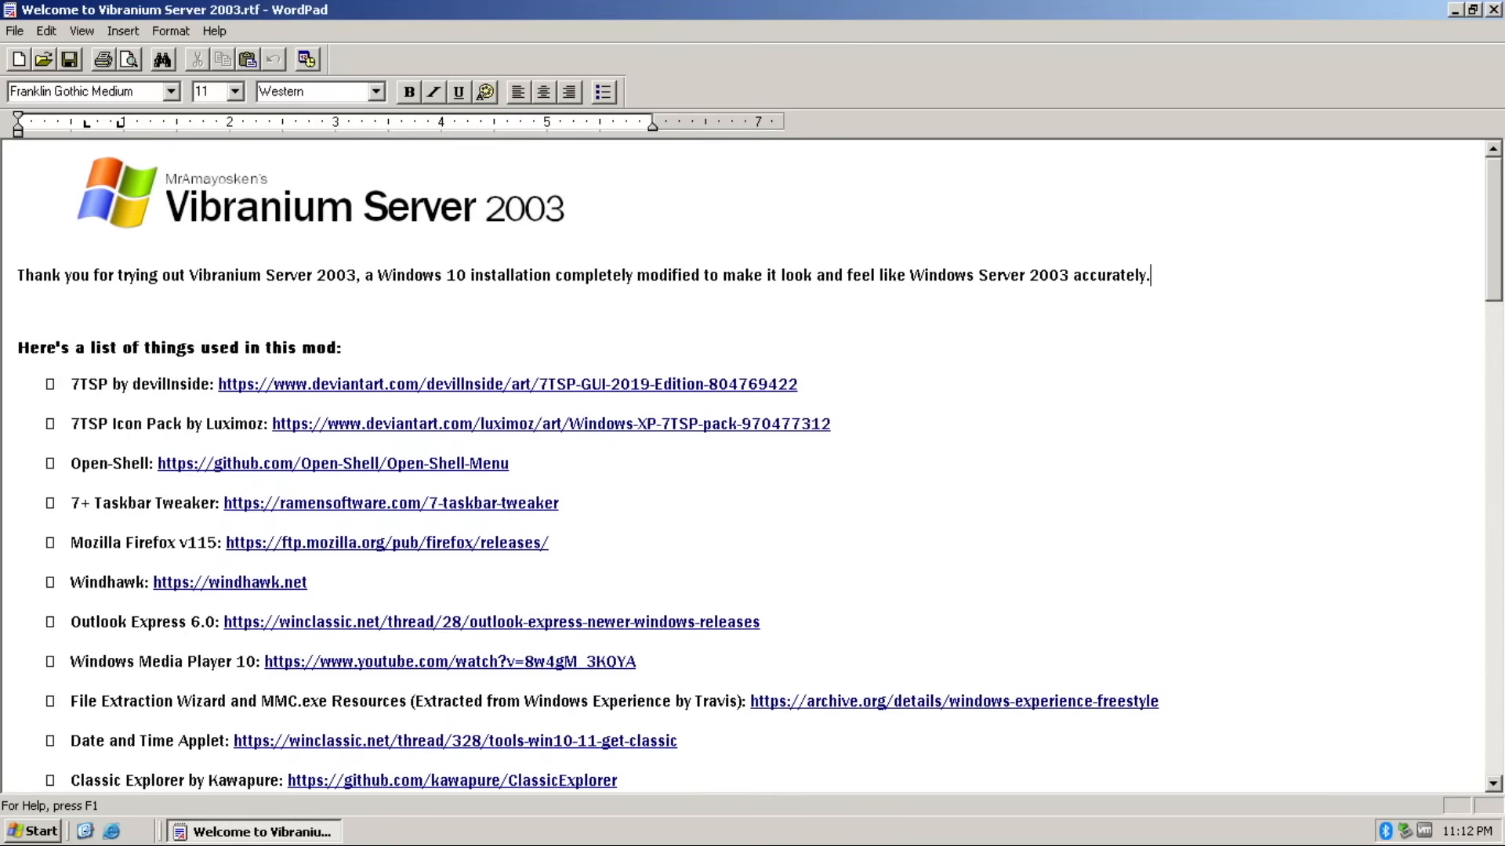
- Bring up the Win+. emoji picker and browse its smiley faces category
key("win+.")
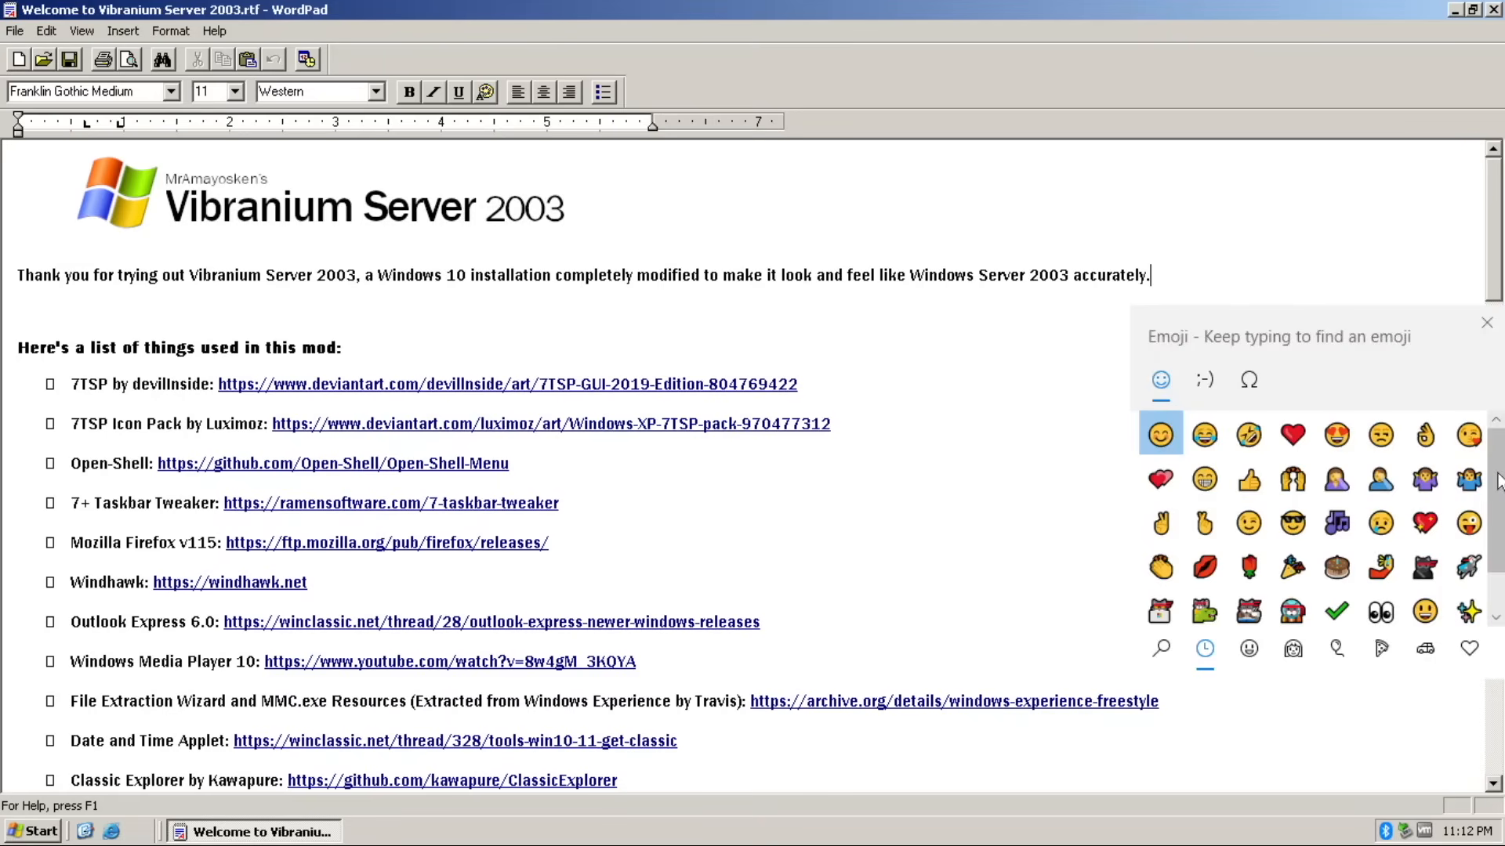
left_click(1248, 649)
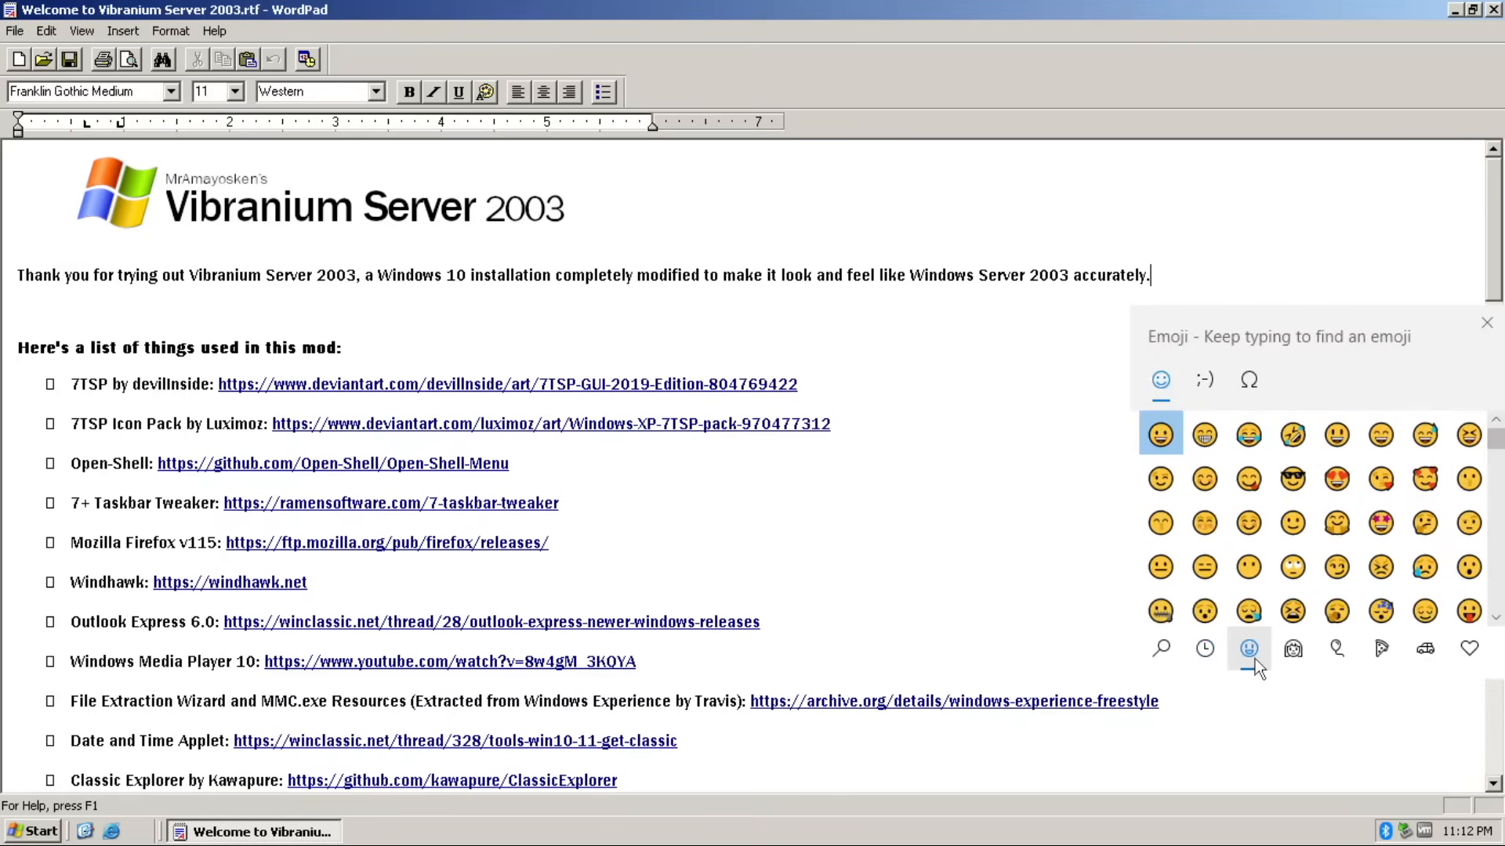
left_click(1247, 647)
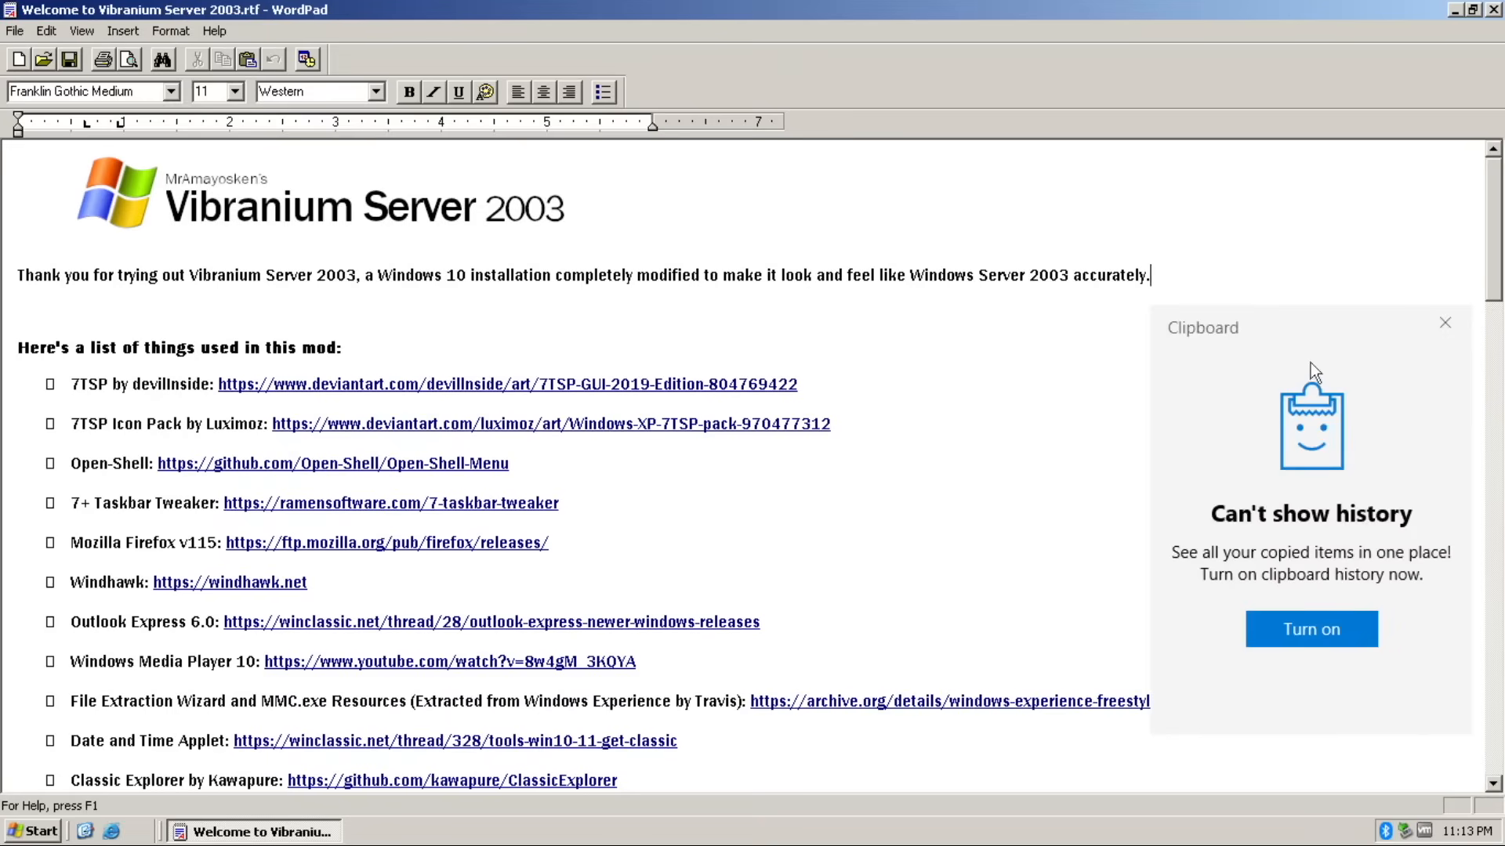
left_click(1311, 629)
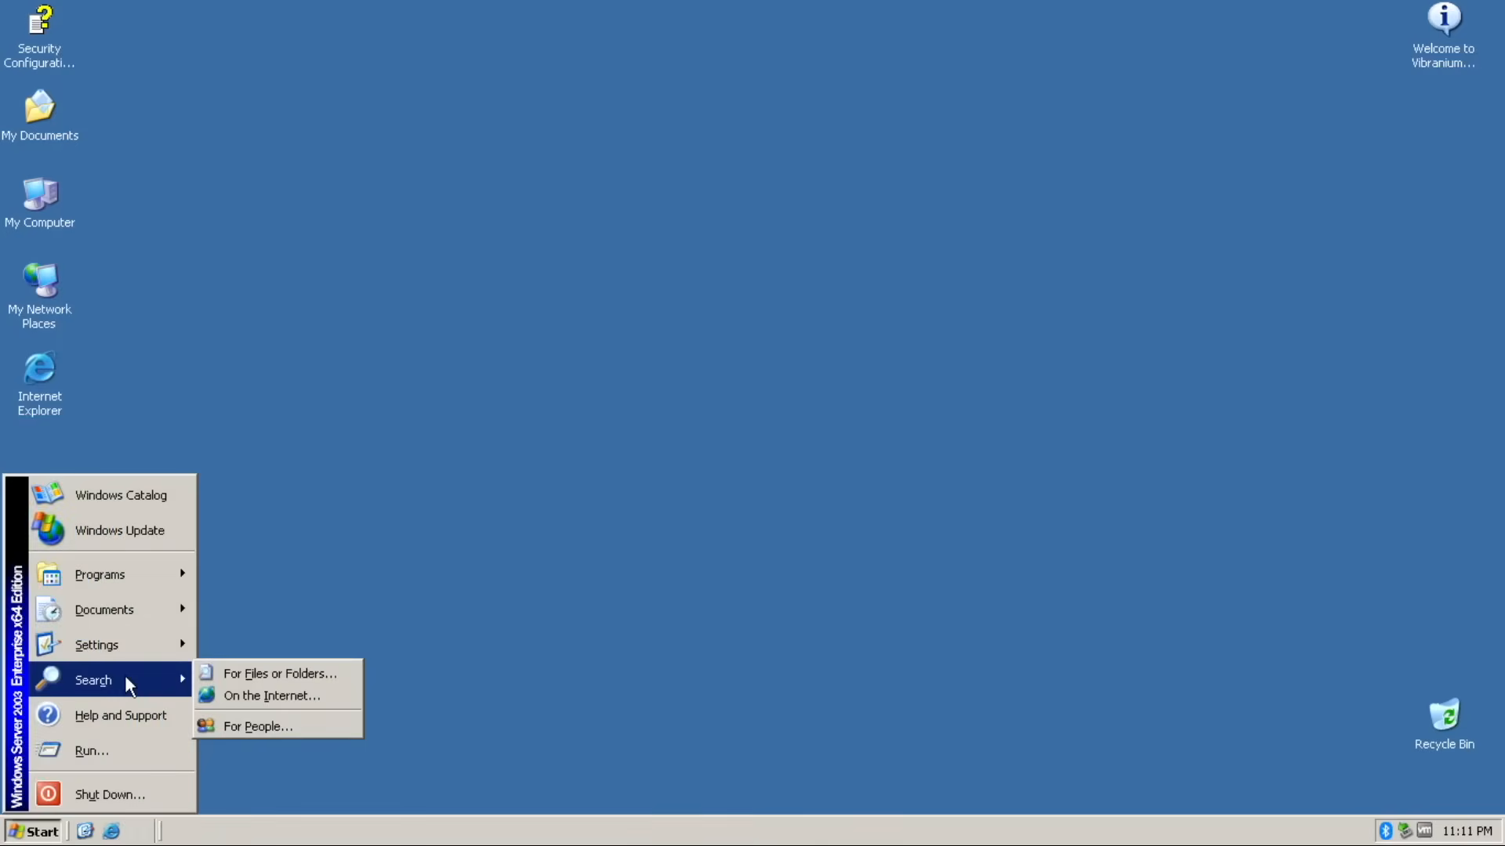
- Launch Configure Your Server Wizard and dismiss its entry point not found error
left_click(293, 684)
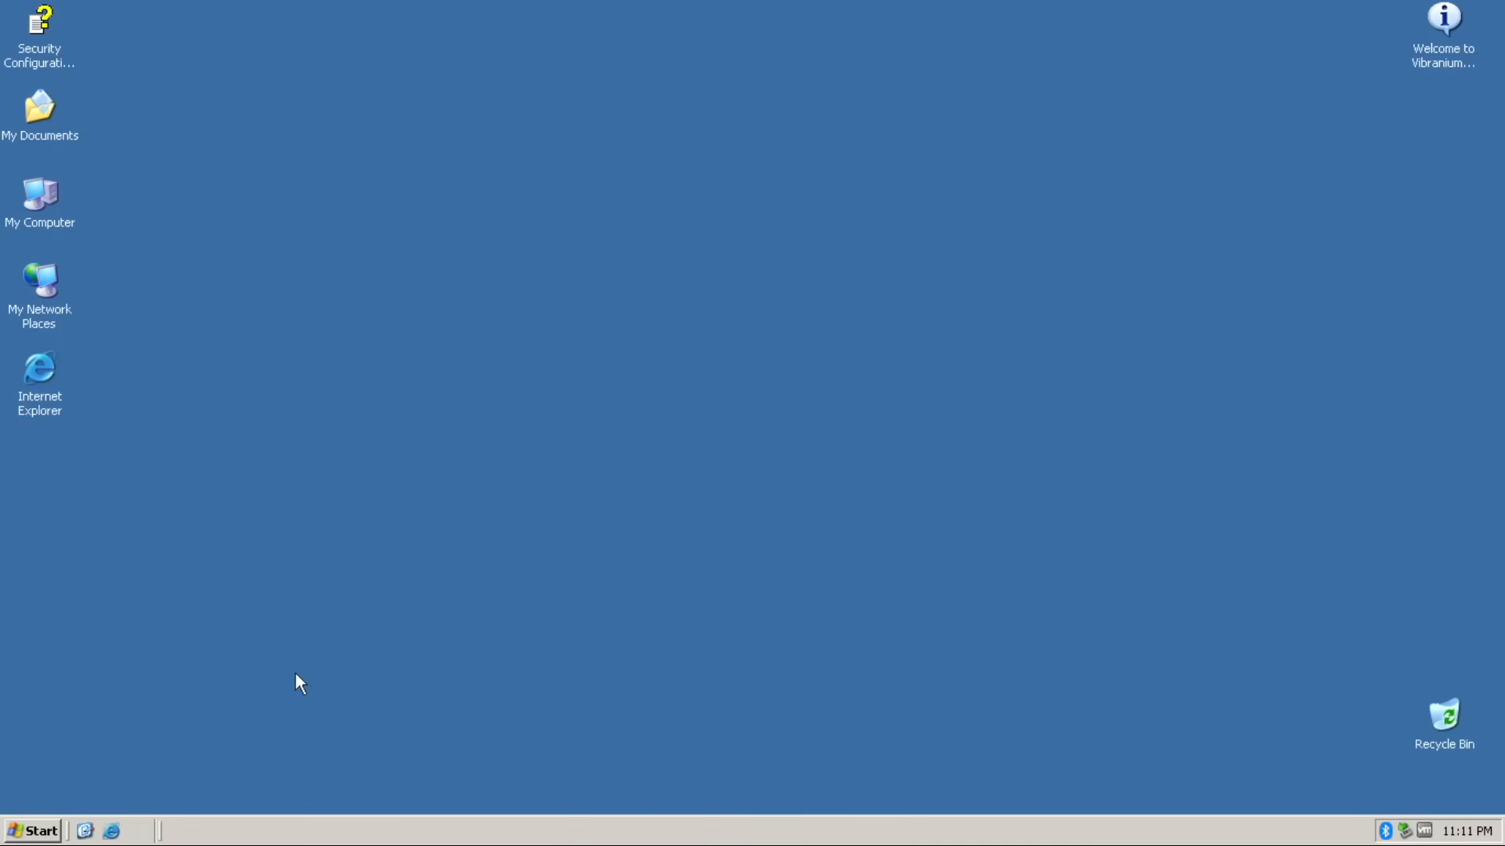
double_click(41, 194)
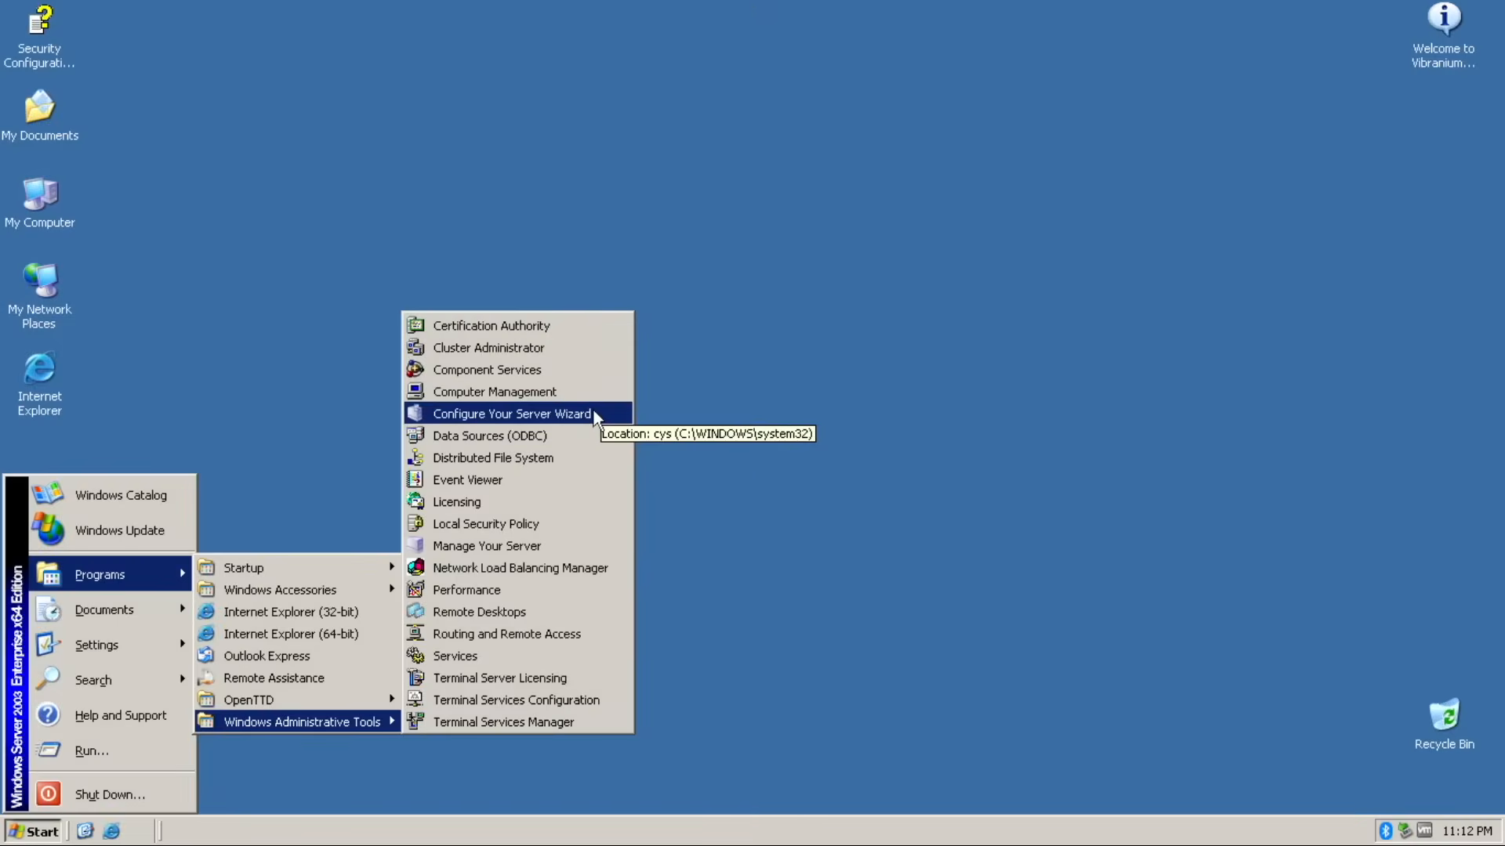
left_click(511, 414)
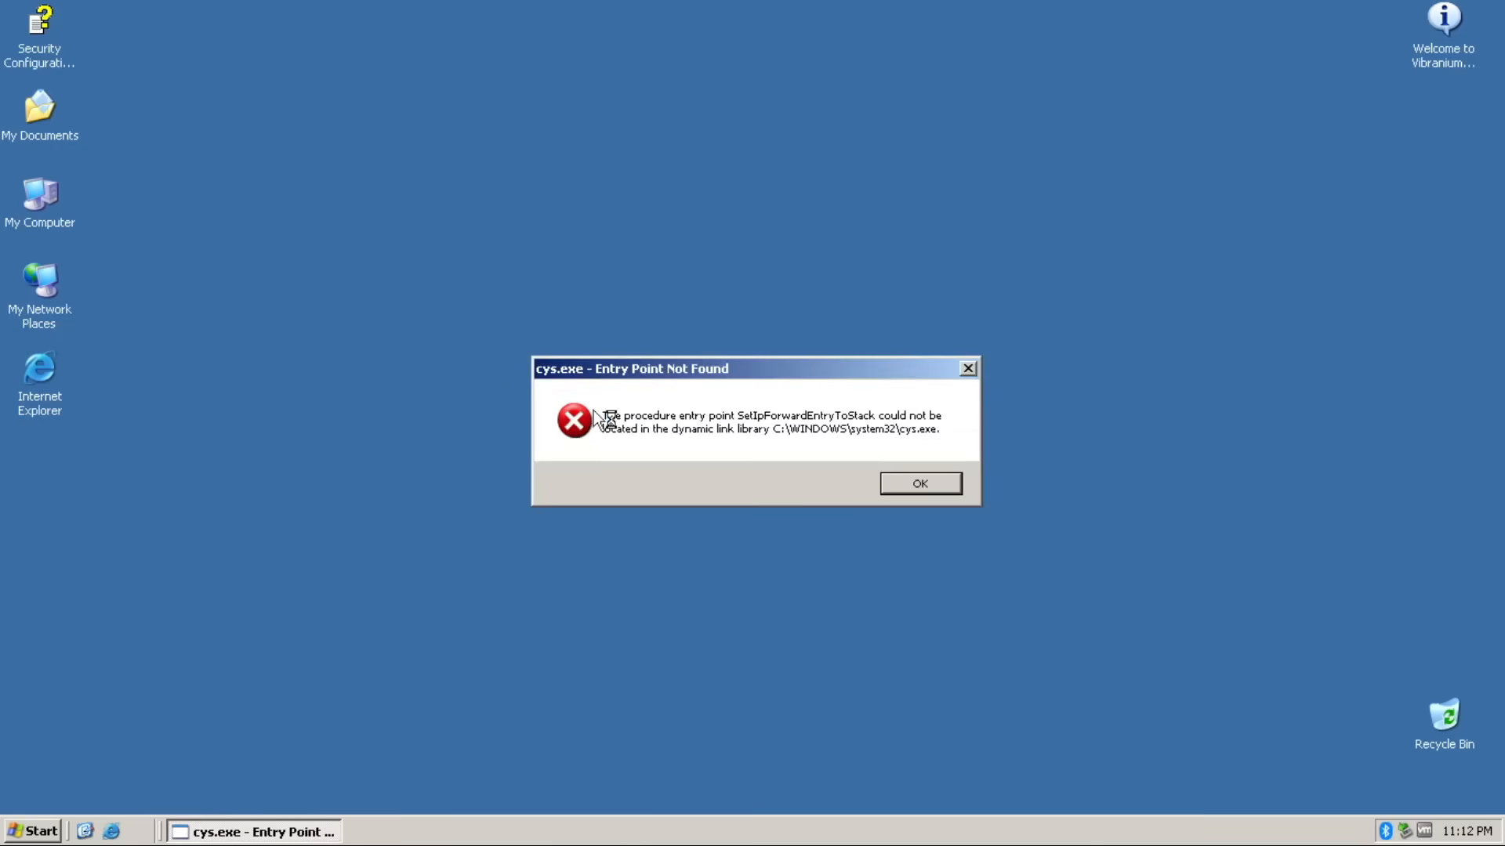
left_click(920, 483)
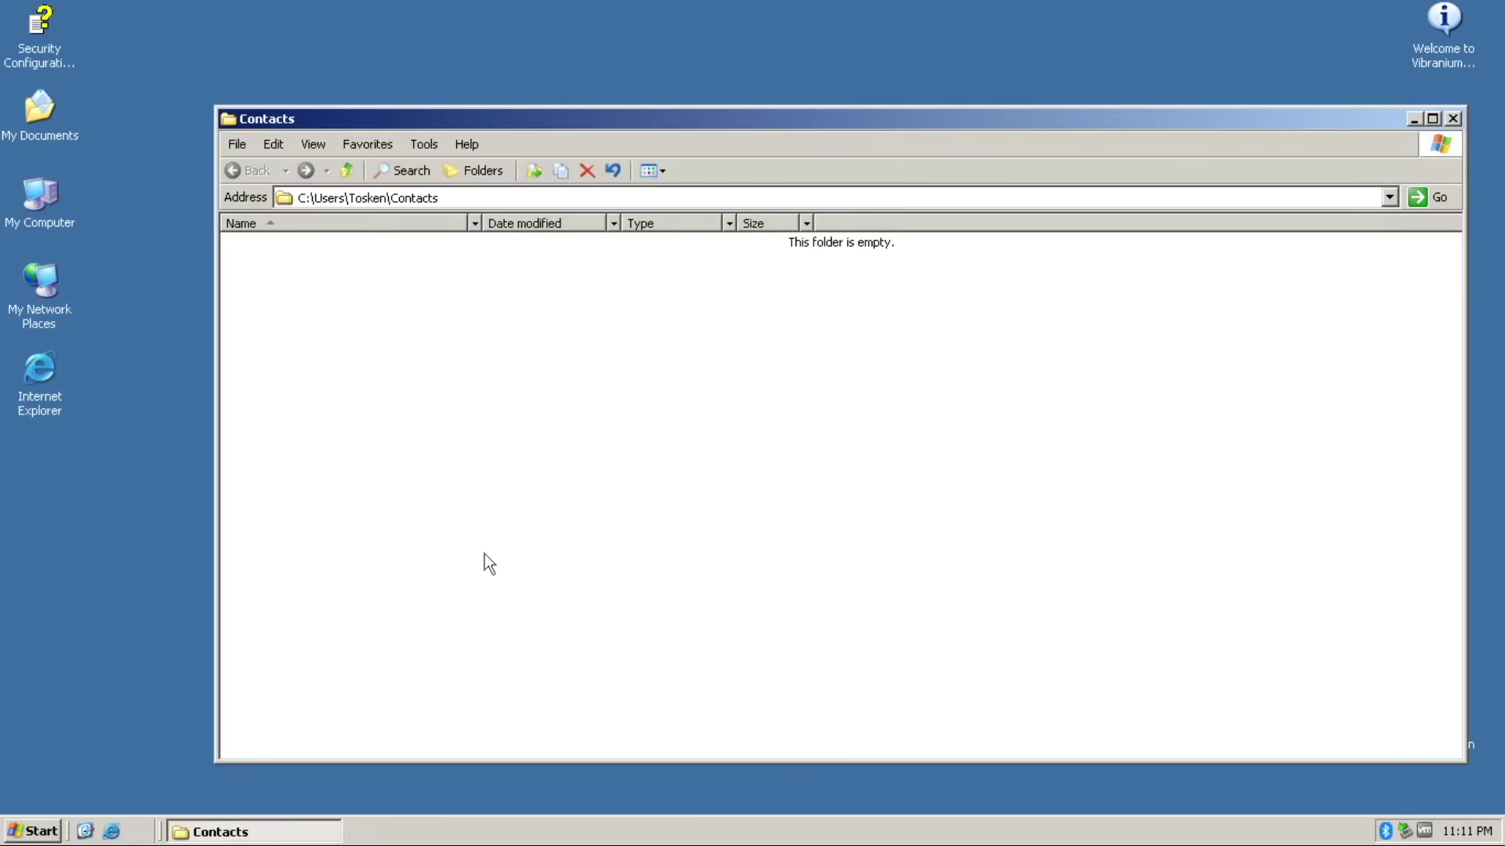
left_click(31, 832)
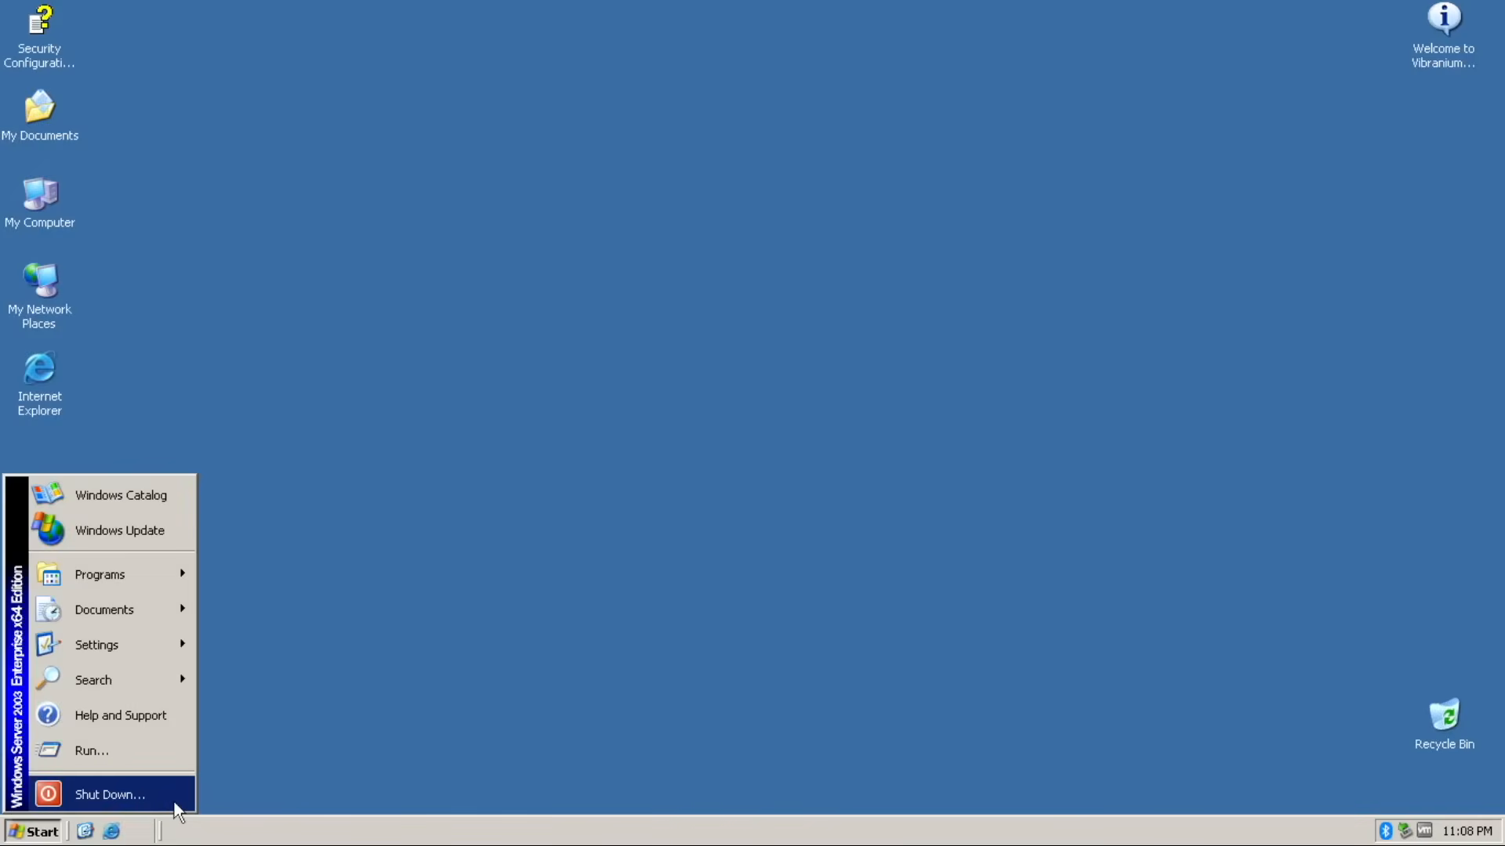
- Open the Shut Down Windows dialog from the Start menu
left_click(109, 795)
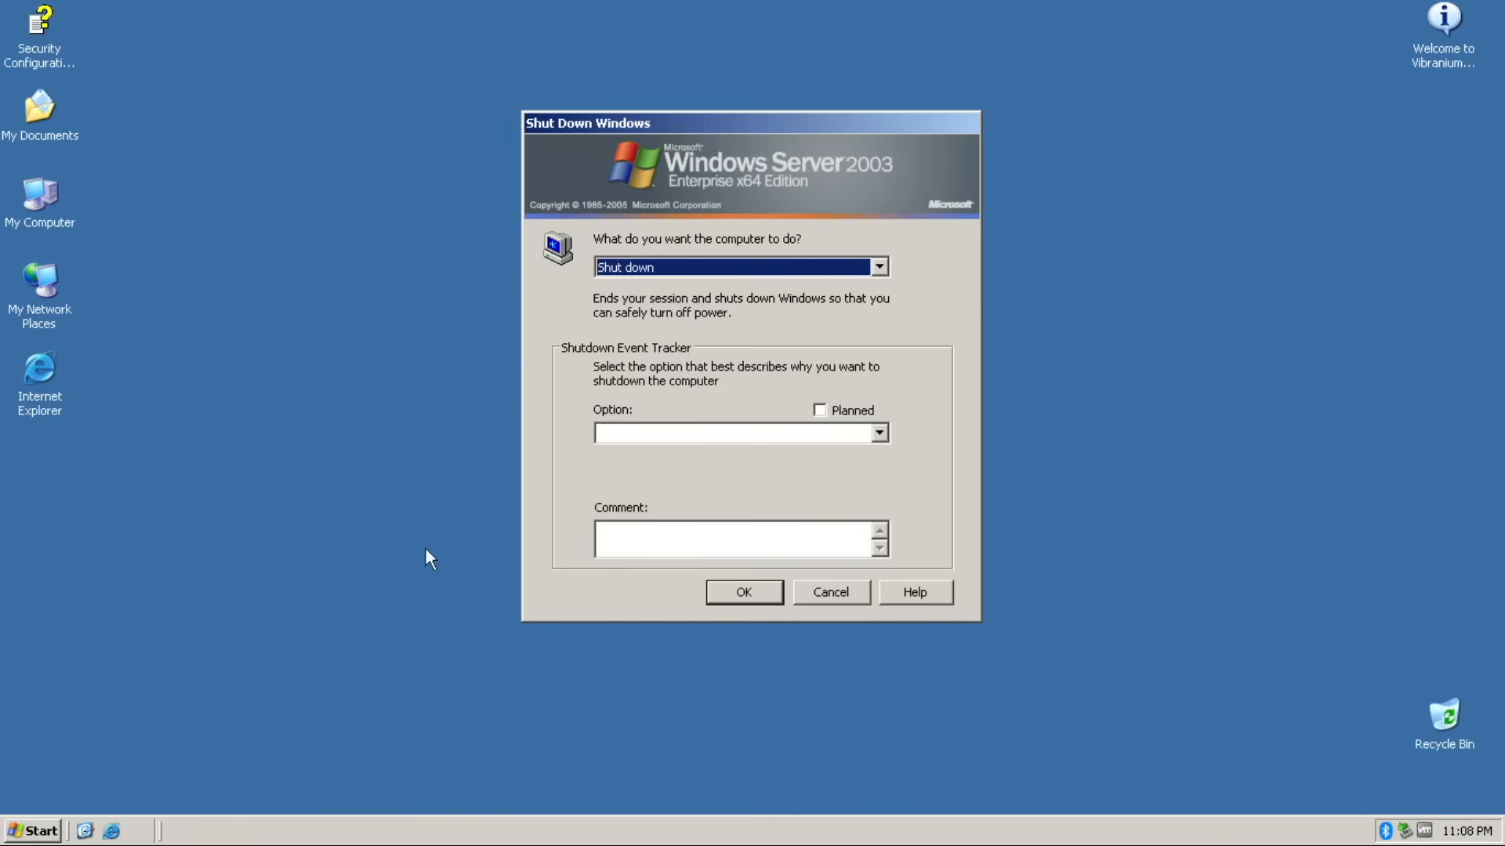
mouse_move(1063, 176)
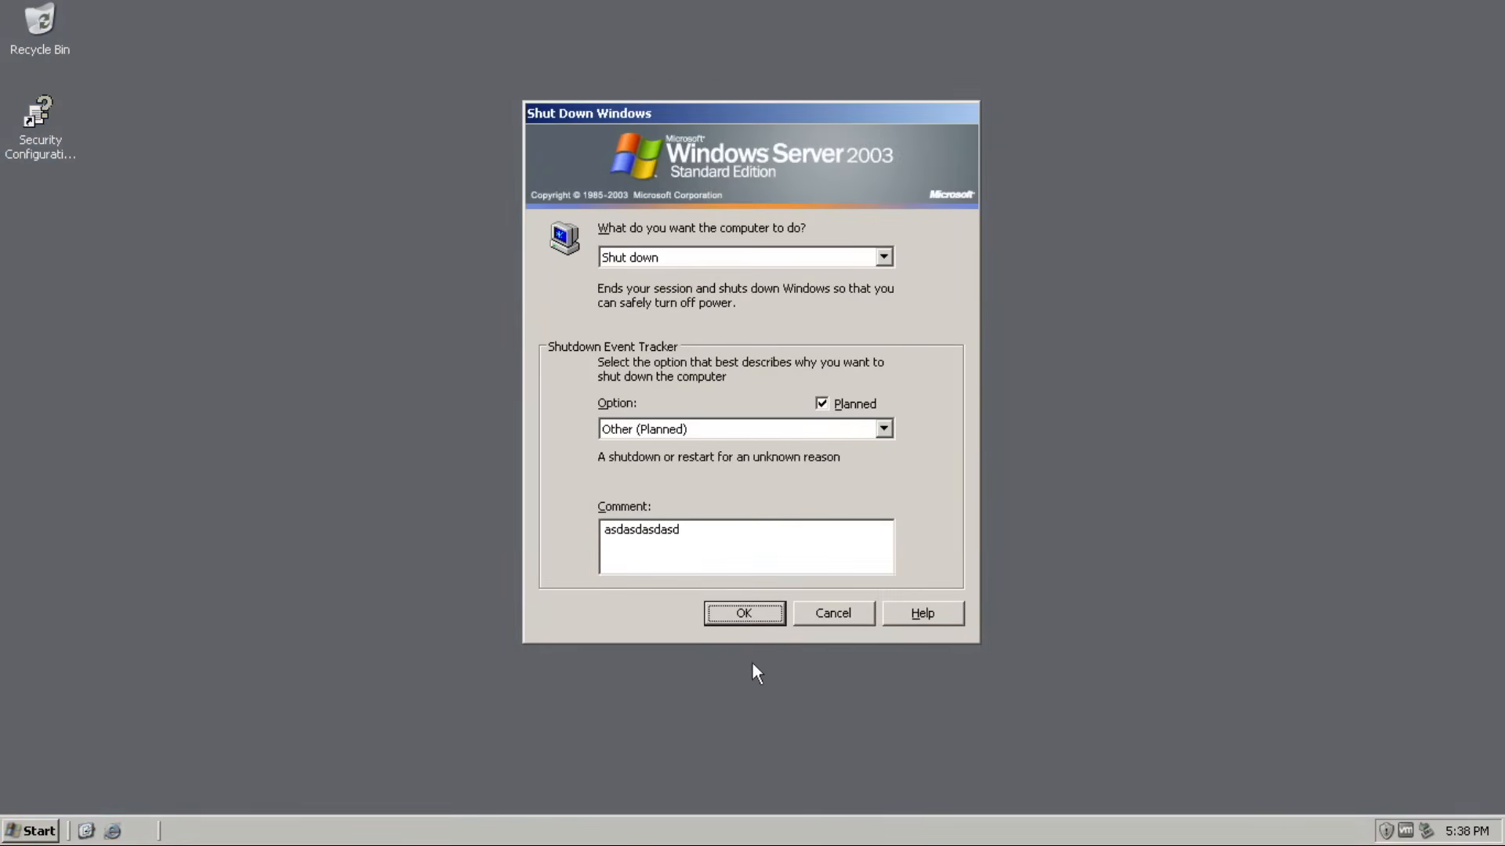
mouse_move(758, 706)
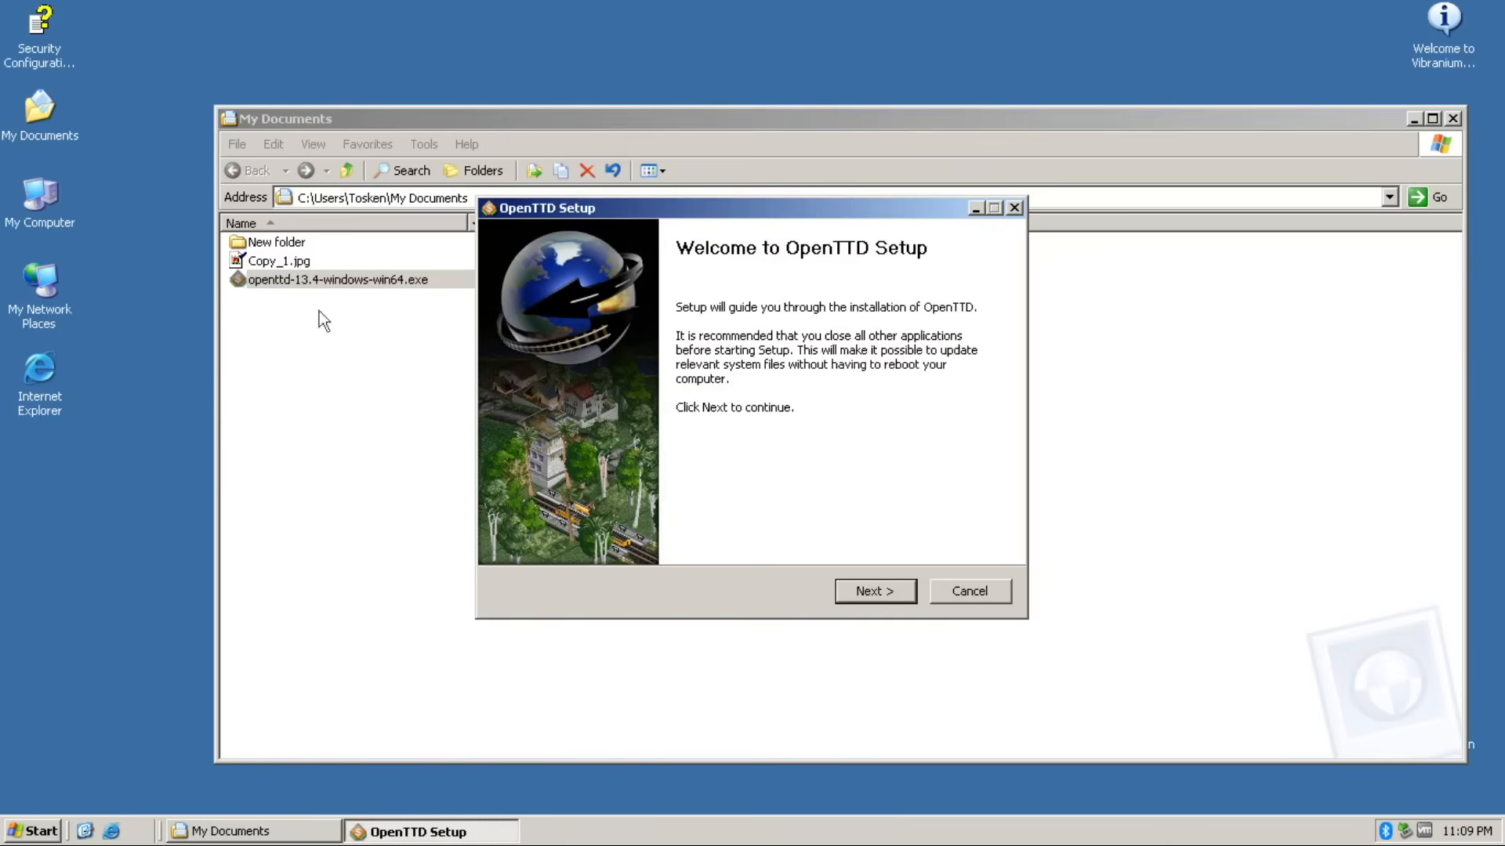
- Complete the OpenTTD 13.4 setup, launch the game and begin generating a new world
left_click(876, 591)
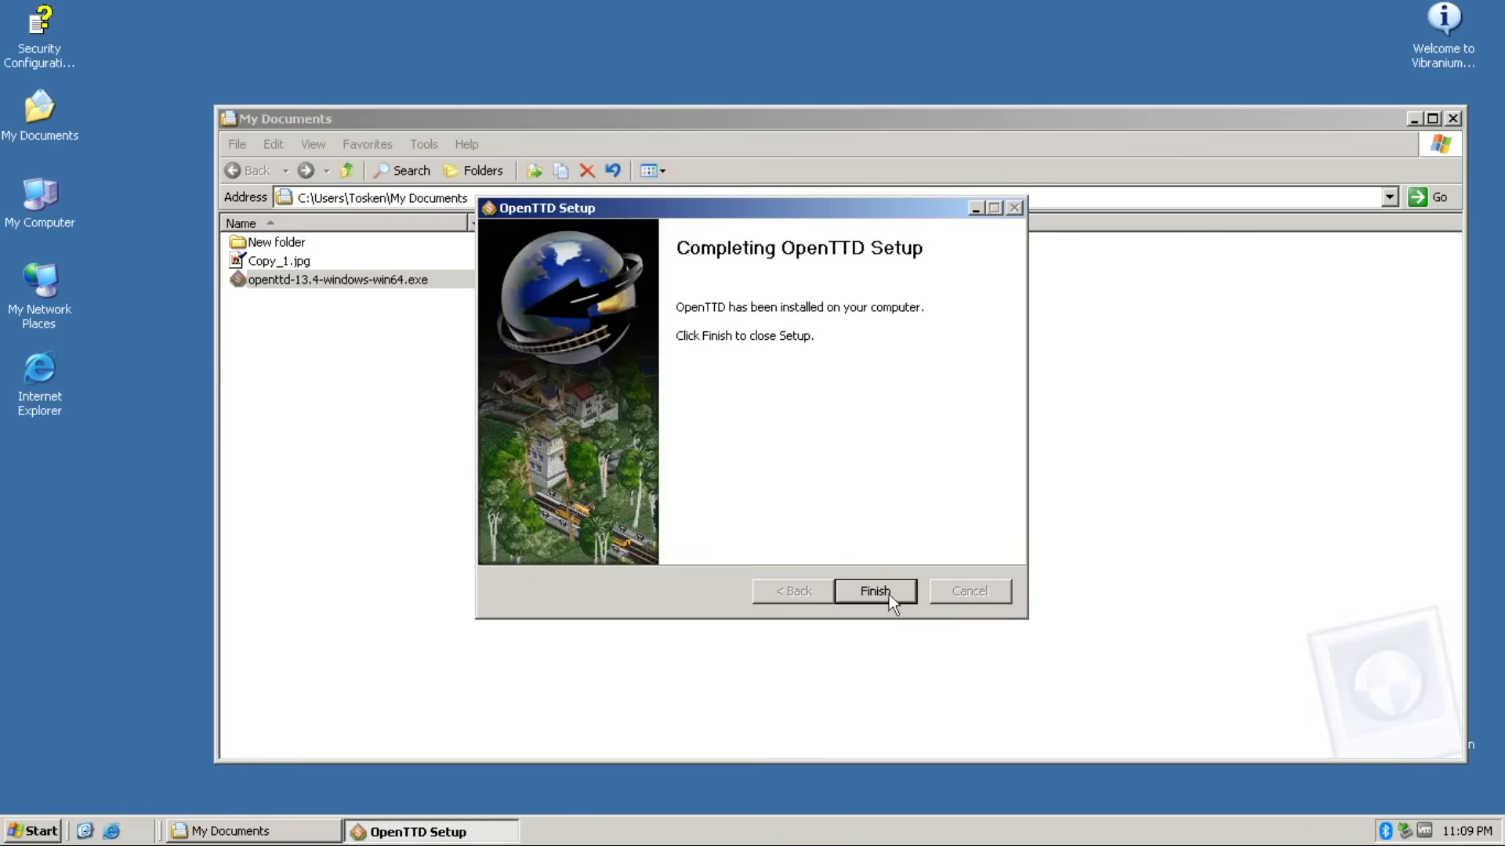
left_click(875, 591)
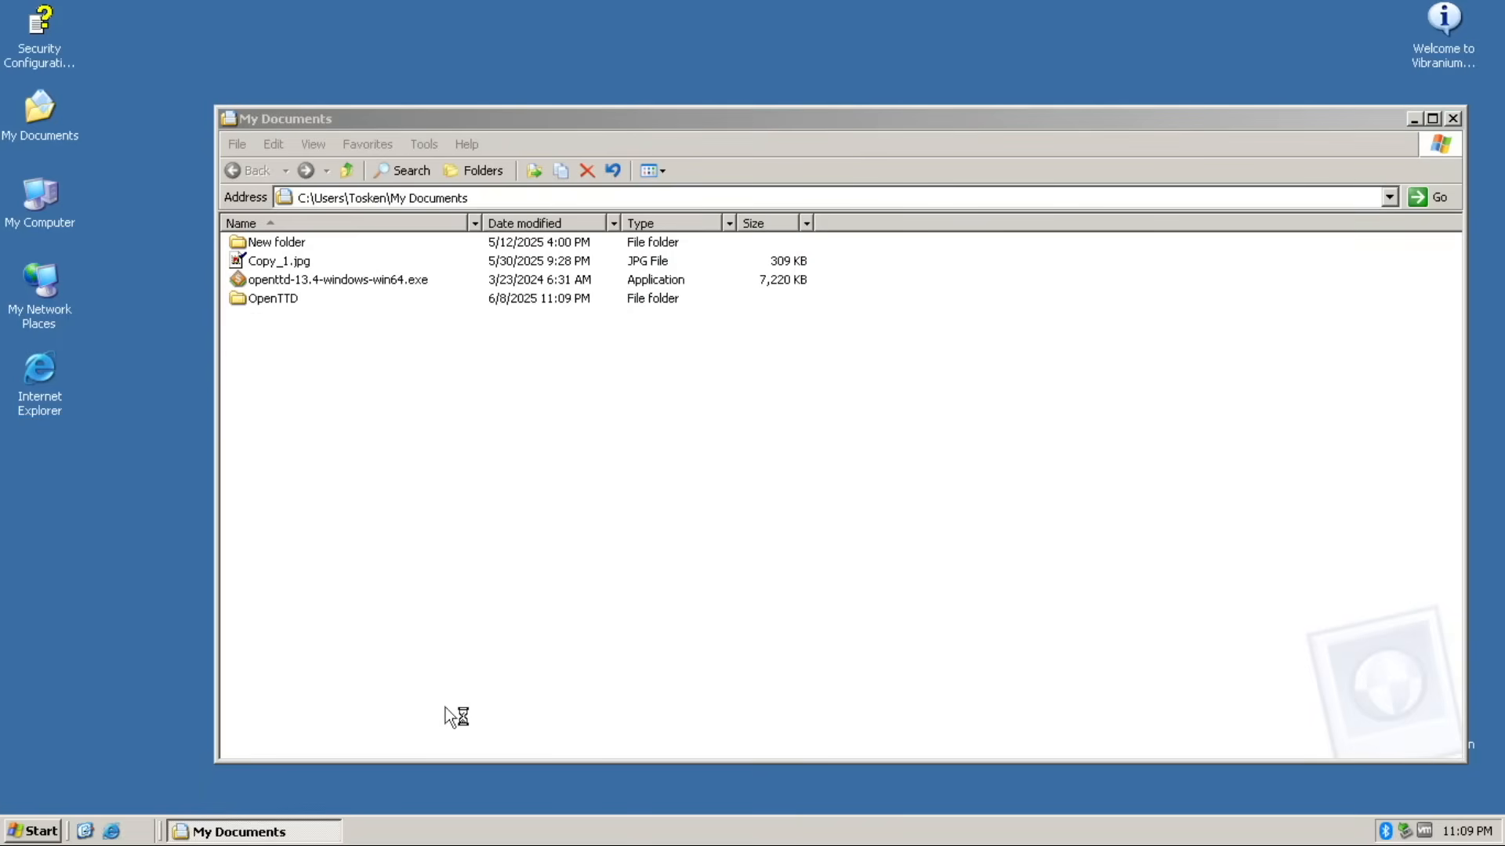
double_click(330, 280)
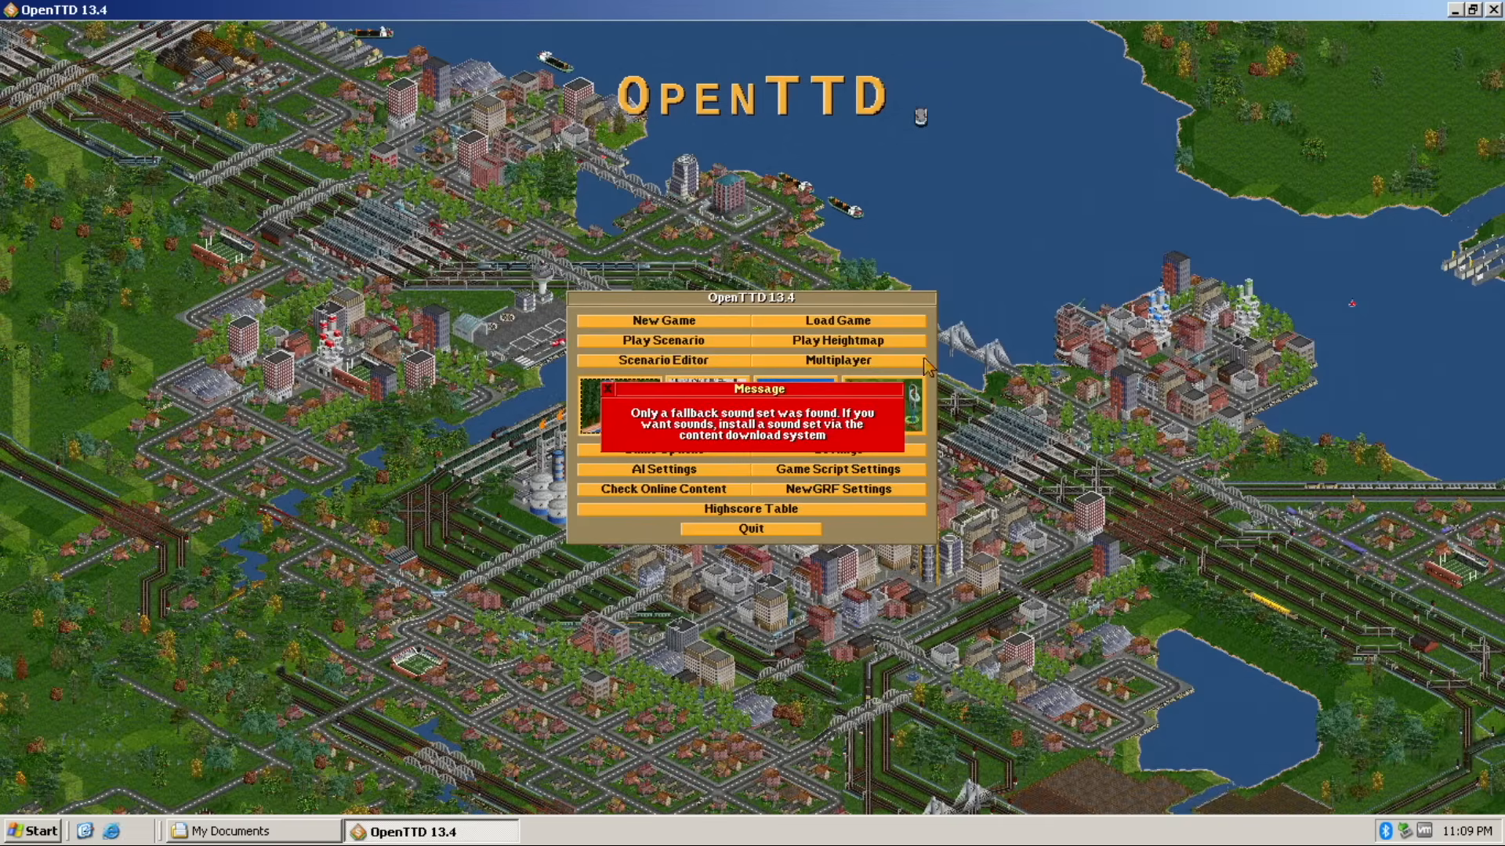
left_click(658, 320)
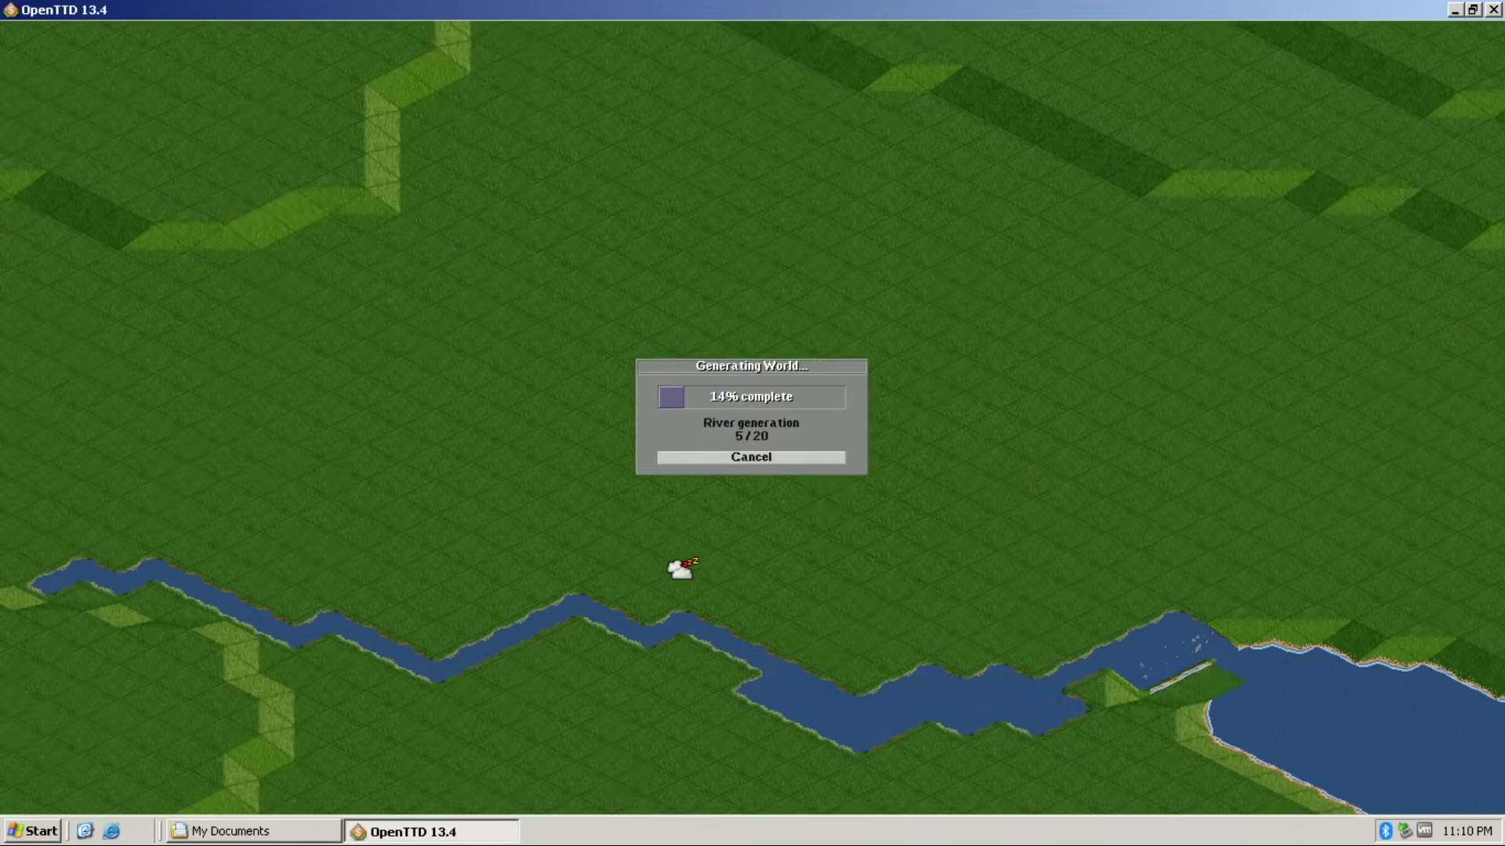